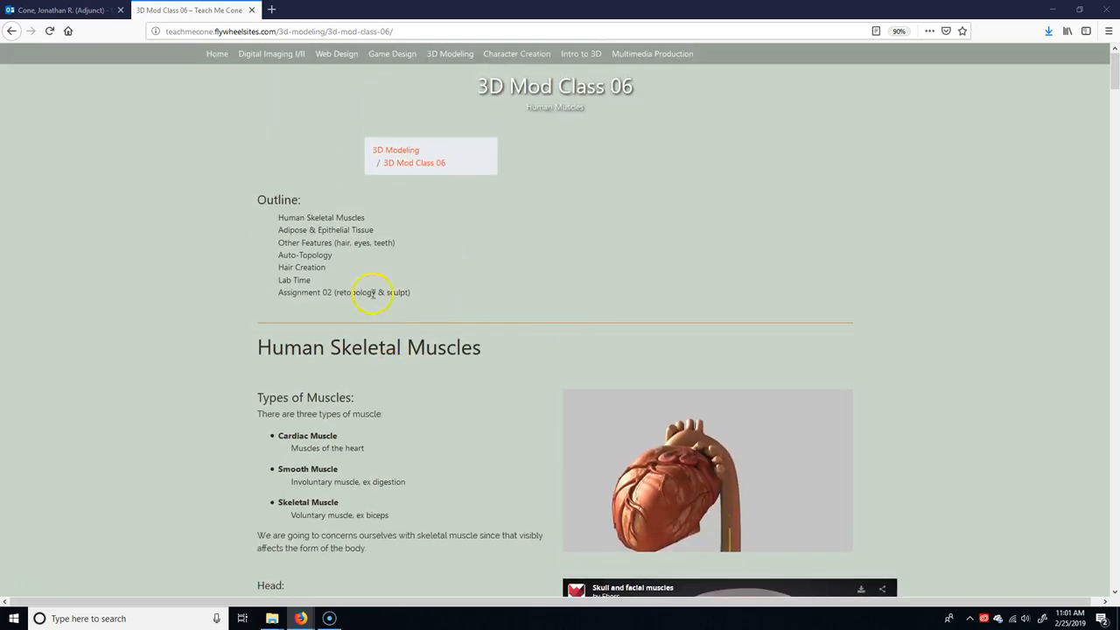
# Highlight an outline topic, then the cardiac and smooth muscle descriptions, and clear the highlight
pyautogui.doubleClick(322, 217)
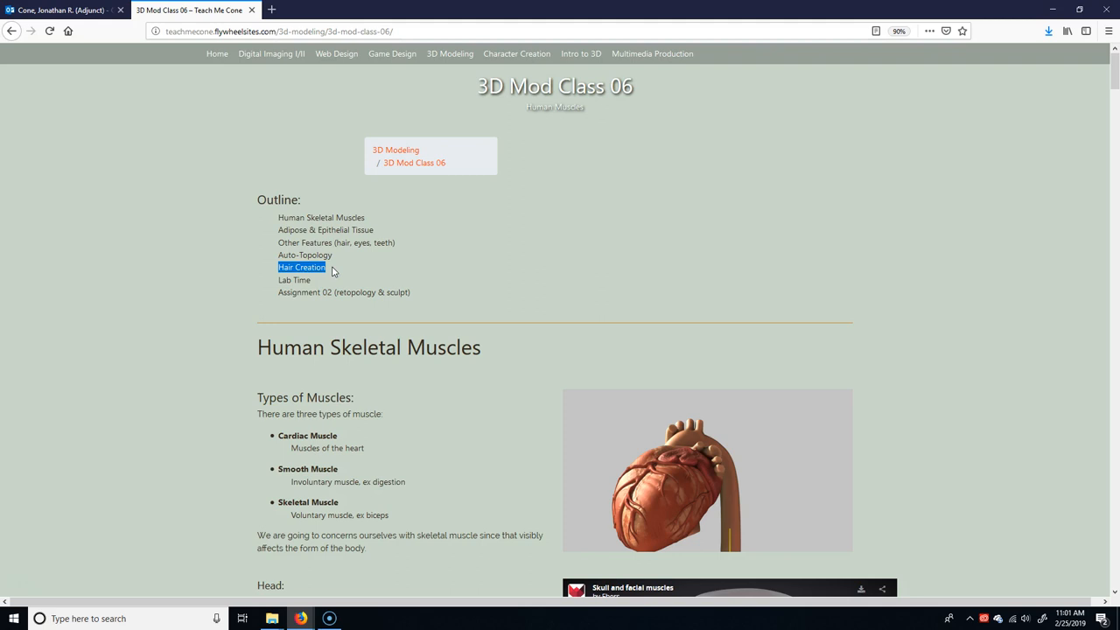
pyautogui.moveTo(378, 308)
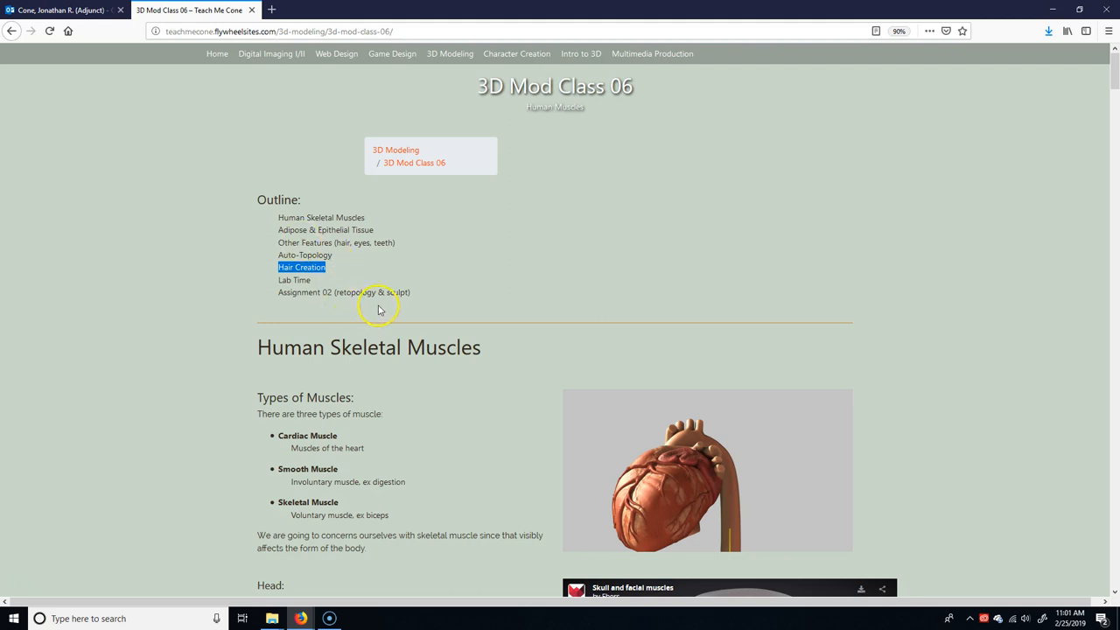
pyautogui.scroll(-3)
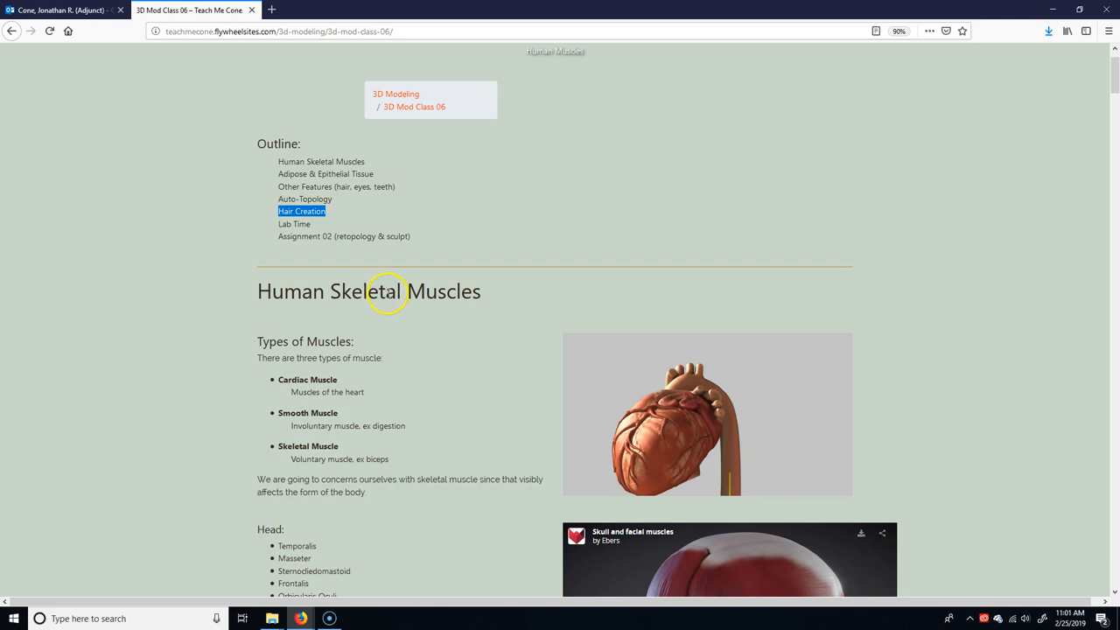
pyautogui.moveTo(388, 283)
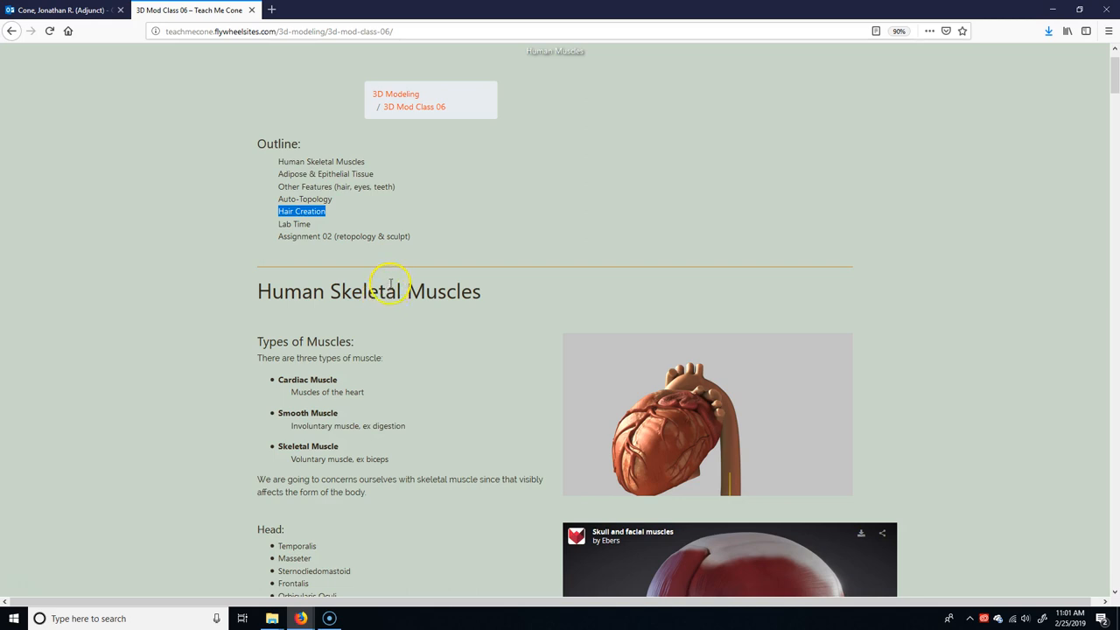
pyautogui.moveTo(392, 283)
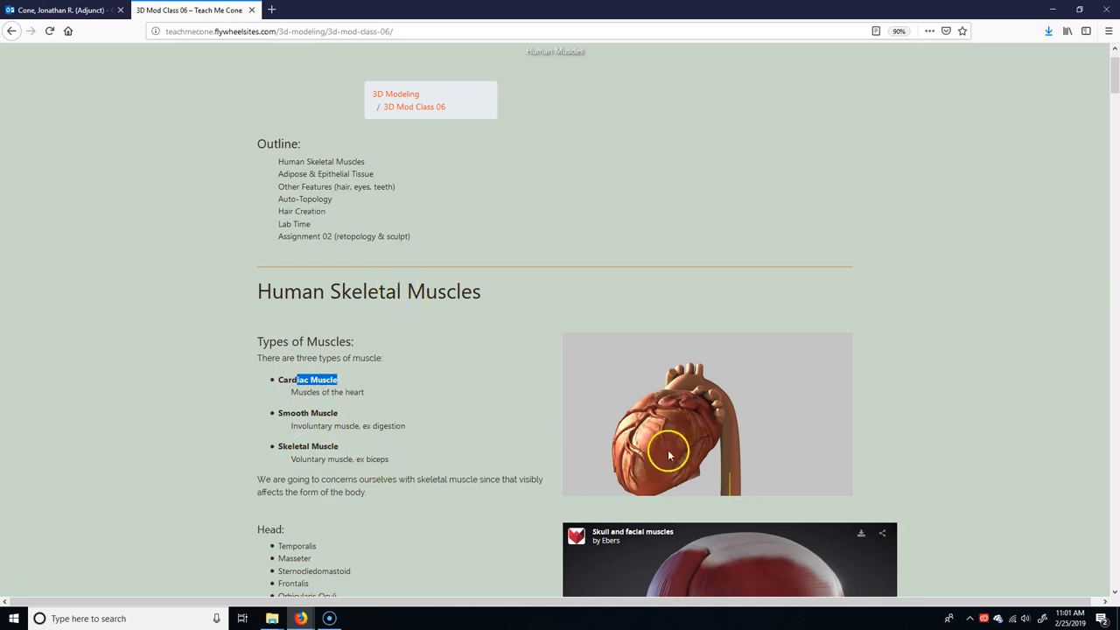
pyautogui.moveTo(655, 433)
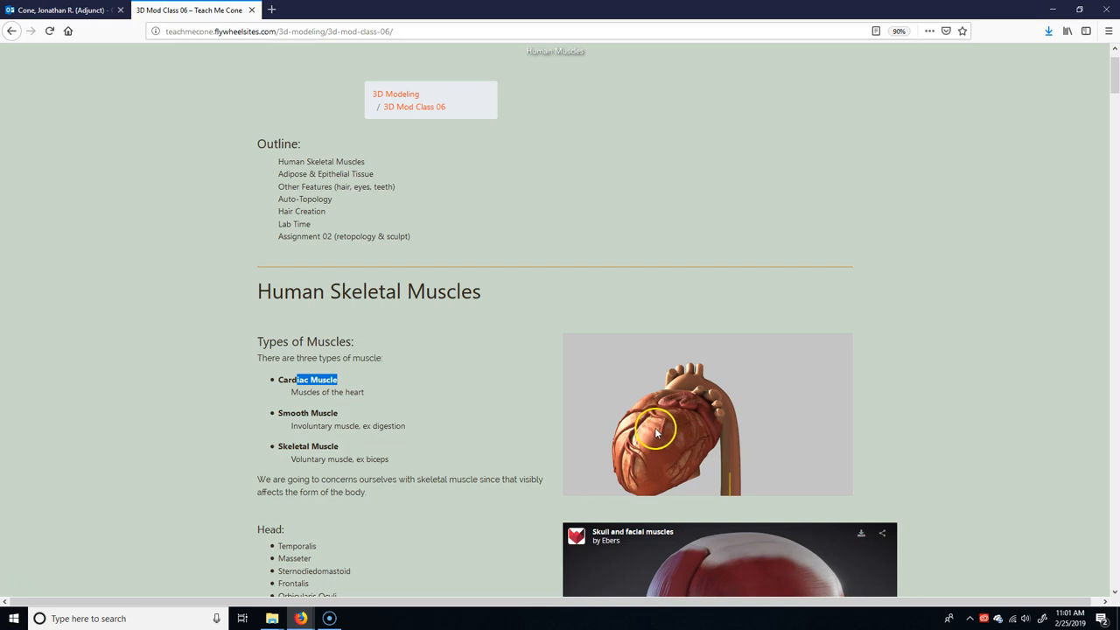
pyautogui.moveTo(291, 411)
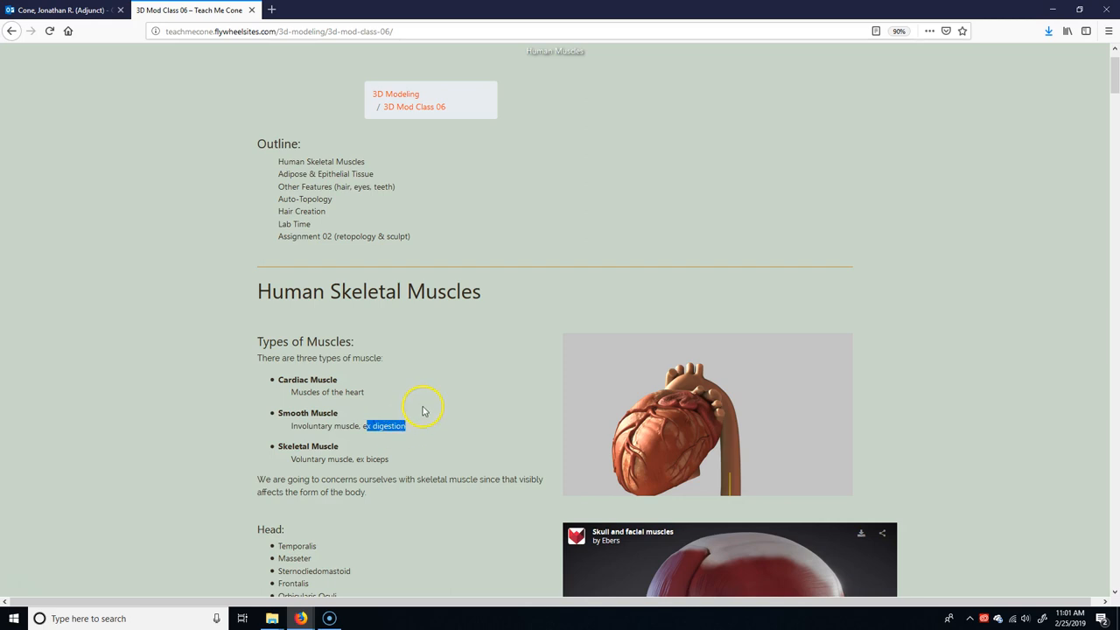
pyautogui.moveTo(331, 436)
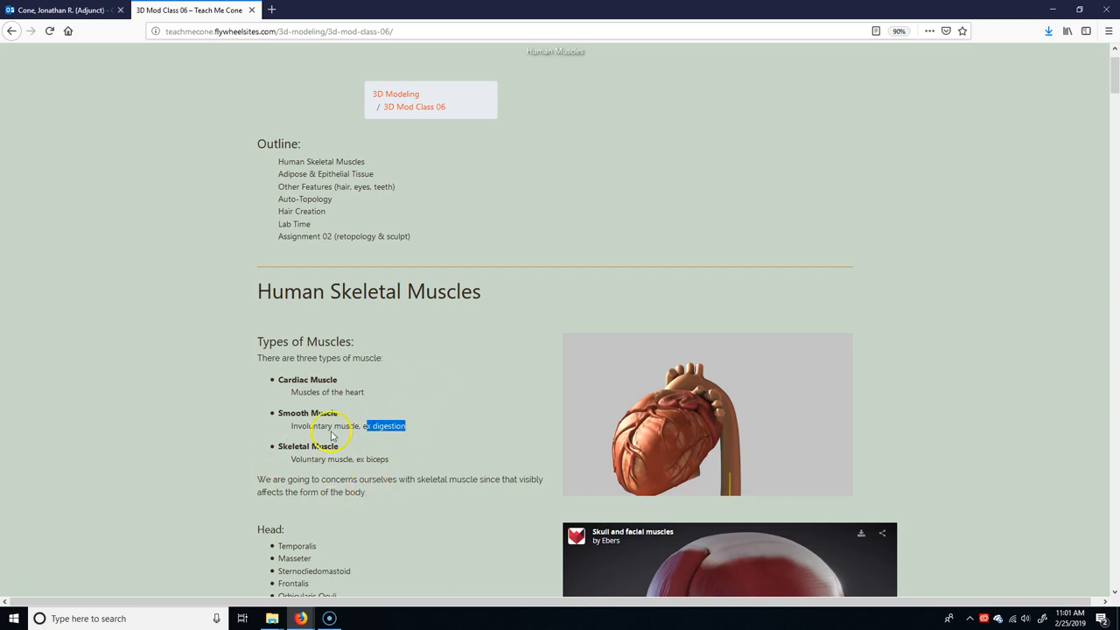
pyautogui.moveTo(347, 418)
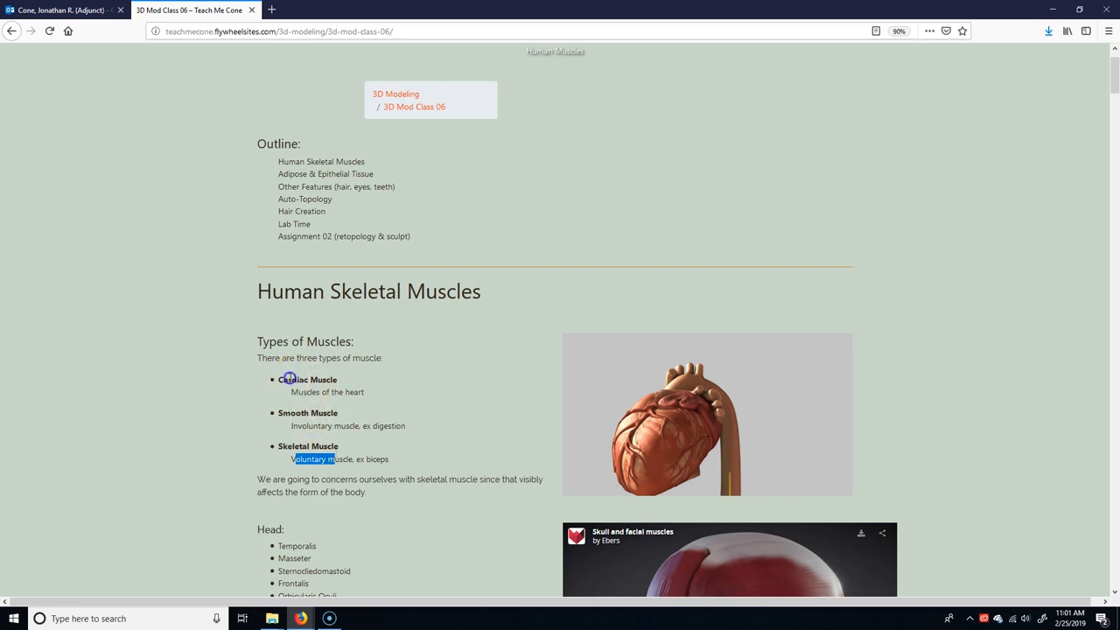
pyautogui.moveTo(289, 378); pyautogui.dragTo(406, 426)
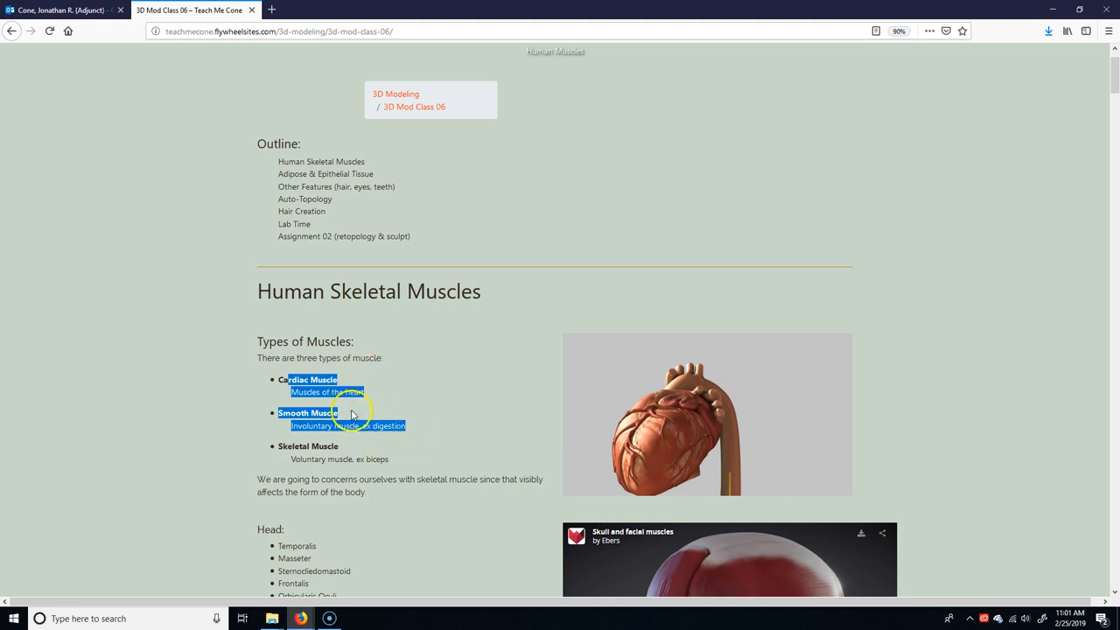
pyautogui.click(350, 413)
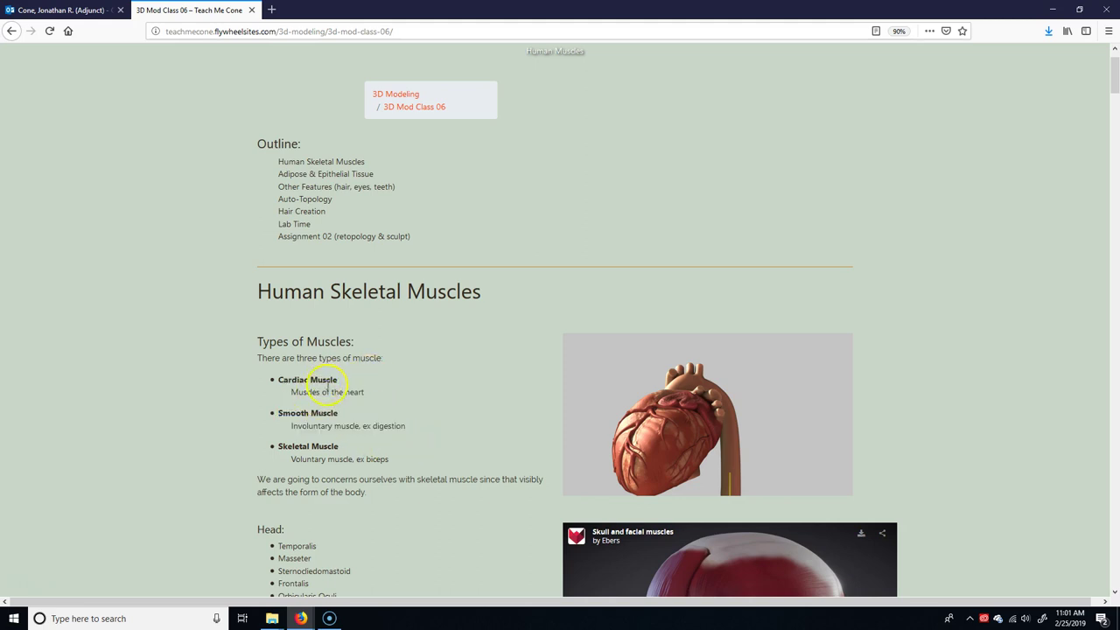
pyautogui.moveTo(21, 588)
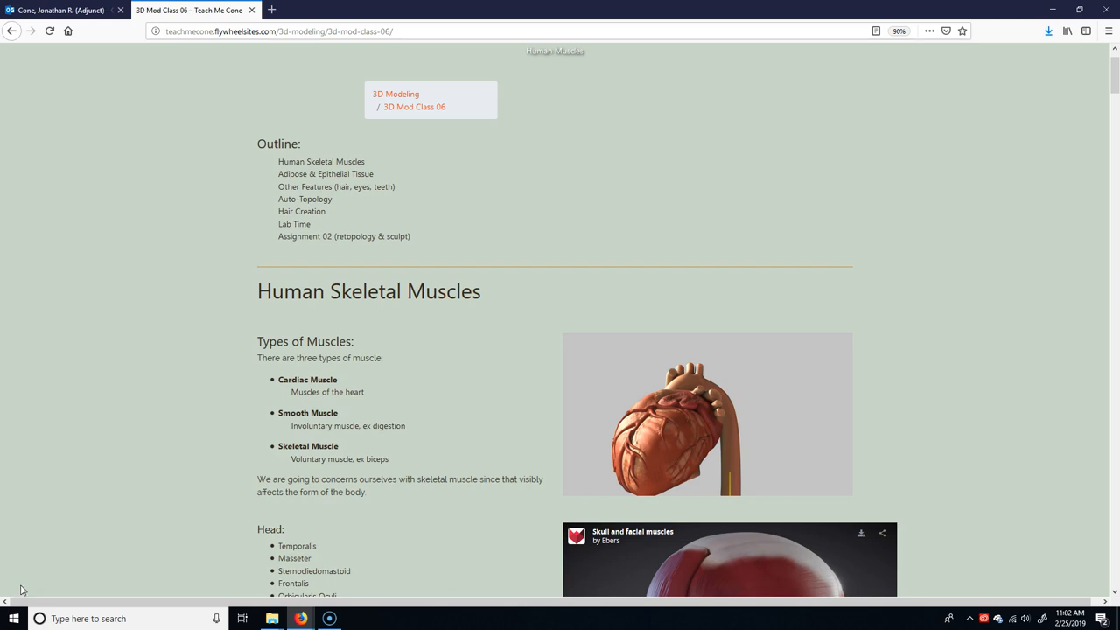
# Scroll down through the Torso muscle lists and the chest and torso sketches
pyautogui.scroll(-3)
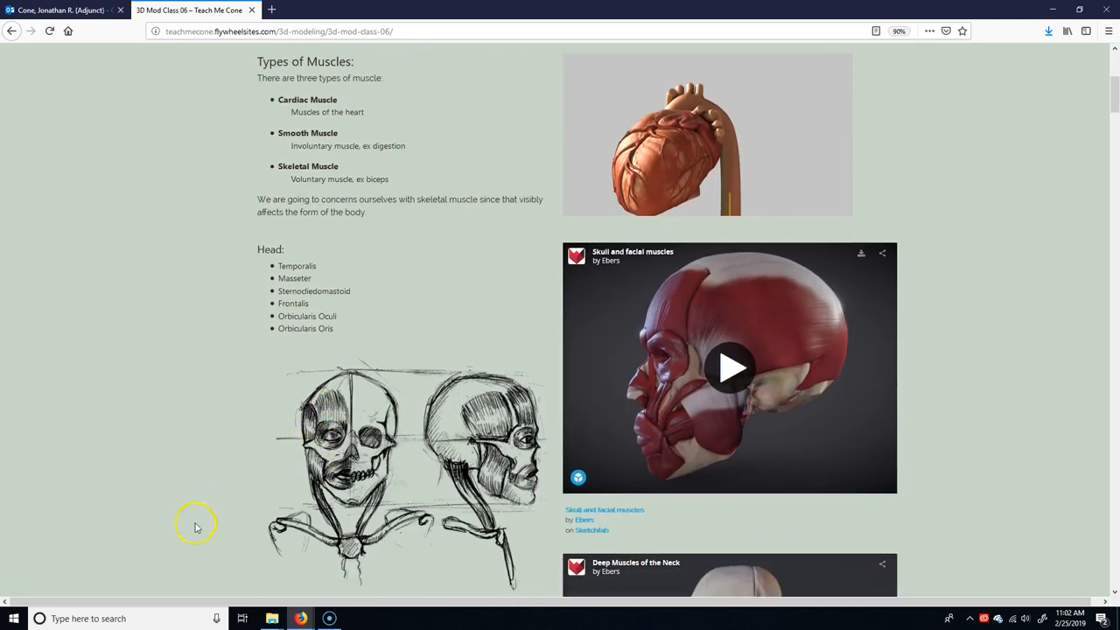
pyautogui.moveTo(339, 347)
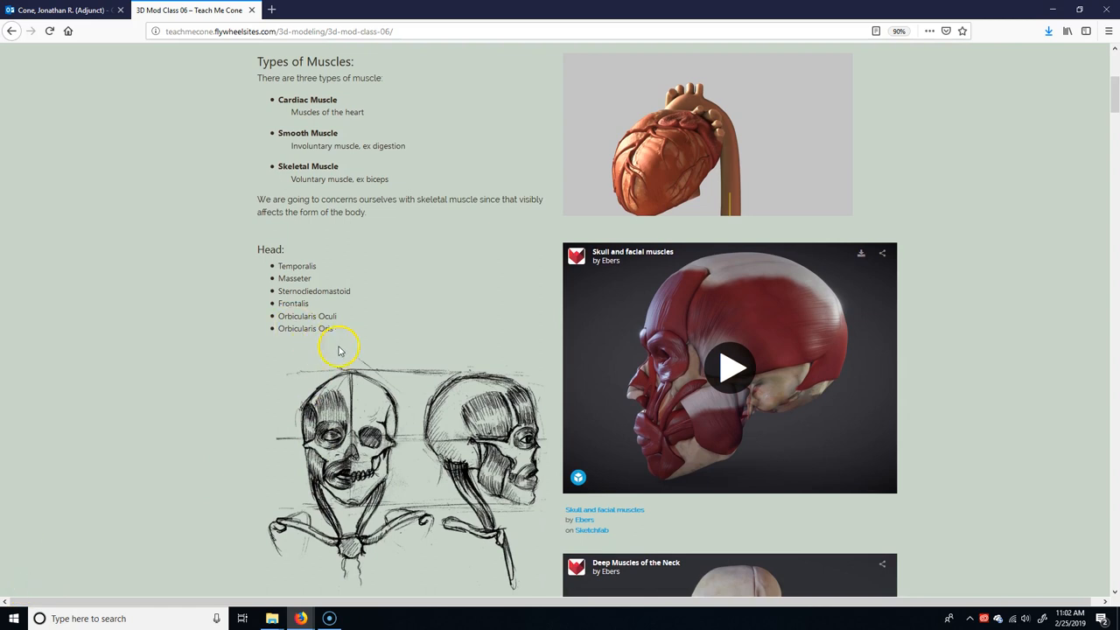
pyautogui.scroll(-3)
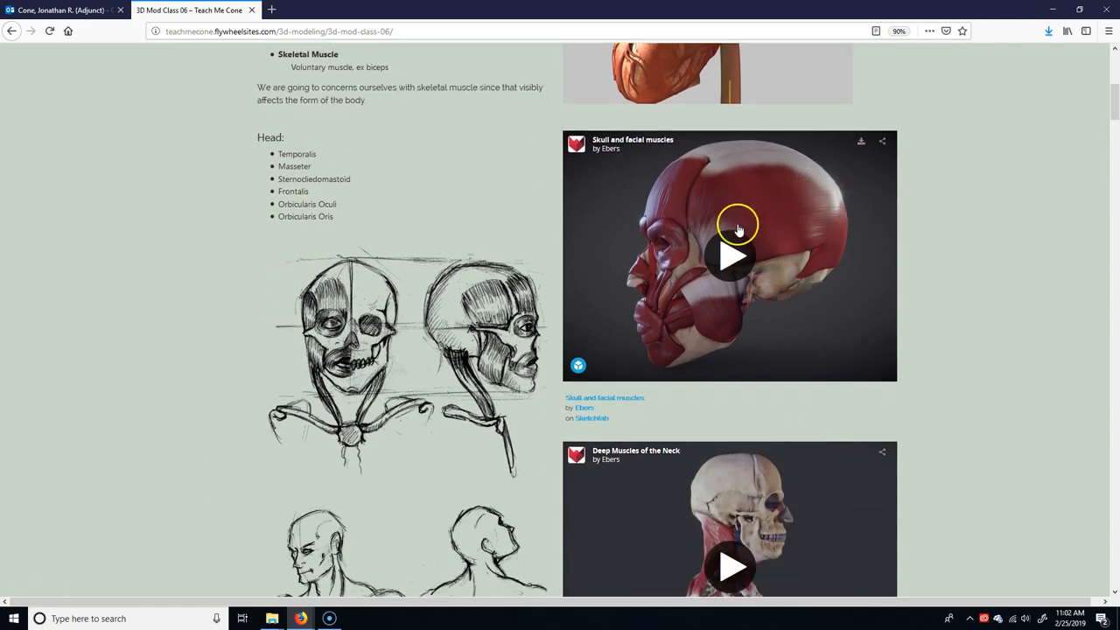
pyautogui.moveTo(724, 311)
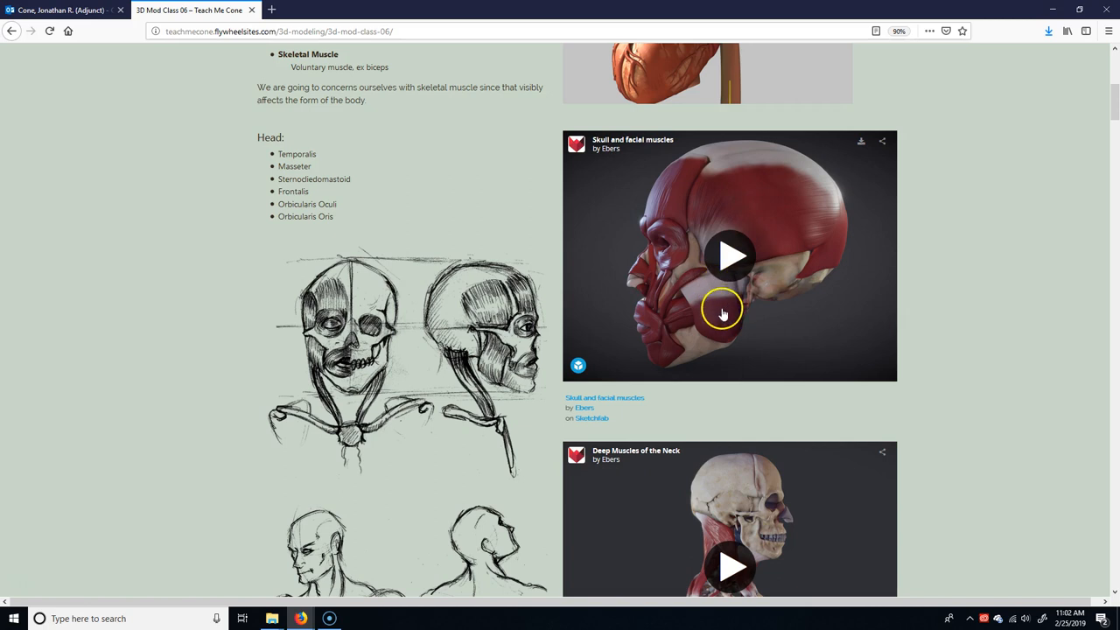
pyautogui.moveTo(715, 301)
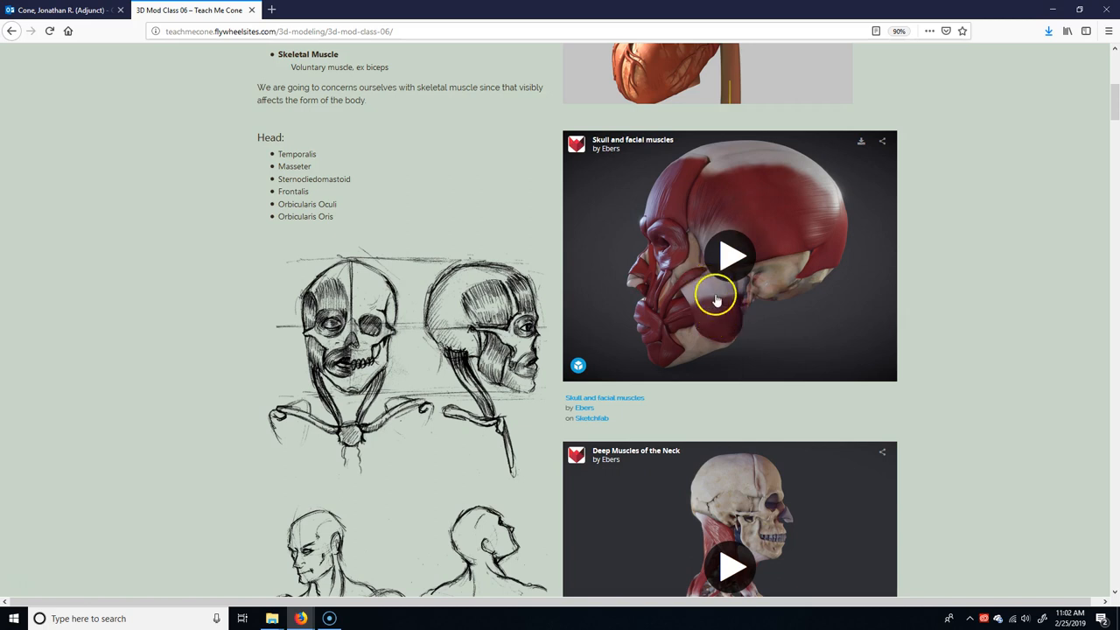
pyautogui.moveTo(724, 322)
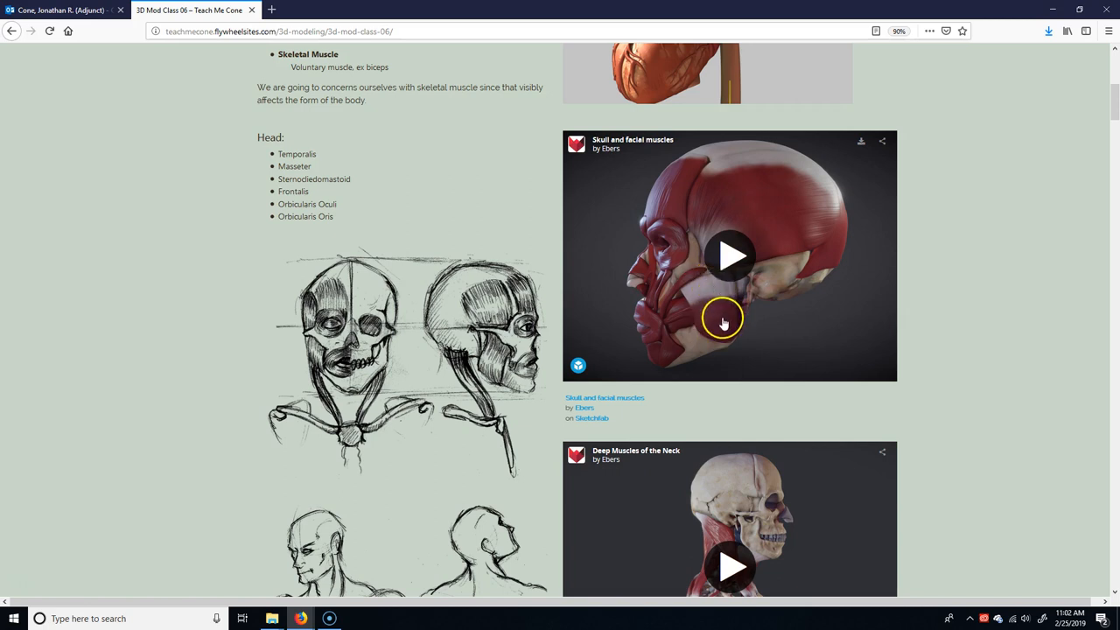
pyautogui.moveTo(724, 299)
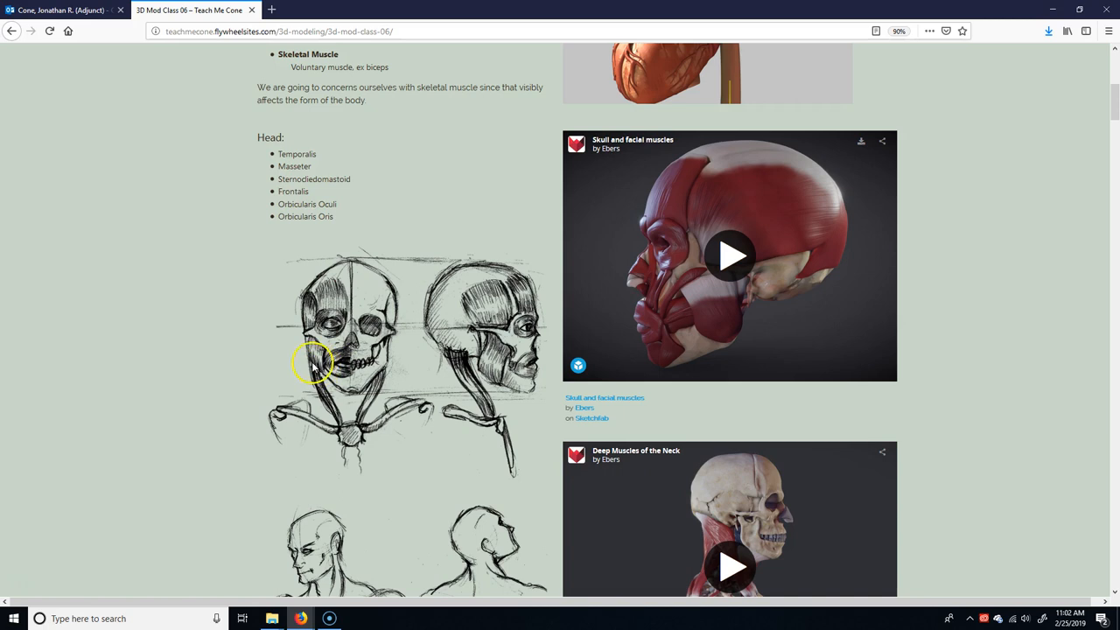
pyautogui.moveTo(342, 430)
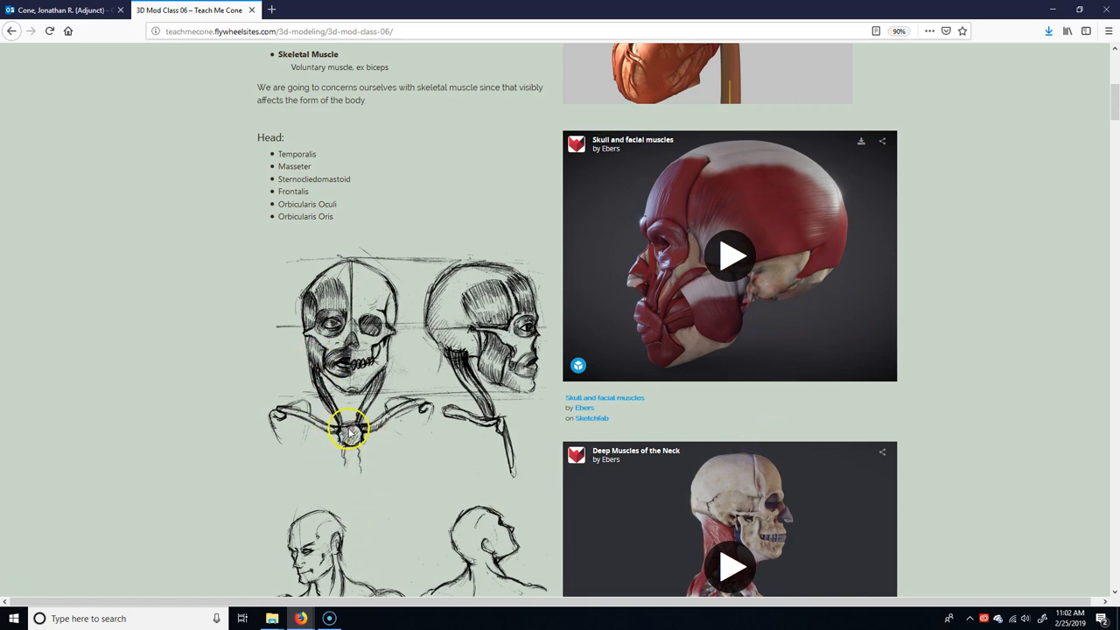
pyautogui.moveTo(322, 383)
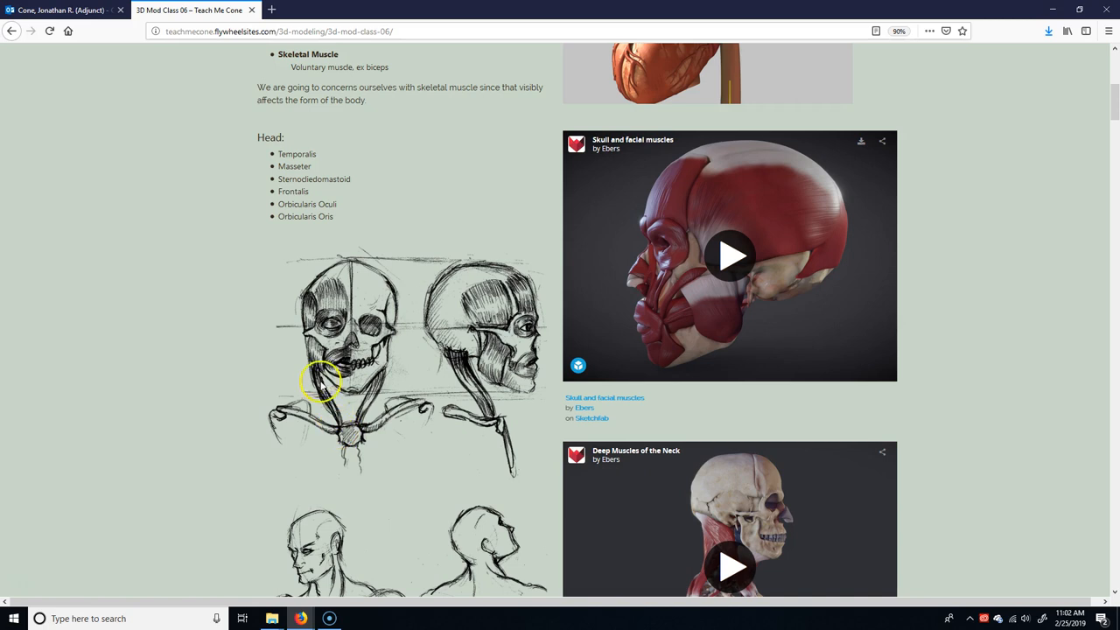
pyautogui.moveTo(770, 296)
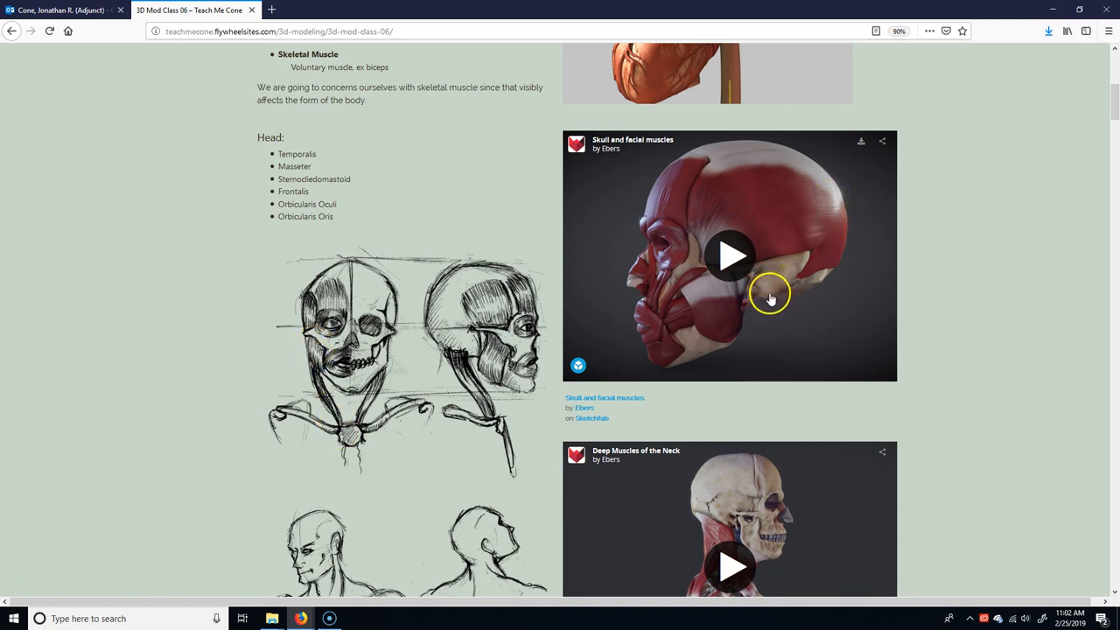
pyautogui.scroll(-3)
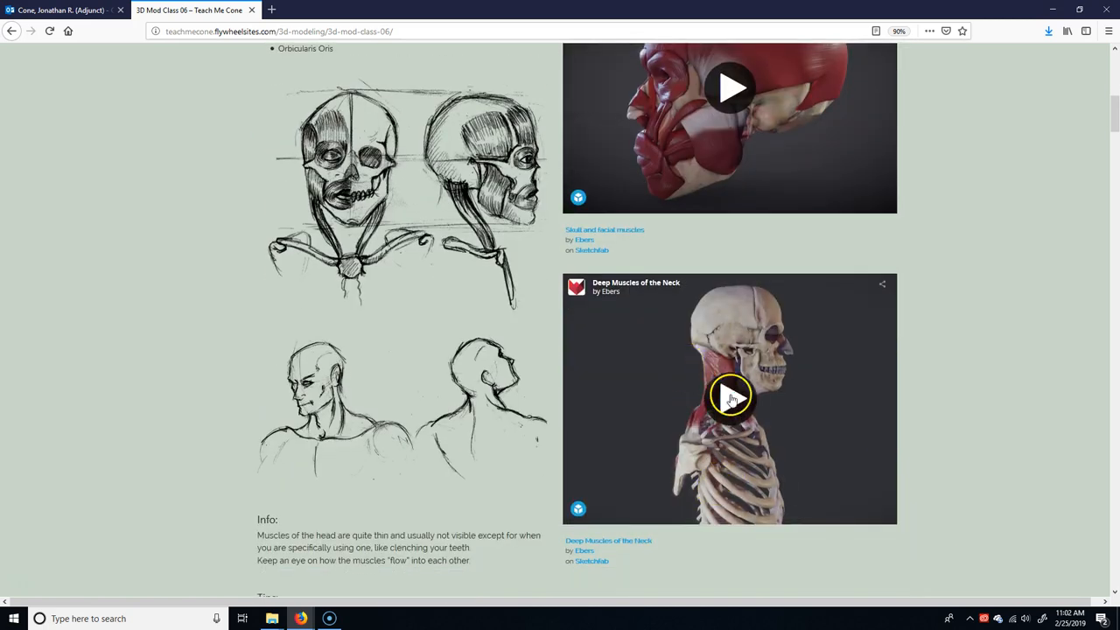
pyautogui.moveTo(697, 327)
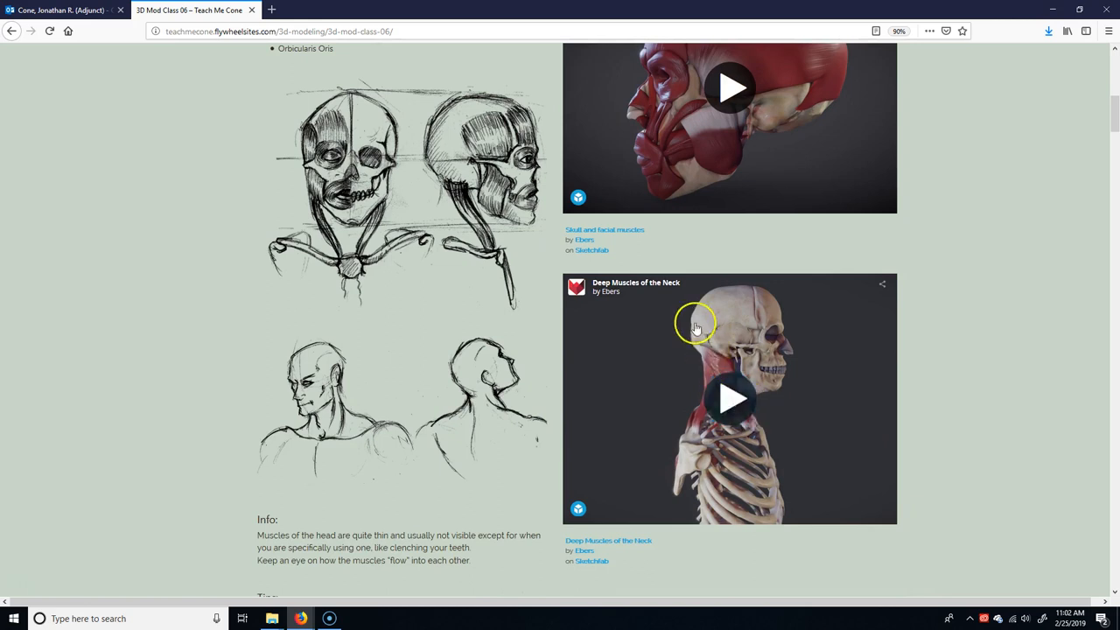
pyautogui.scroll(3)
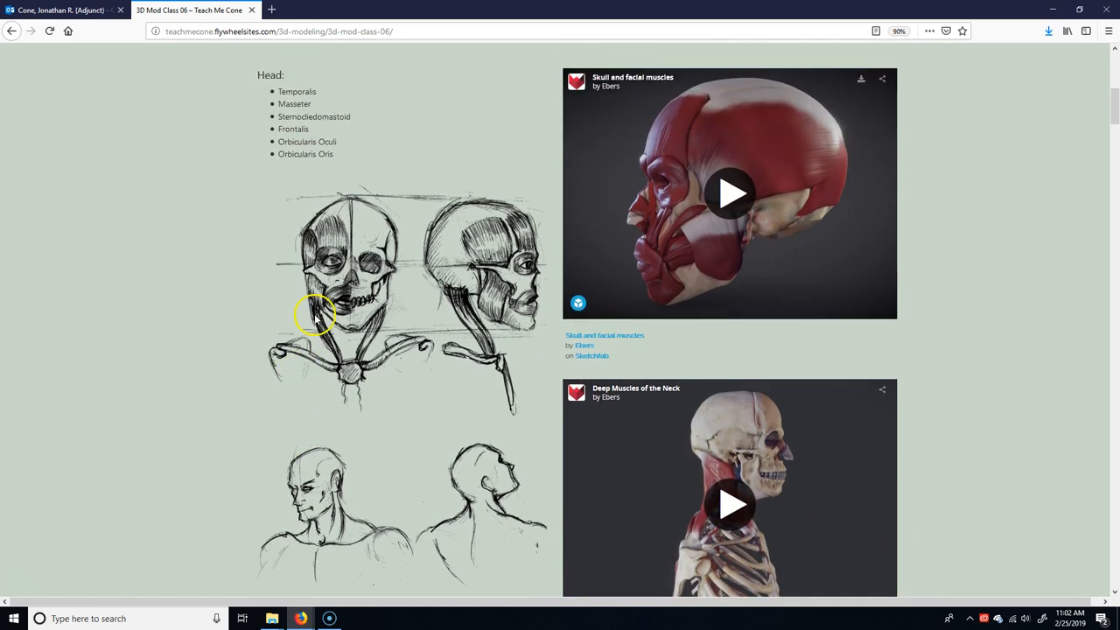
pyautogui.scroll(-3)
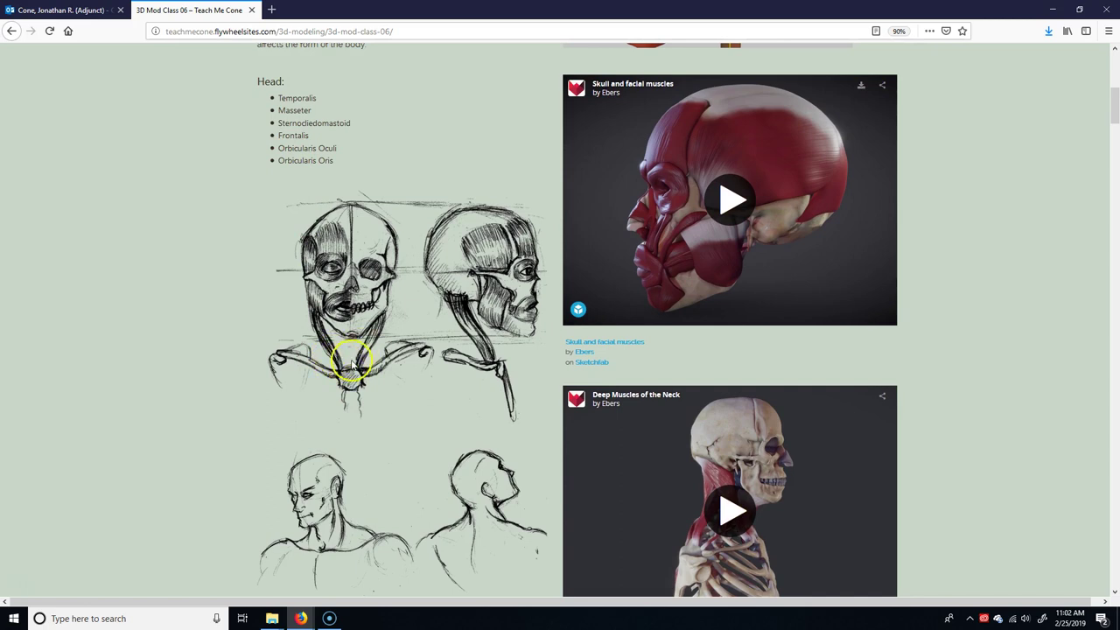
pyautogui.moveTo(339, 245)
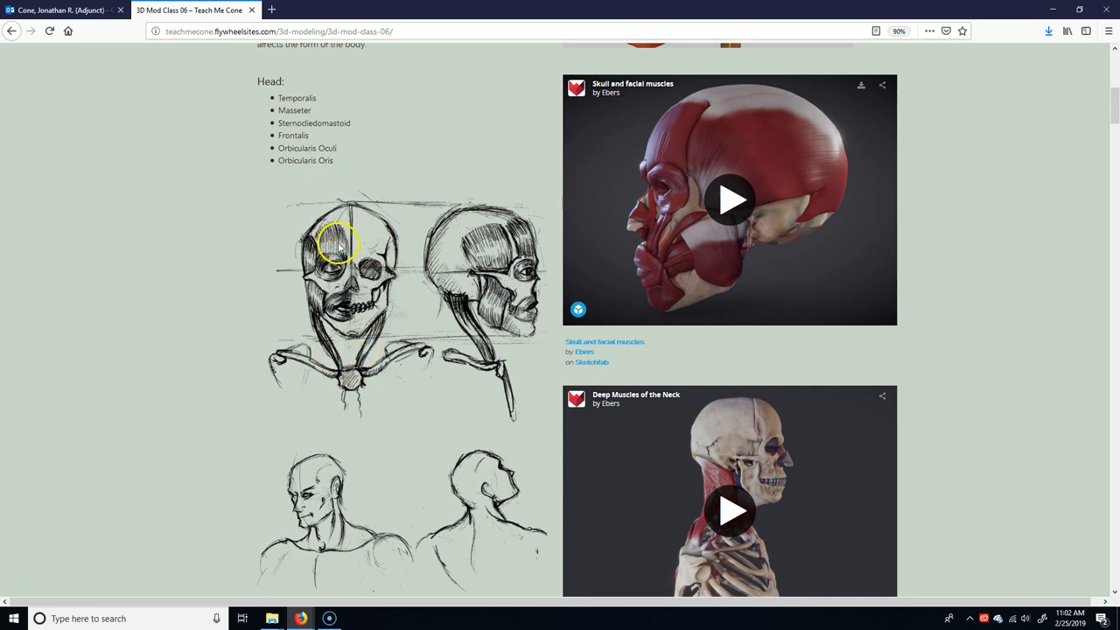
pyautogui.moveTo(710, 150)
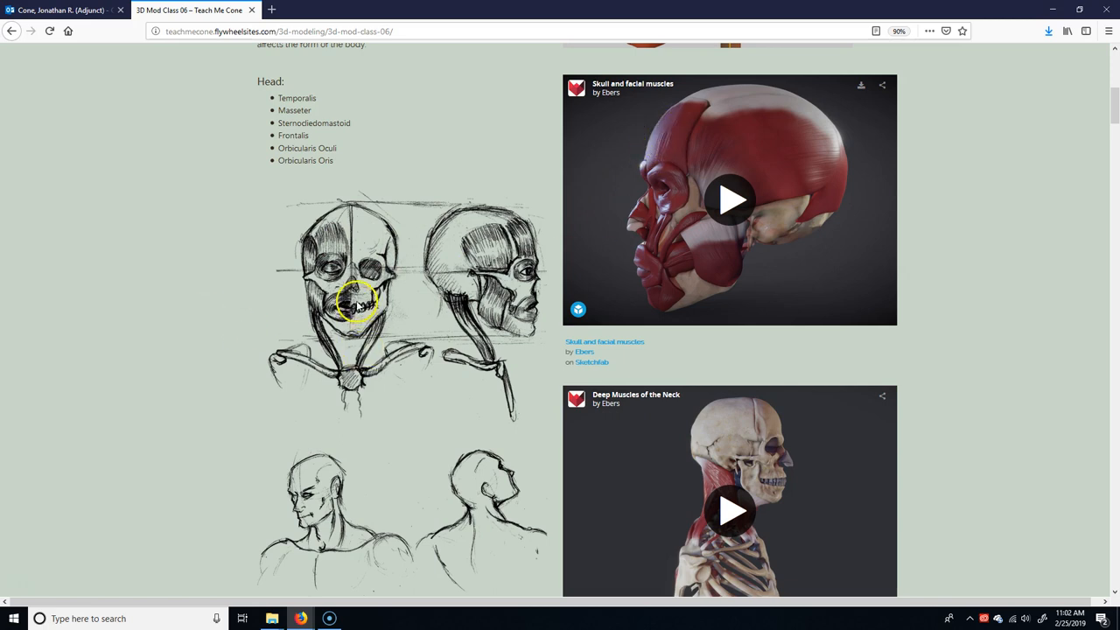
pyautogui.moveTo(341, 262)
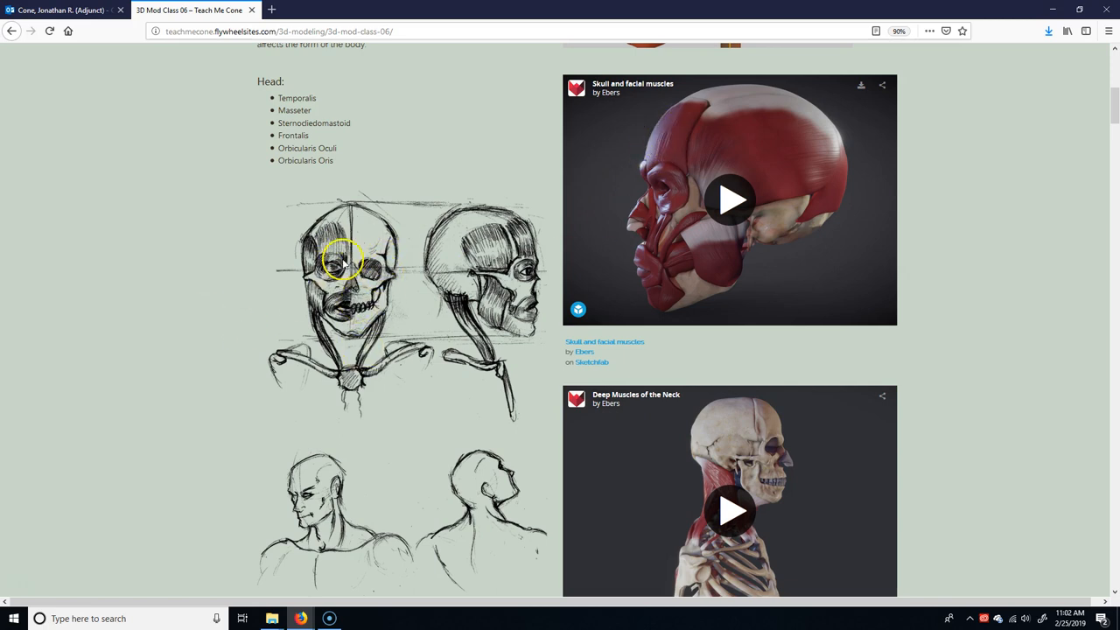
pyautogui.moveTo(319, 263)
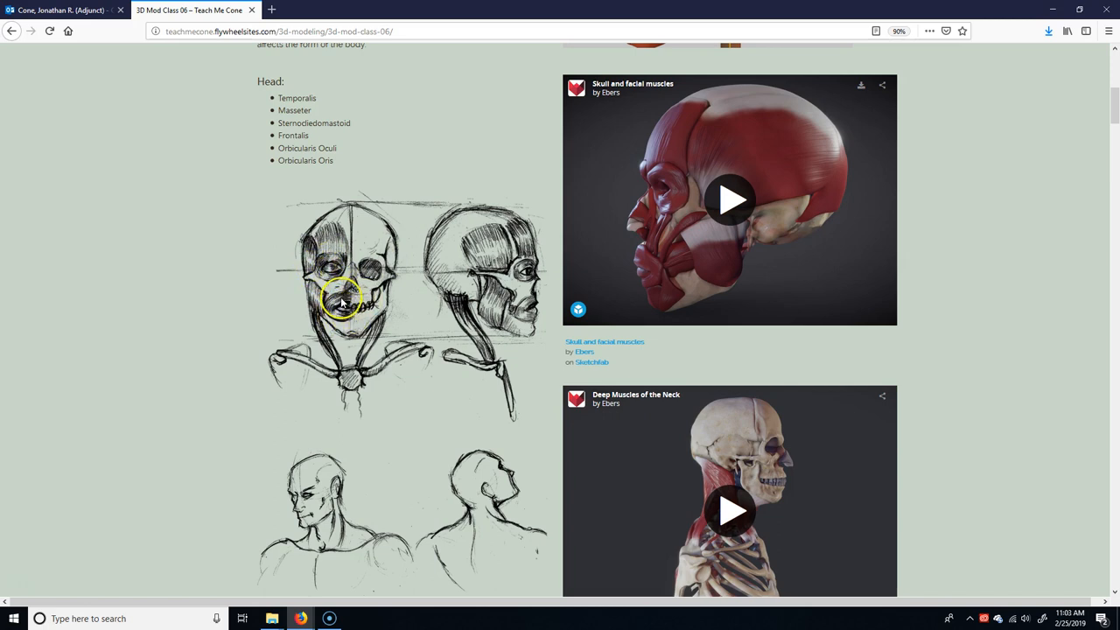
pyautogui.moveTo(335, 254)
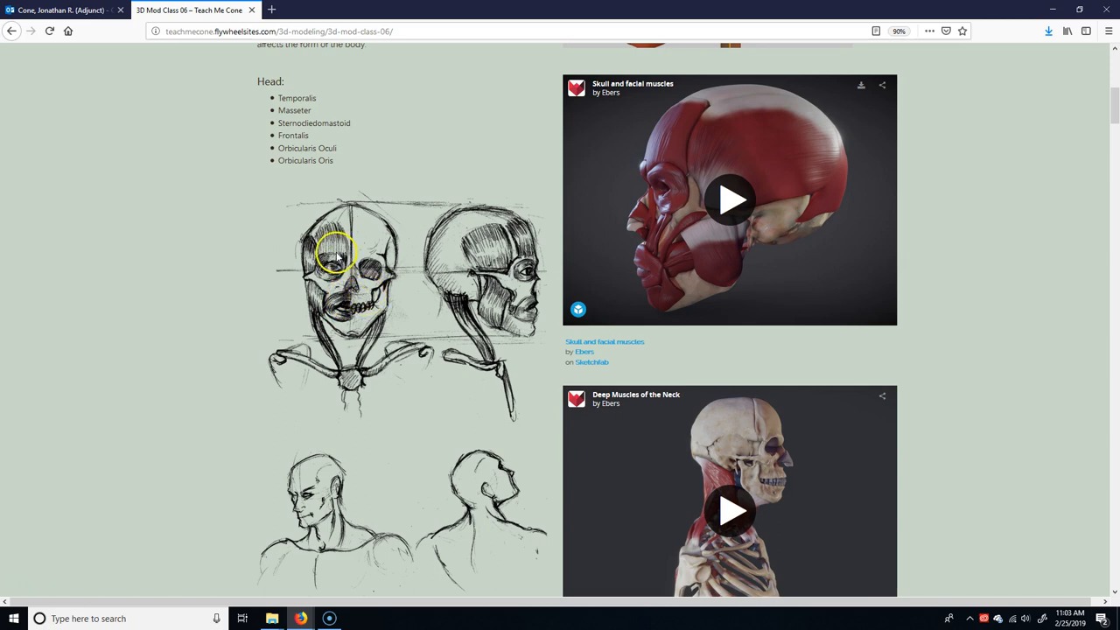
pyautogui.moveTo(329, 266)
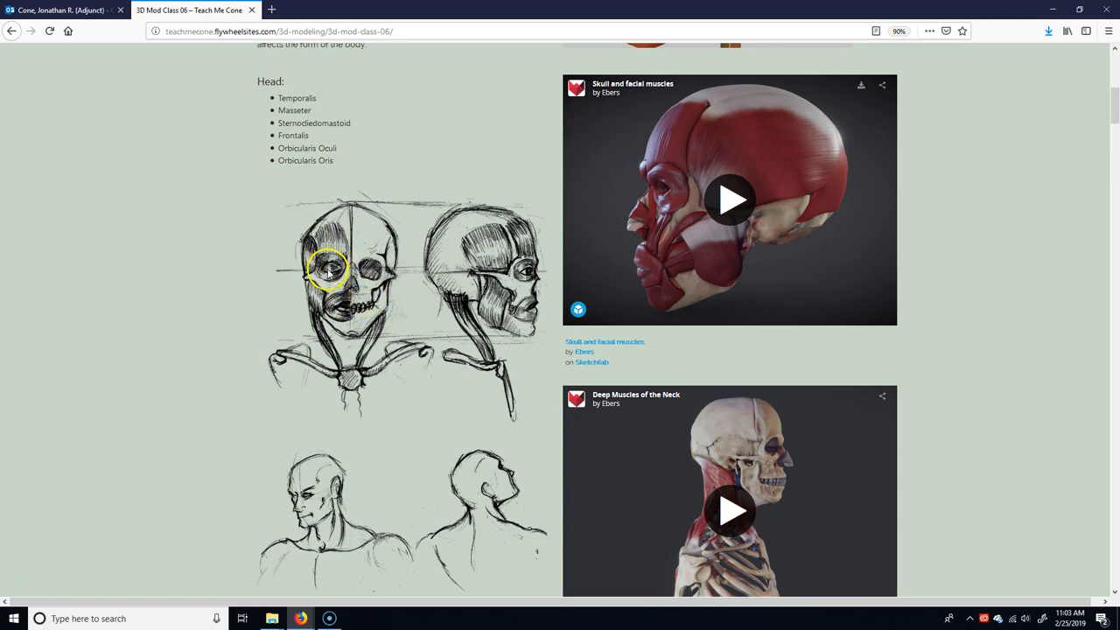
pyautogui.moveTo(343, 266)
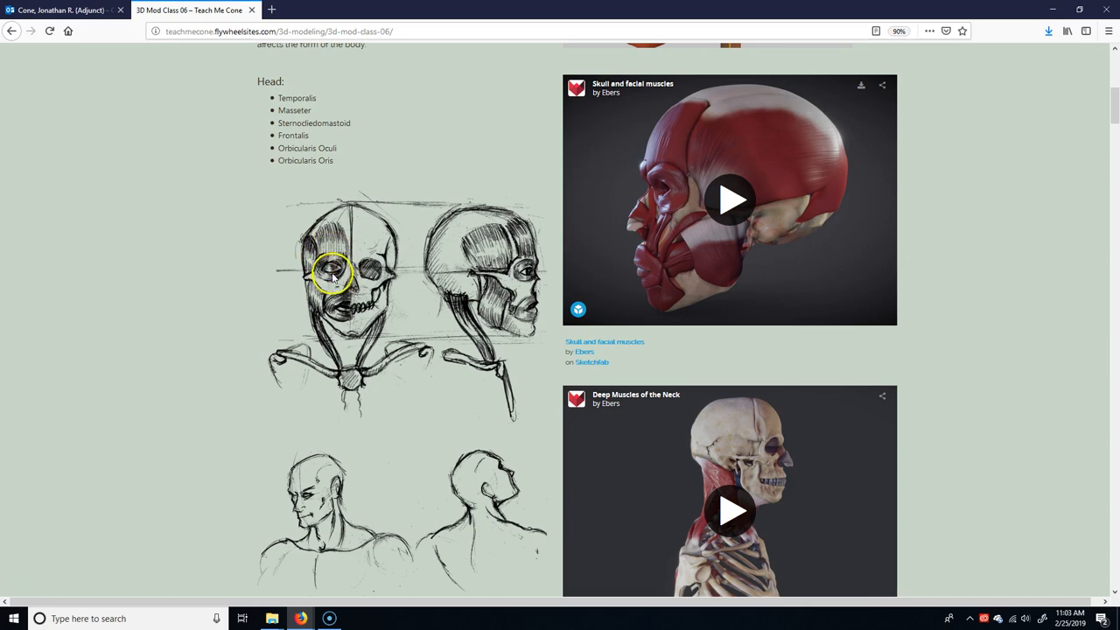
pyautogui.moveTo(330, 276)
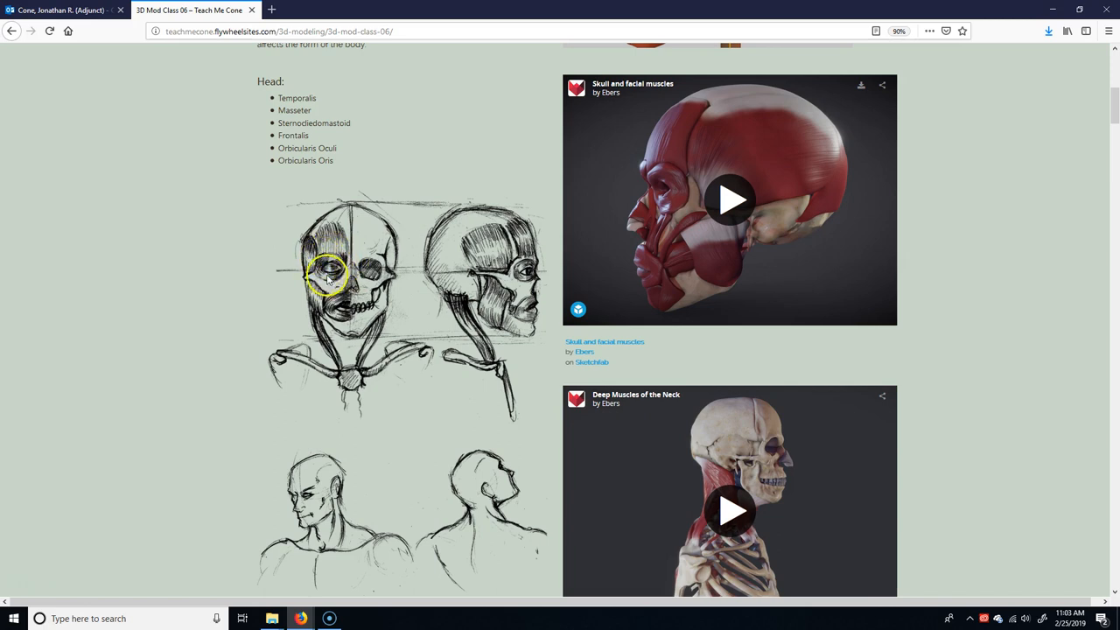
pyautogui.moveTo(335, 318)
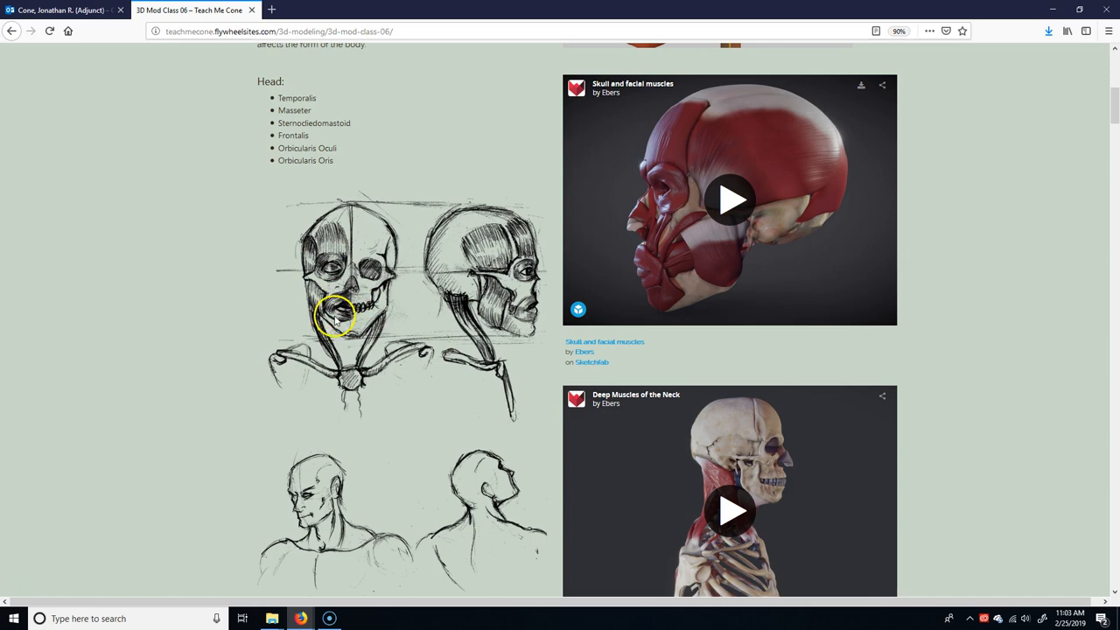
pyautogui.moveTo(348, 308)
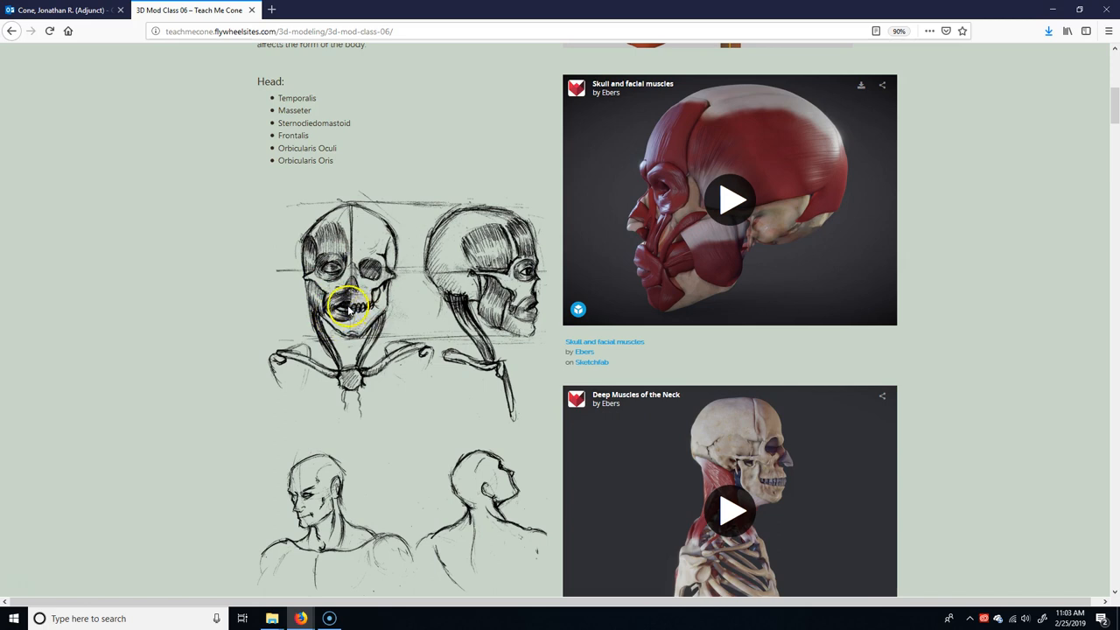
pyautogui.scroll(-3)
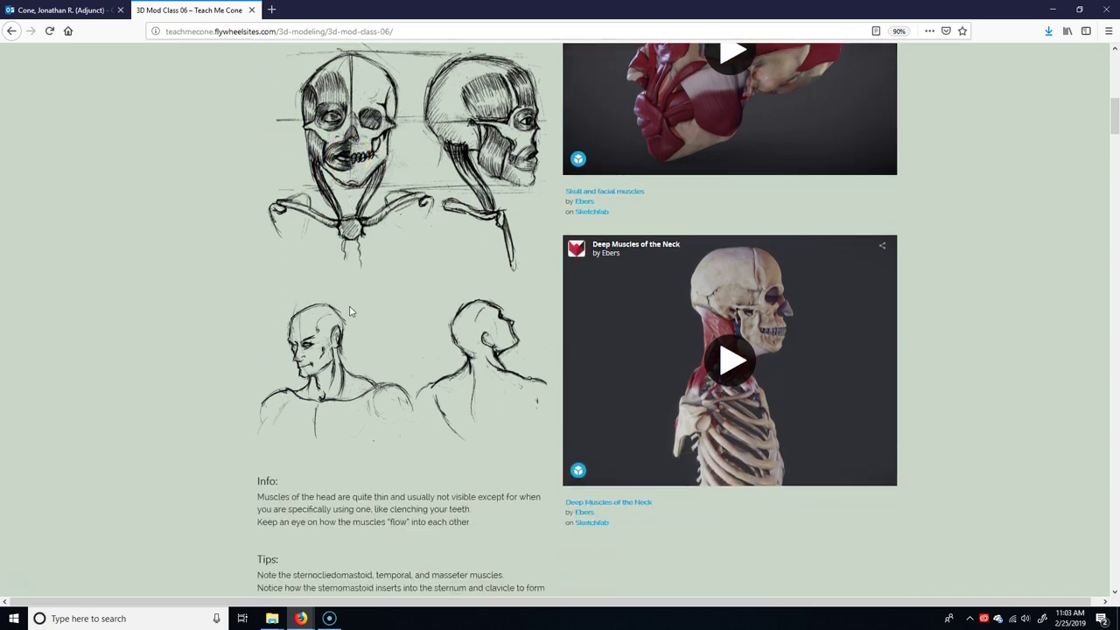
pyautogui.scroll(-3)
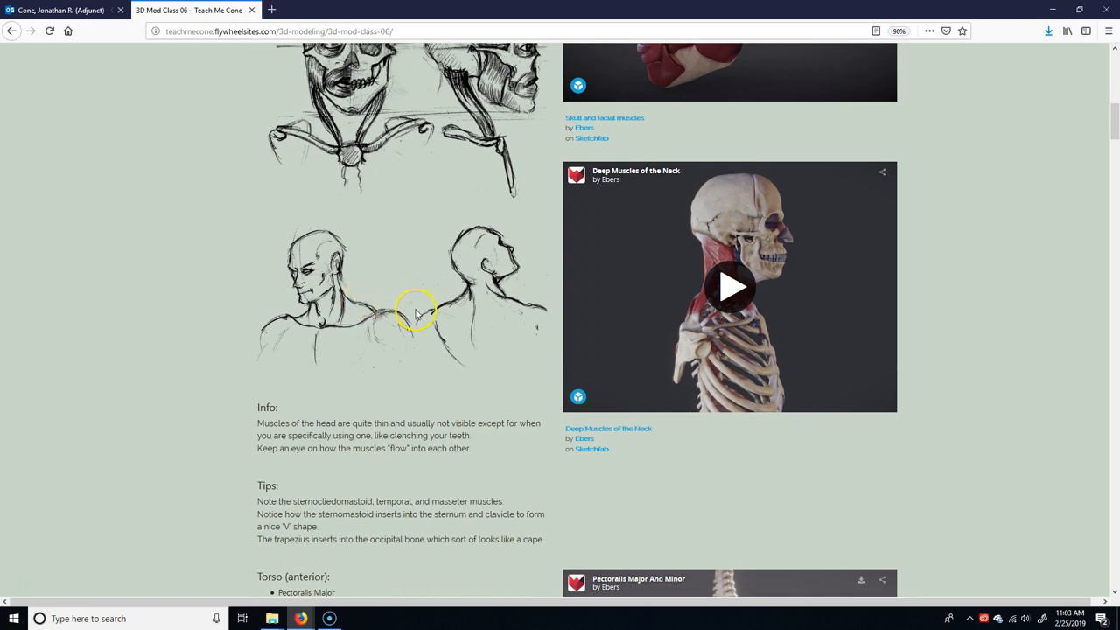
pyautogui.moveTo(324, 324)
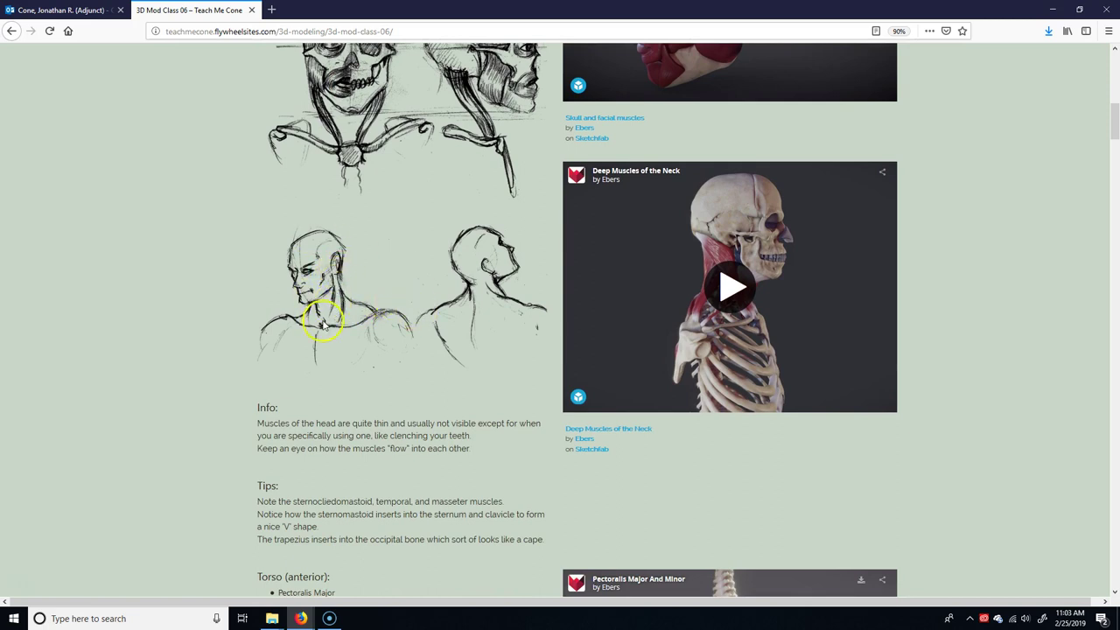
pyautogui.moveTo(714, 245)
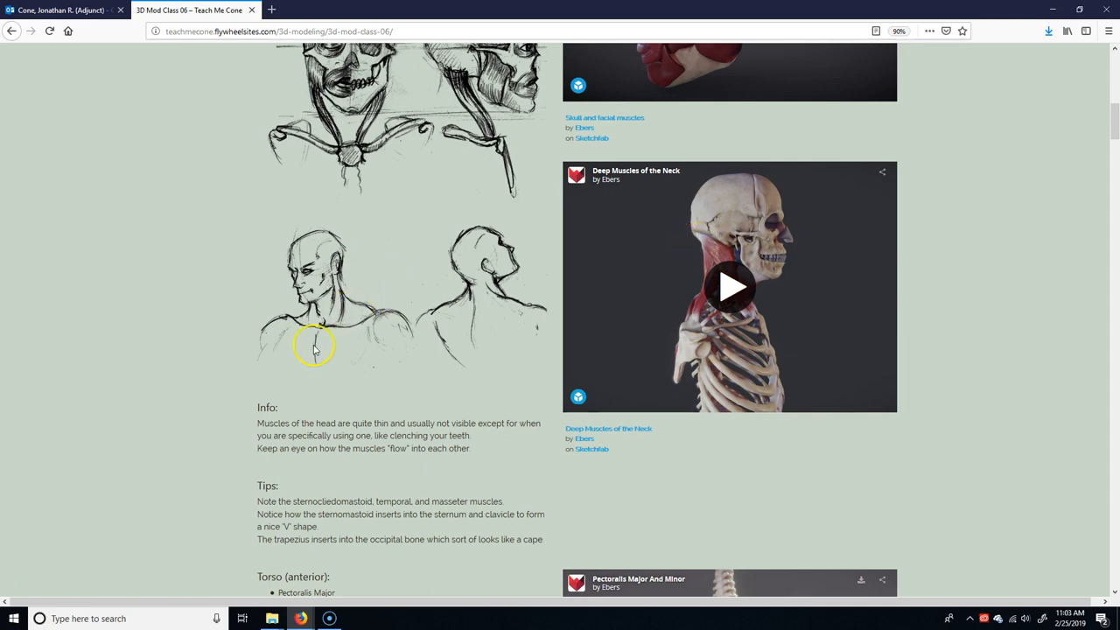
pyautogui.moveTo(336, 287)
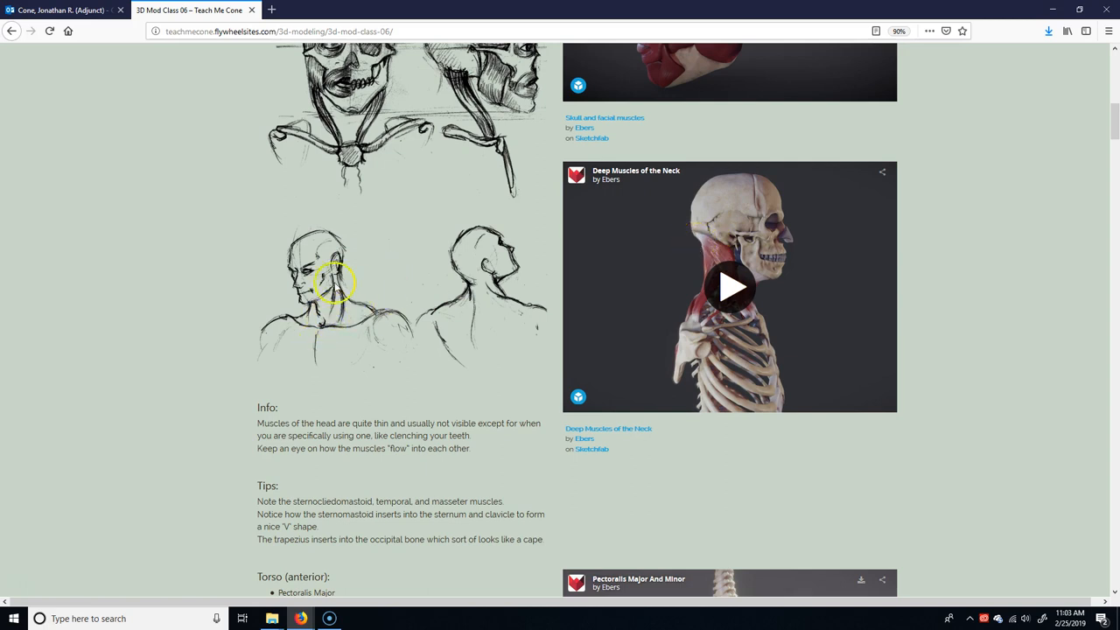
pyautogui.moveTo(324, 324)
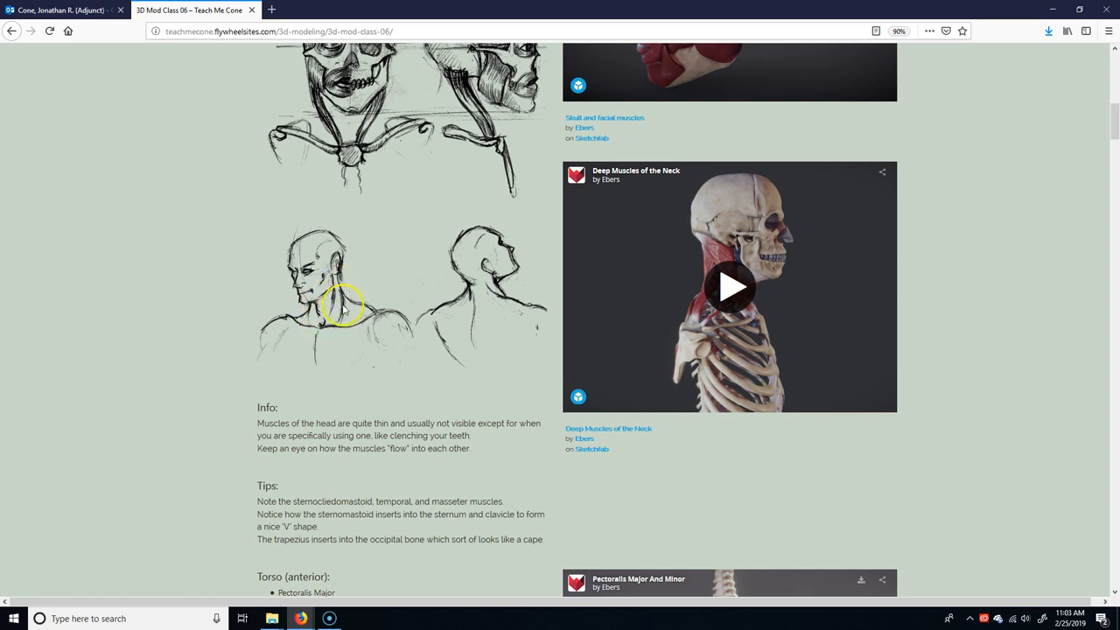
pyautogui.moveTo(330, 342)
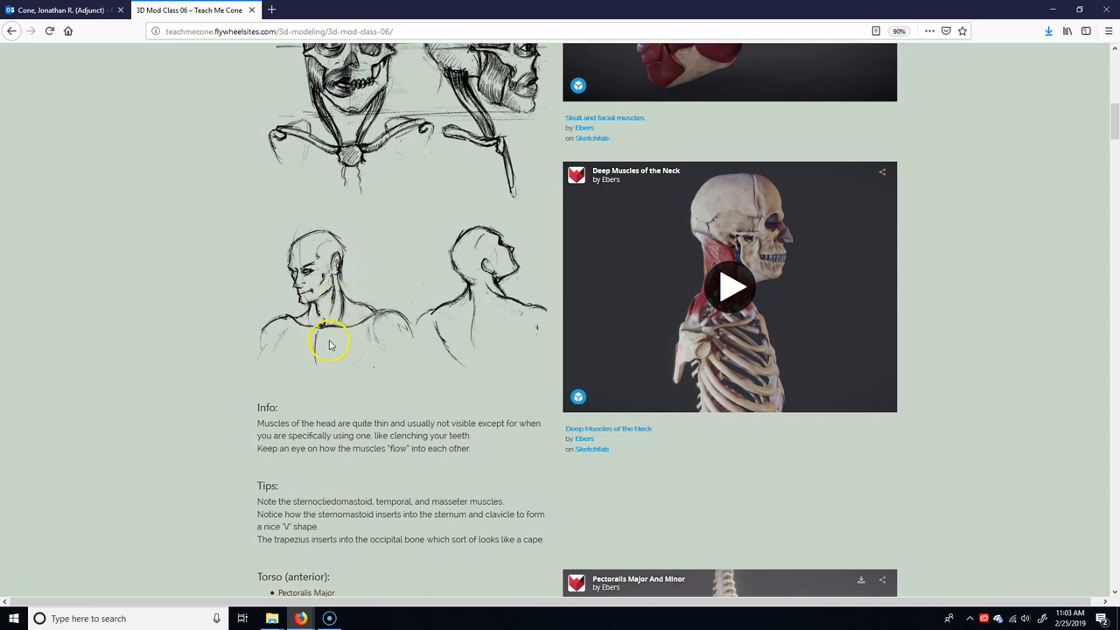
pyautogui.scroll(-3)
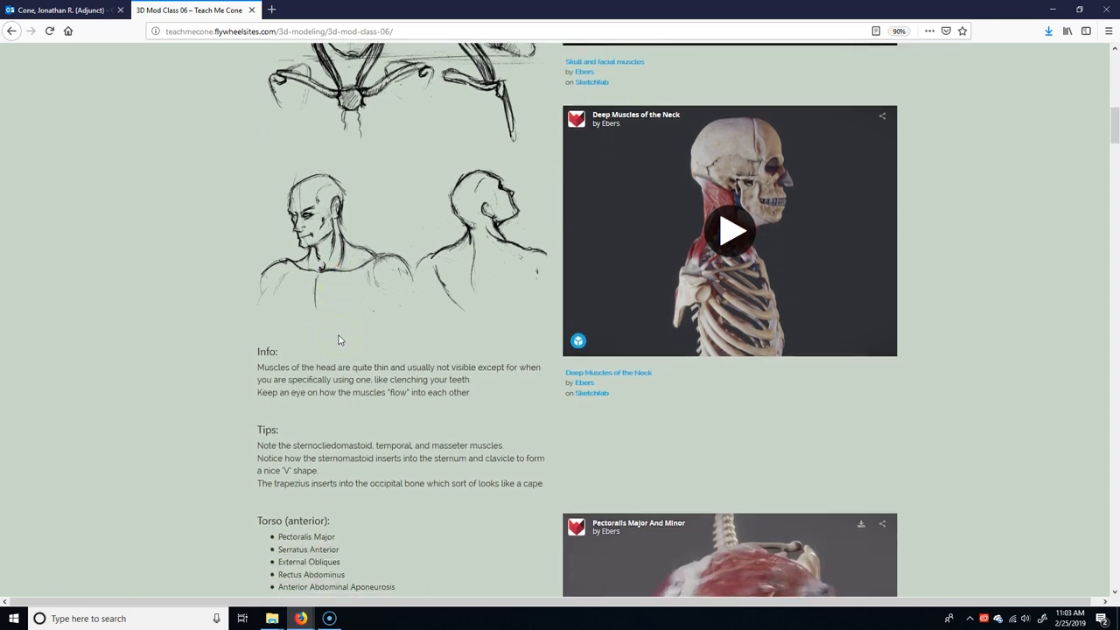
pyautogui.scroll(-3)
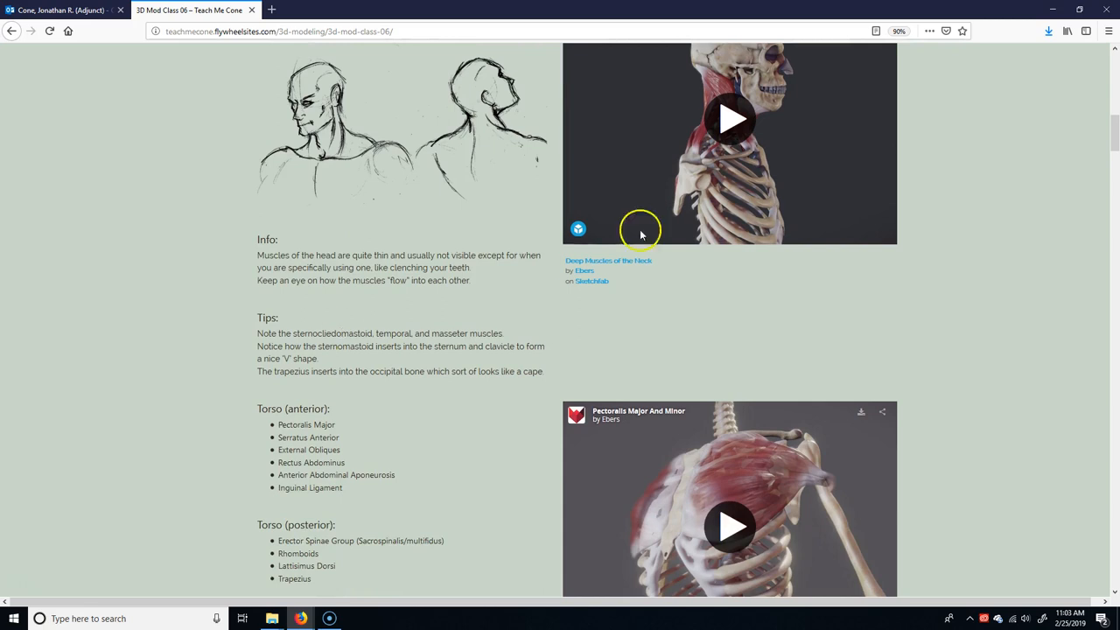
pyautogui.scroll(3)
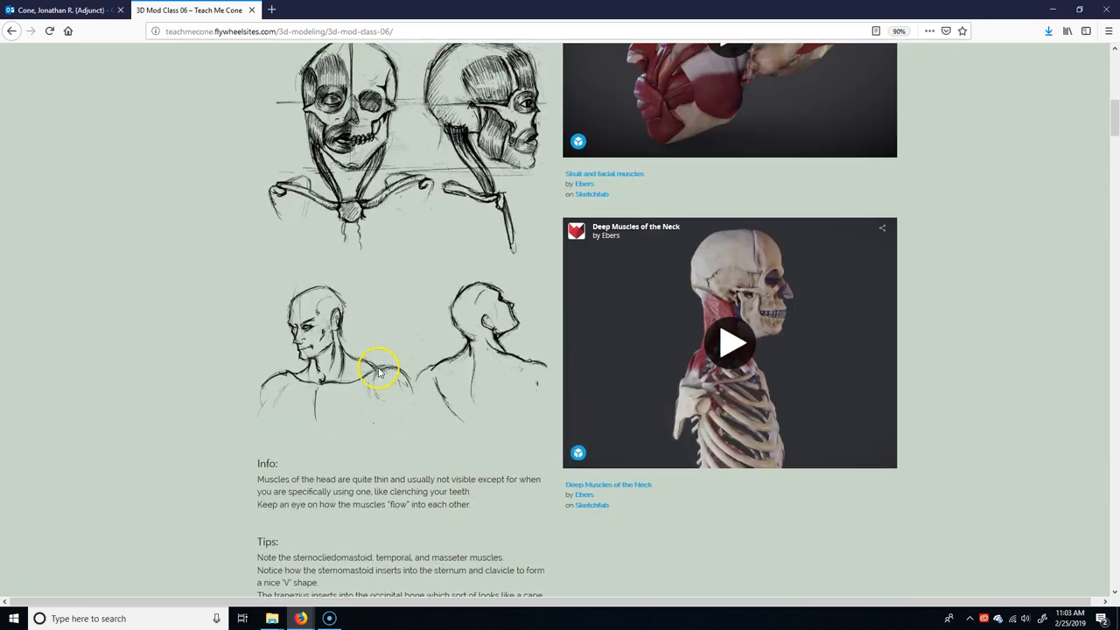
pyautogui.scroll(3)
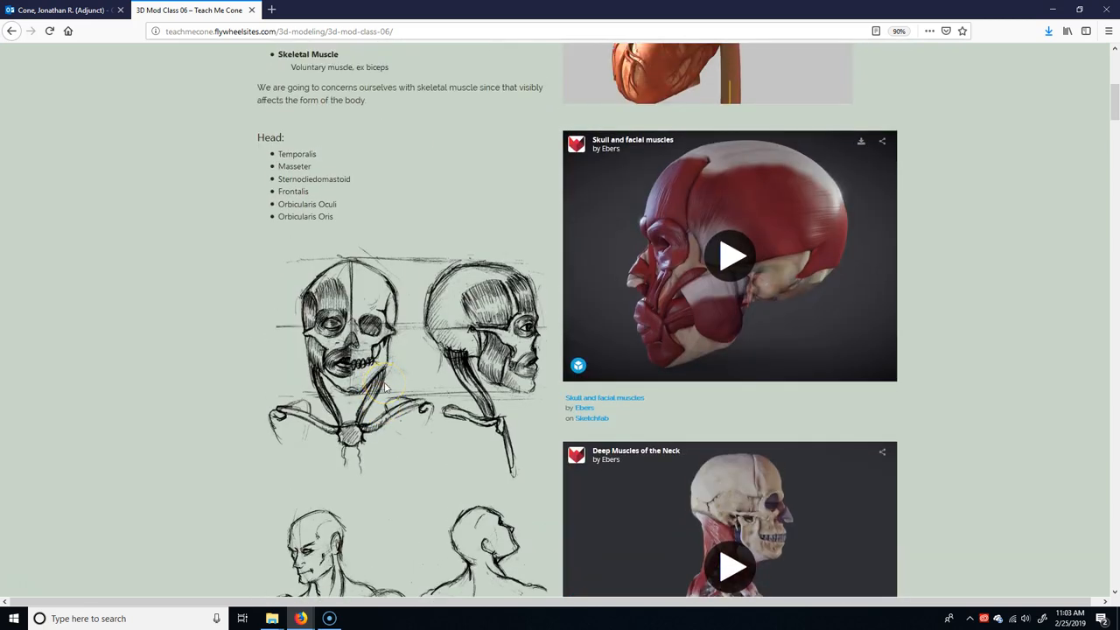
pyautogui.scroll(-3)
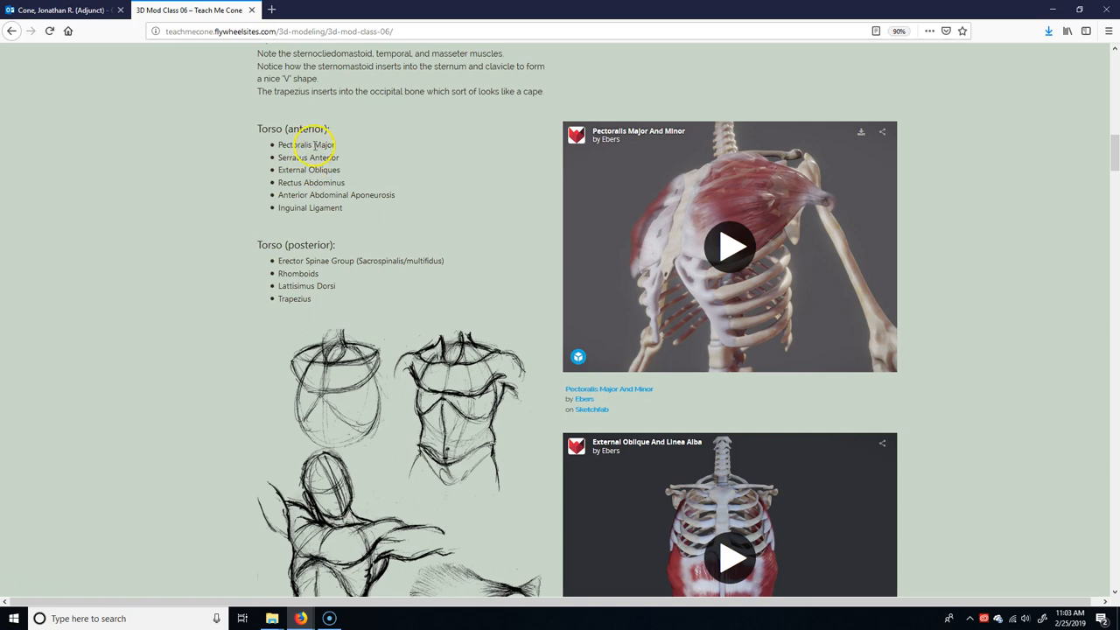
pyautogui.moveTo(732, 193)
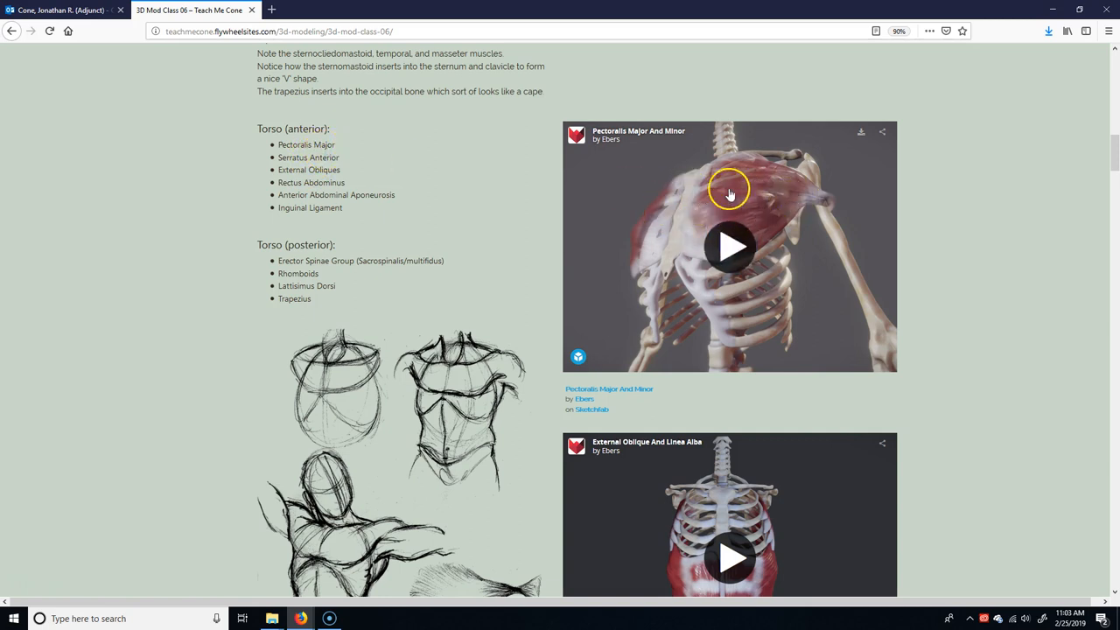
pyautogui.moveTo(753, 206)
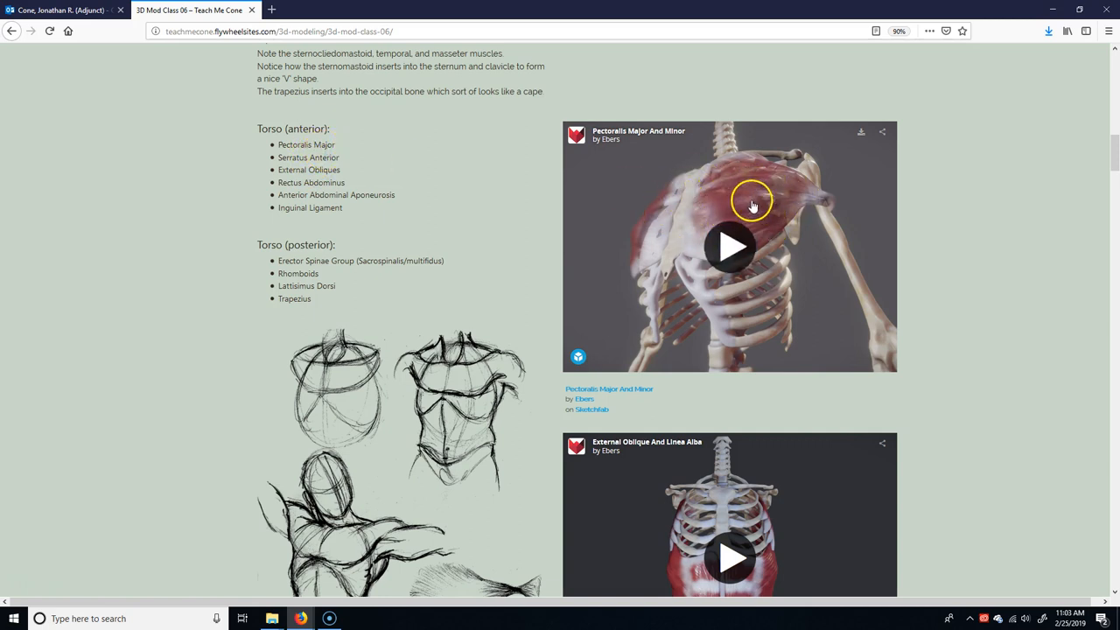
pyautogui.moveTo(746, 193)
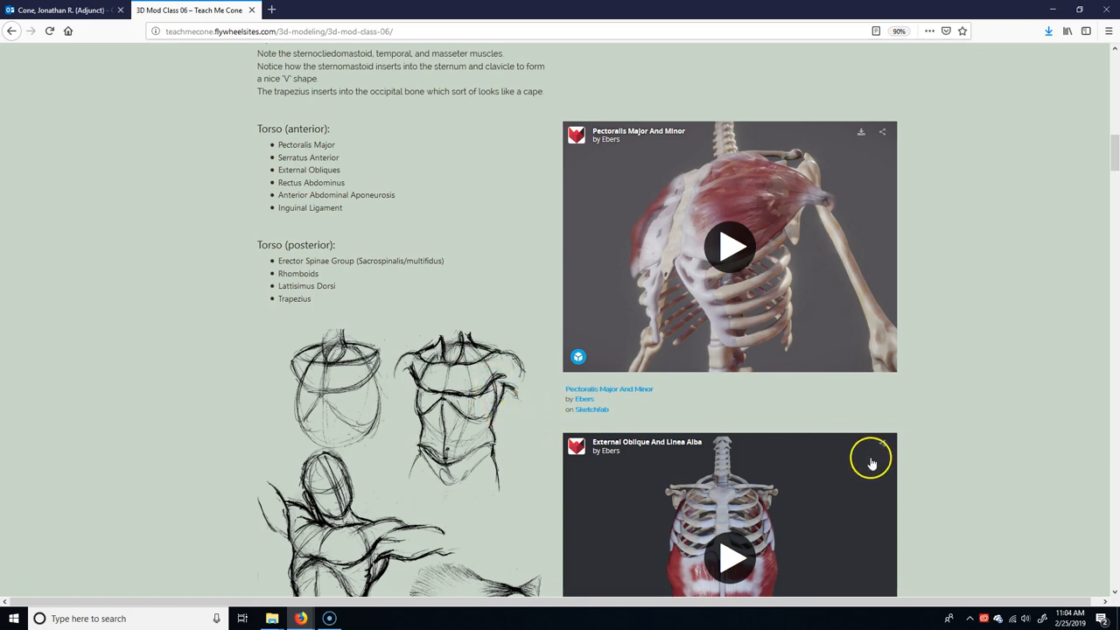
# Scroll down to the torso Tips and Info notes, then back up to the torso muscle lists
pyautogui.scroll(-3)
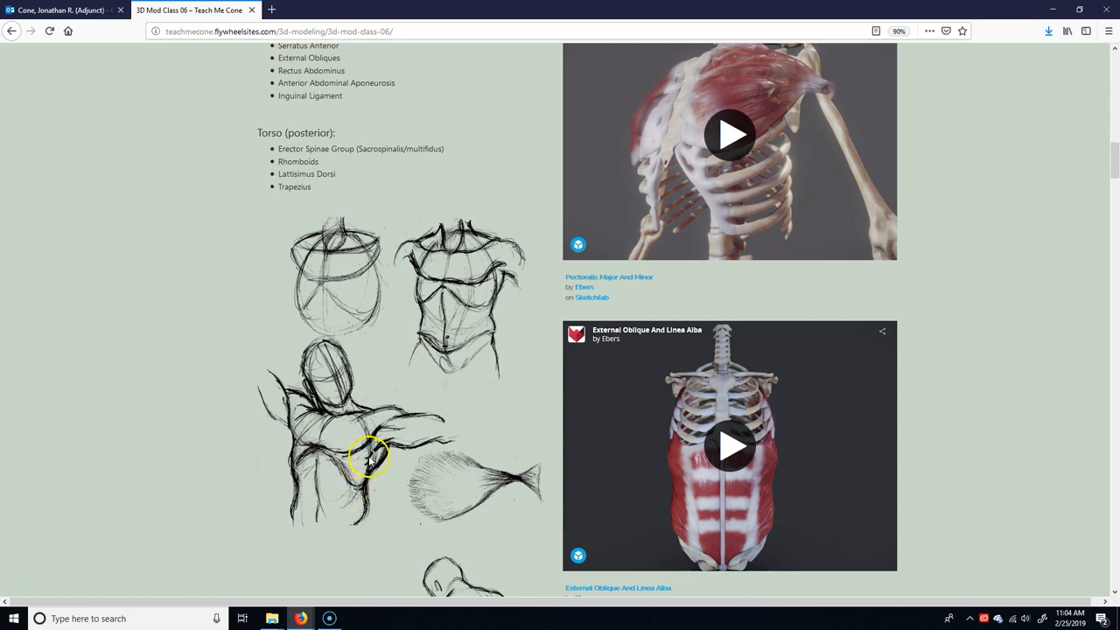
pyautogui.moveTo(368, 469)
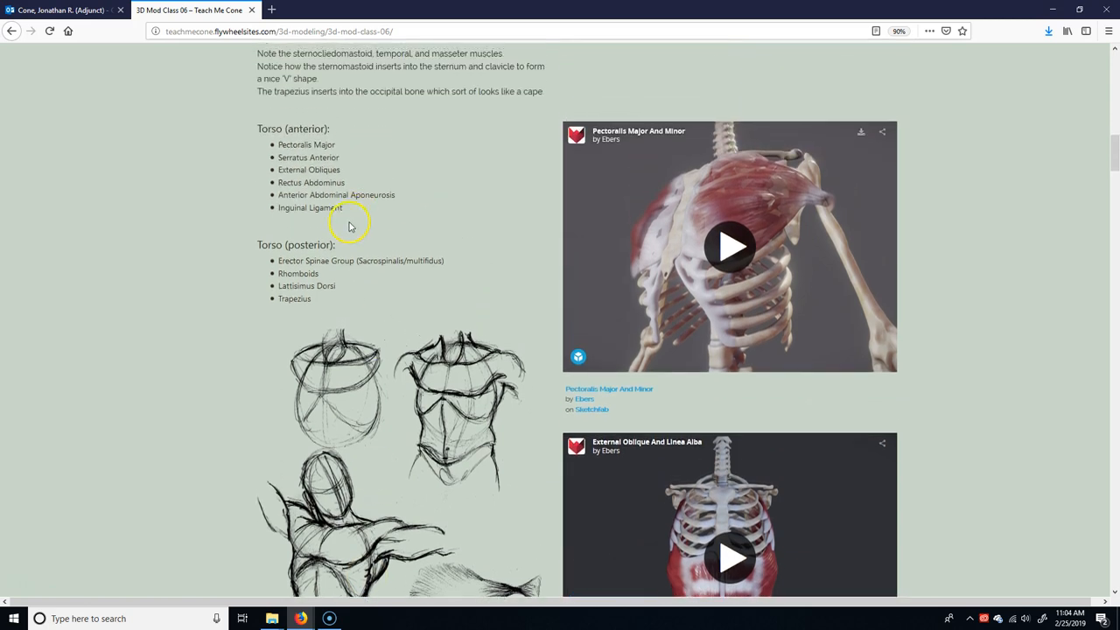
pyautogui.moveTo(357, 409)
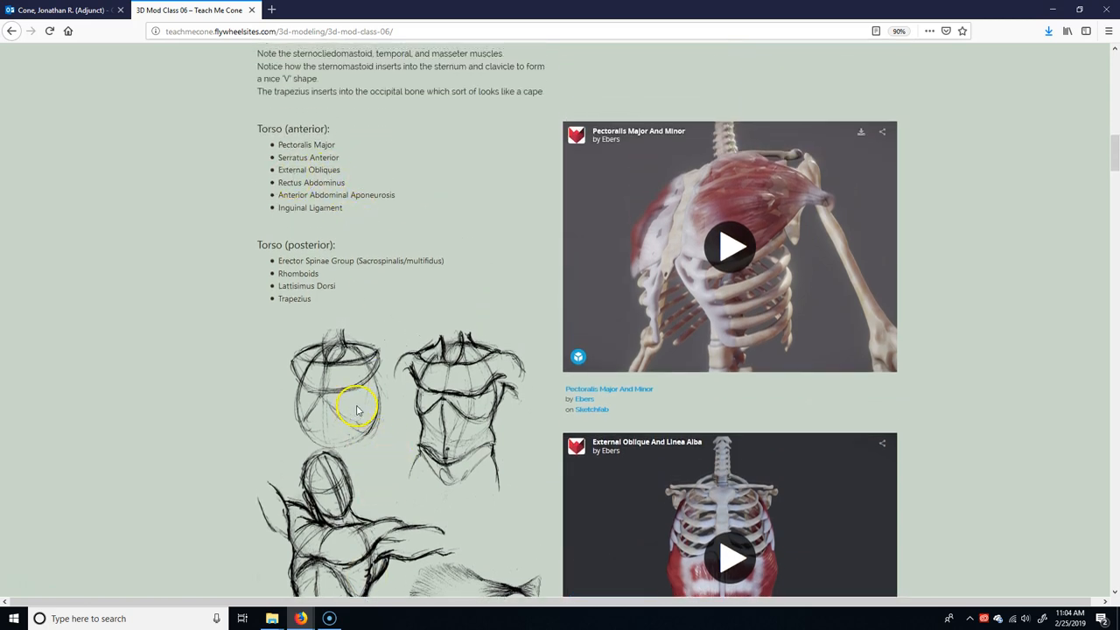
pyautogui.scroll(-3)
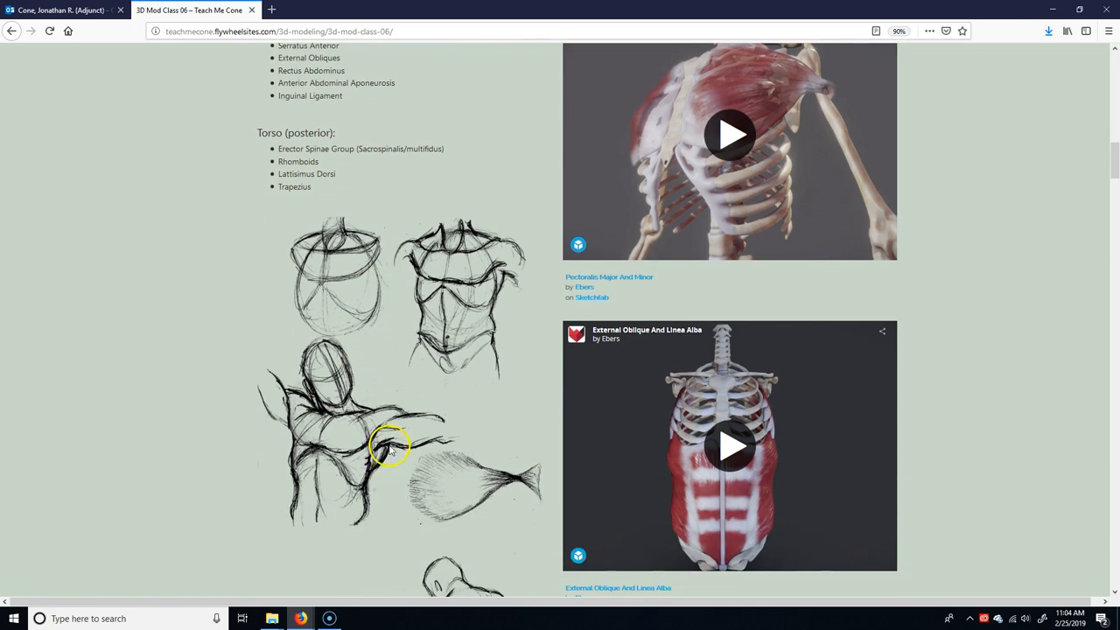
pyautogui.moveTo(224, 187)
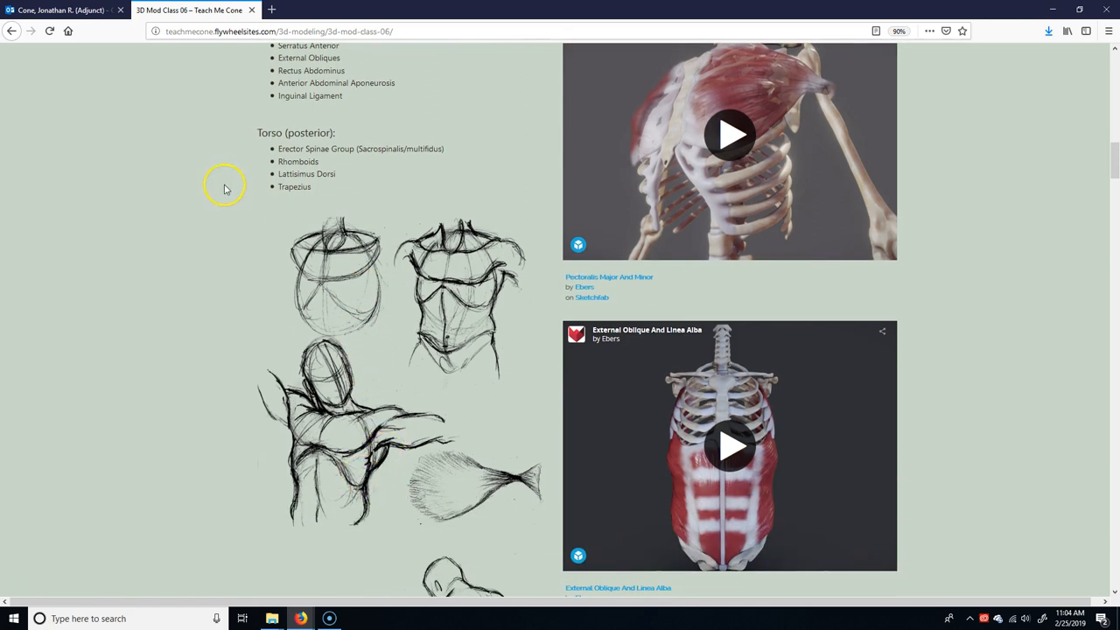
pyautogui.moveTo(231, 179)
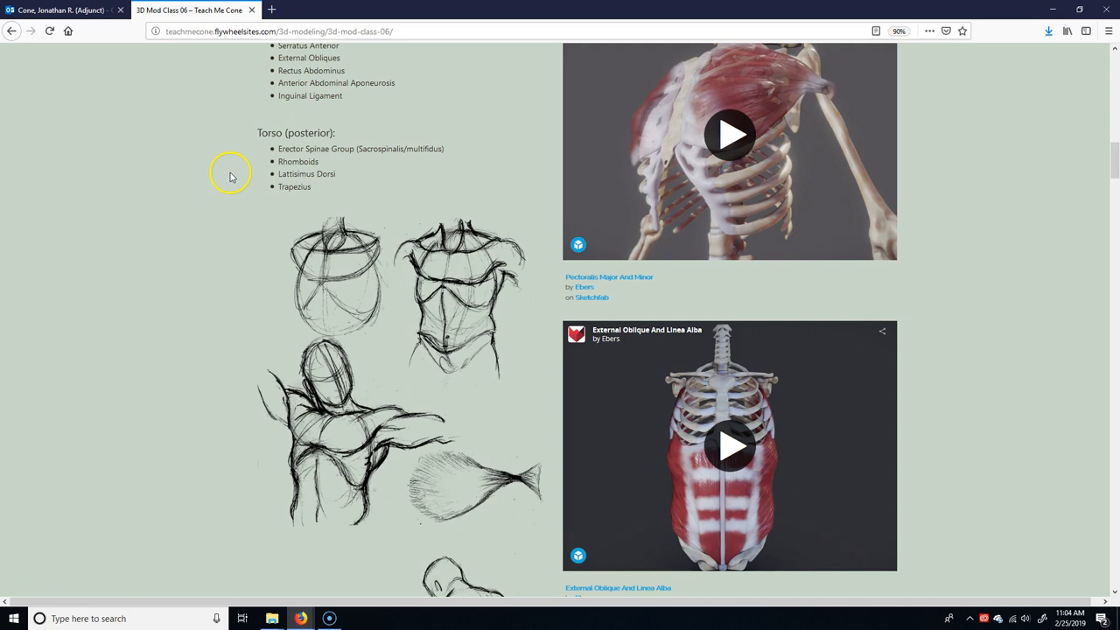
pyautogui.scroll(3)
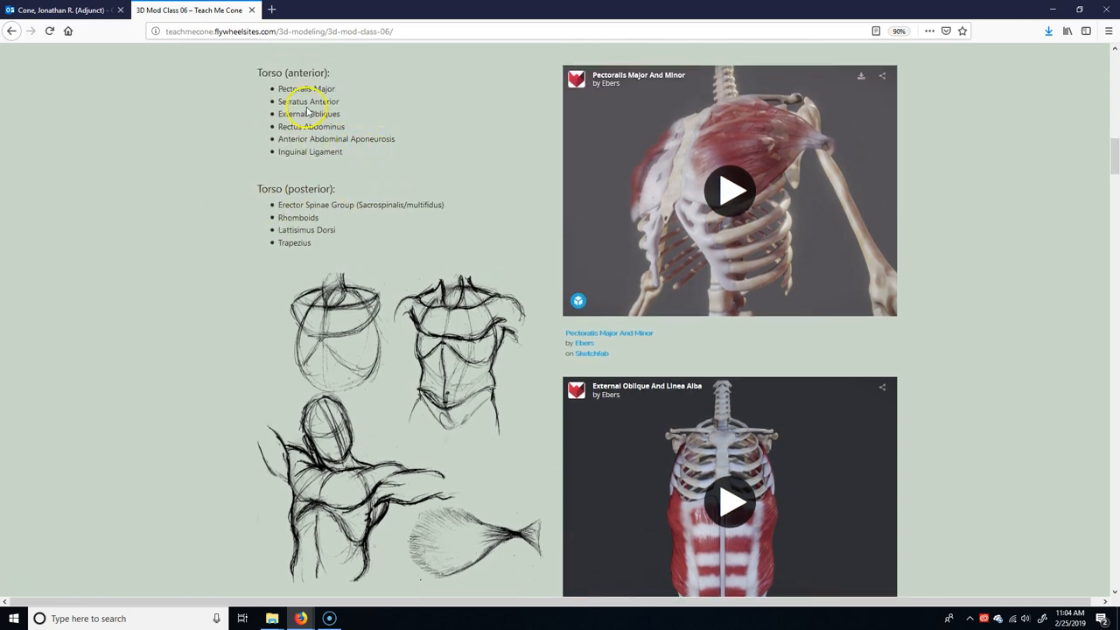
pyautogui.moveTo(287, 213)
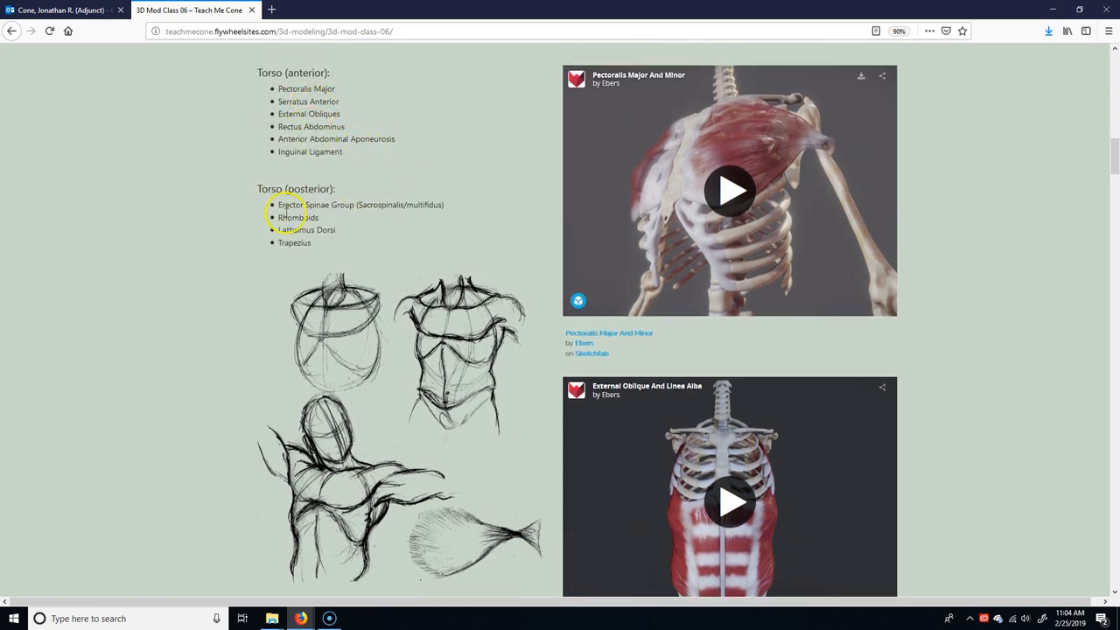
pyautogui.moveTo(374, 562)
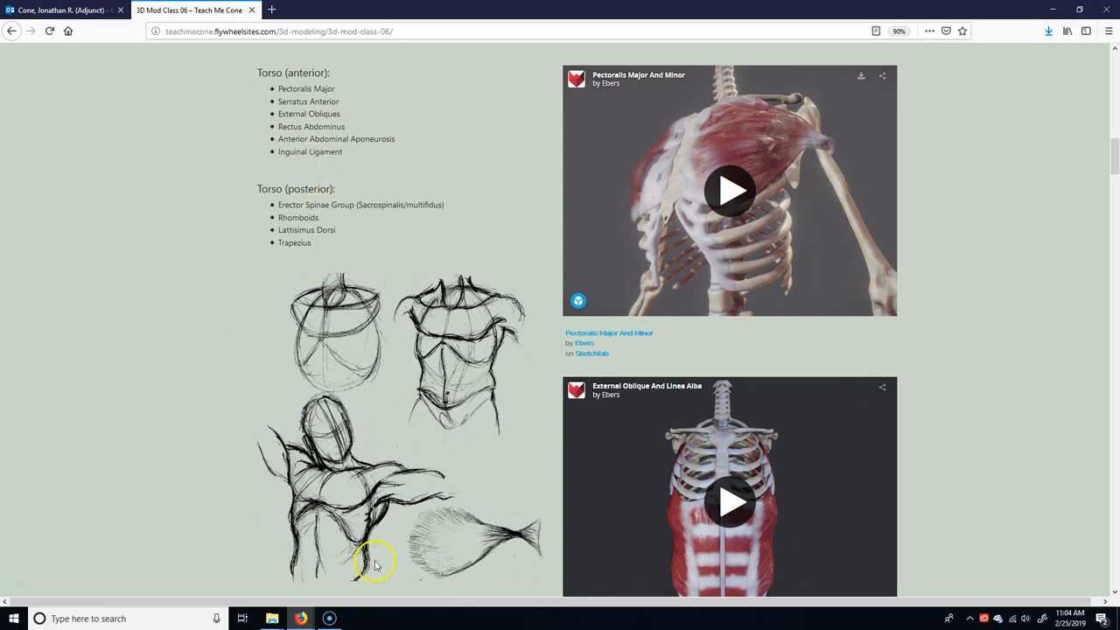
pyautogui.moveTo(287, 115)
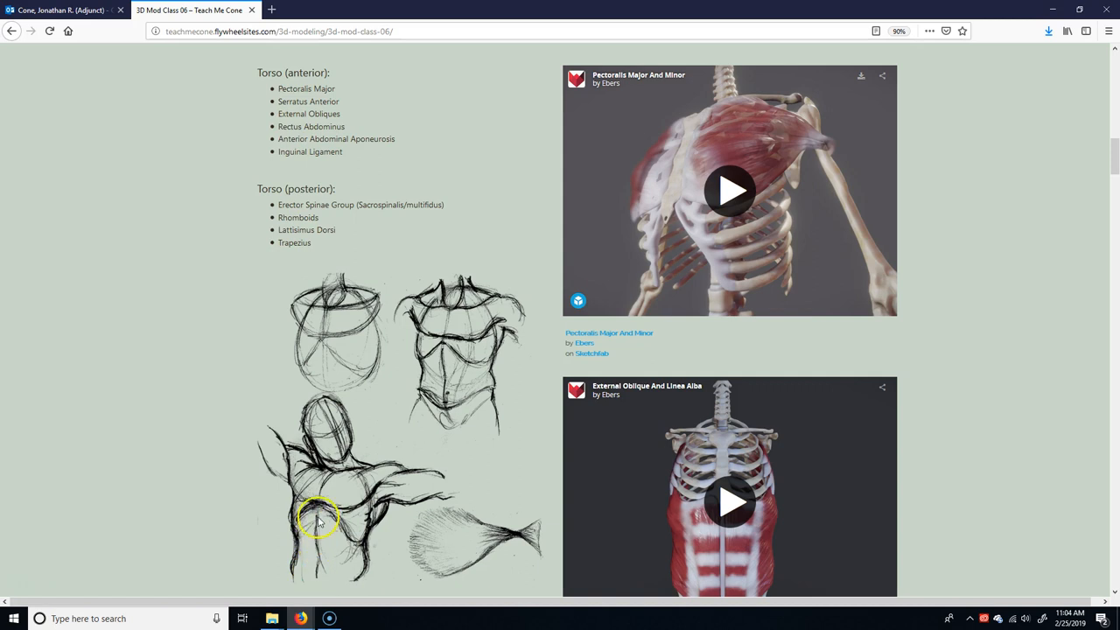
pyautogui.moveTo(453, 282)
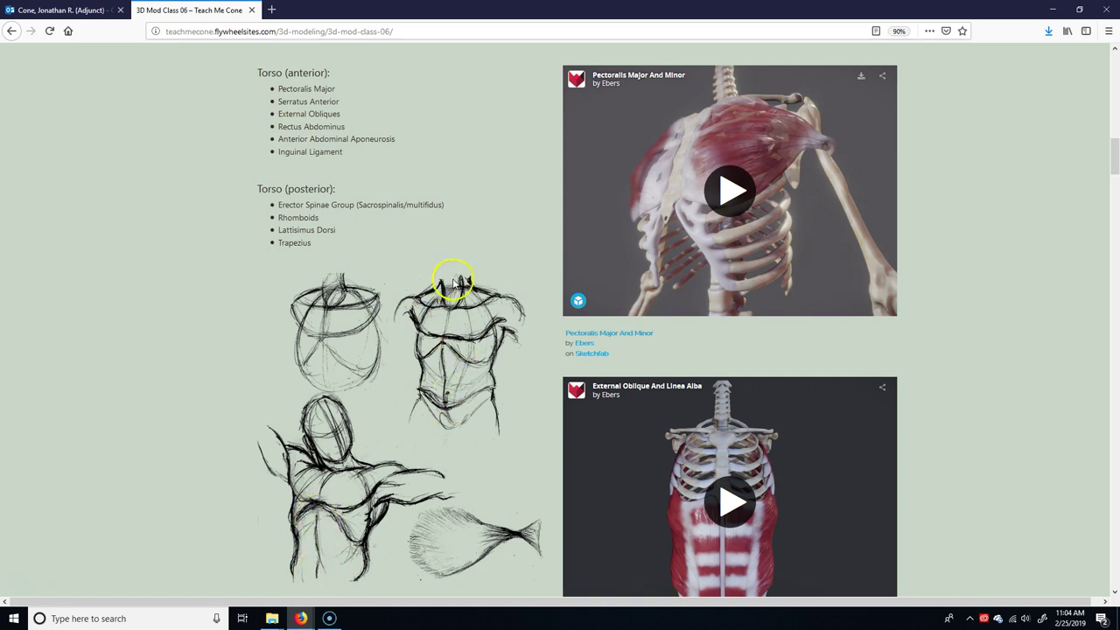
pyautogui.moveTo(441, 406)
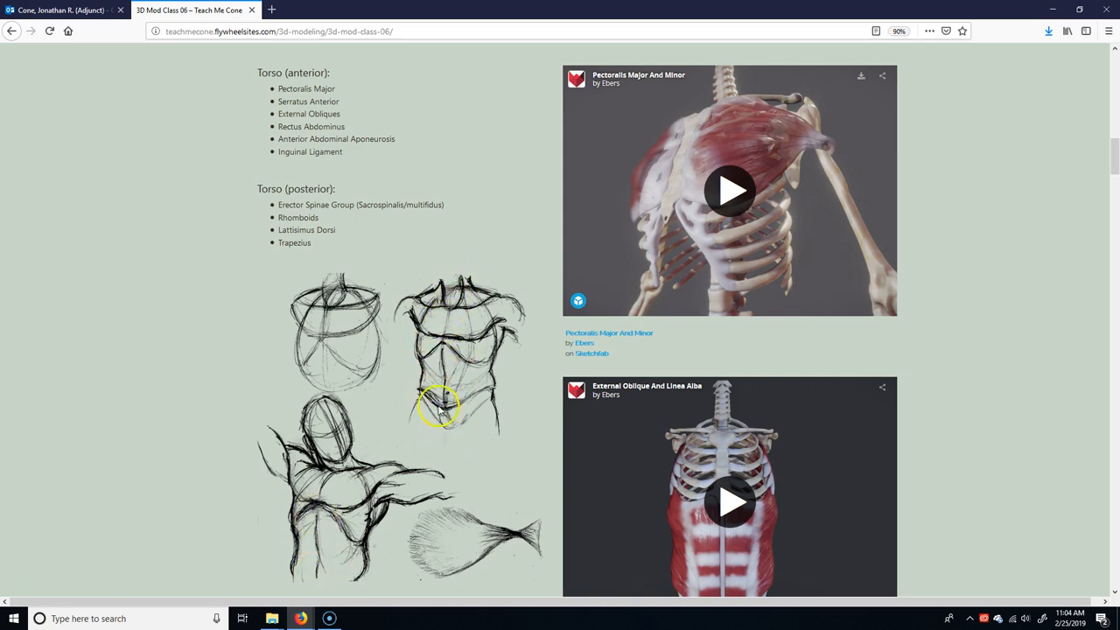
pyautogui.moveTo(444, 461)
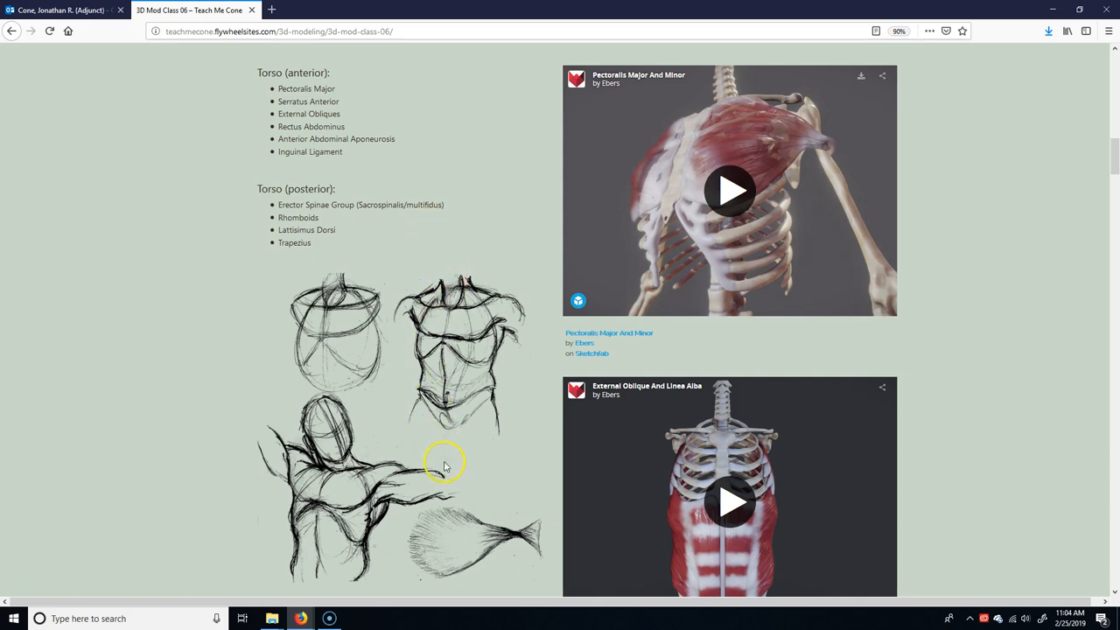
pyautogui.moveTo(286, 140)
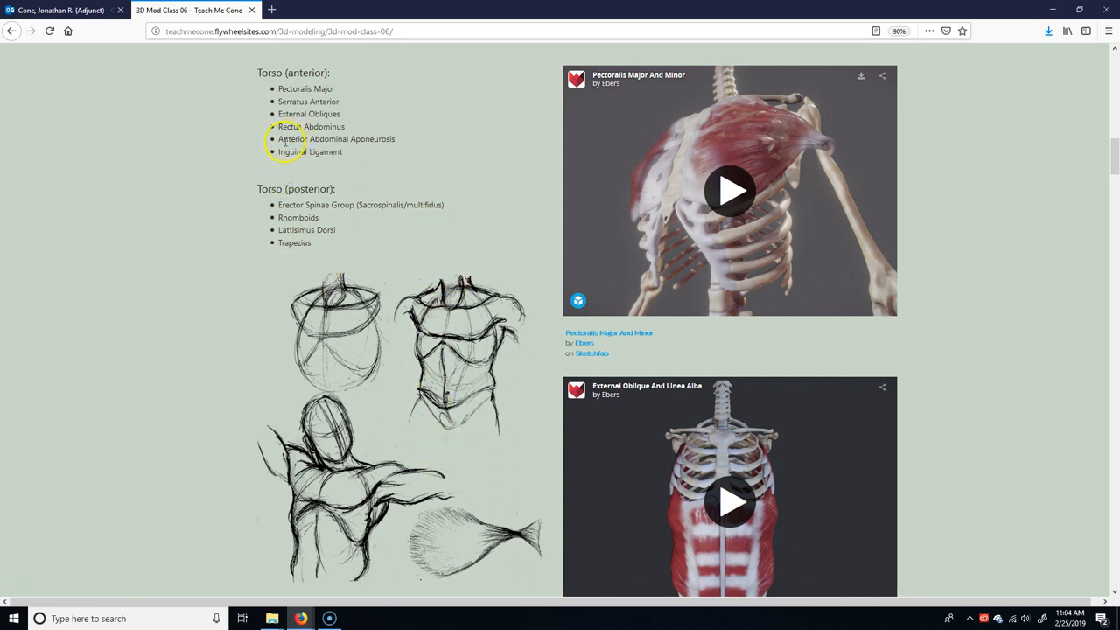
pyautogui.scroll(-3)
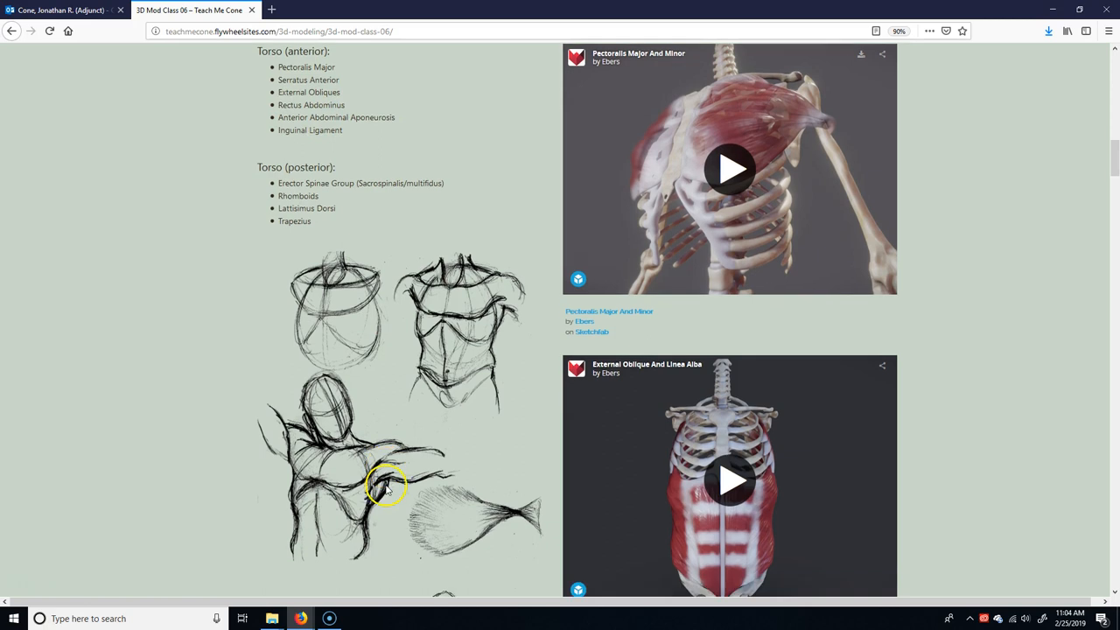
pyautogui.scroll(-3)
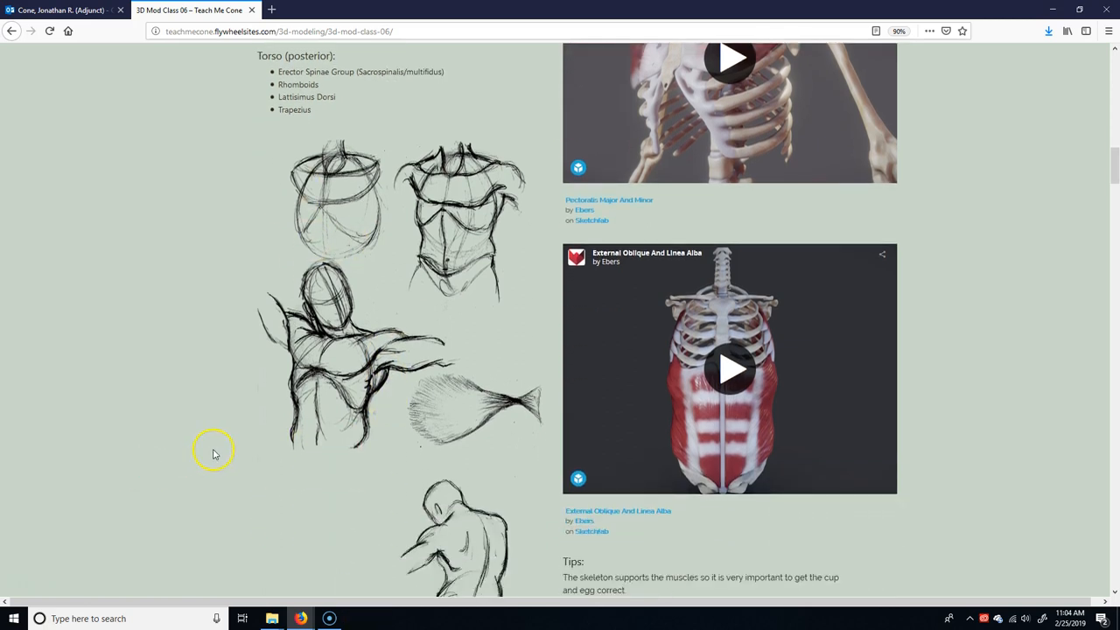
pyautogui.scroll(-3)
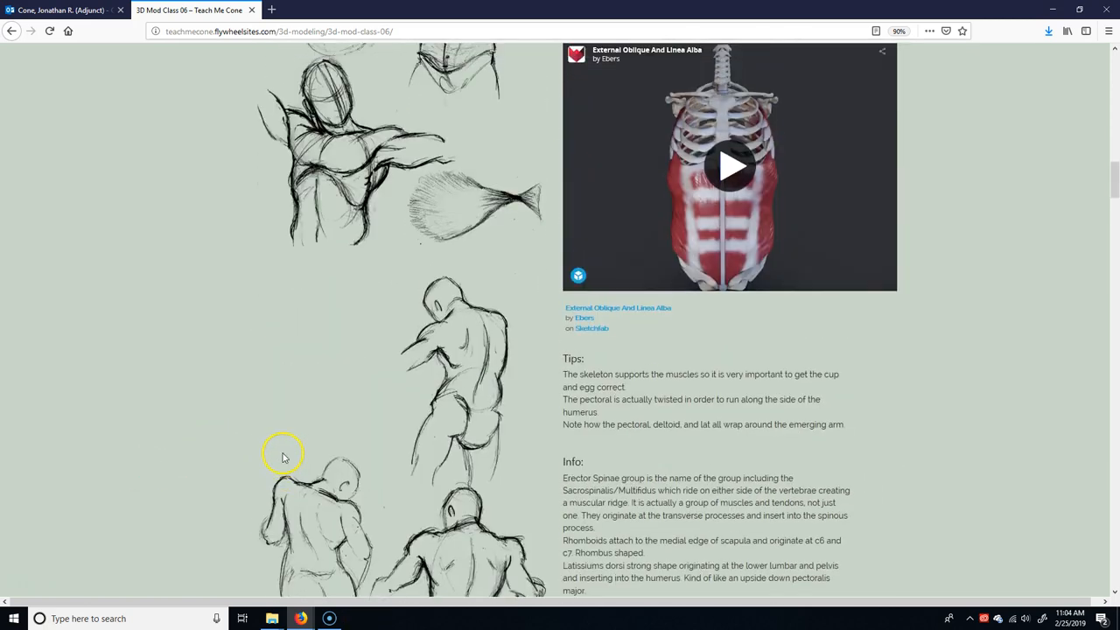
pyautogui.scroll(3)
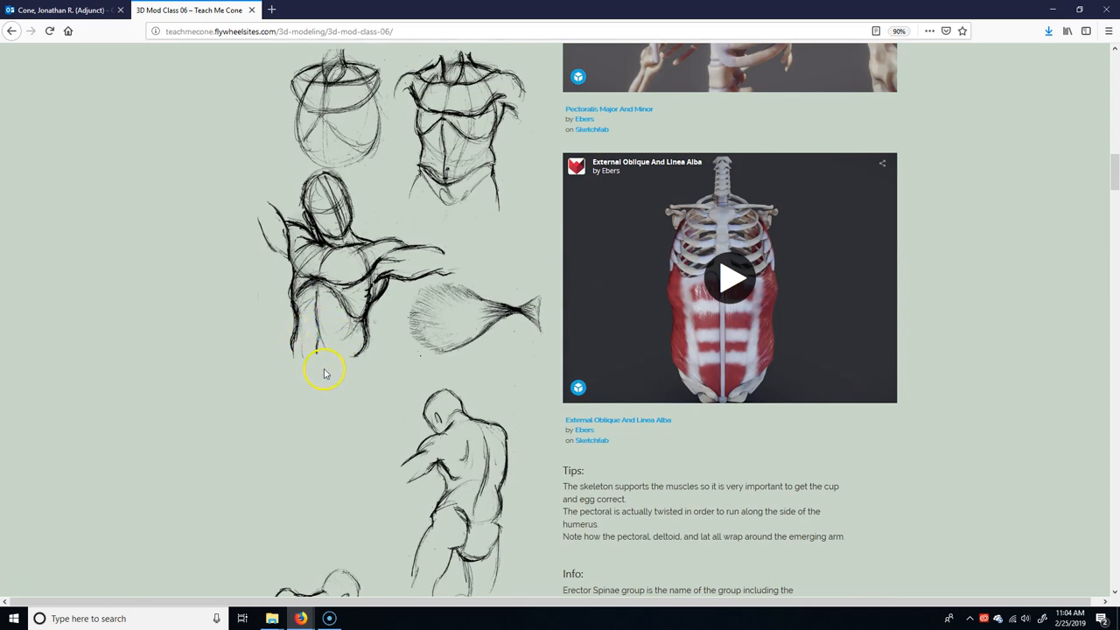
pyautogui.moveTo(345, 368)
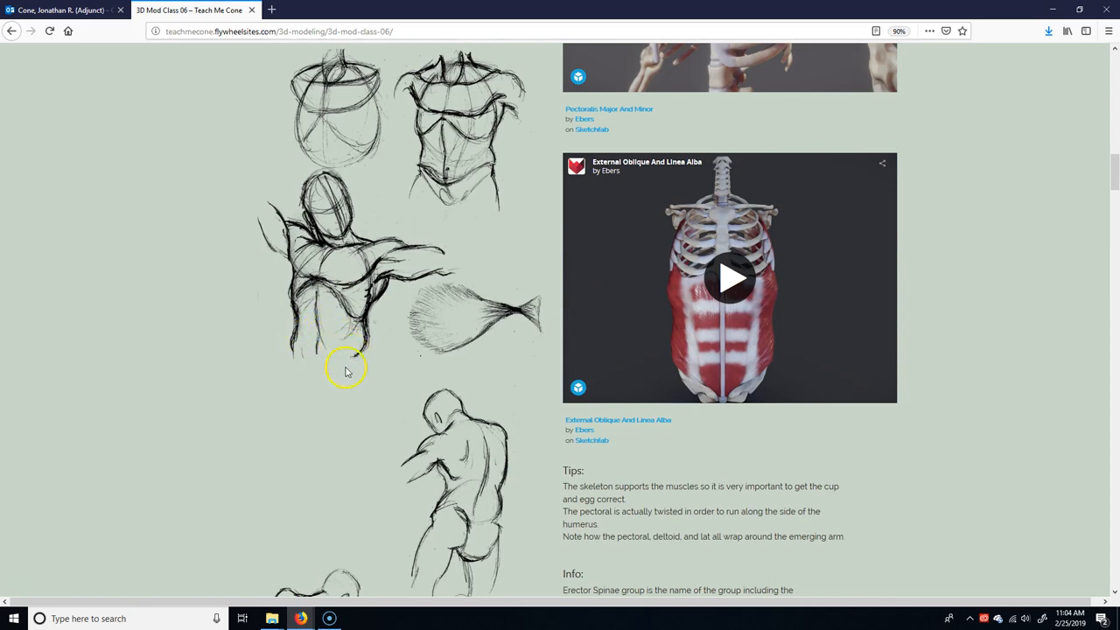
pyautogui.scroll(3)
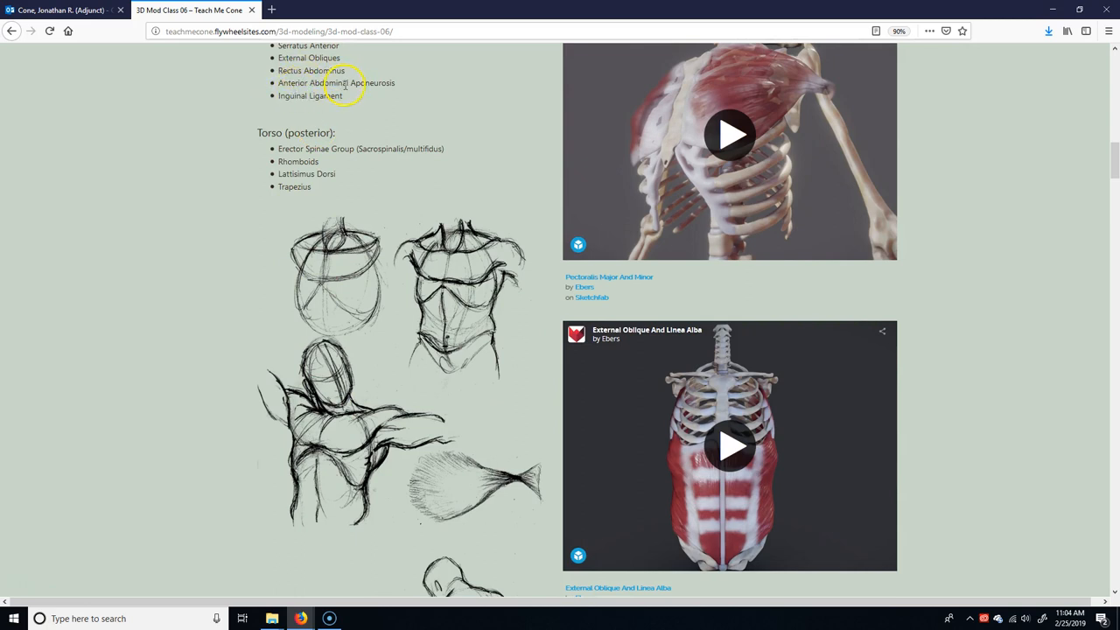
pyautogui.moveTo(343, 490)
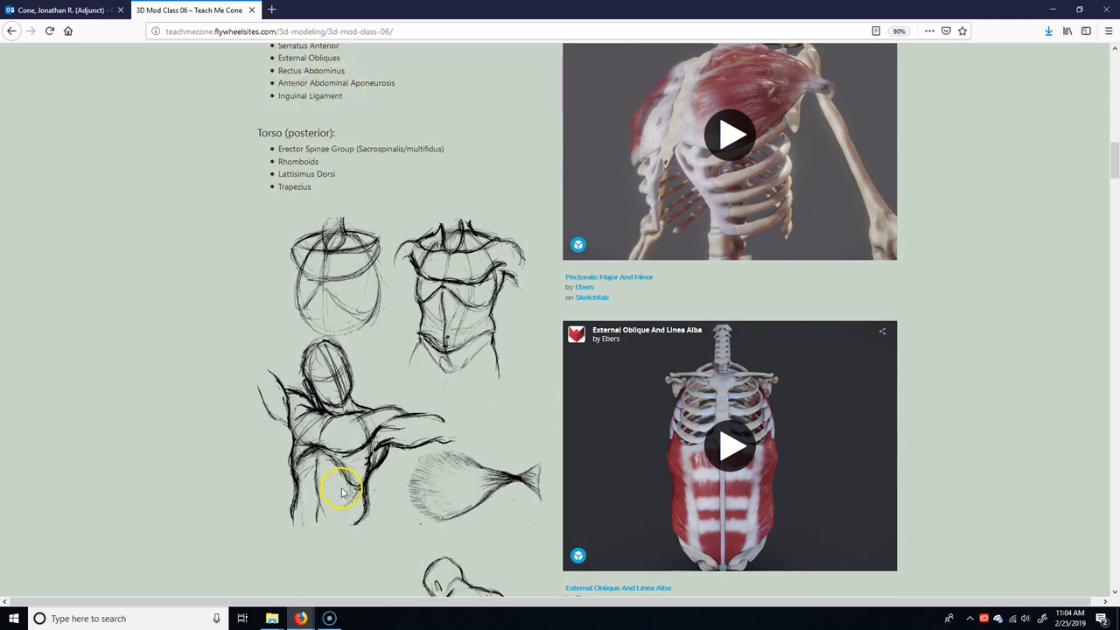
pyautogui.moveTo(469, 340)
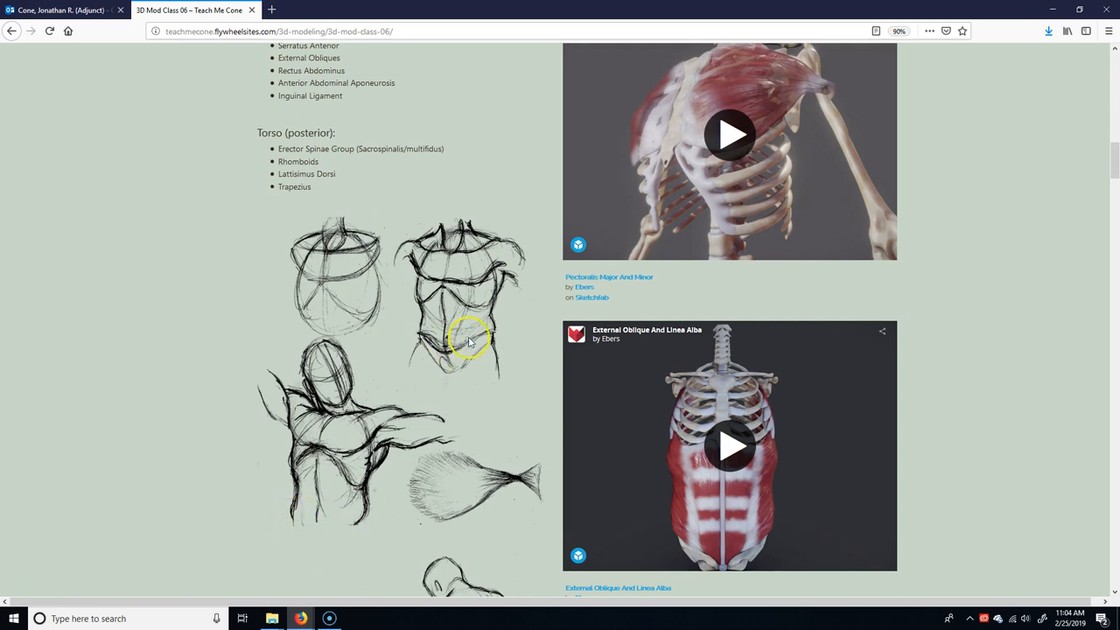
pyautogui.moveTo(487, 338)
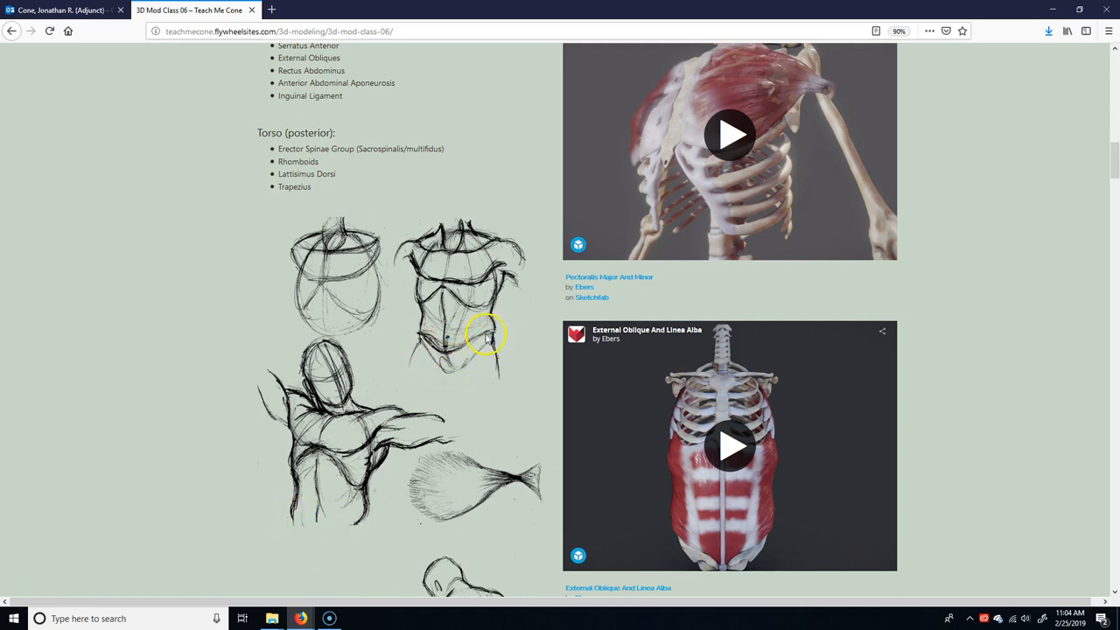
pyautogui.moveTo(491, 334)
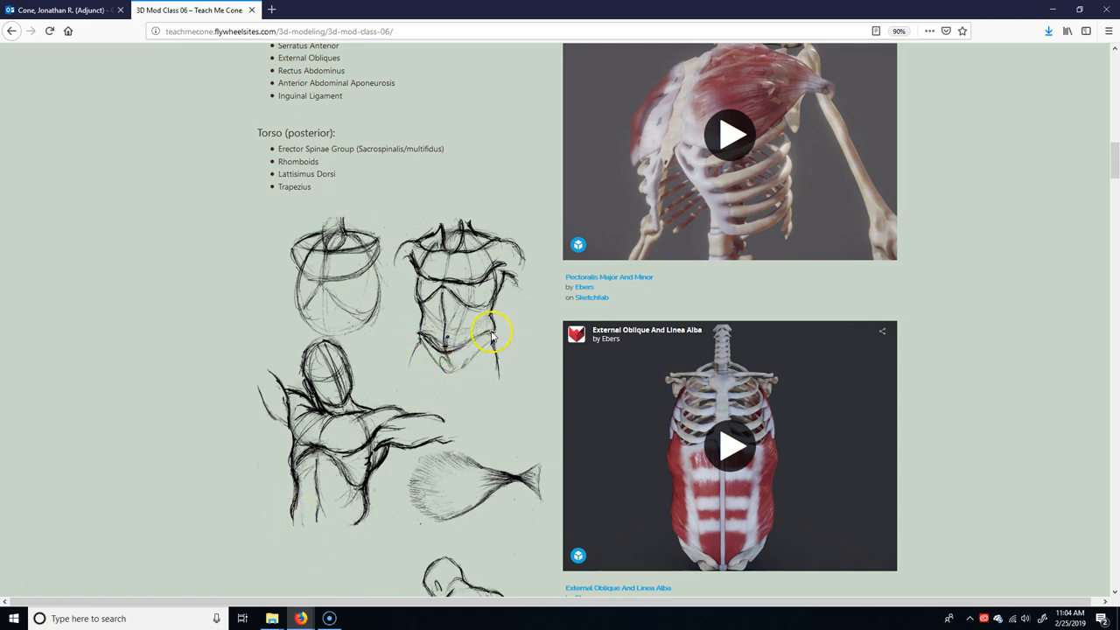
pyautogui.moveTo(455, 365)
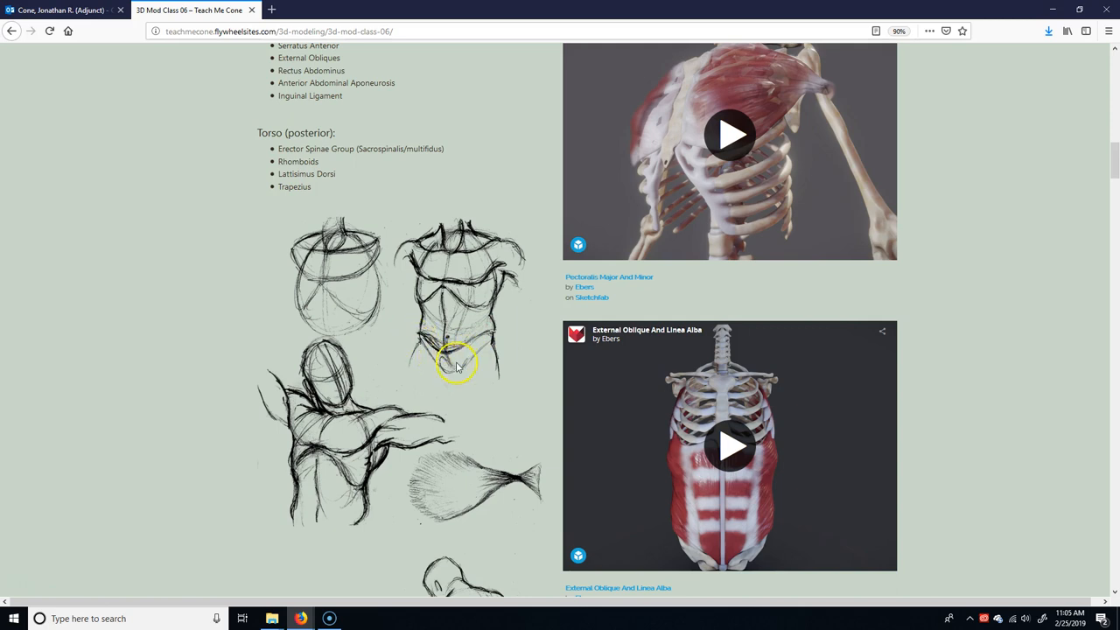
pyautogui.moveTo(445, 360)
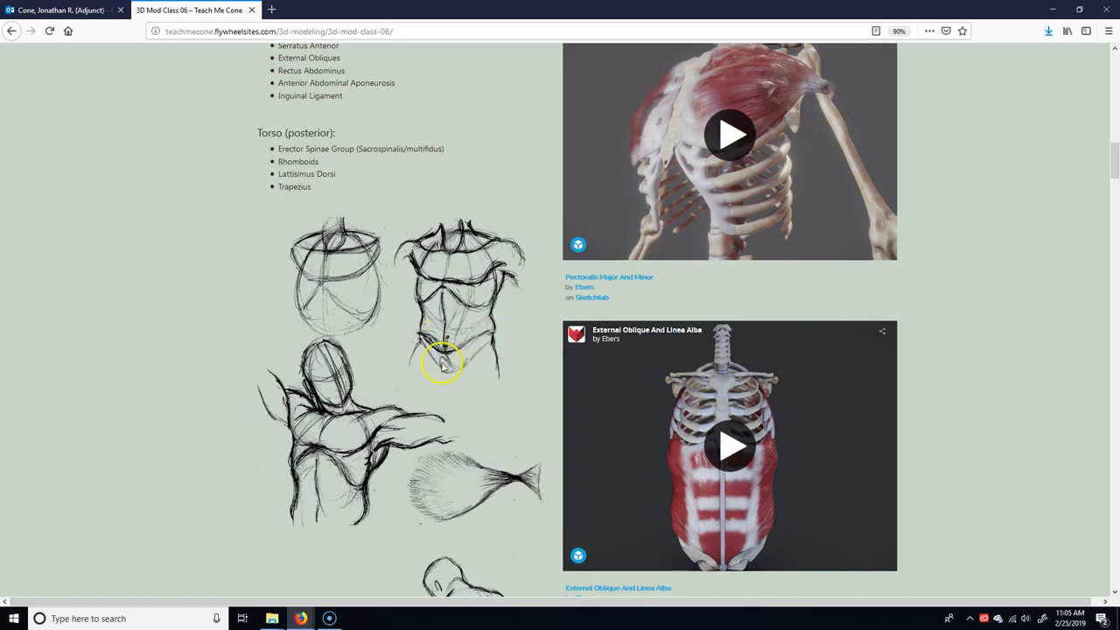
pyautogui.moveTo(429, 353)
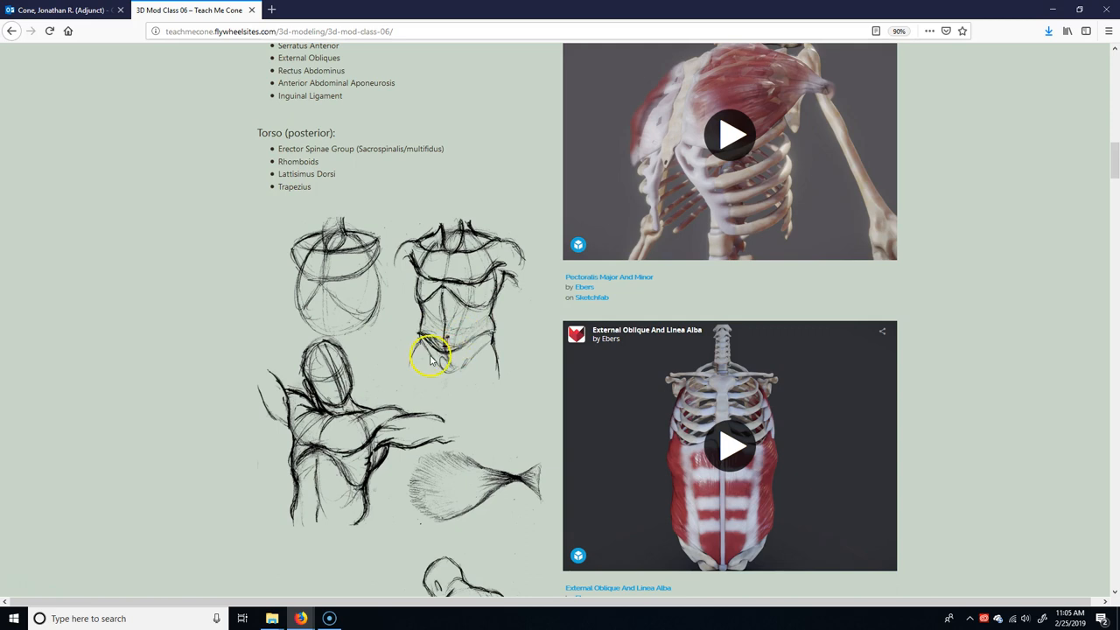
pyautogui.moveTo(490, 347)
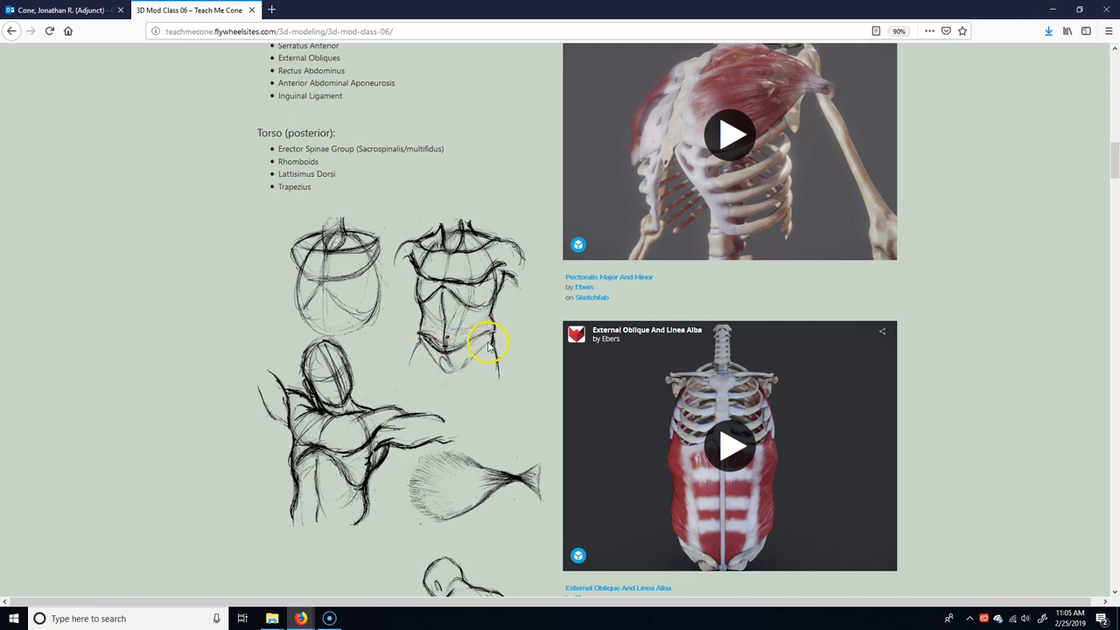
pyautogui.moveTo(490, 336)
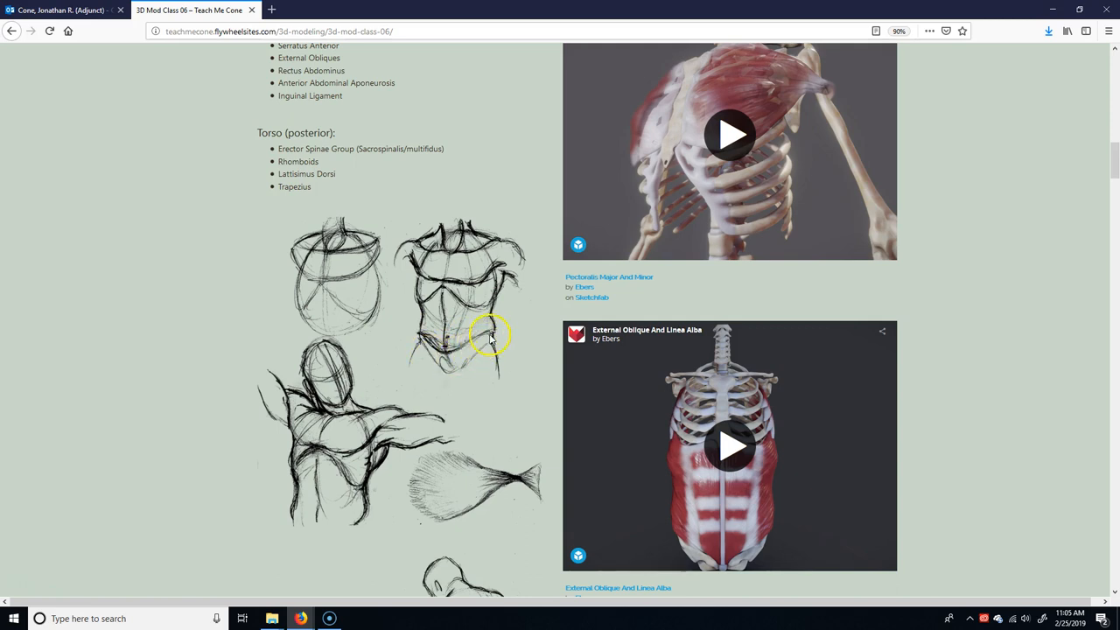
pyautogui.moveTo(482, 348)
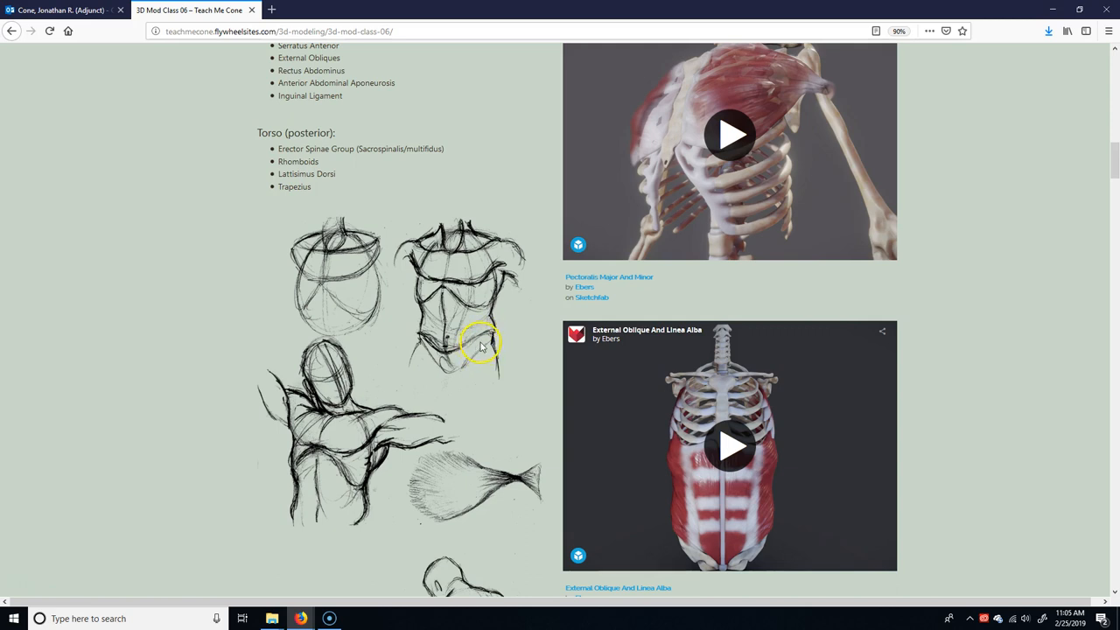
pyautogui.moveTo(448, 376)
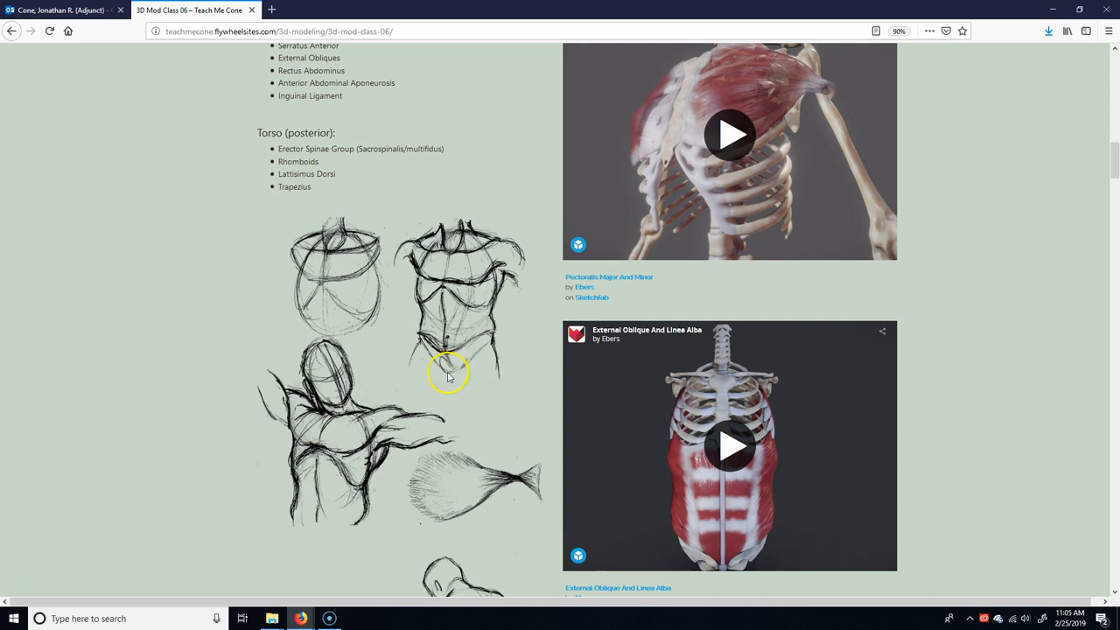
pyautogui.moveTo(472, 357)
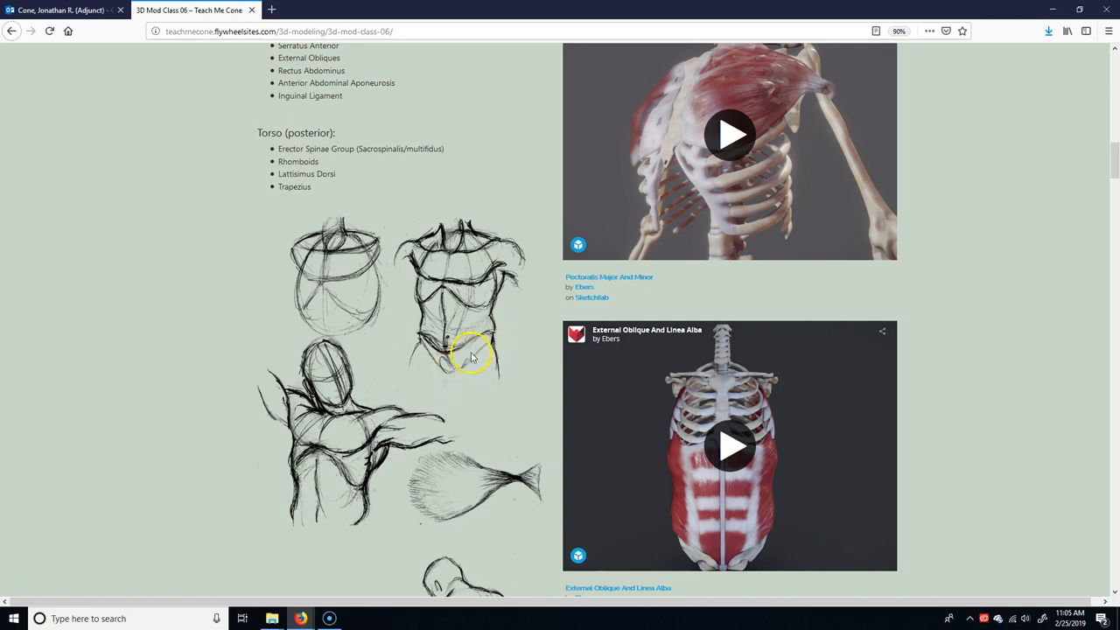
pyautogui.moveTo(458, 368)
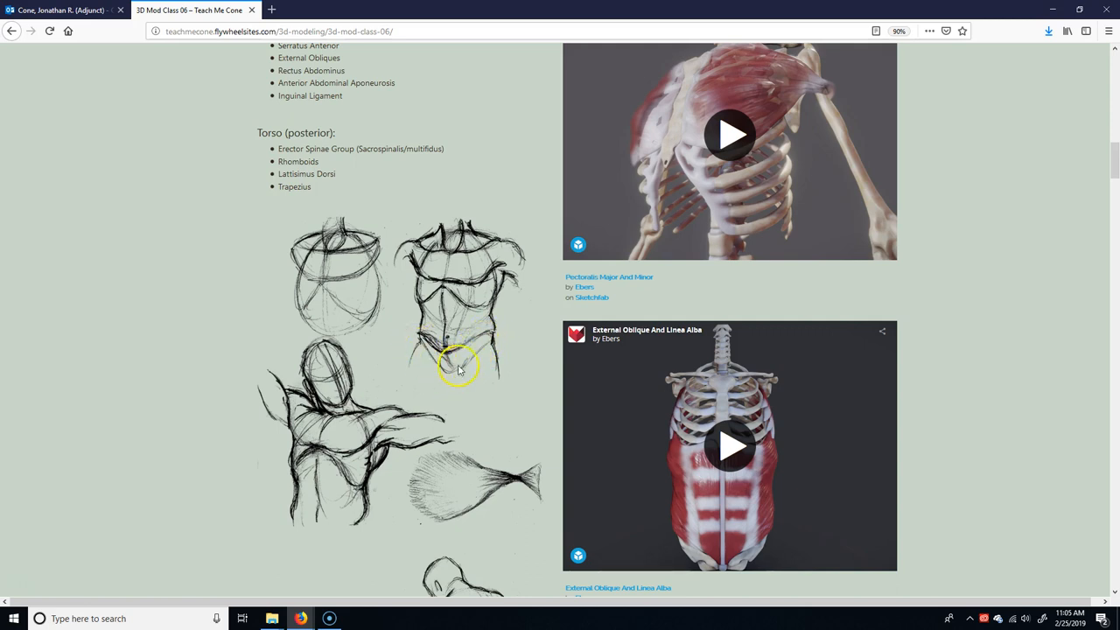
pyautogui.moveTo(476, 357)
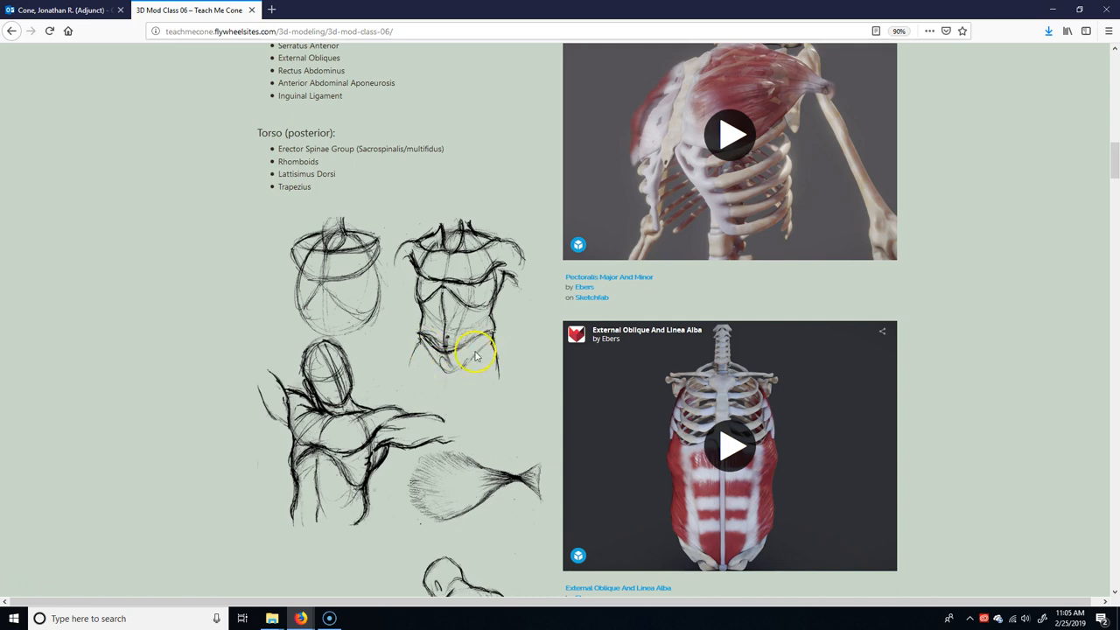
pyautogui.moveTo(462, 367)
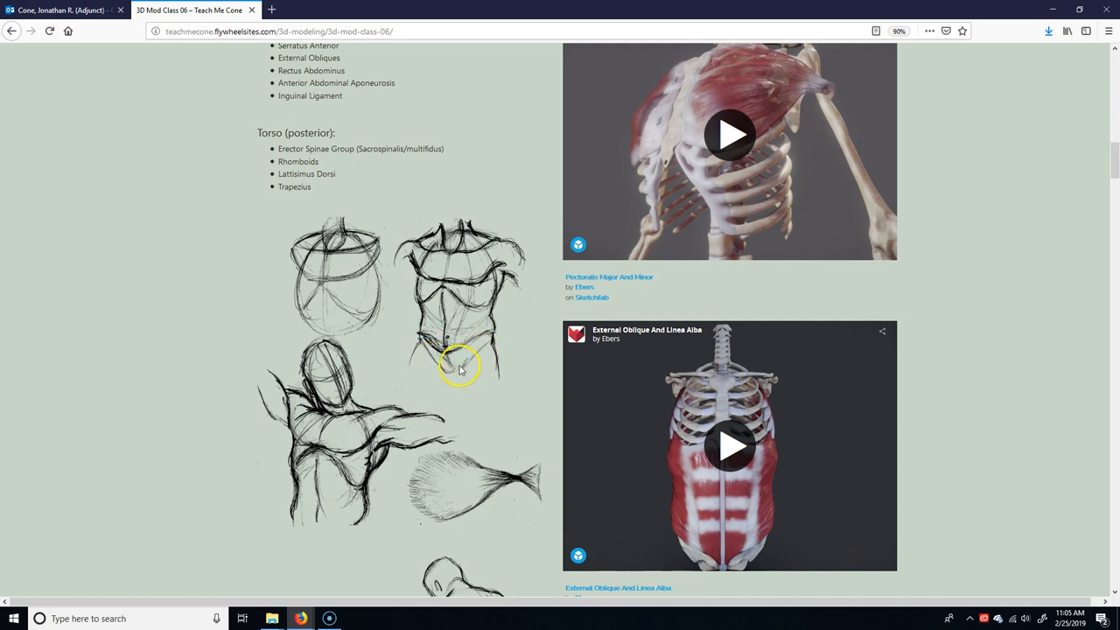
pyautogui.moveTo(486, 346)
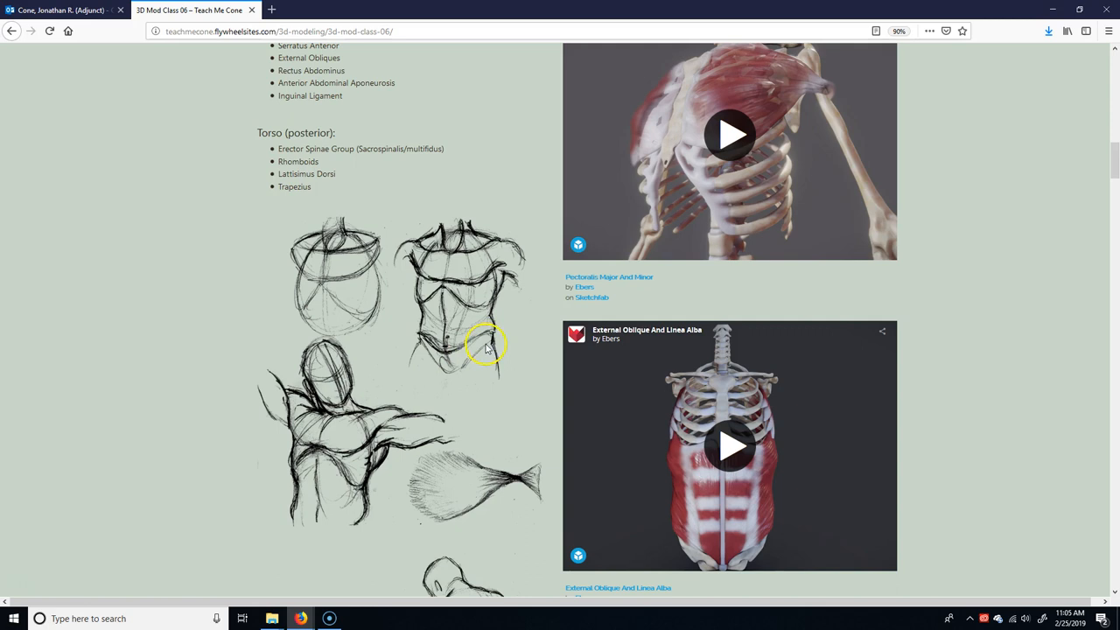
pyautogui.moveTo(315, 154)
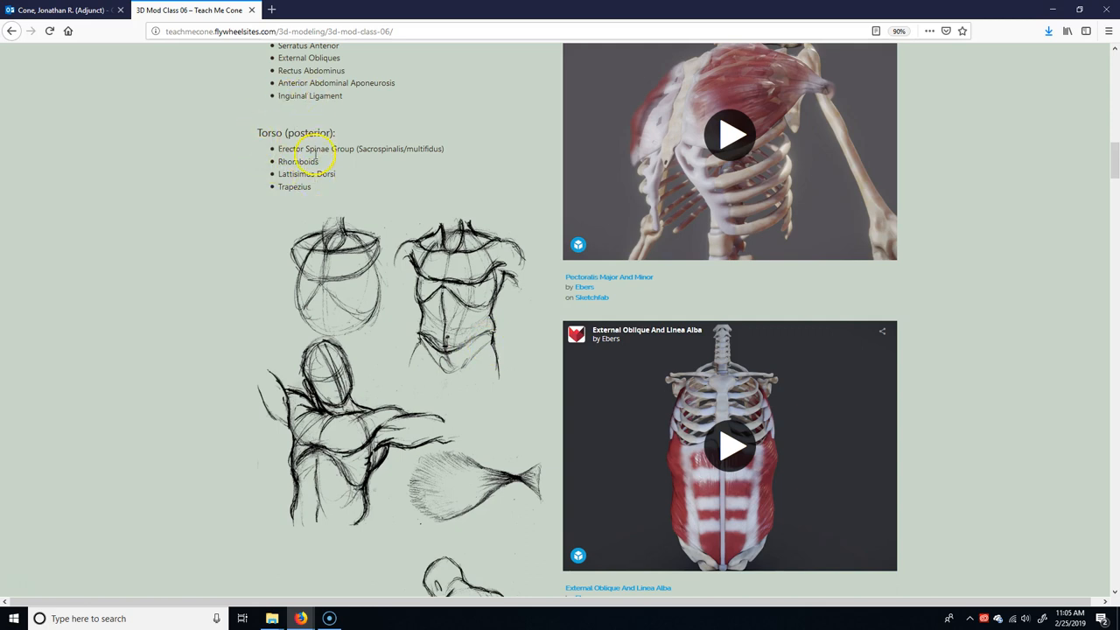
pyautogui.moveTo(294, 146)
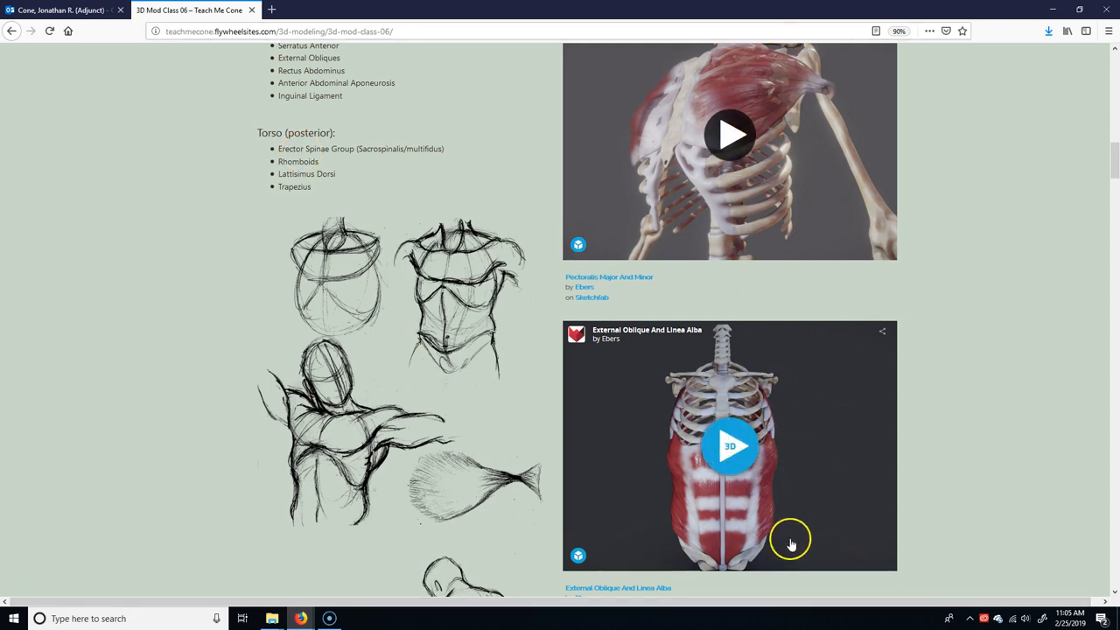
# Load the External Oblique And Linea Alba 3D model and scroll back toward the neck section
pyautogui.click(730, 446)
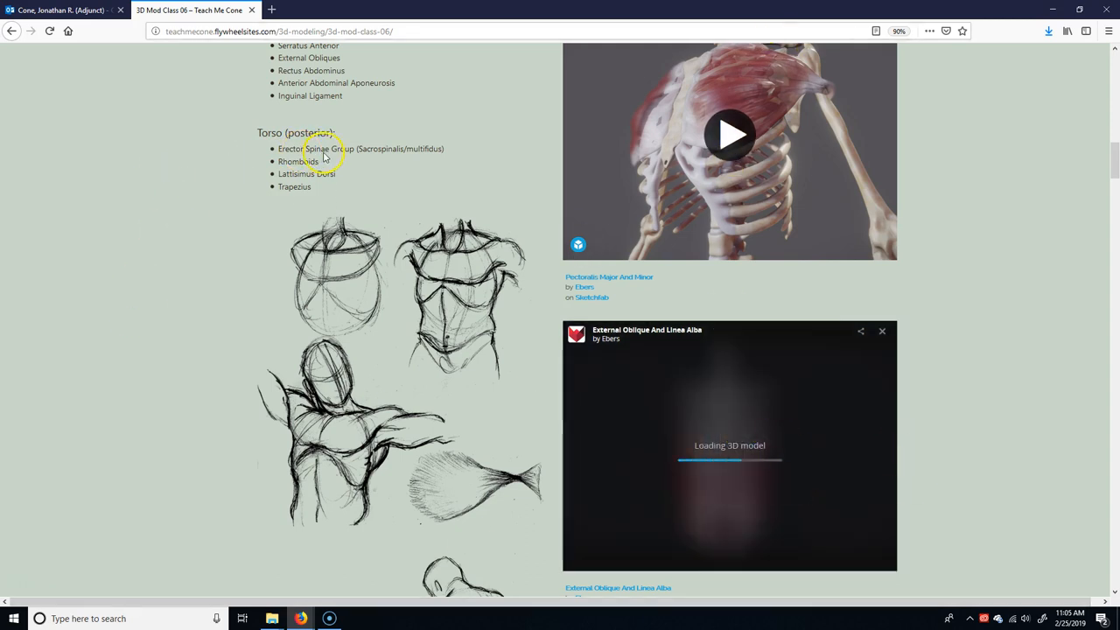
pyautogui.moveTo(321, 206)
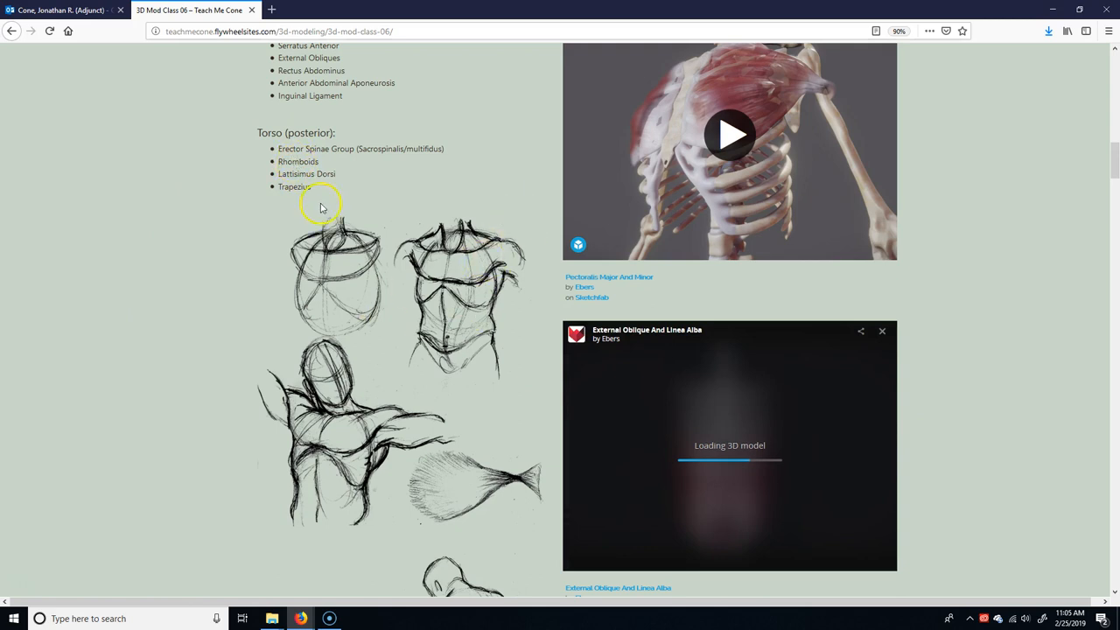
pyautogui.moveTo(504, 282)
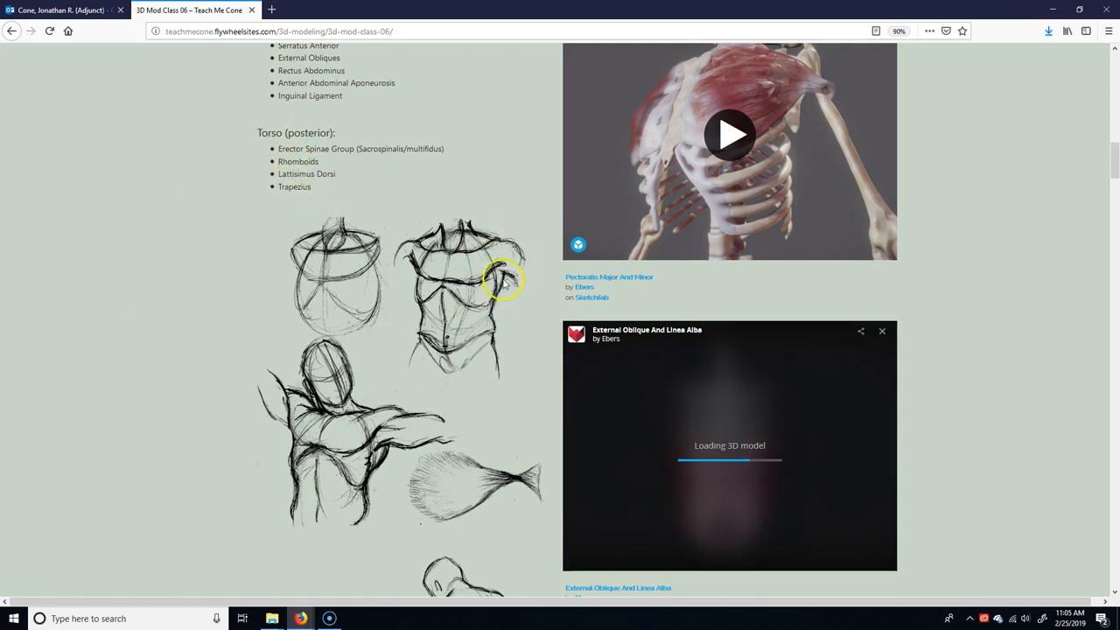
pyautogui.moveTo(385, 464)
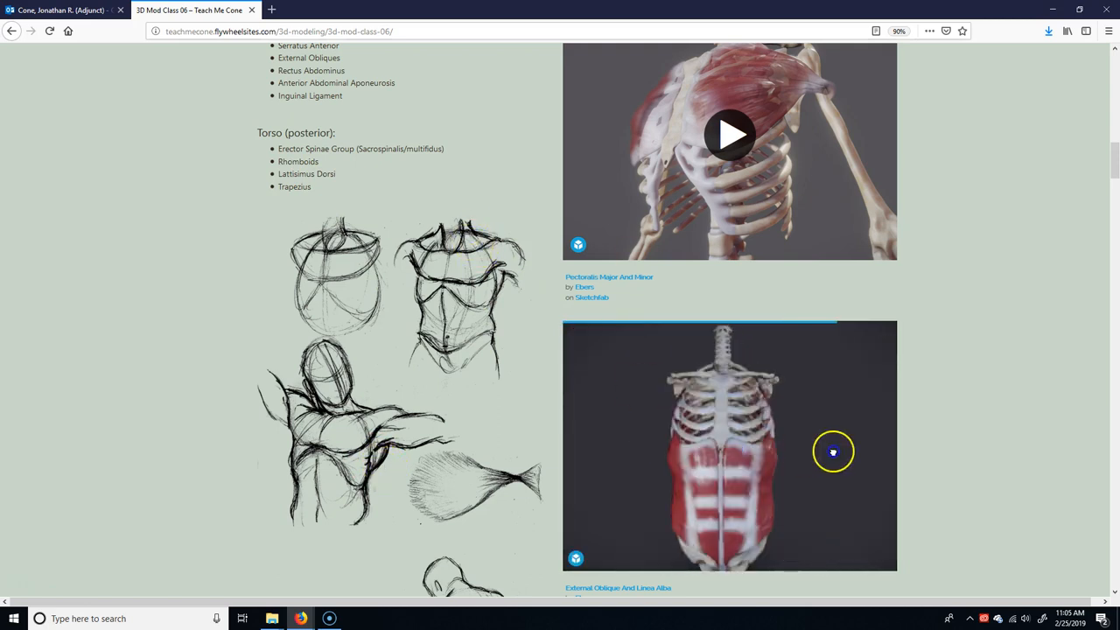
pyautogui.scroll(-3)
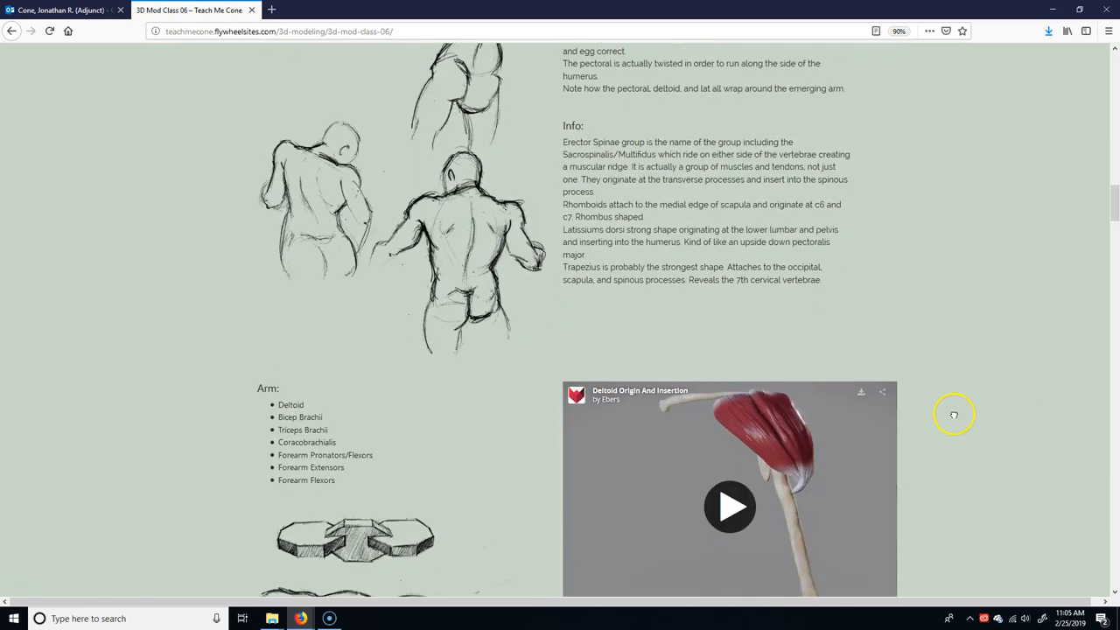
pyautogui.scroll(3)
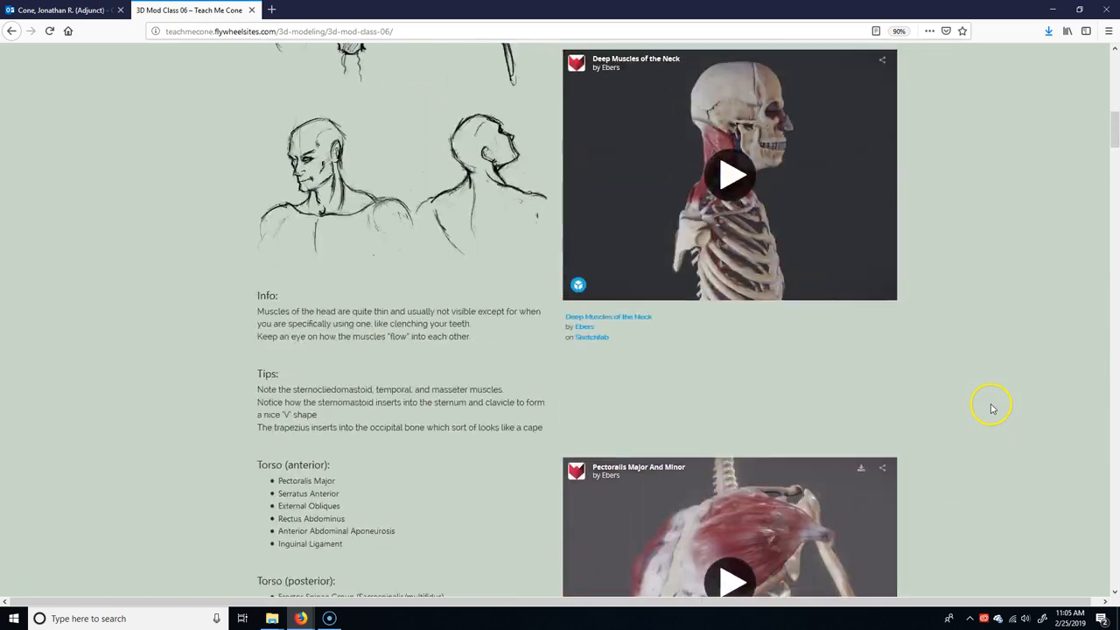
# Load the Deep Muscles of the Neck 3D model and rotate it to a rear view
pyautogui.scroll(3)
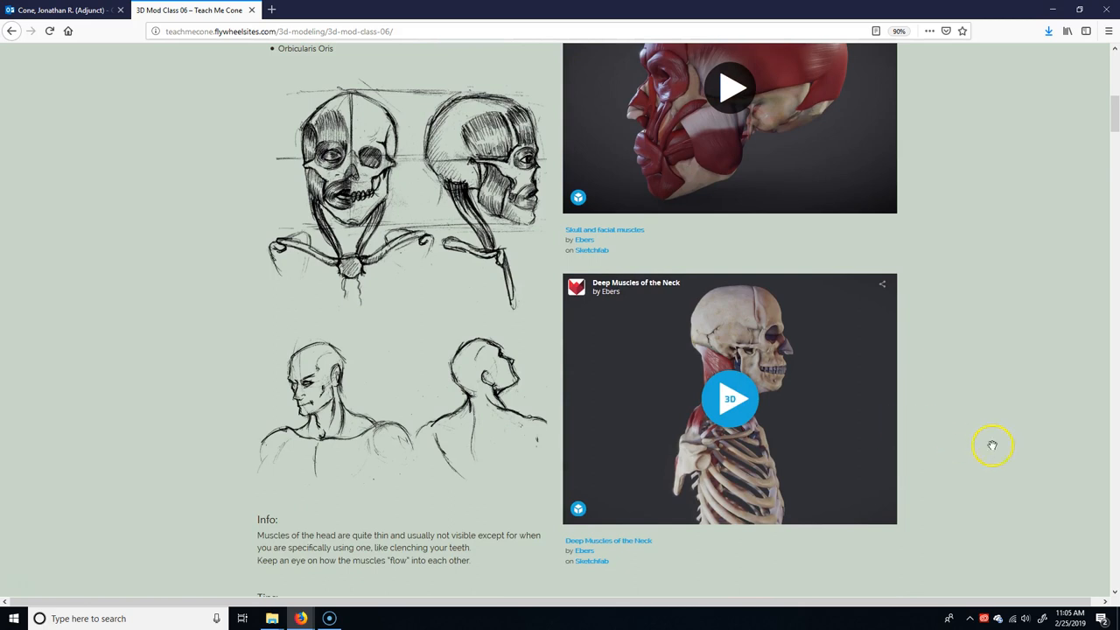
pyautogui.click(729, 399)
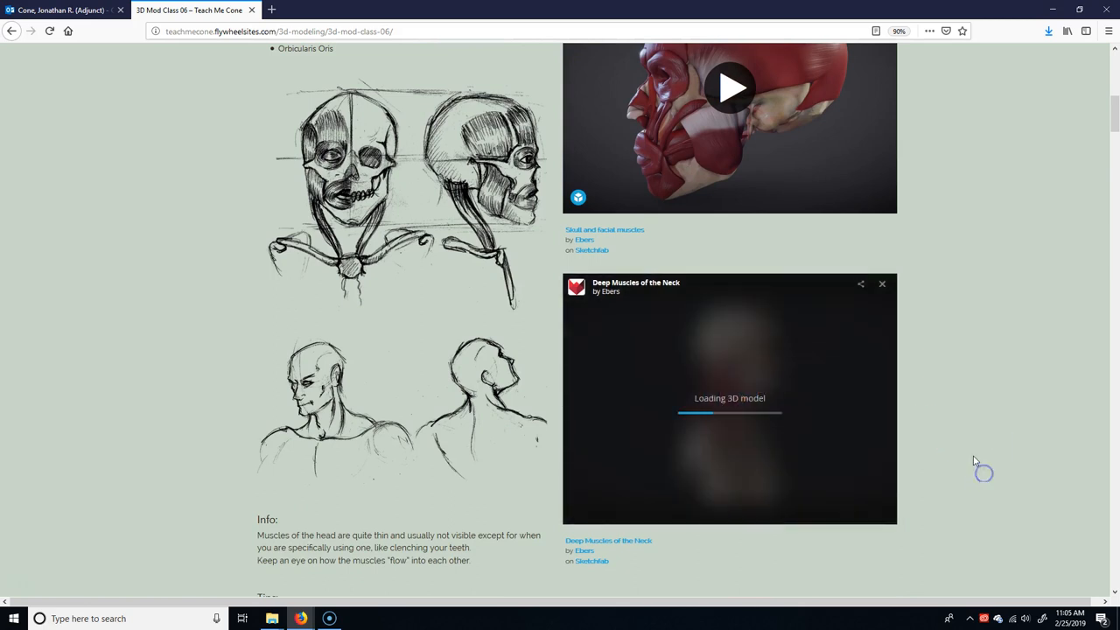
pyautogui.scroll(-3)
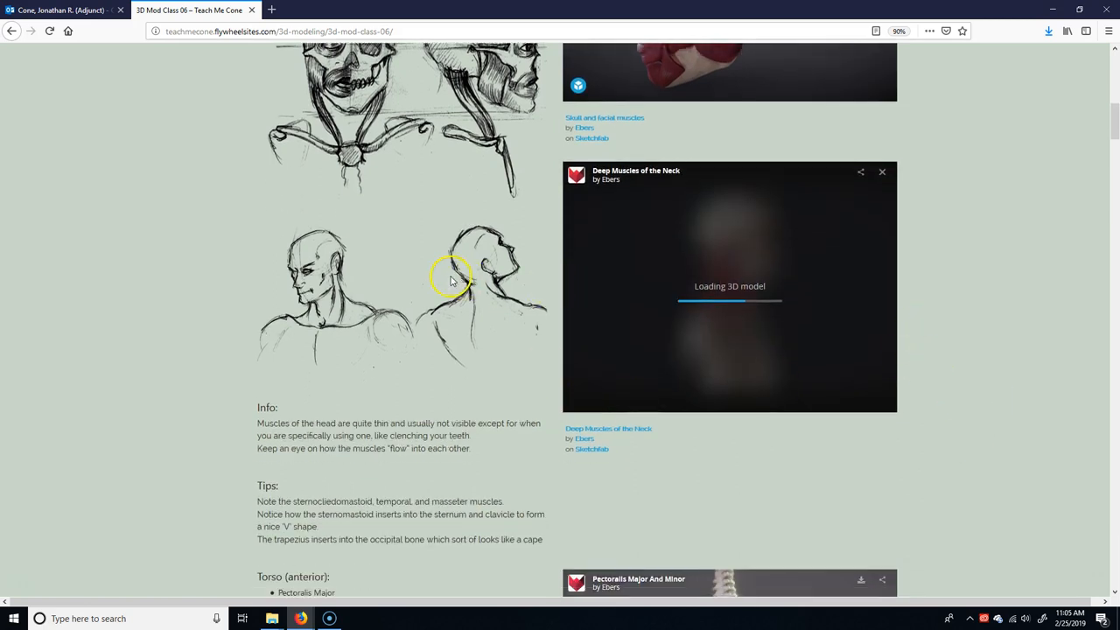
pyautogui.moveTo(455, 308)
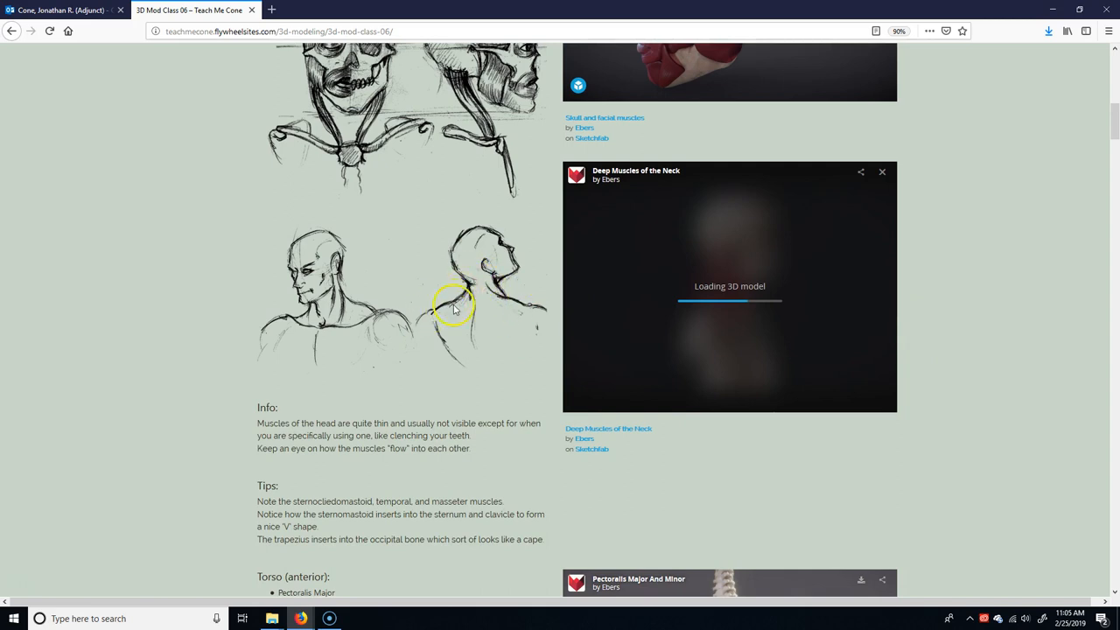
pyautogui.moveTo(472, 280)
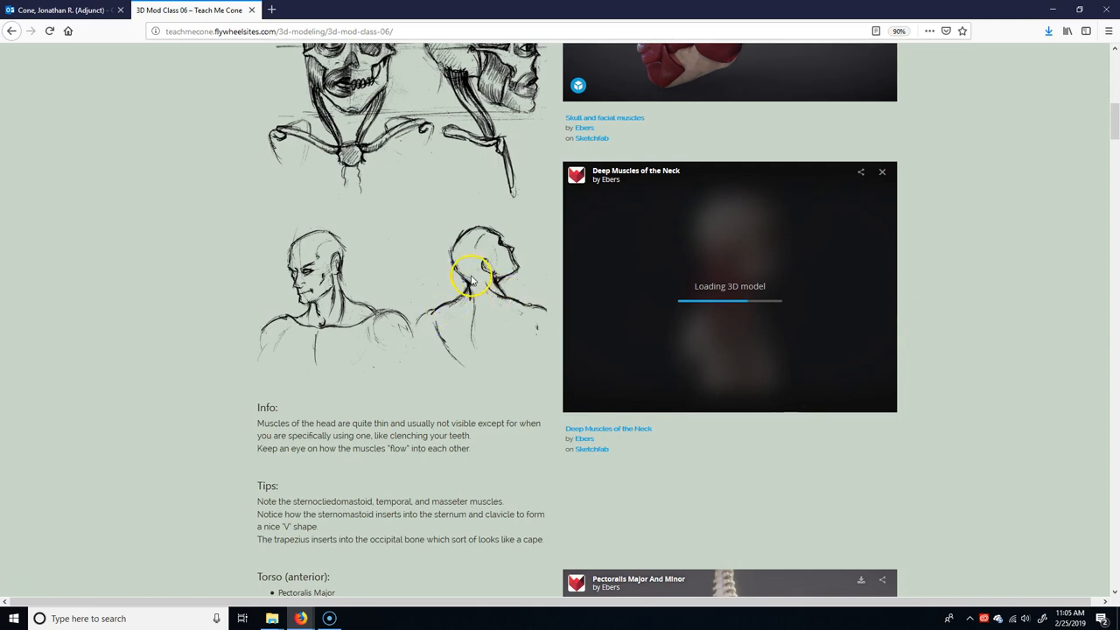
pyautogui.moveTo(479, 290)
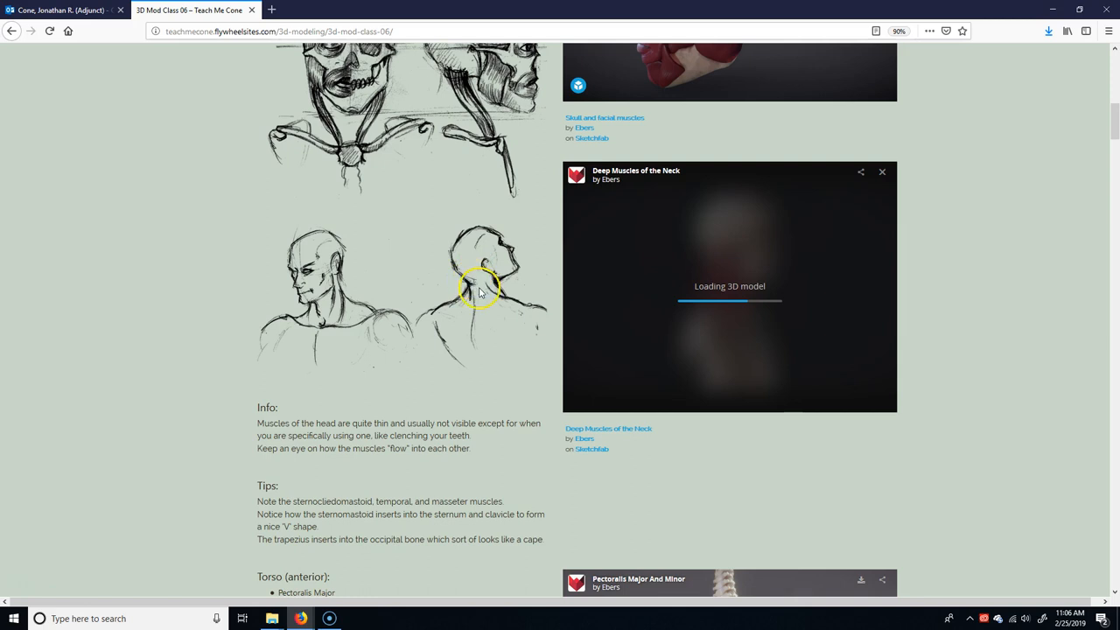
pyautogui.moveTo(539, 311)
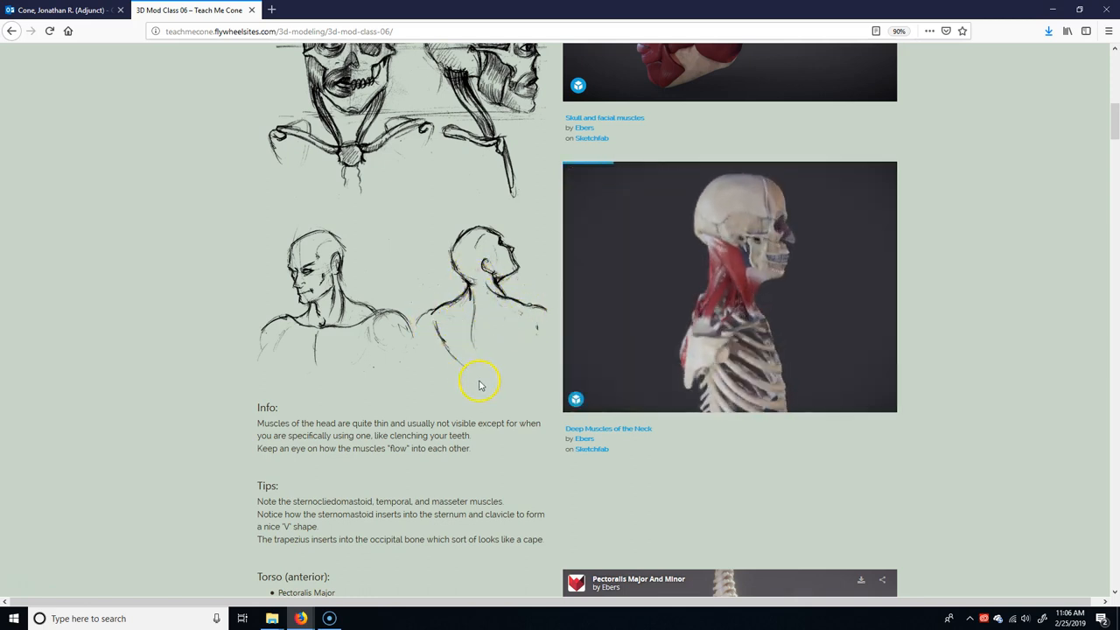
pyautogui.moveTo(731, 289); pyautogui.dragTo(777, 304)
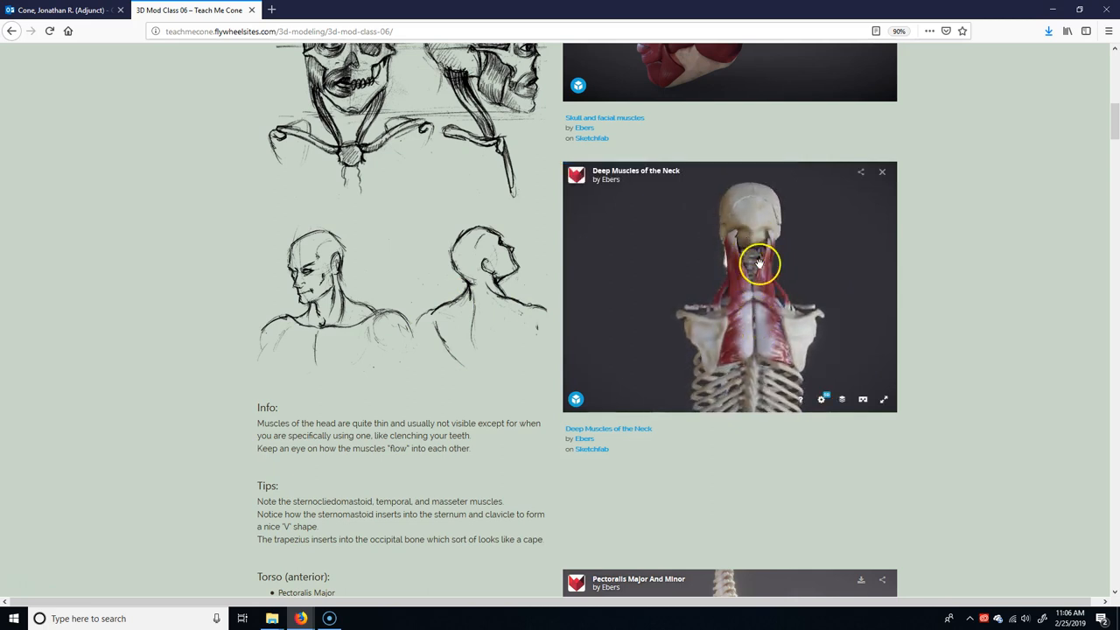
pyautogui.moveTo(529, 308)
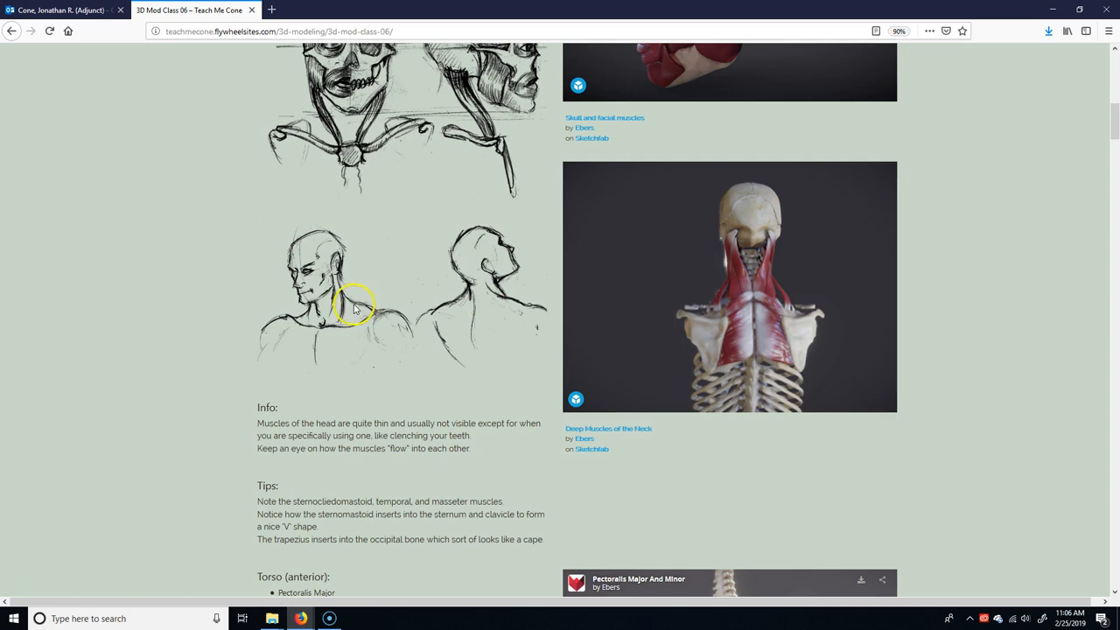
pyautogui.moveTo(343, 294)
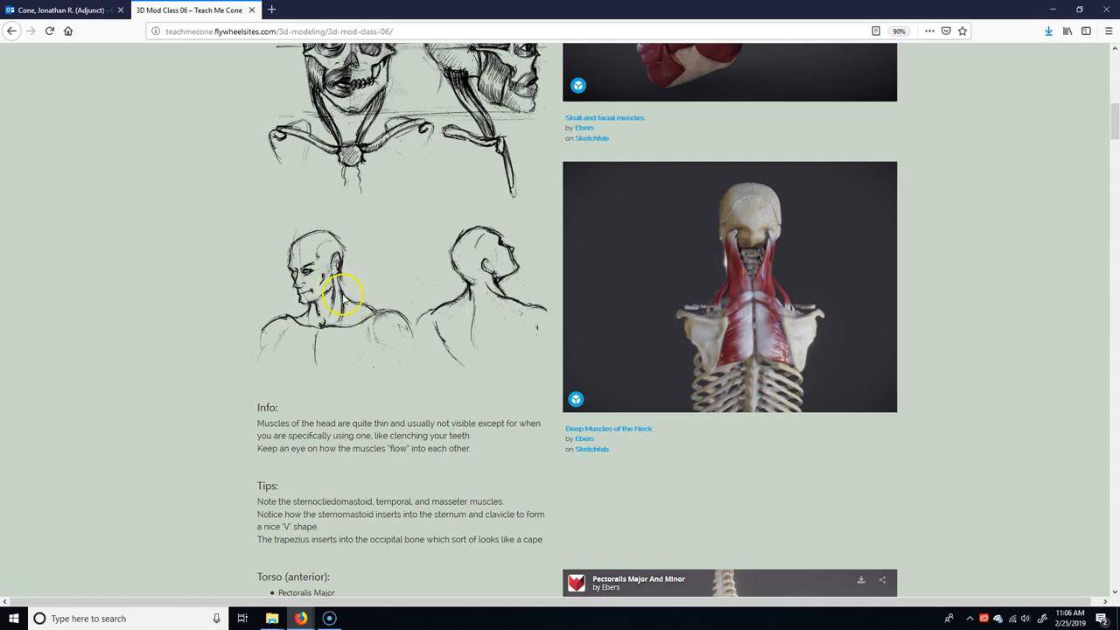
# Scroll down to the Torso anterior and posterior lists with their sketches and torso models
pyautogui.scroll(-3)
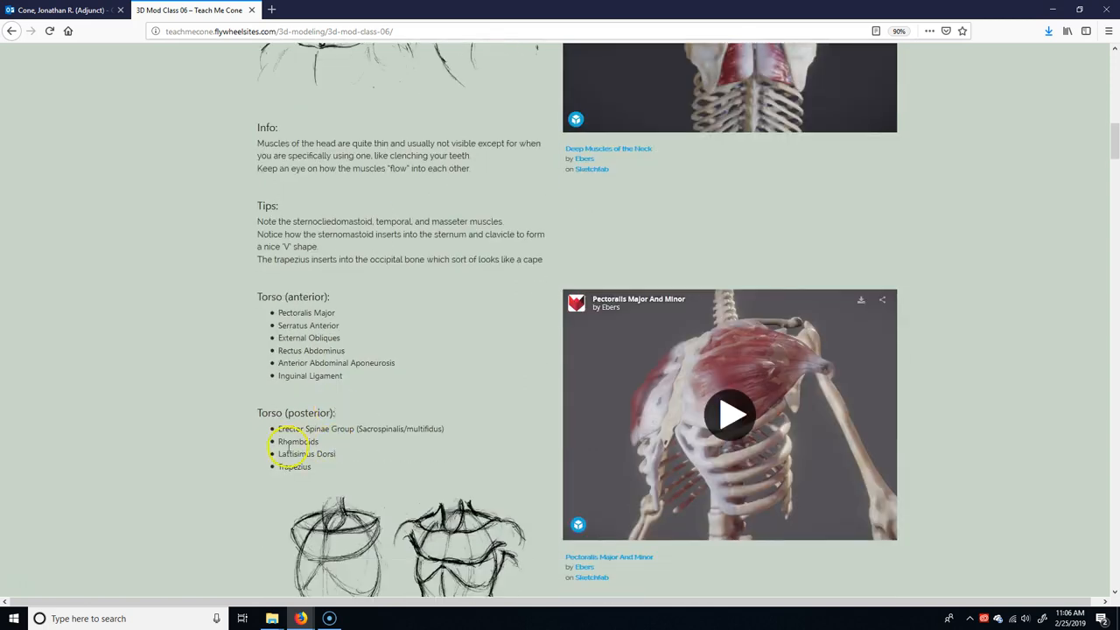
pyautogui.scroll(-3)
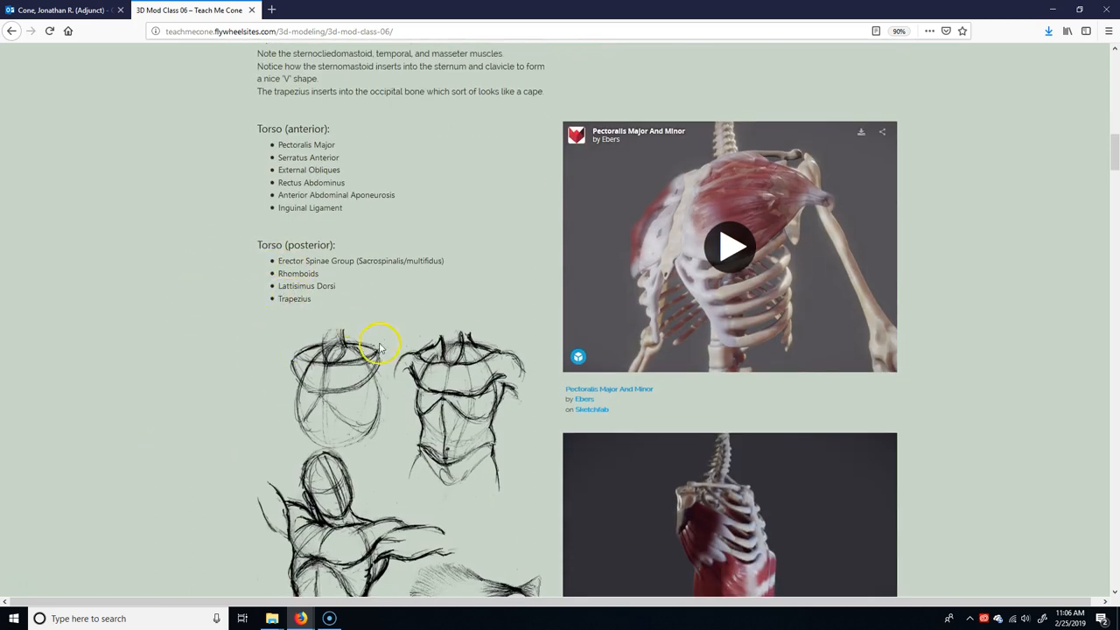
pyautogui.moveTo(276, 294)
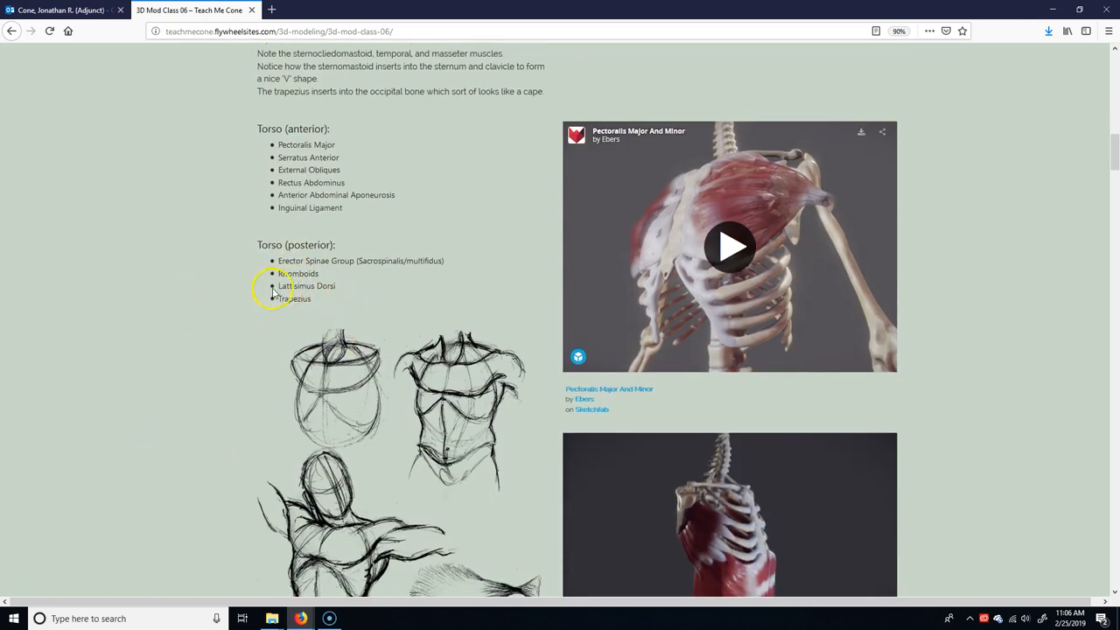
pyautogui.scroll(-3)
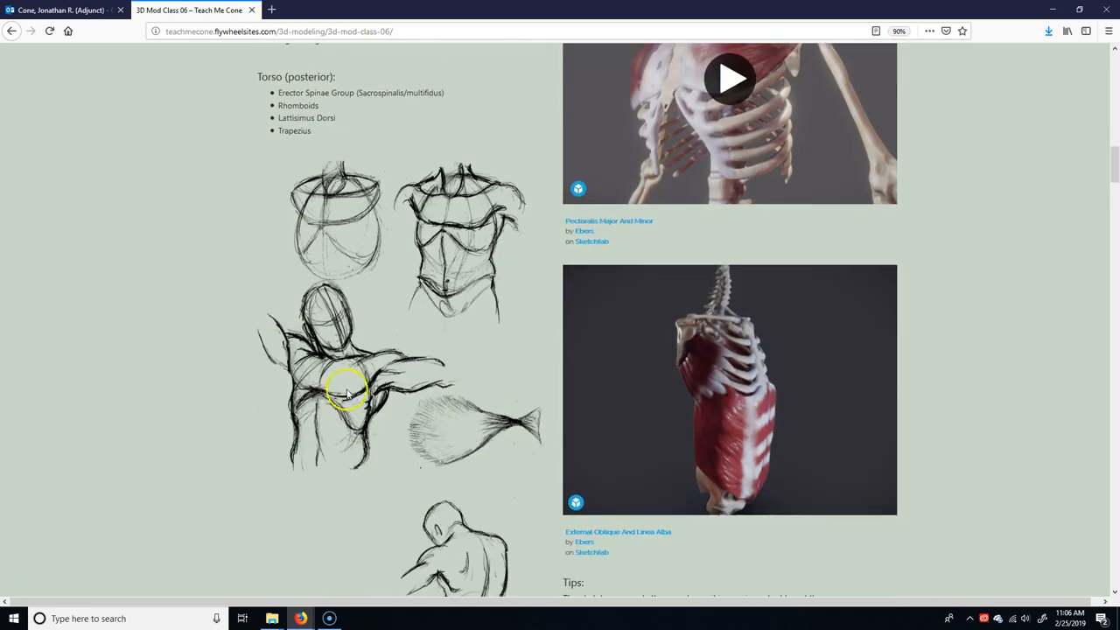
pyautogui.moveTo(392, 362)
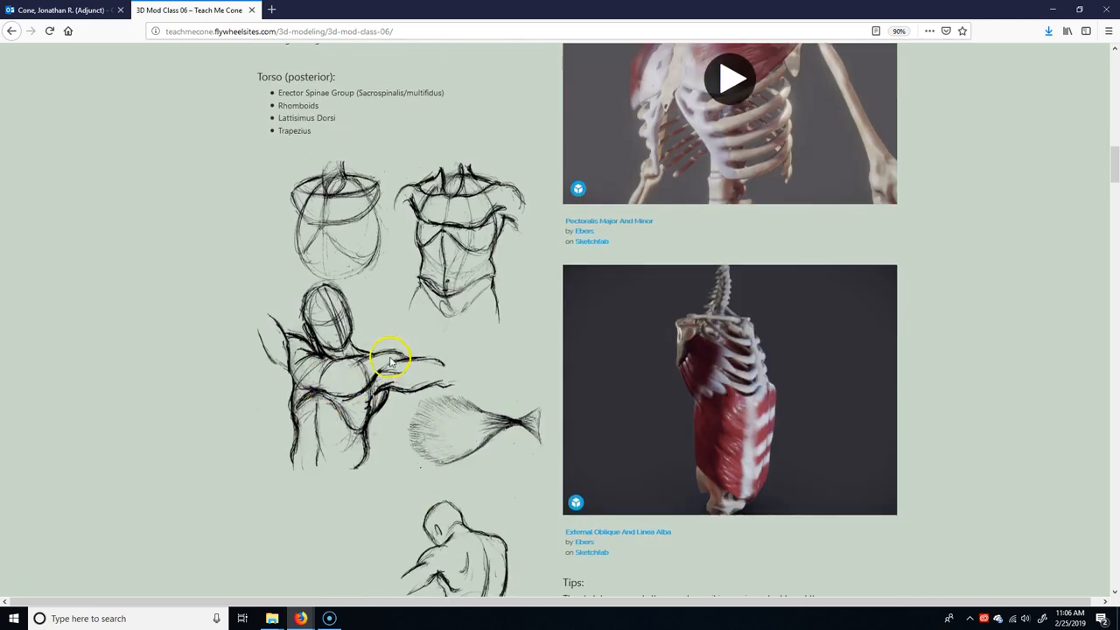
pyautogui.moveTo(350, 394)
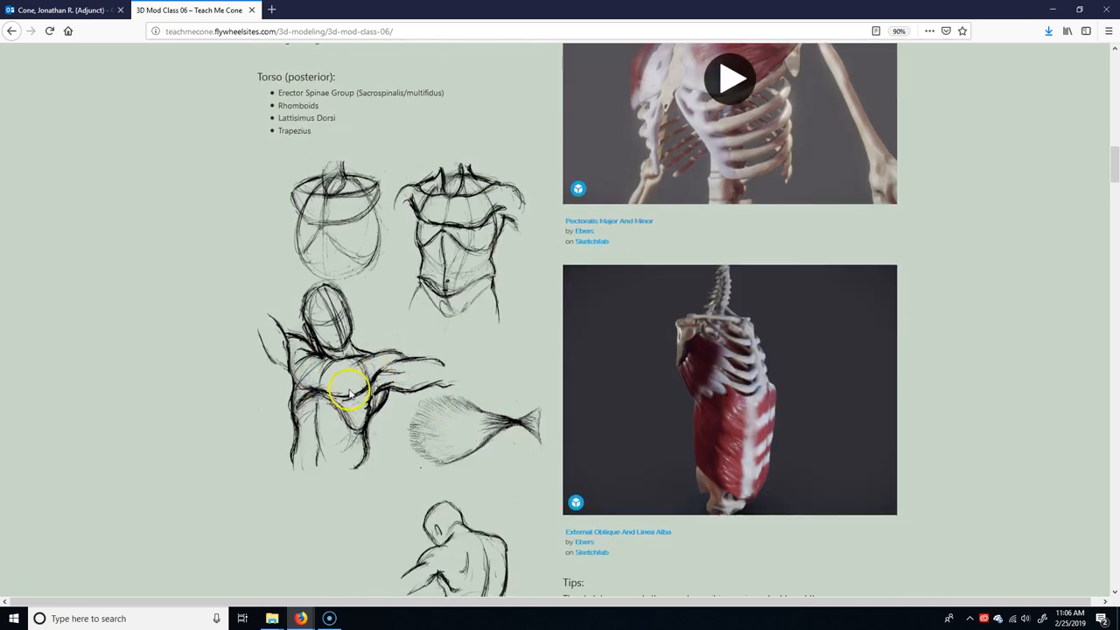
pyautogui.moveTo(371, 416)
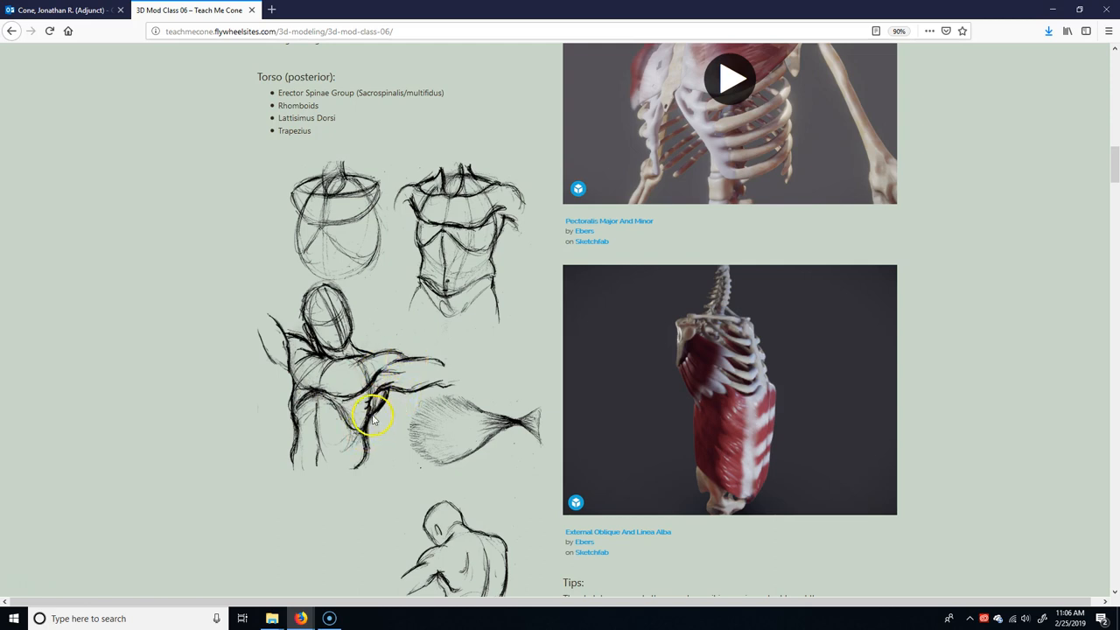
pyautogui.moveTo(416, 371)
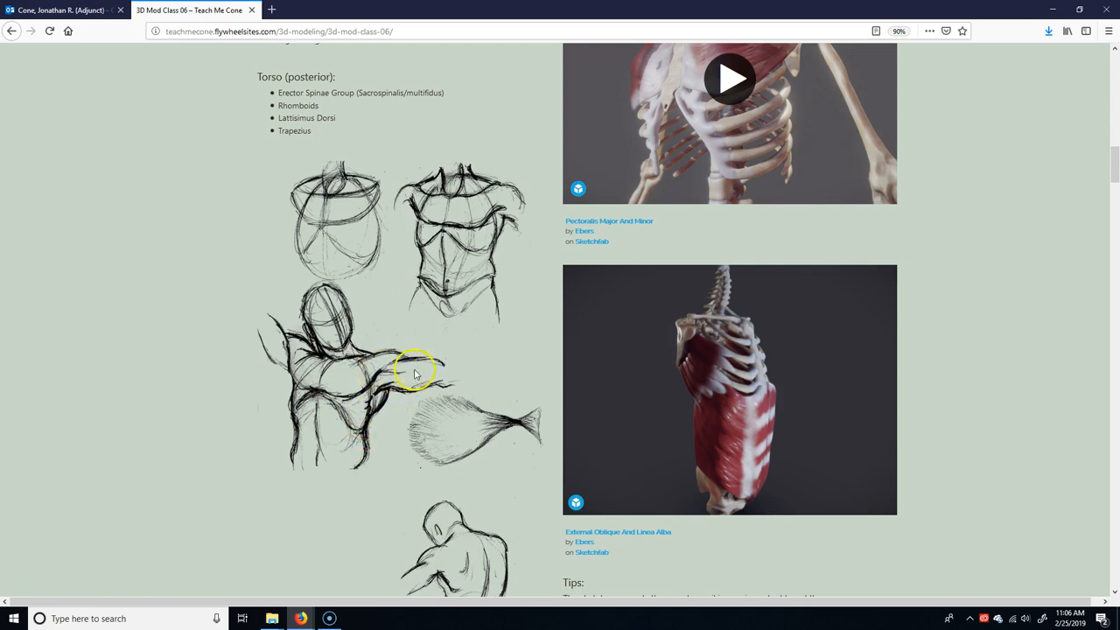
pyautogui.moveTo(392, 389)
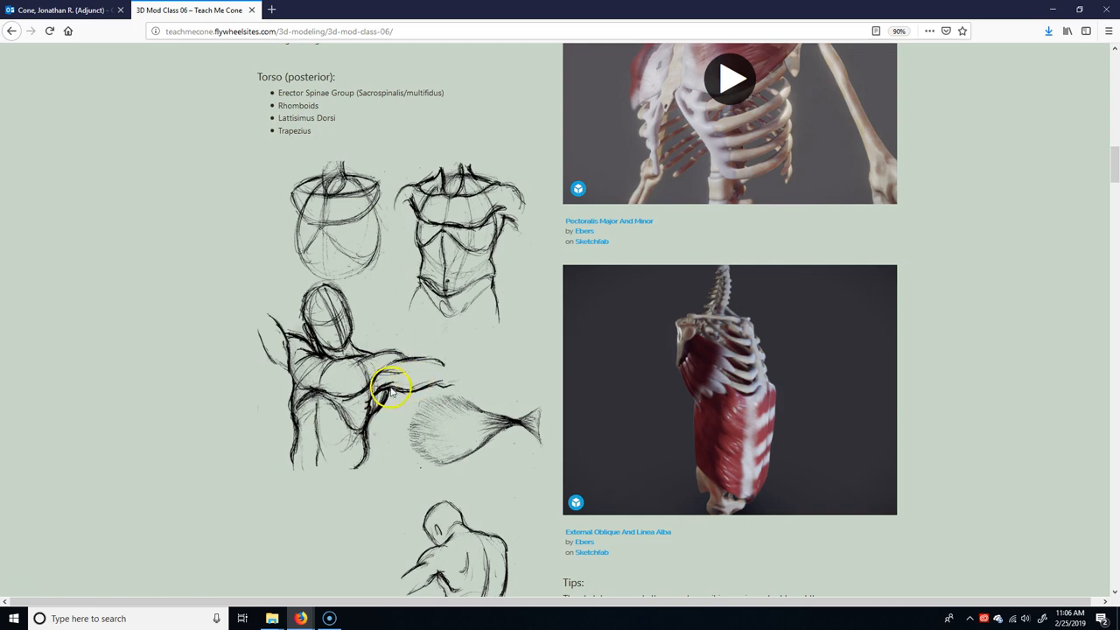
pyautogui.scroll(-3)
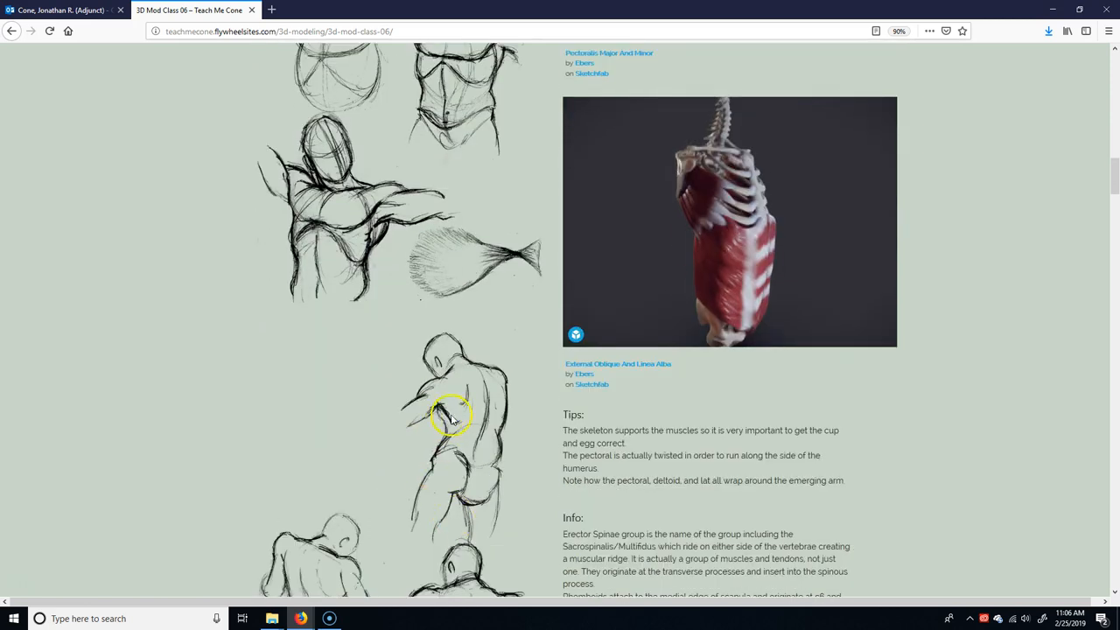
pyautogui.moveTo(441, 406)
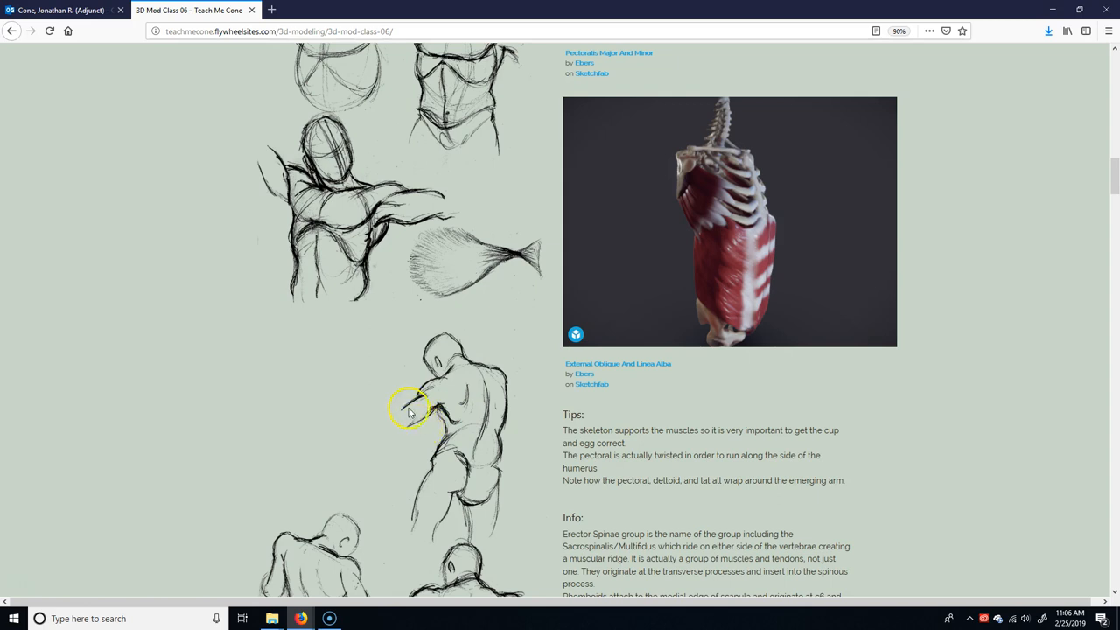
pyautogui.scroll(3)
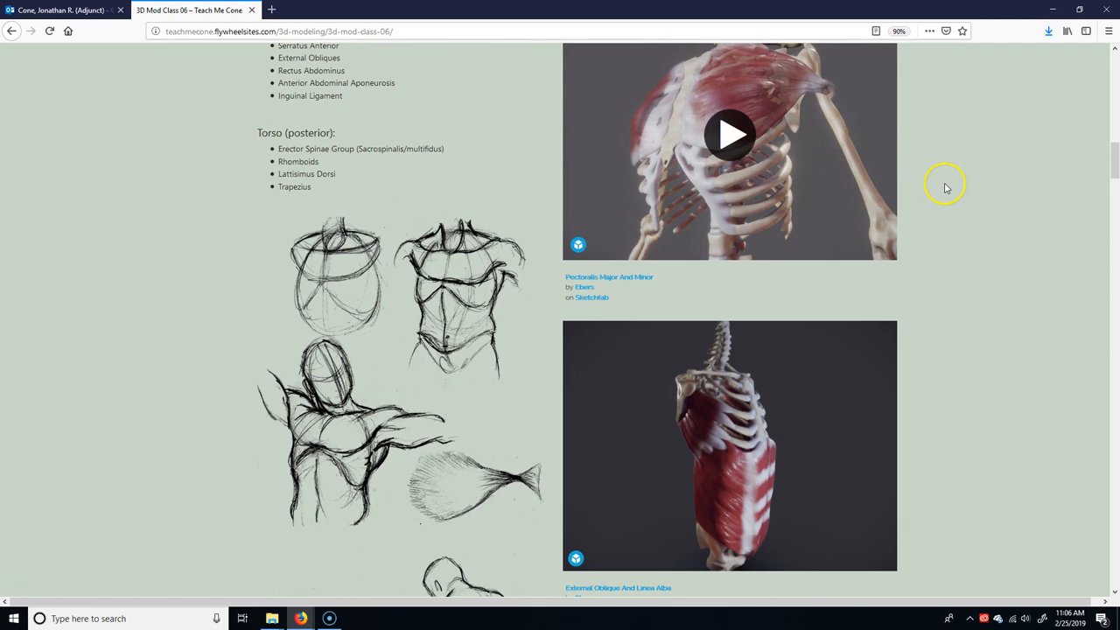
pyautogui.moveTo(913, 190)
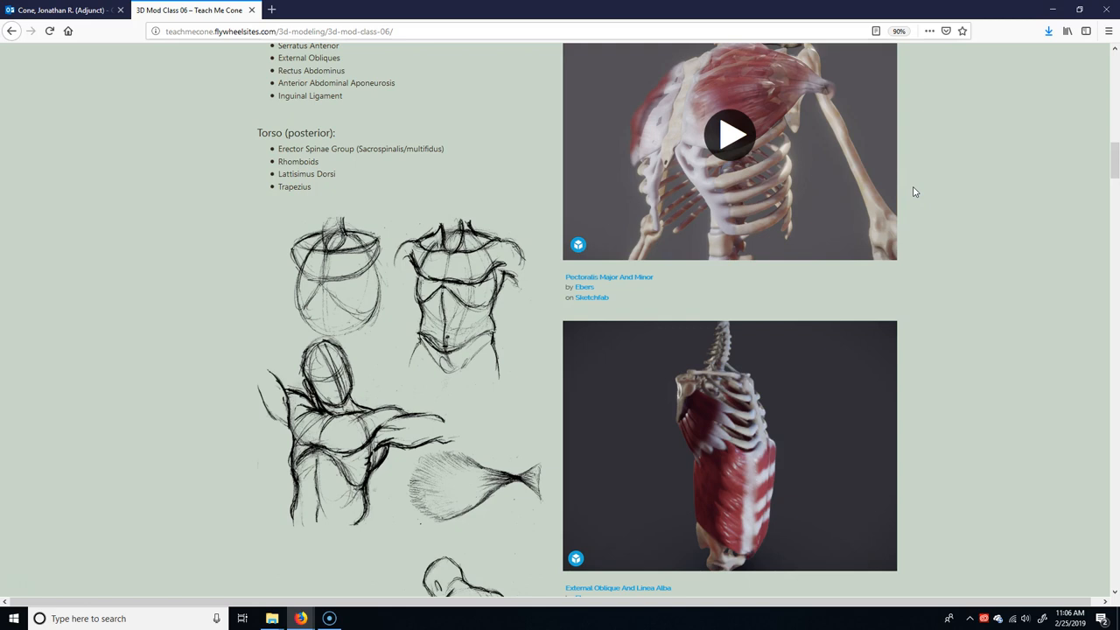
pyautogui.moveTo(210, 402)
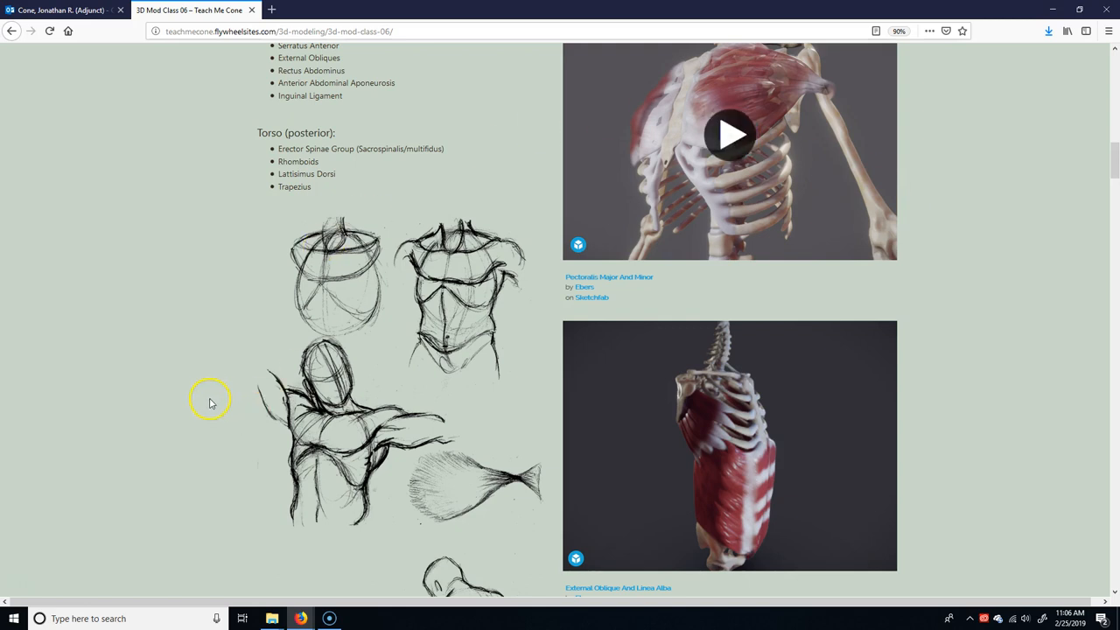
pyautogui.moveTo(228, 409)
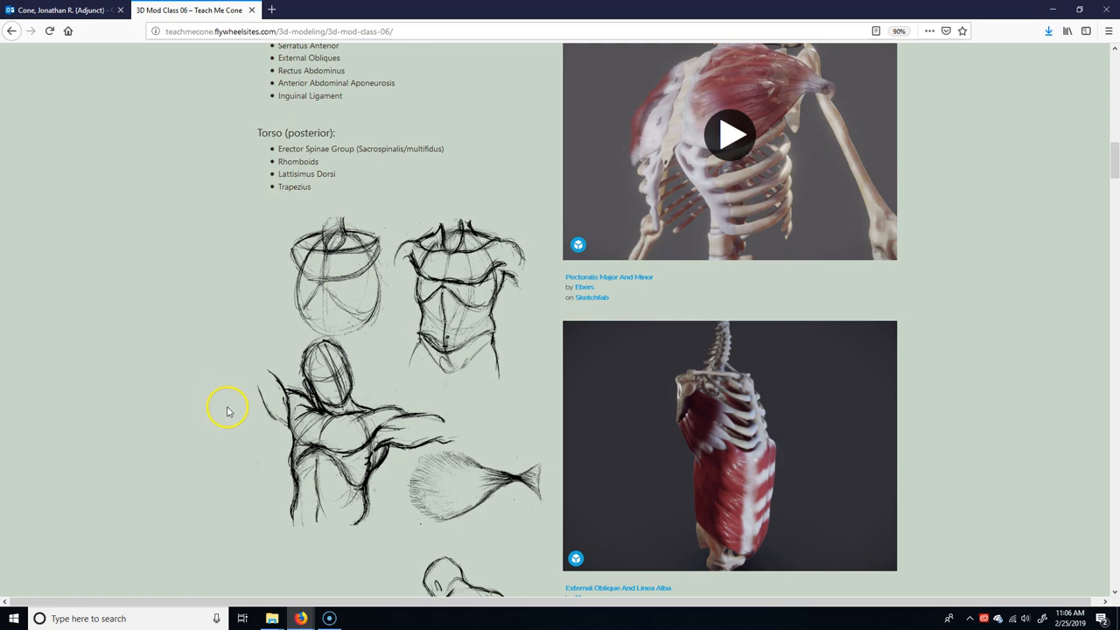
pyautogui.moveTo(238, 409)
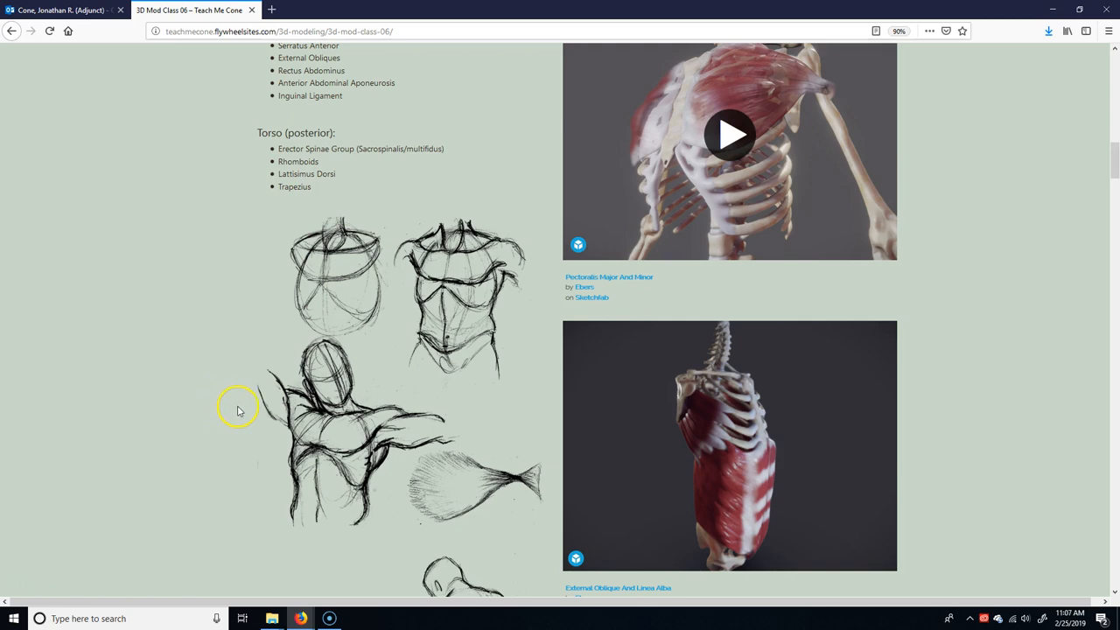
pyautogui.moveTo(343, 441)
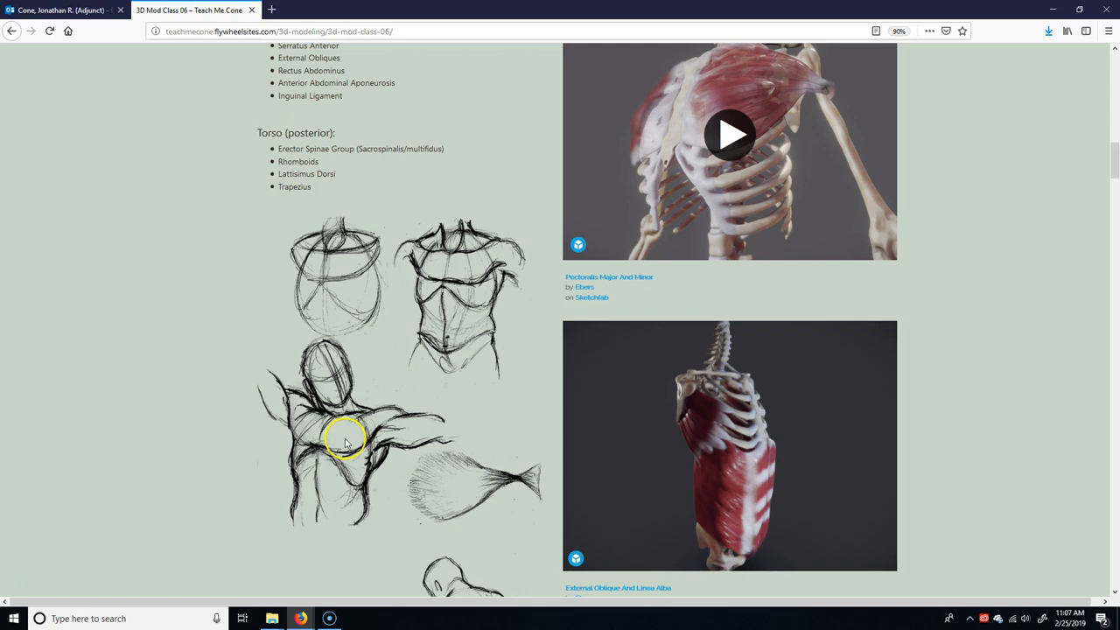
pyautogui.moveTo(381, 447)
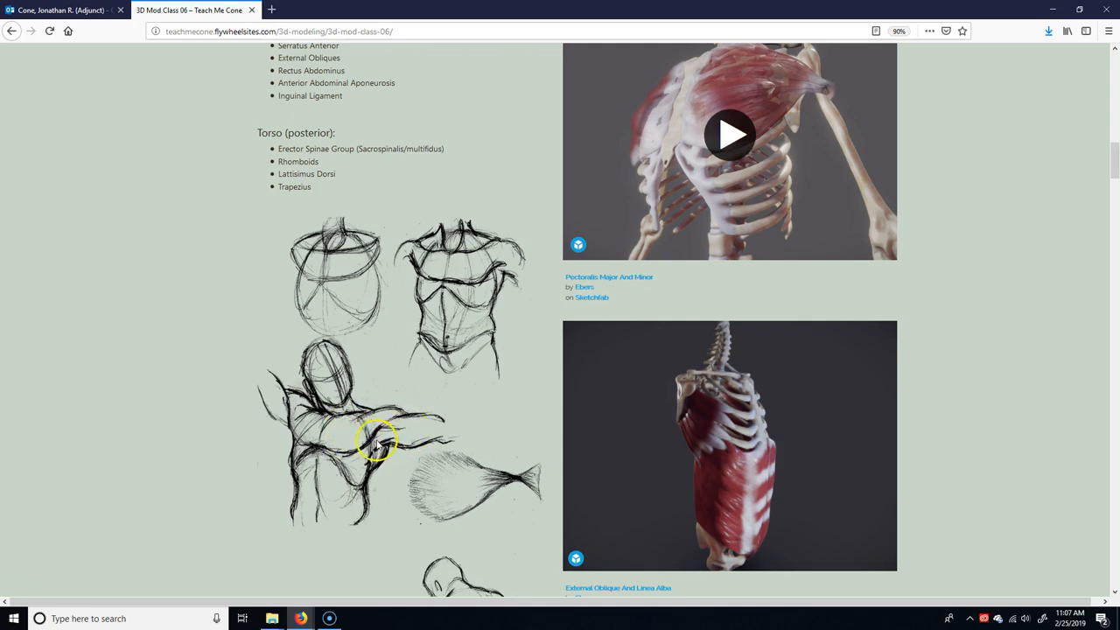
pyautogui.moveTo(393, 439)
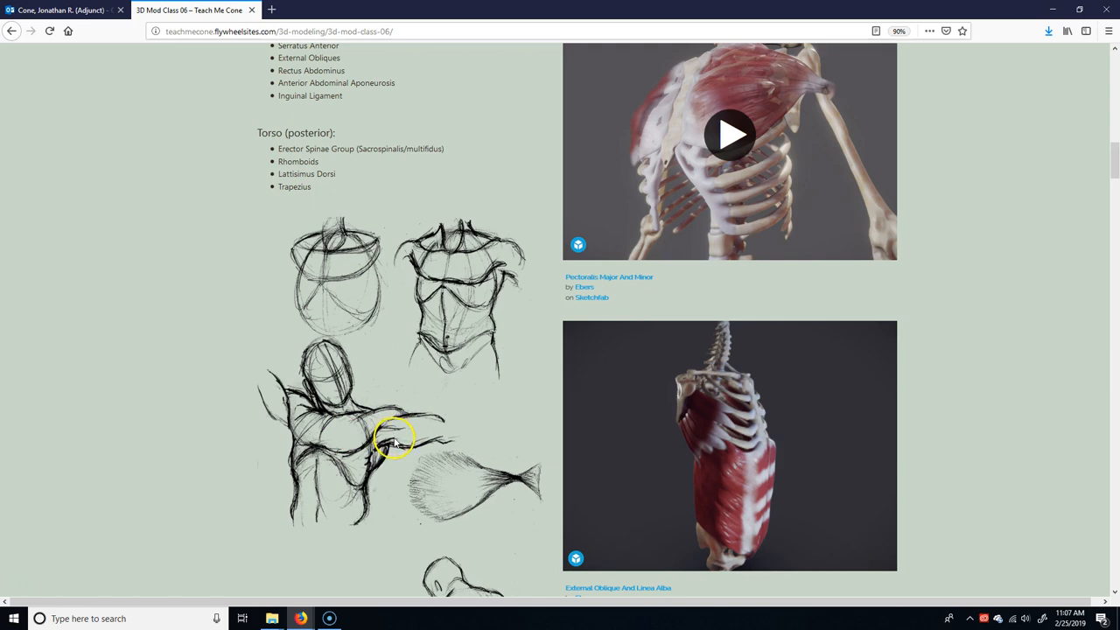
pyautogui.moveTo(378, 476)
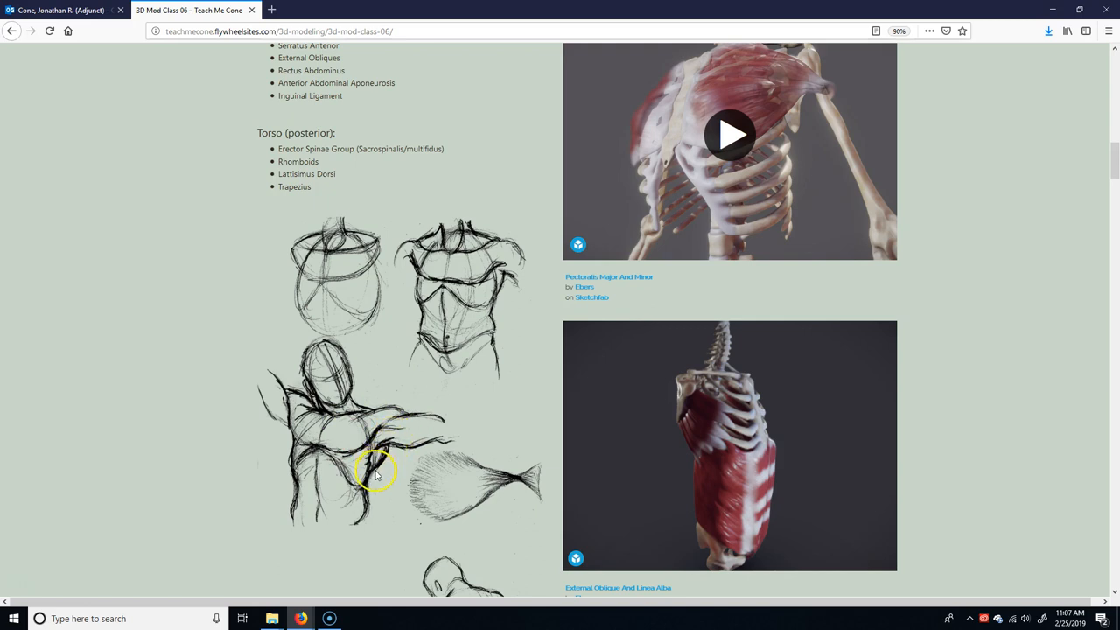
pyautogui.moveTo(366, 490)
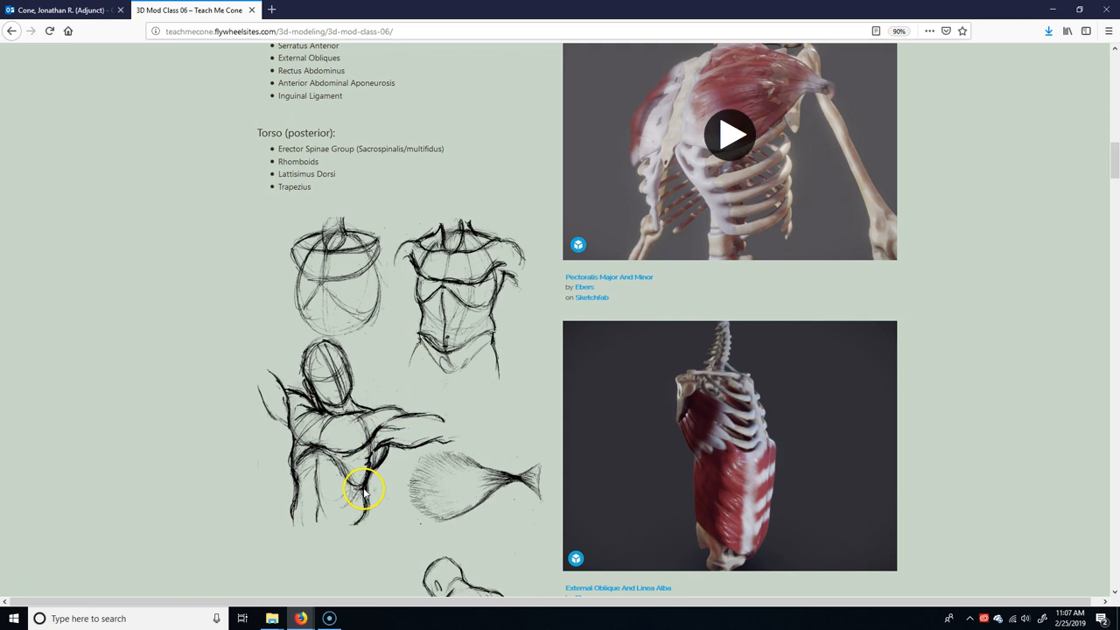
pyautogui.moveTo(369, 489)
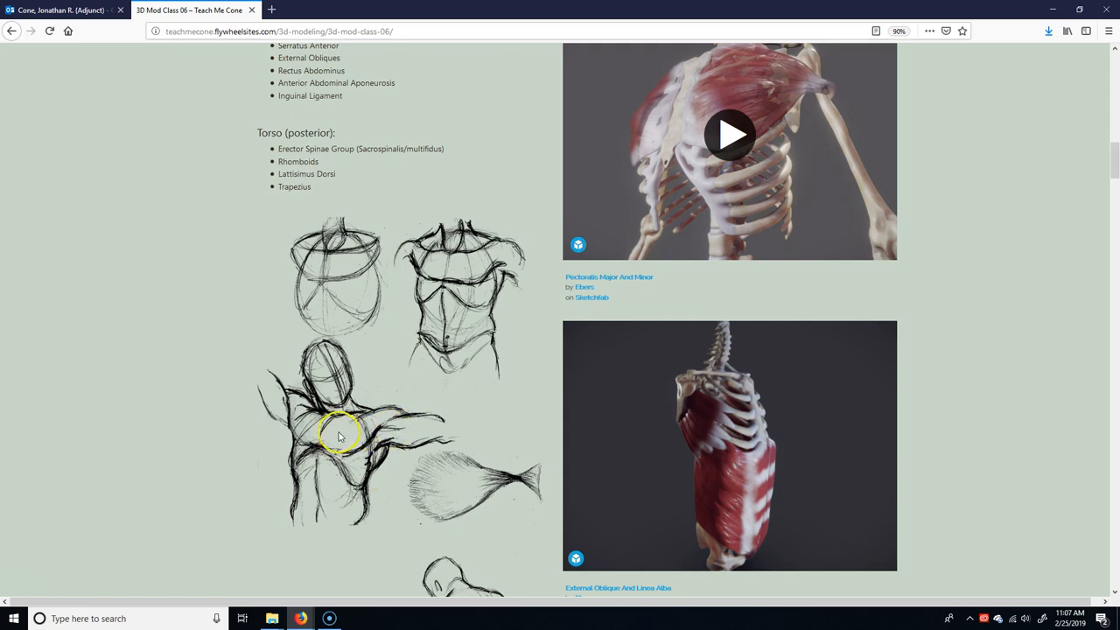
pyautogui.moveTo(330, 434)
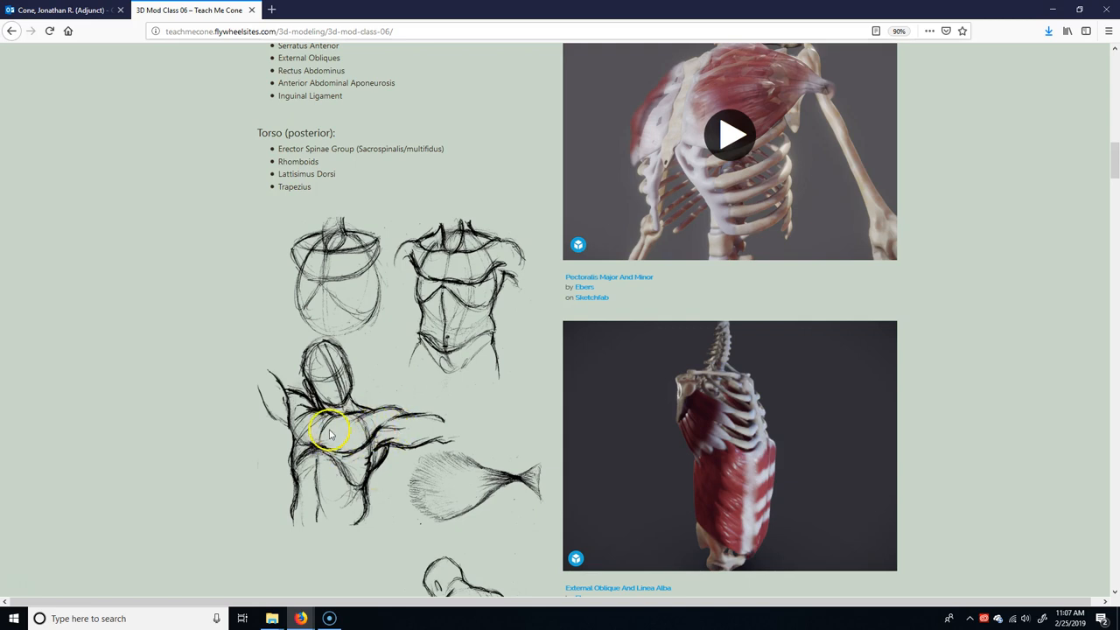
pyautogui.moveTo(324, 427)
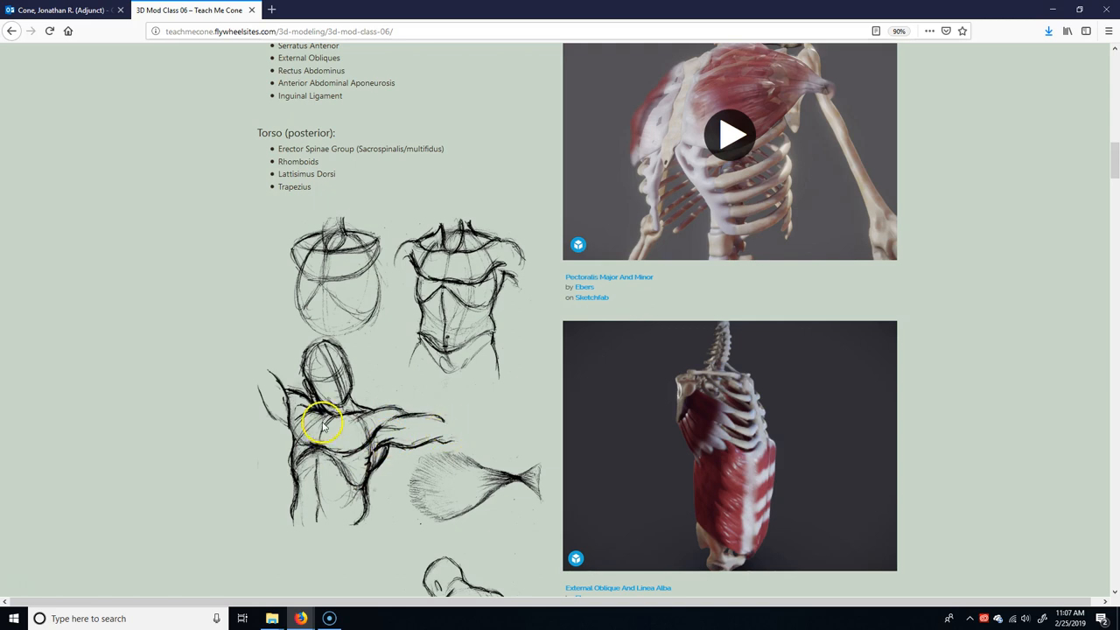
pyautogui.moveTo(340, 454)
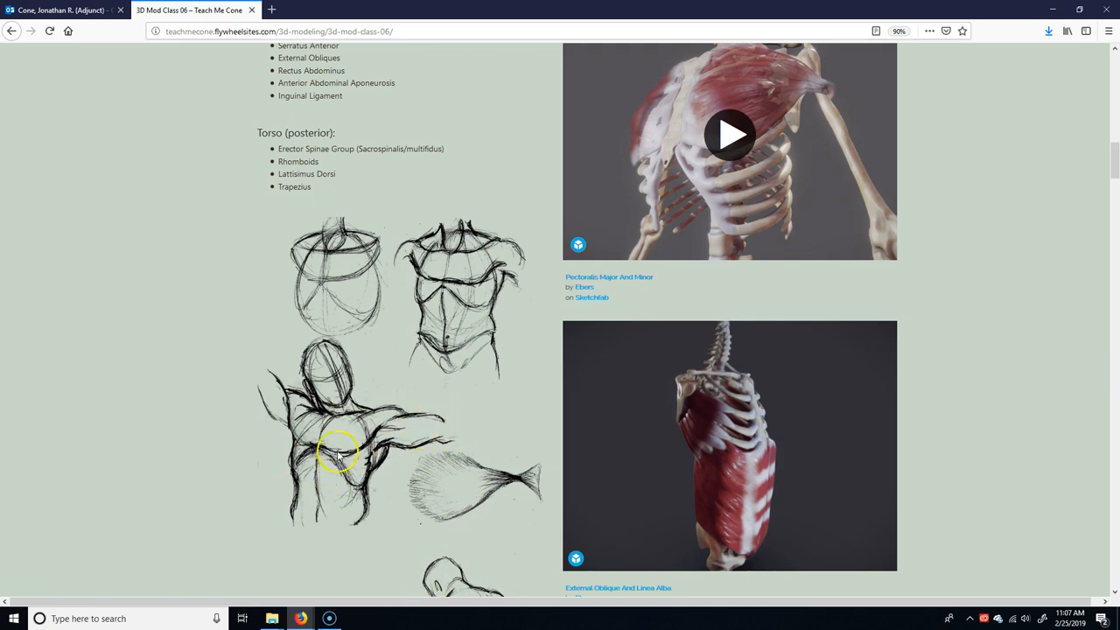
pyautogui.moveTo(440, 276)
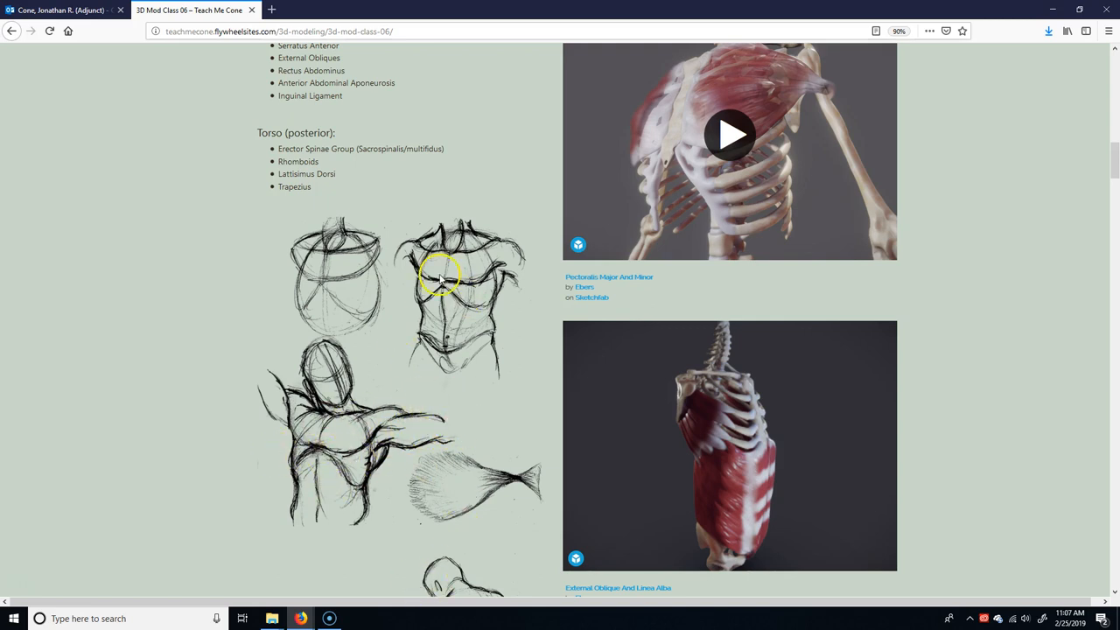
pyautogui.moveTo(475, 283)
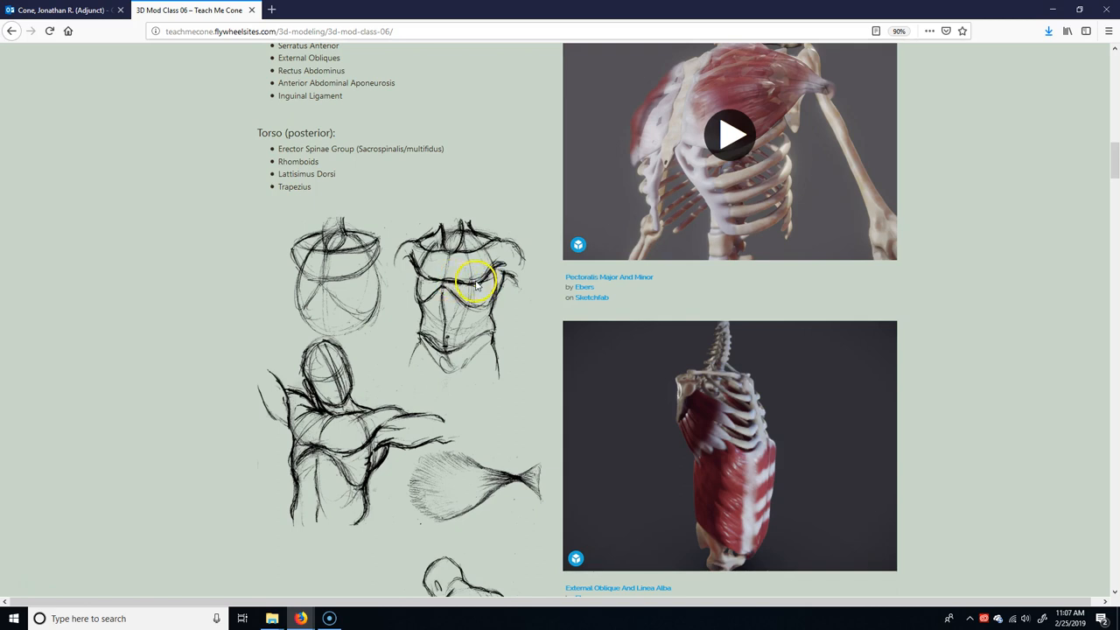
pyautogui.moveTo(446, 294)
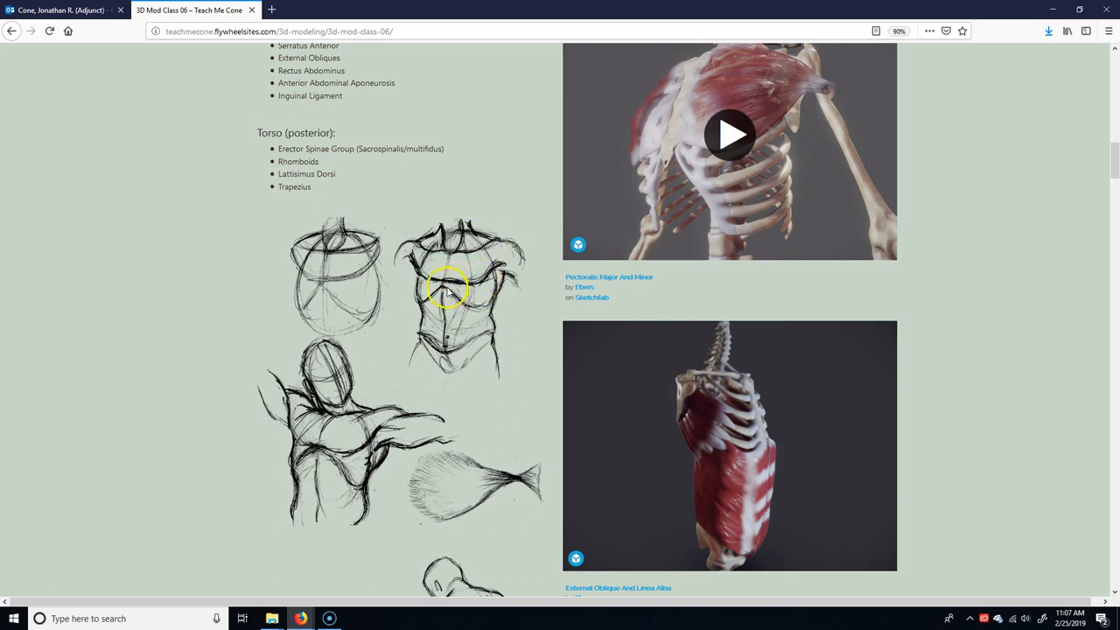
pyautogui.moveTo(494, 254)
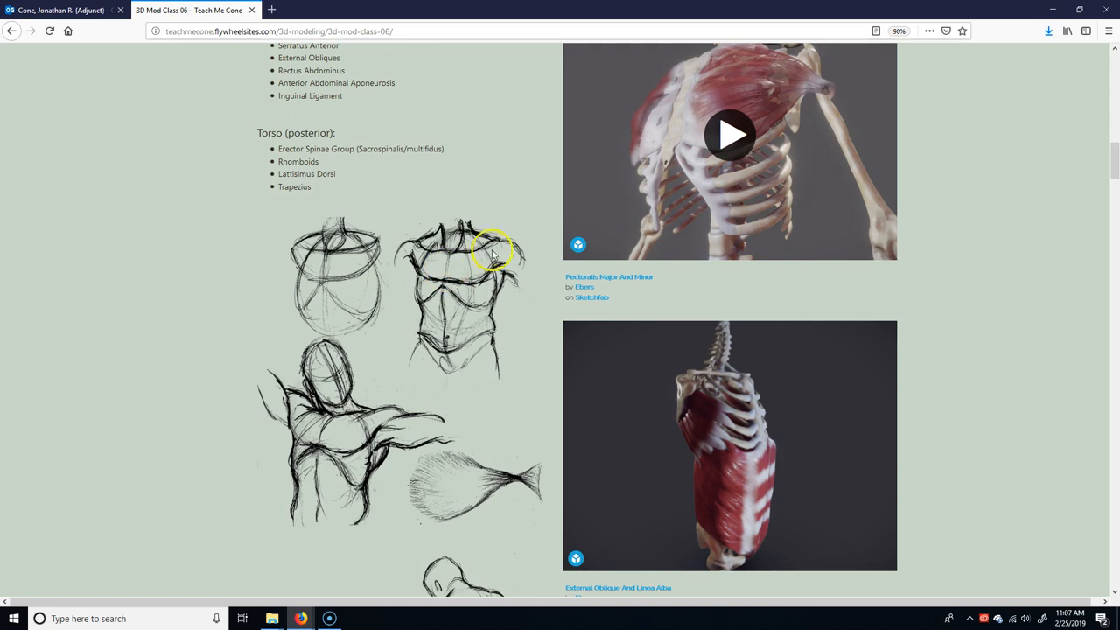
pyautogui.moveTo(429, 266)
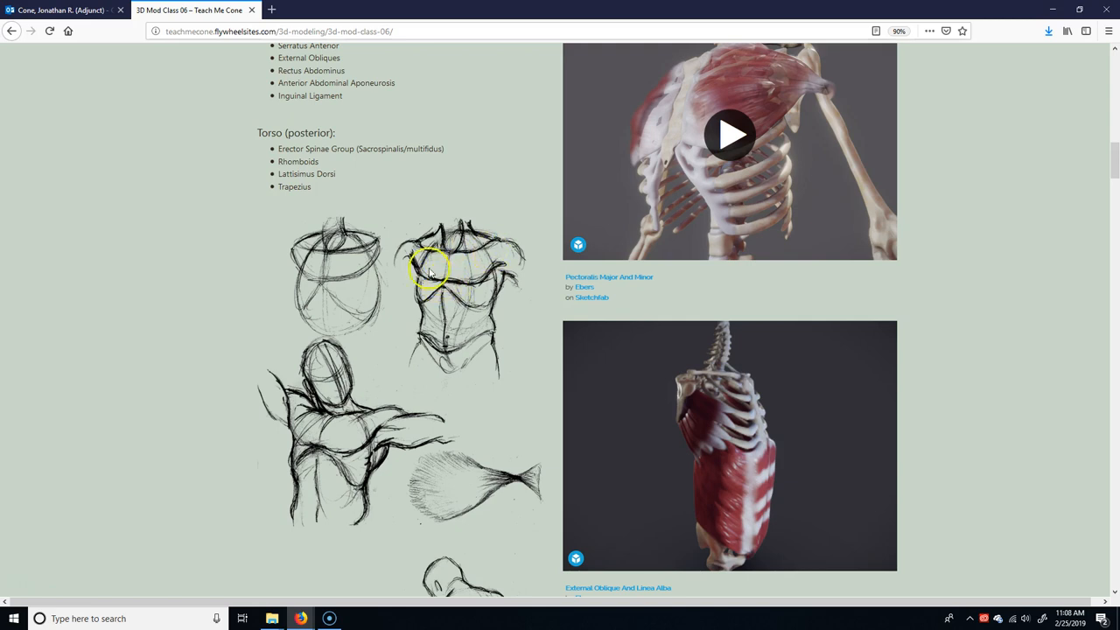
pyautogui.moveTo(490, 266)
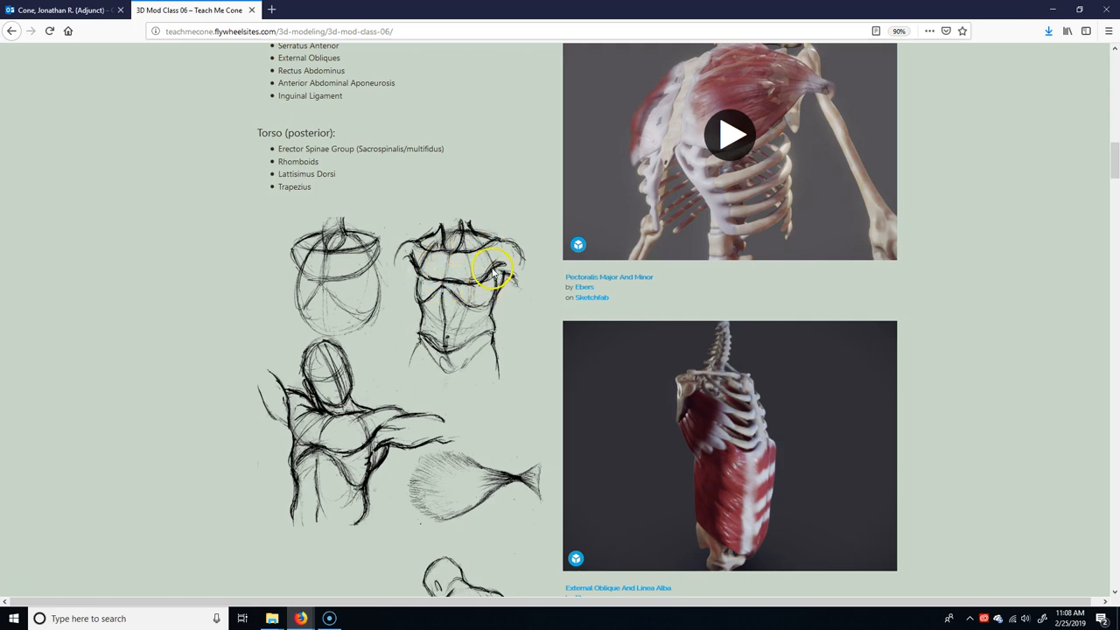
pyautogui.moveTo(539, 266)
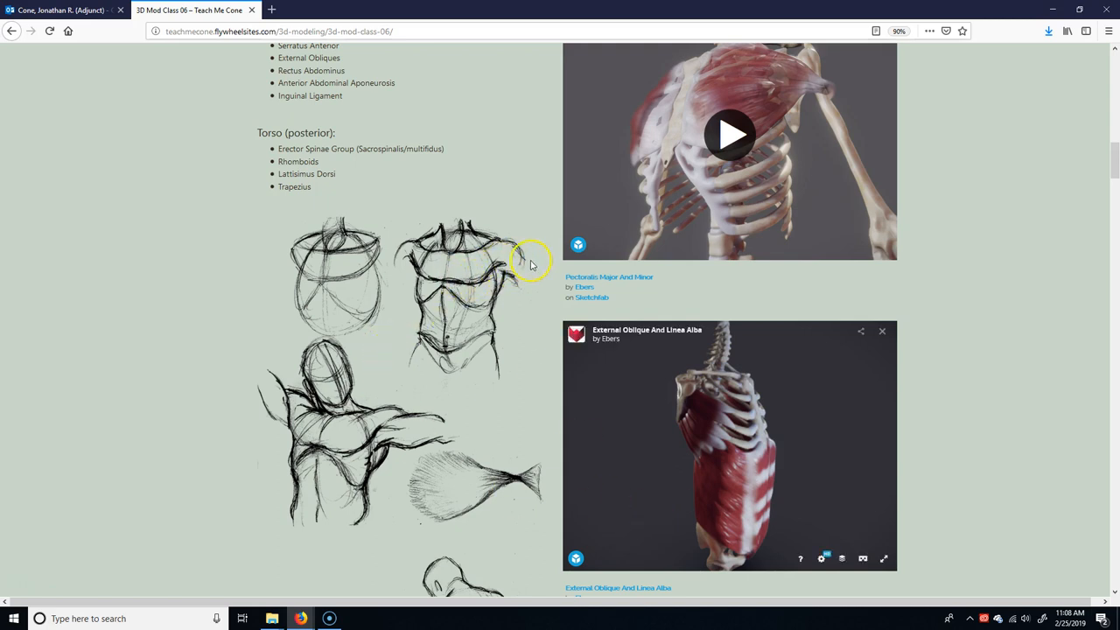
pyautogui.moveTo(503, 537)
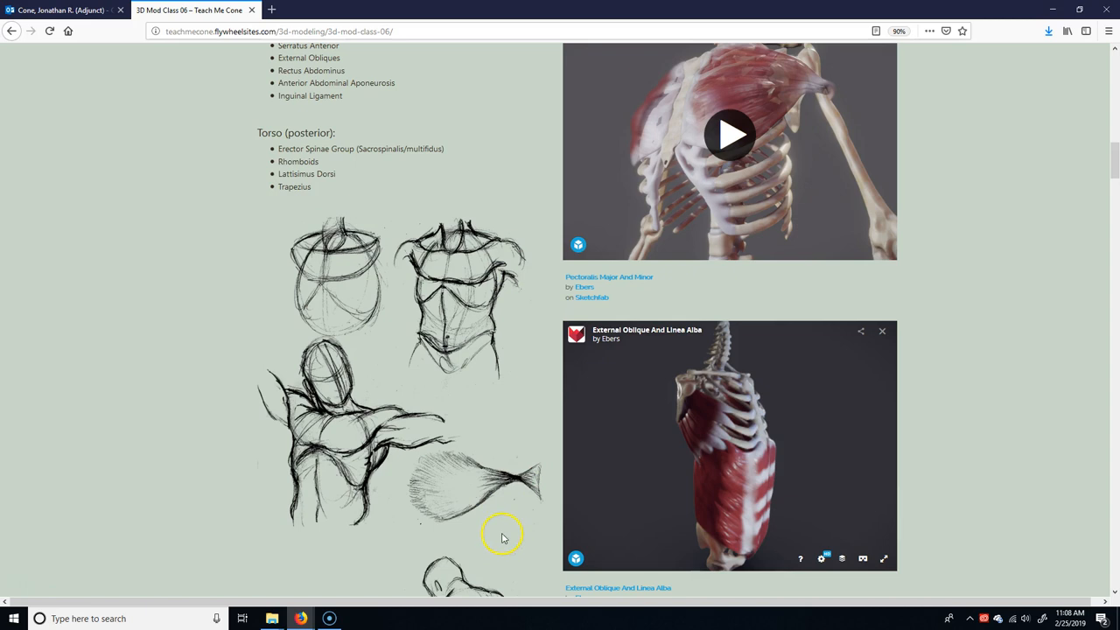
# Scroll past the torso Tips and Info notes to the Arm list and Deltoid Origin And Insertion model
pyautogui.scroll(-3)
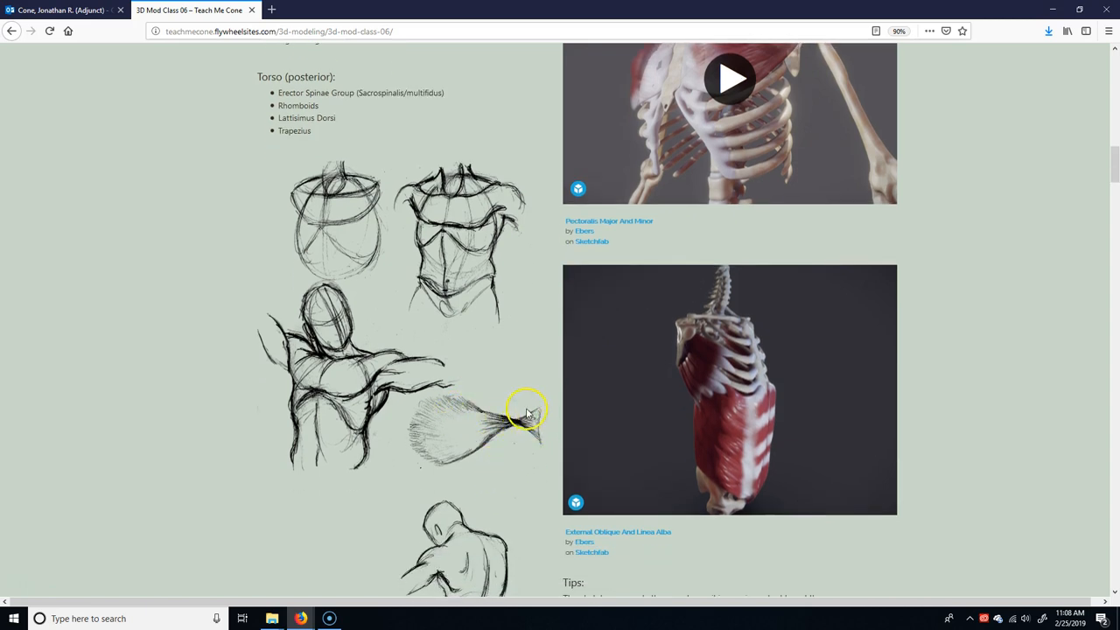
pyautogui.moveTo(401, 371)
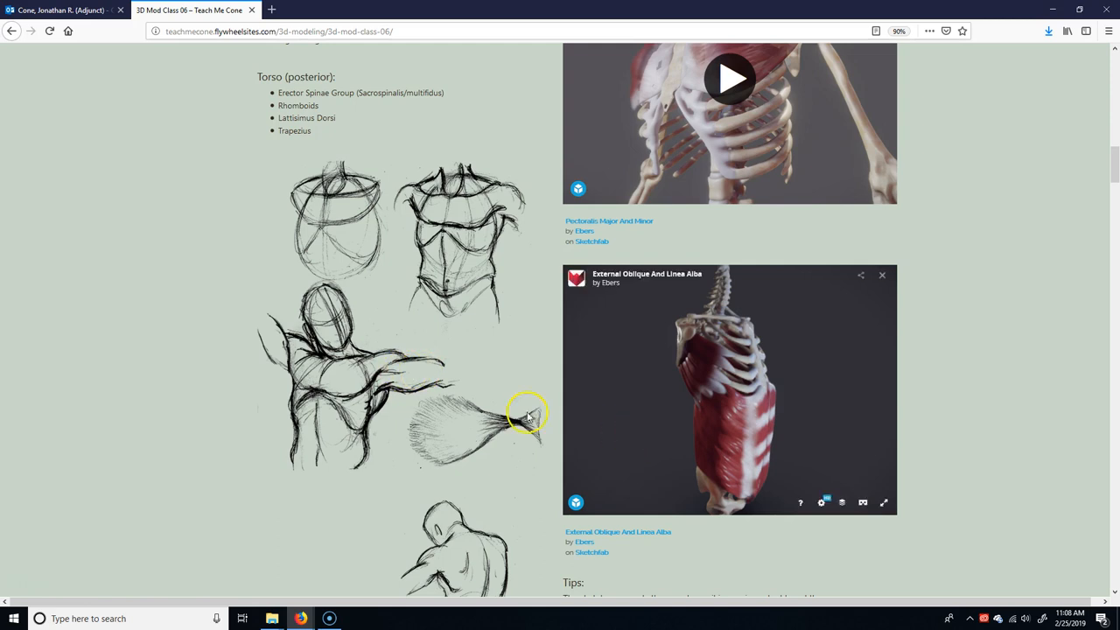
pyautogui.moveTo(546, 413)
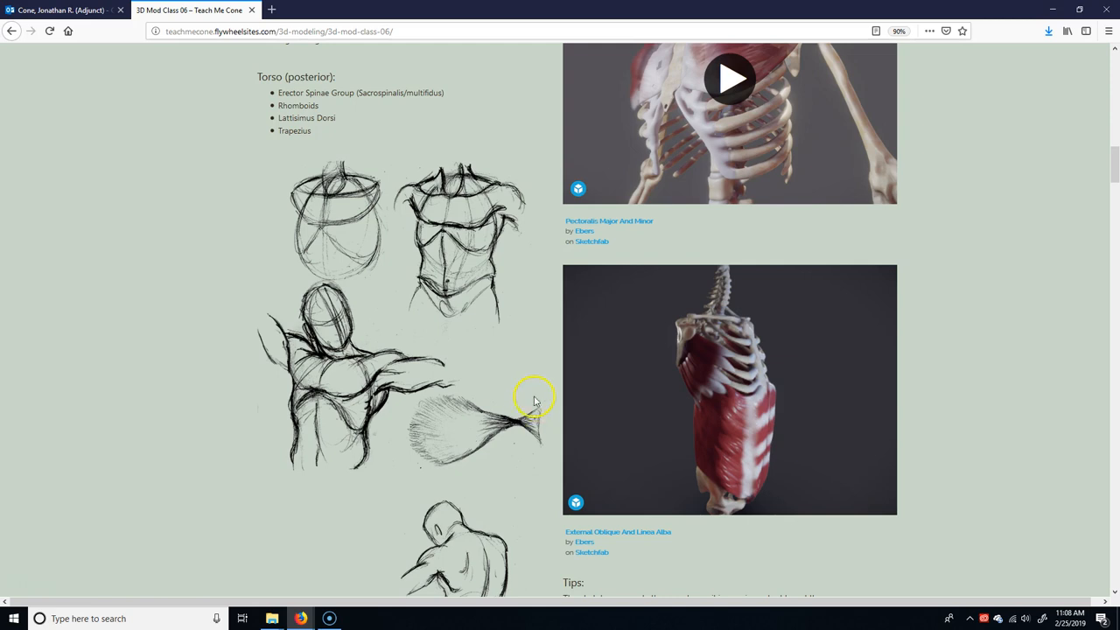
pyautogui.moveTo(430, 434)
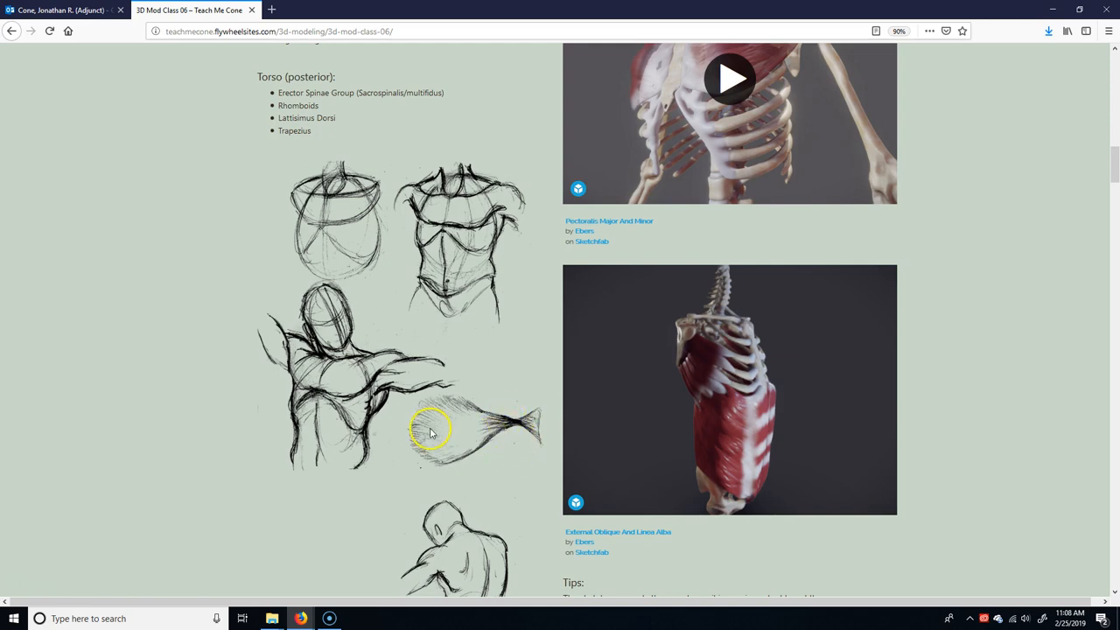
pyautogui.scroll(-3)
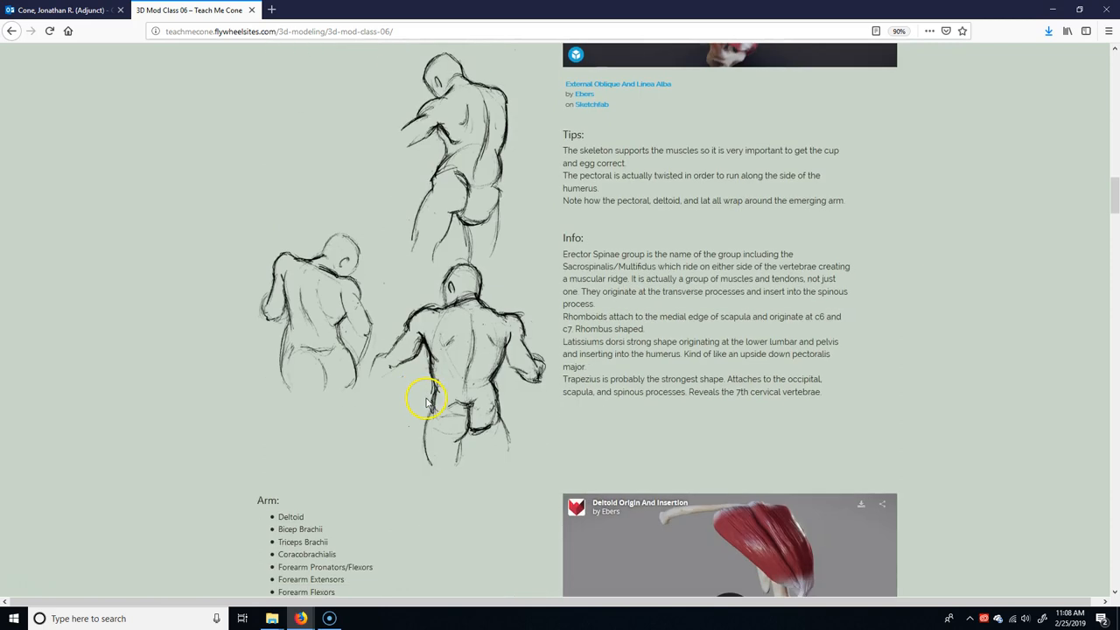
pyautogui.scroll(-3)
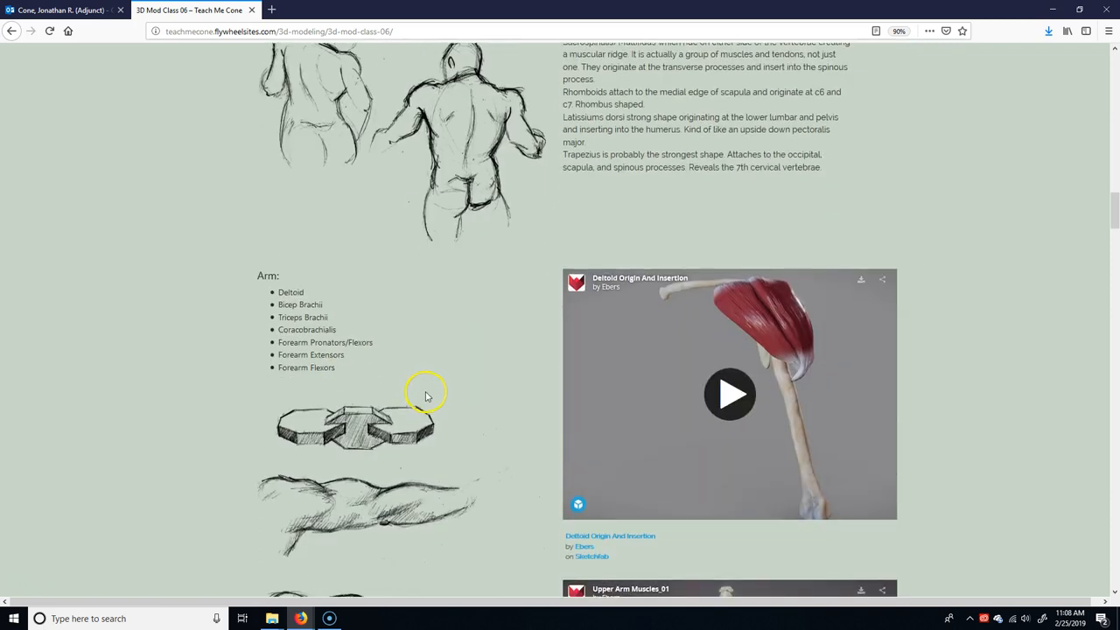
# Scroll down to the arm sketches and the Upper Arm Muscles 01 model
pyautogui.scroll(-3)
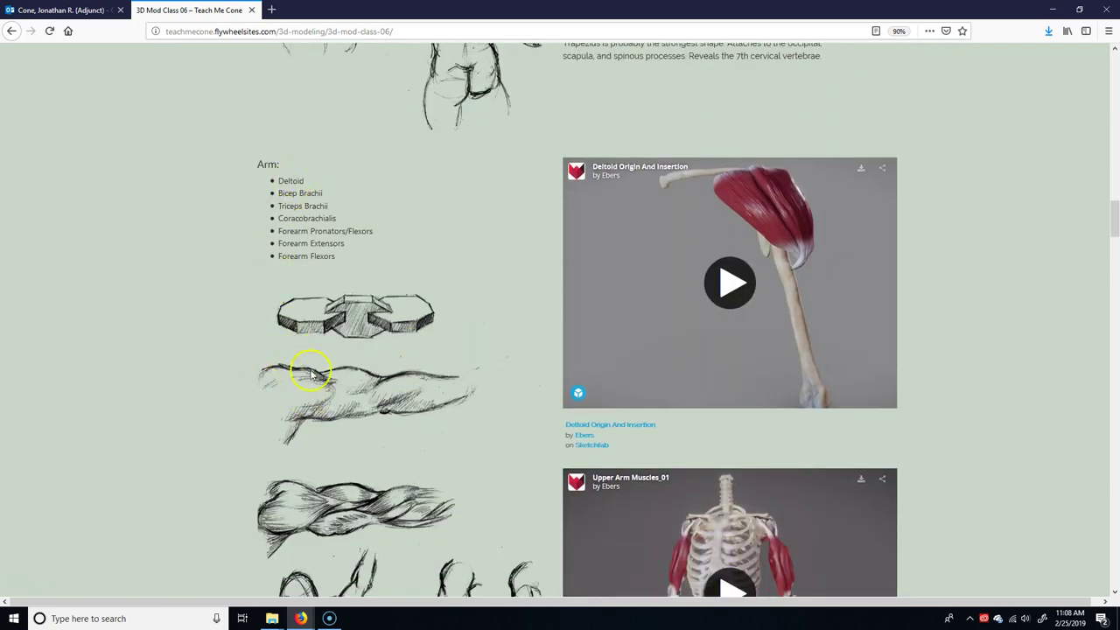
pyautogui.moveTo(393, 376)
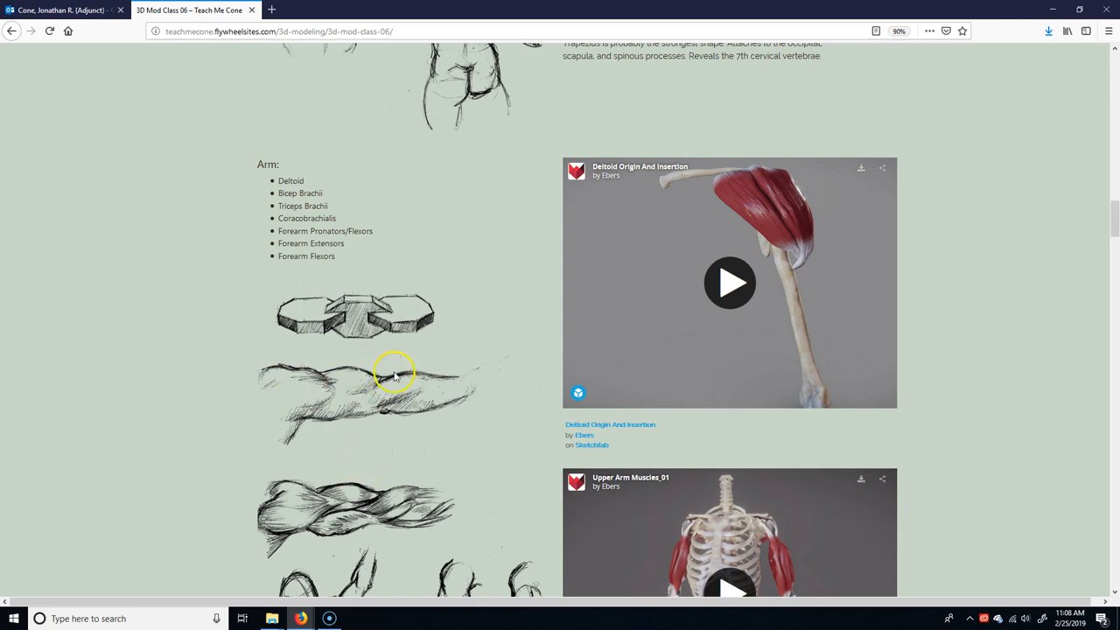
pyautogui.moveTo(388, 469)
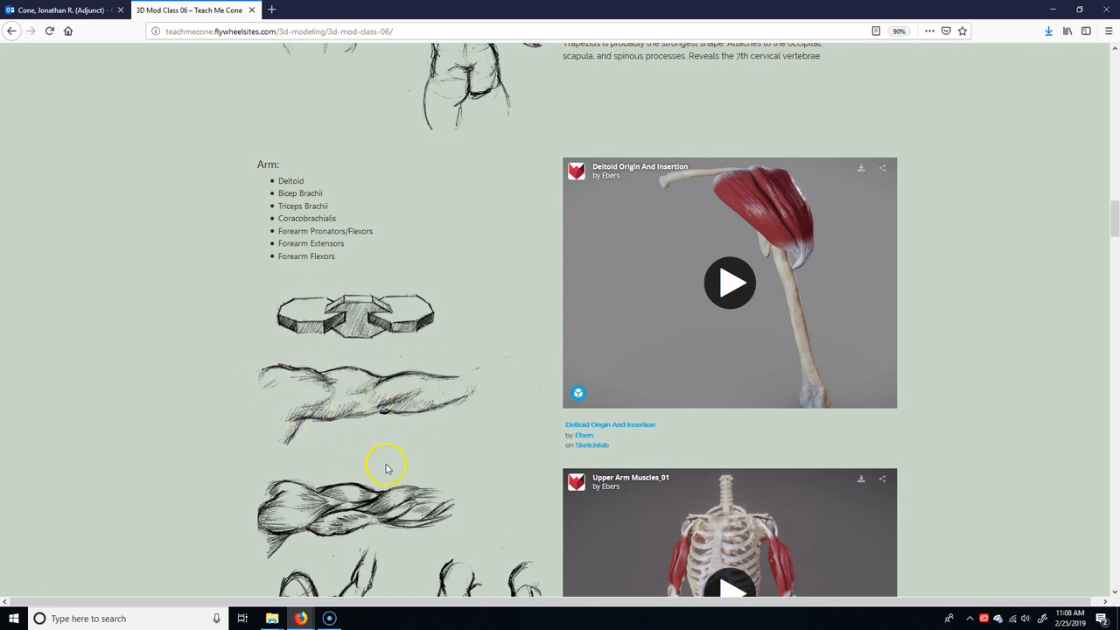
pyautogui.moveTo(318, 511)
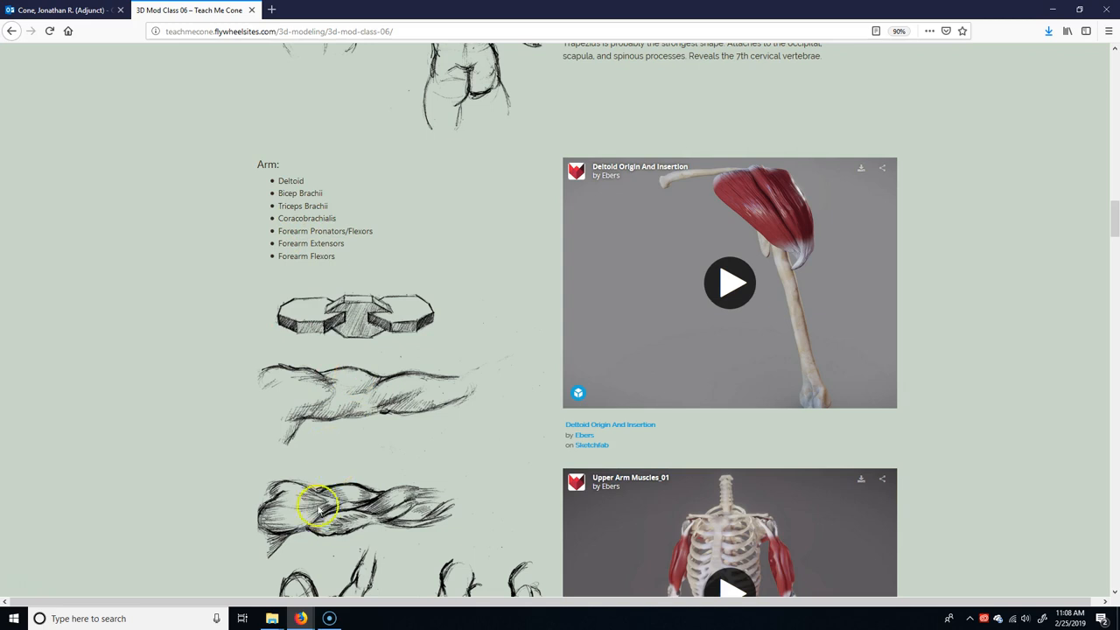
pyautogui.scroll(-3)
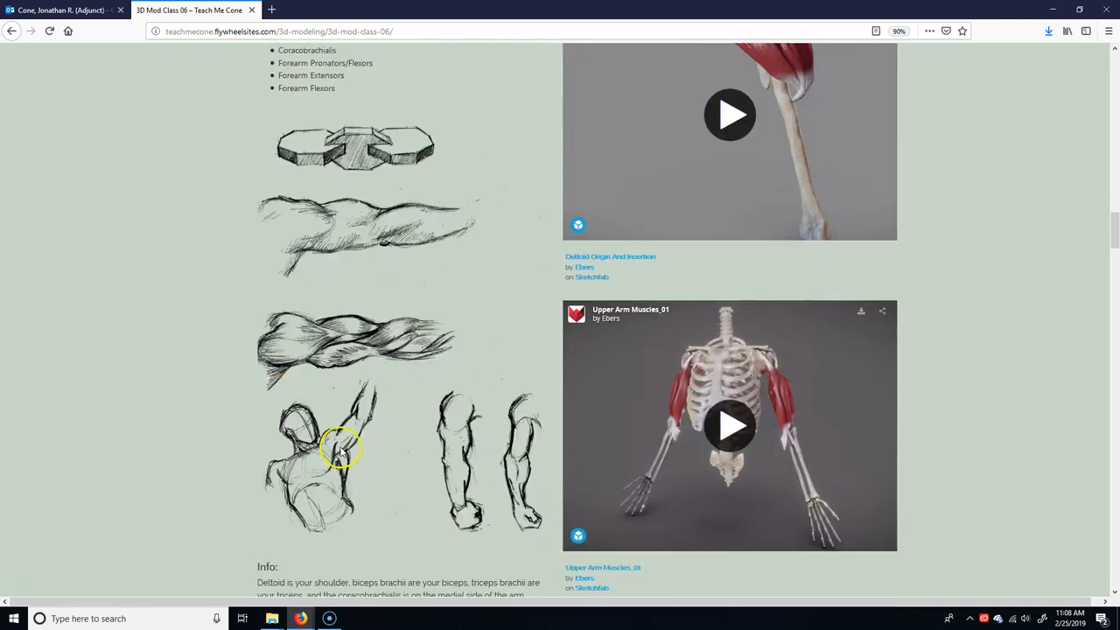
# Scroll back up to the Arm muscle list heading beside the Deltoid model
pyautogui.scroll(3)
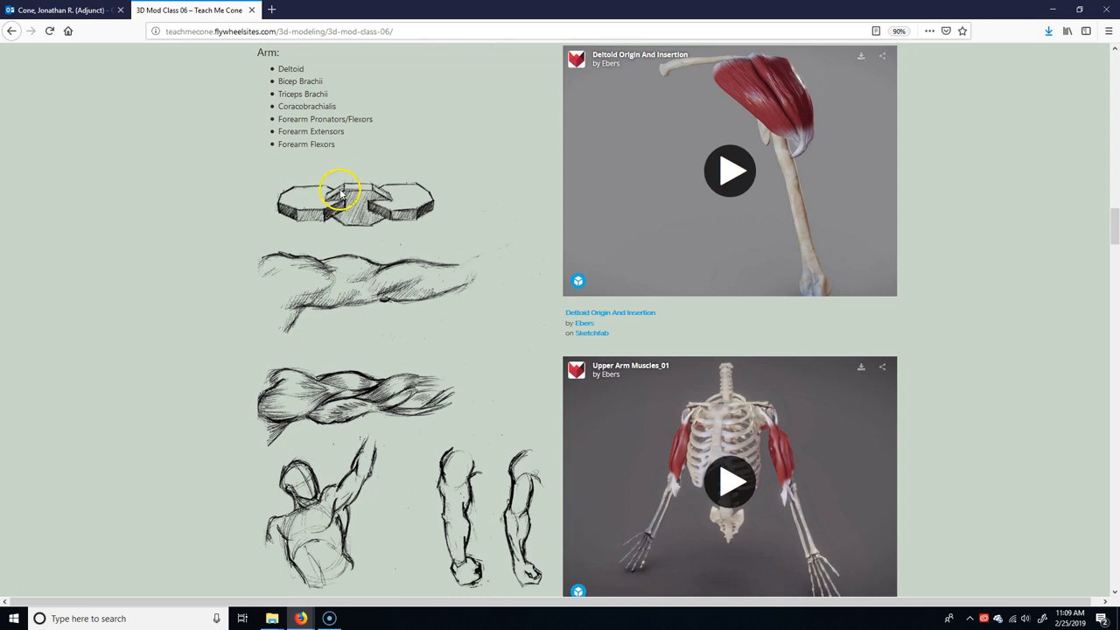
pyautogui.moveTo(315, 207)
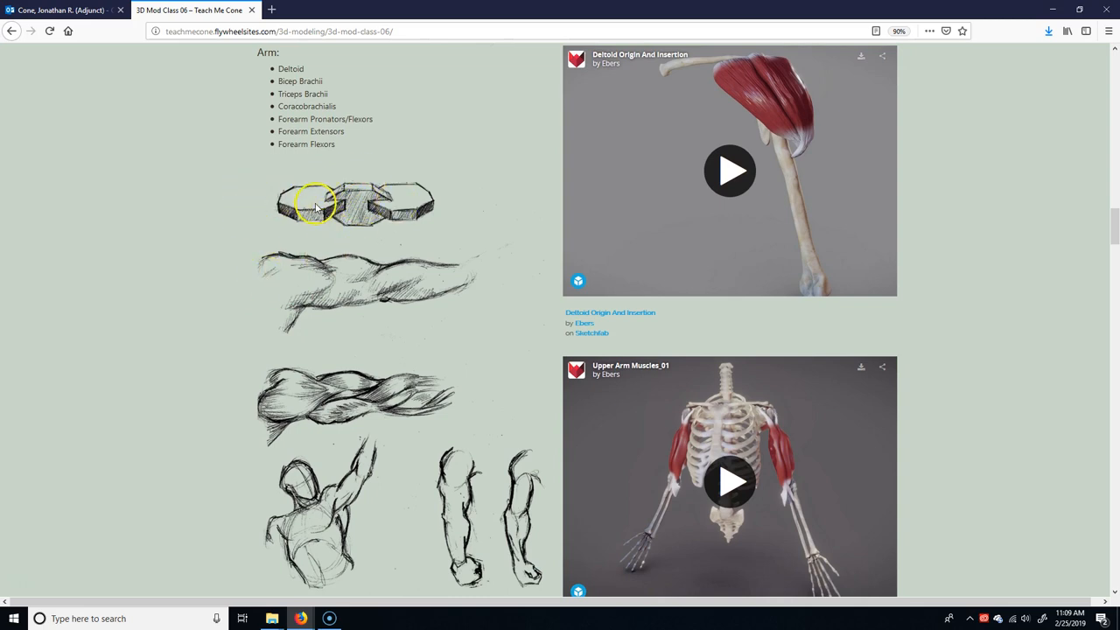
pyautogui.moveTo(350, 283)
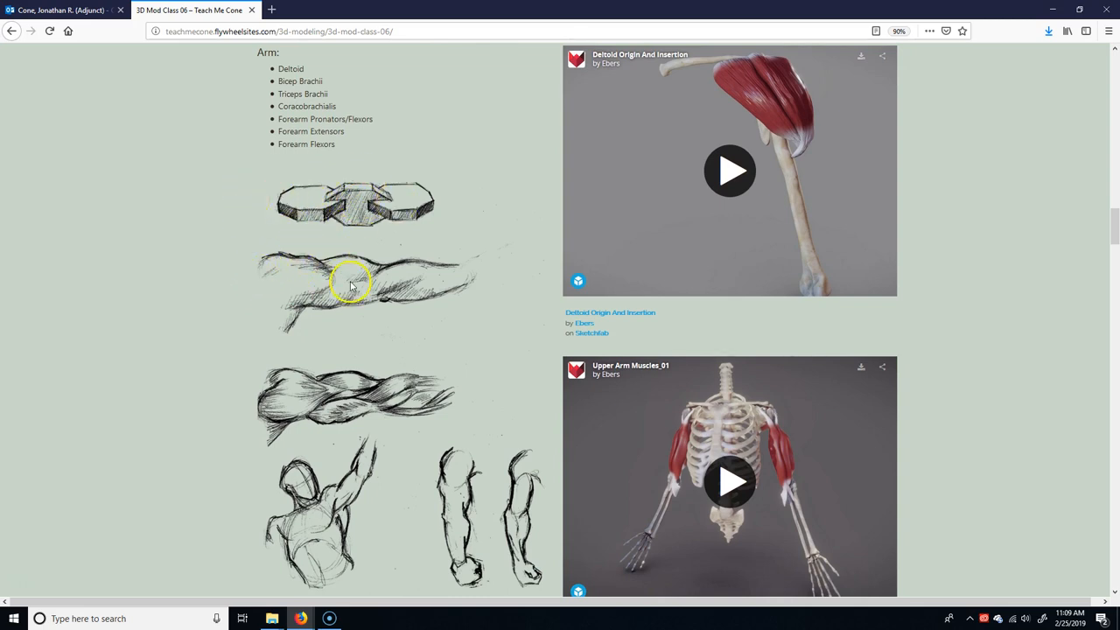
pyautogui.moveTo(322, 264)
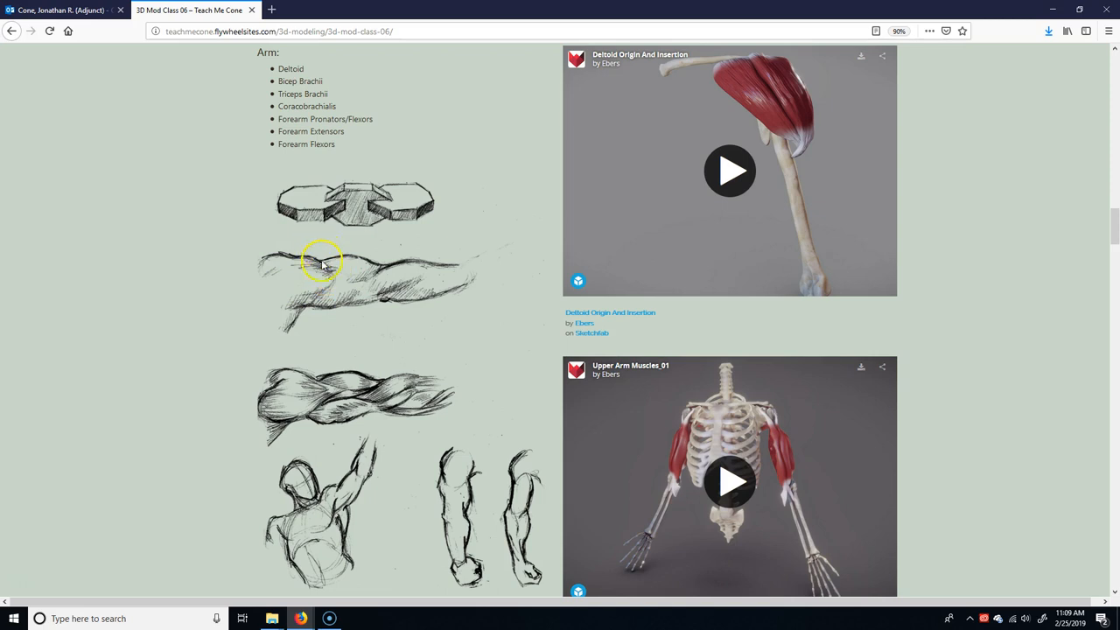
pyautogui.moveTo(281, 259)
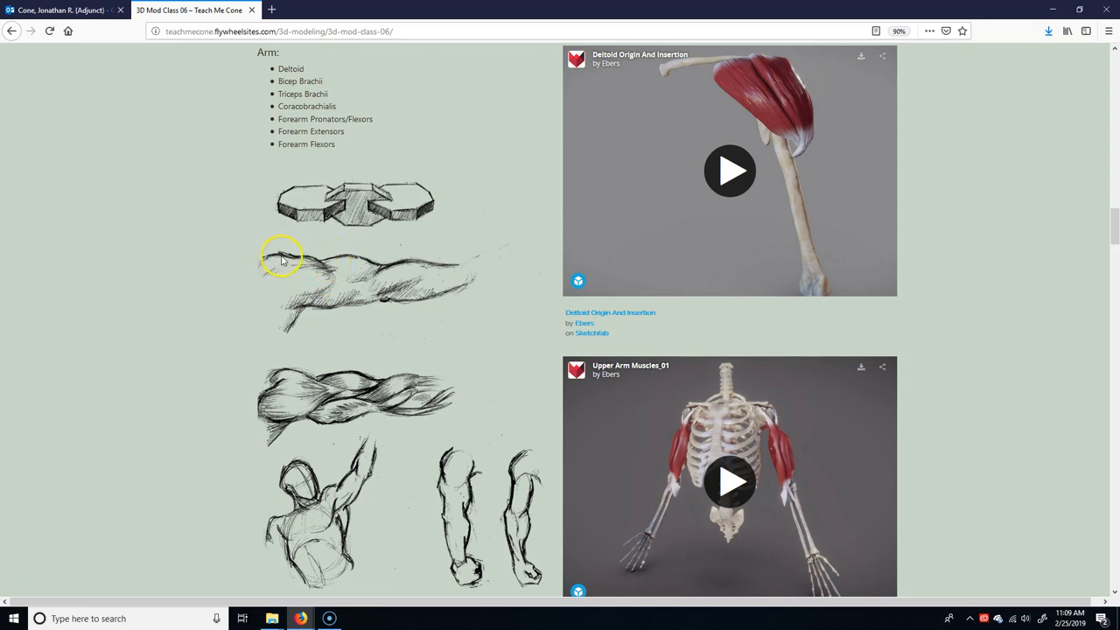
pyautogui.moveTo(365, 301)
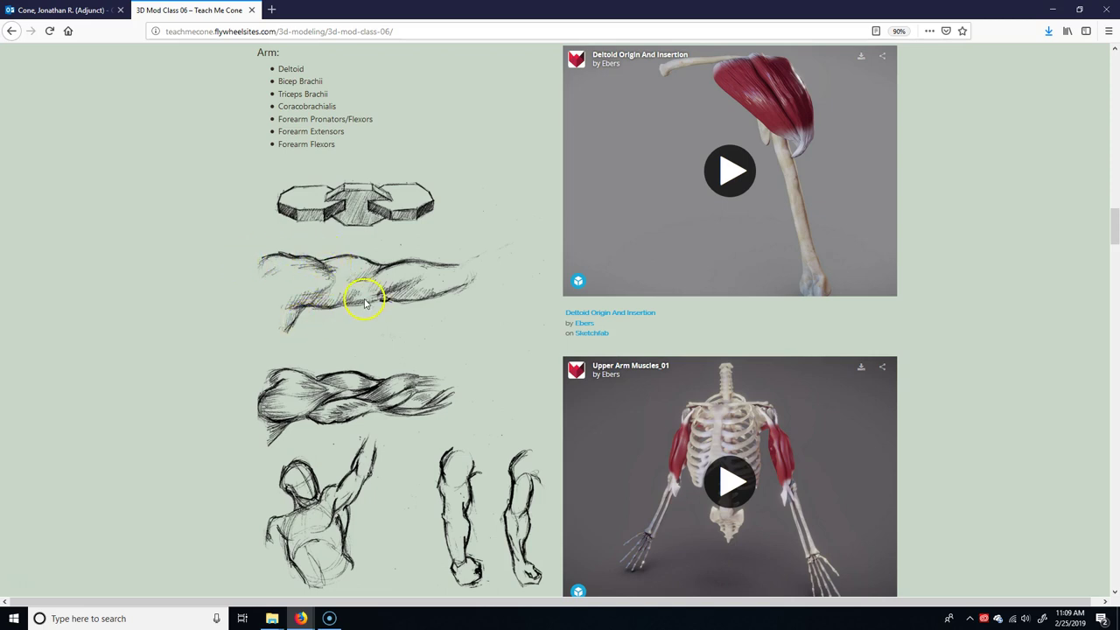
pyautogui.moveTo(301, 311)
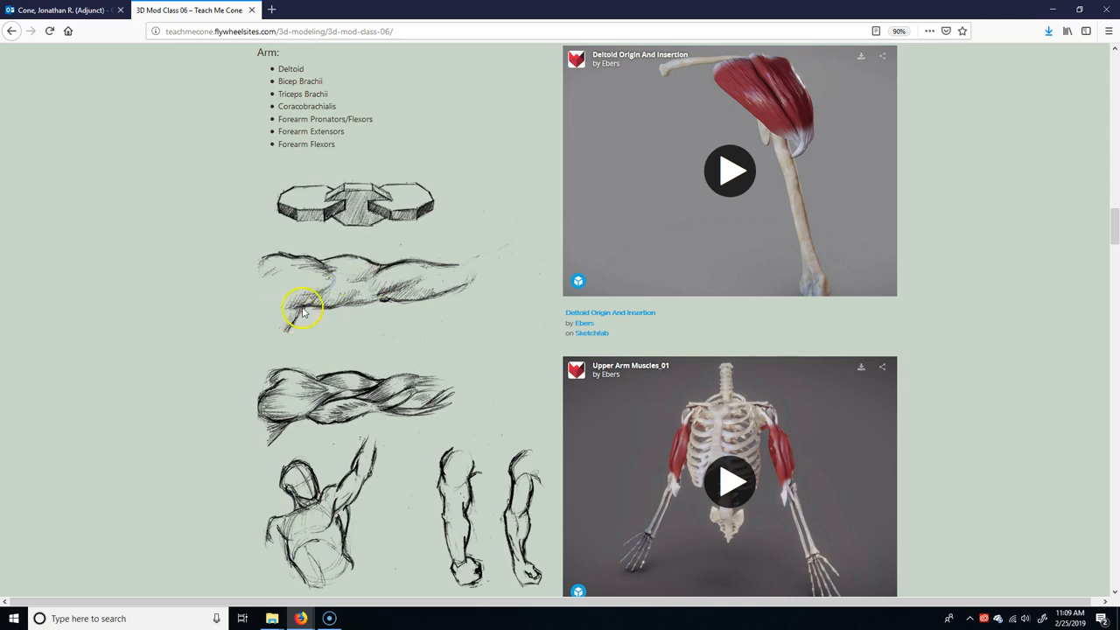
pyautogui.moveTo(322, 294)
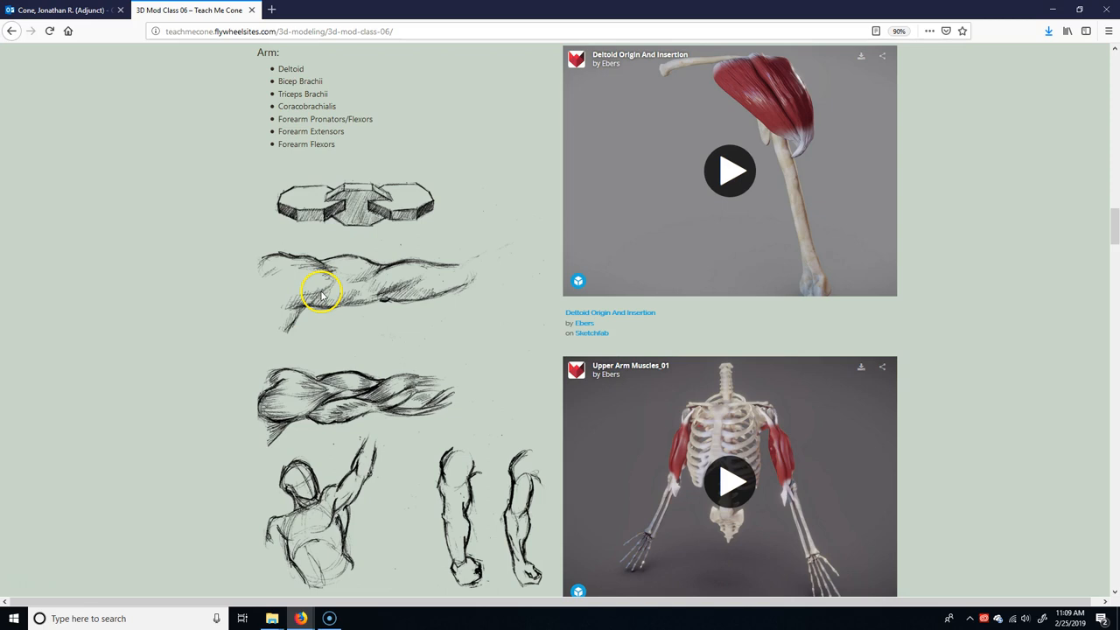
pyautogui.moveTo(406, 156)
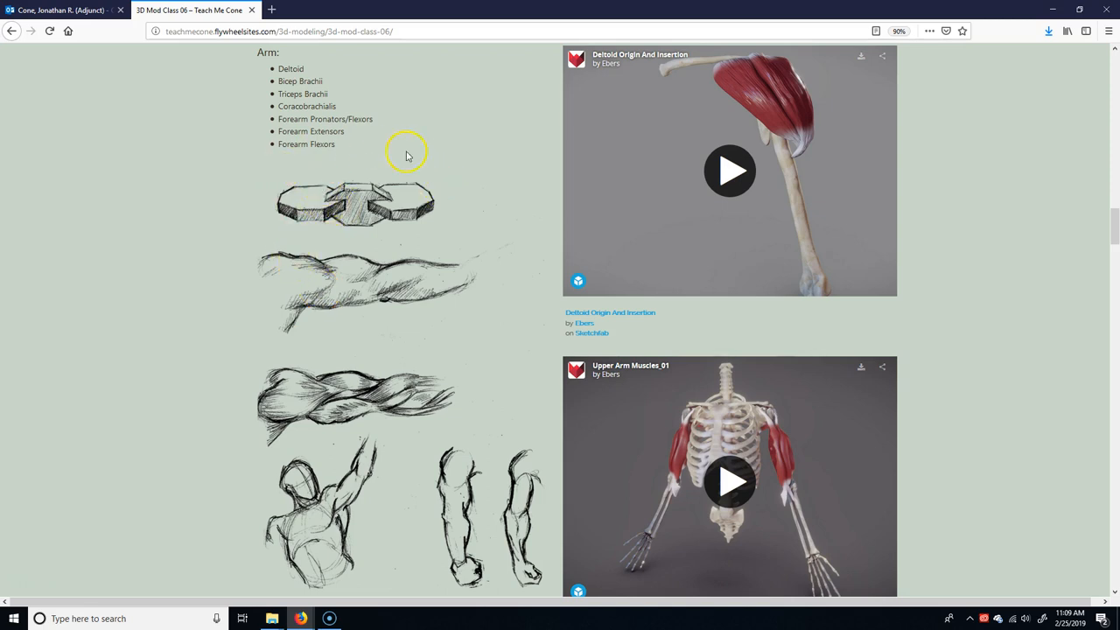
pyautogui.moveTo(381, 269)
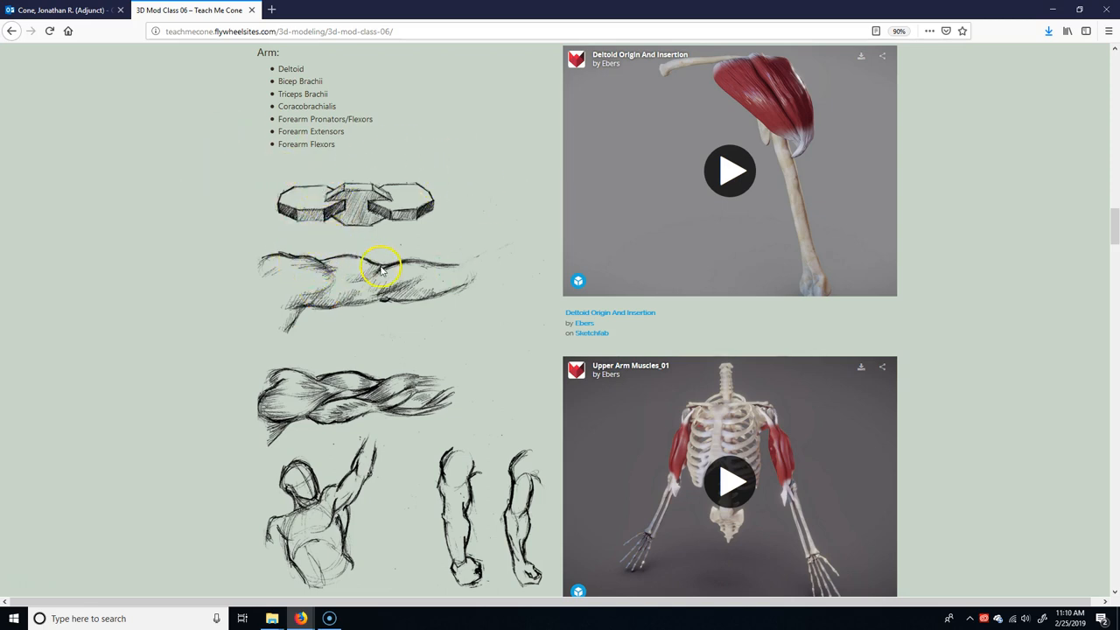
pyautogui.moveTo(339, 312)
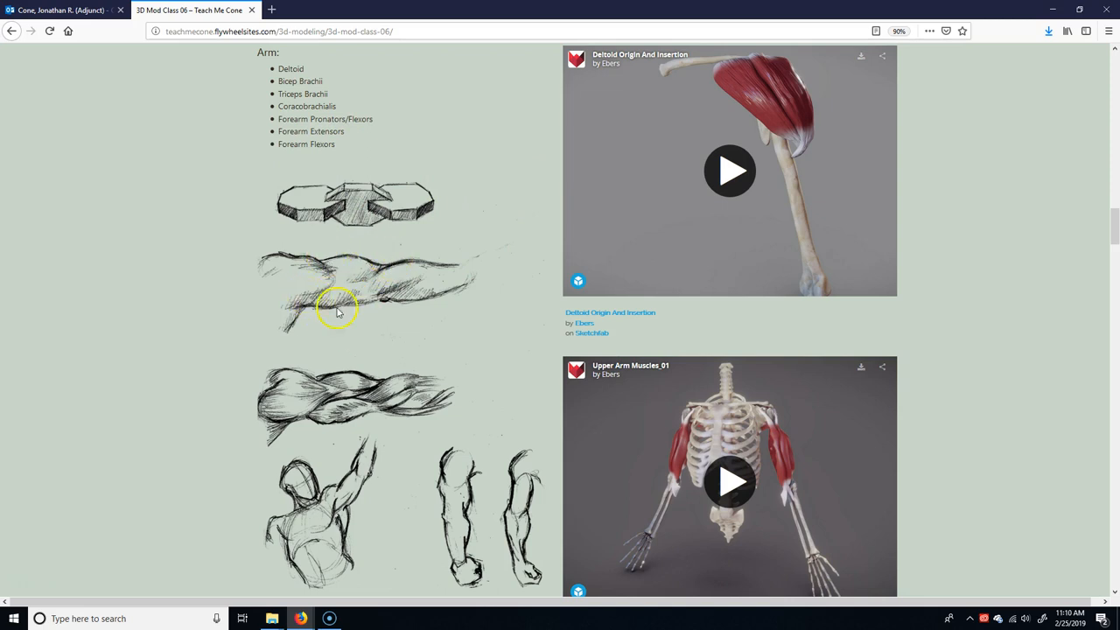
pyautogui.moveTo(324, 213)
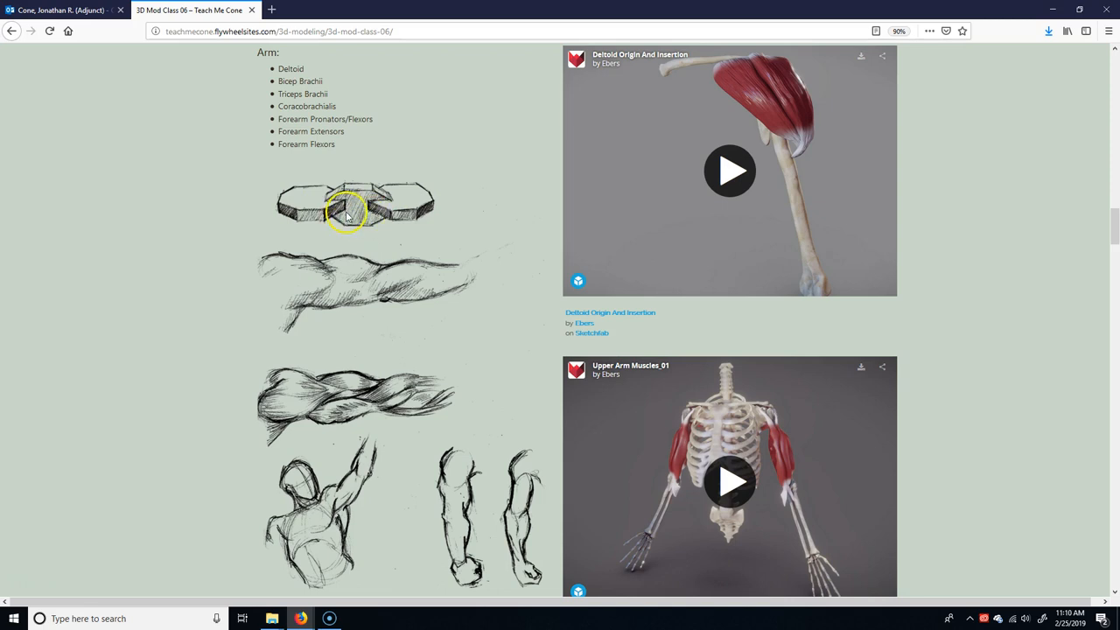
pyautogui.moveTo(324, 214)
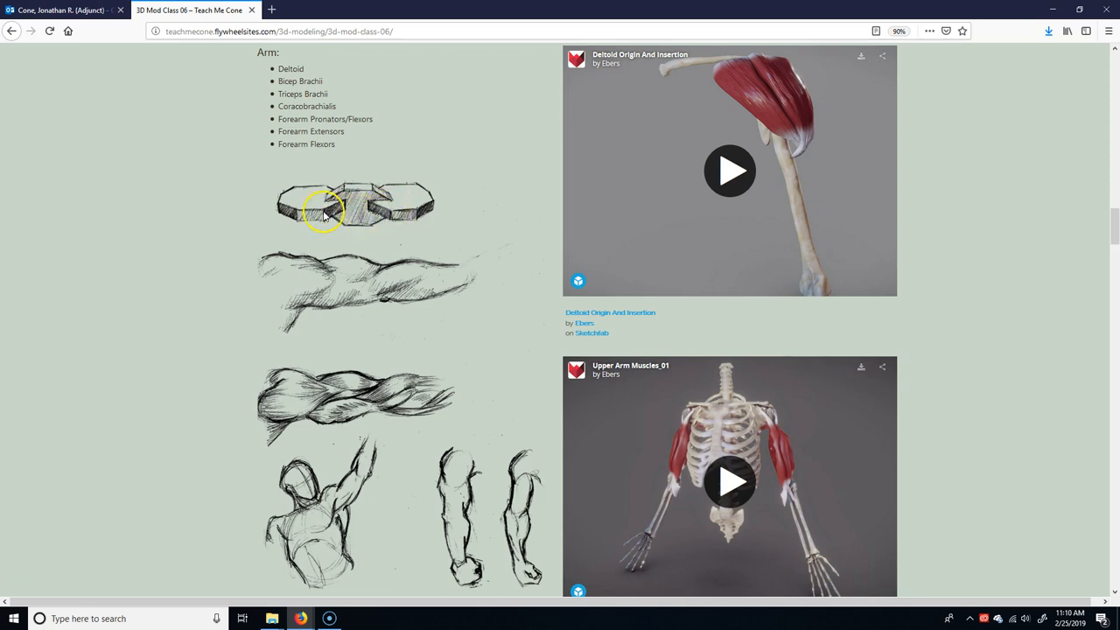
pyautogui.moveTo(388, 221)
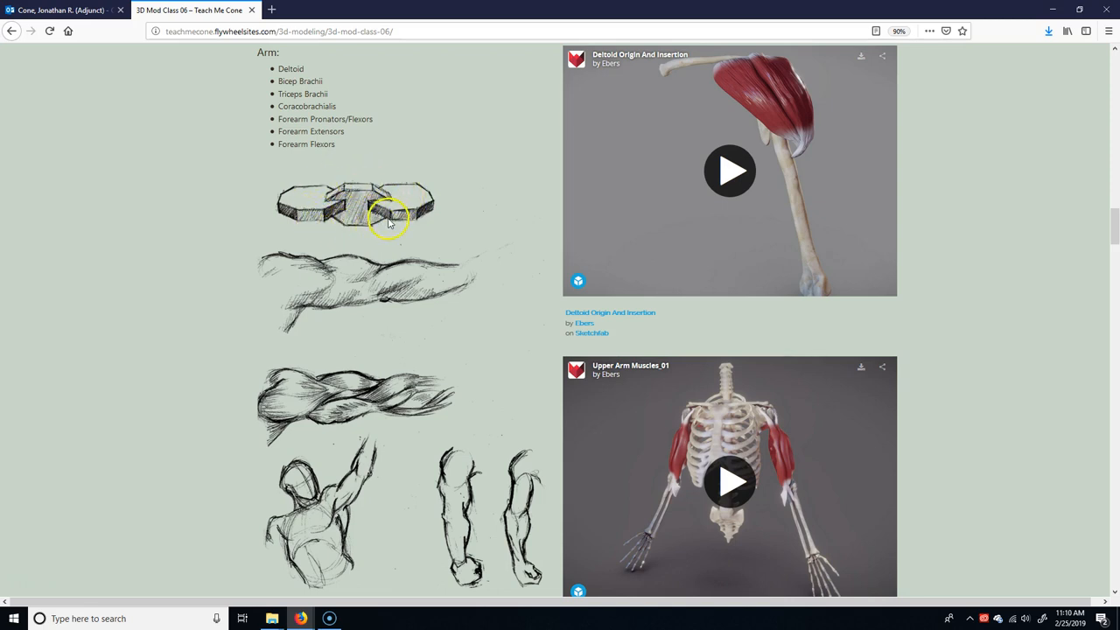
pyautogui.moveTo(382, 194)
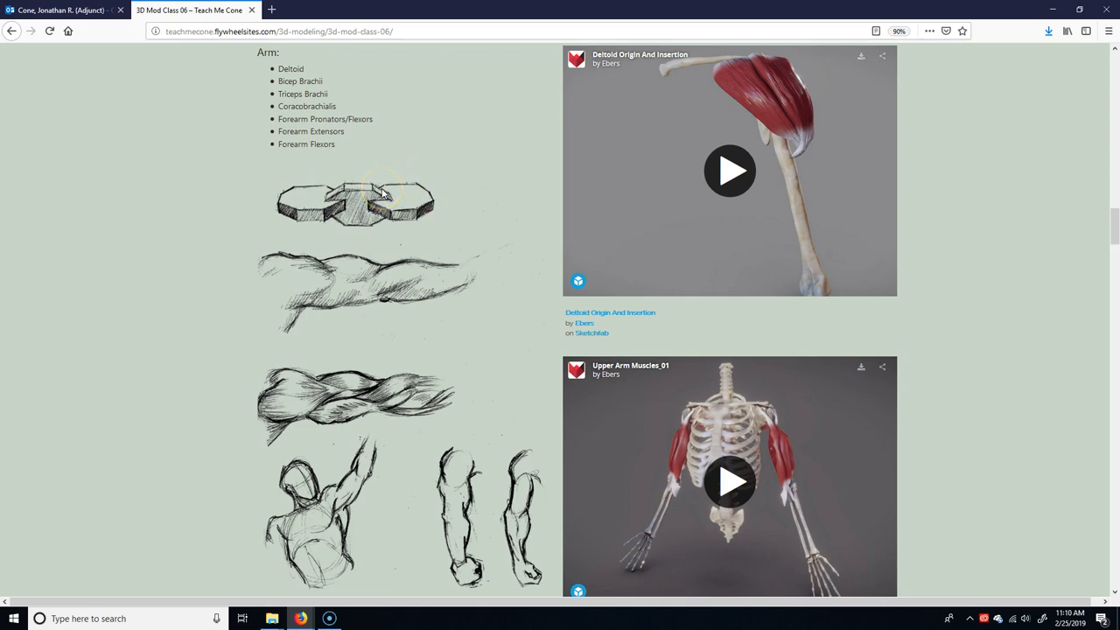
pyautogui.moveTo(306, 243)
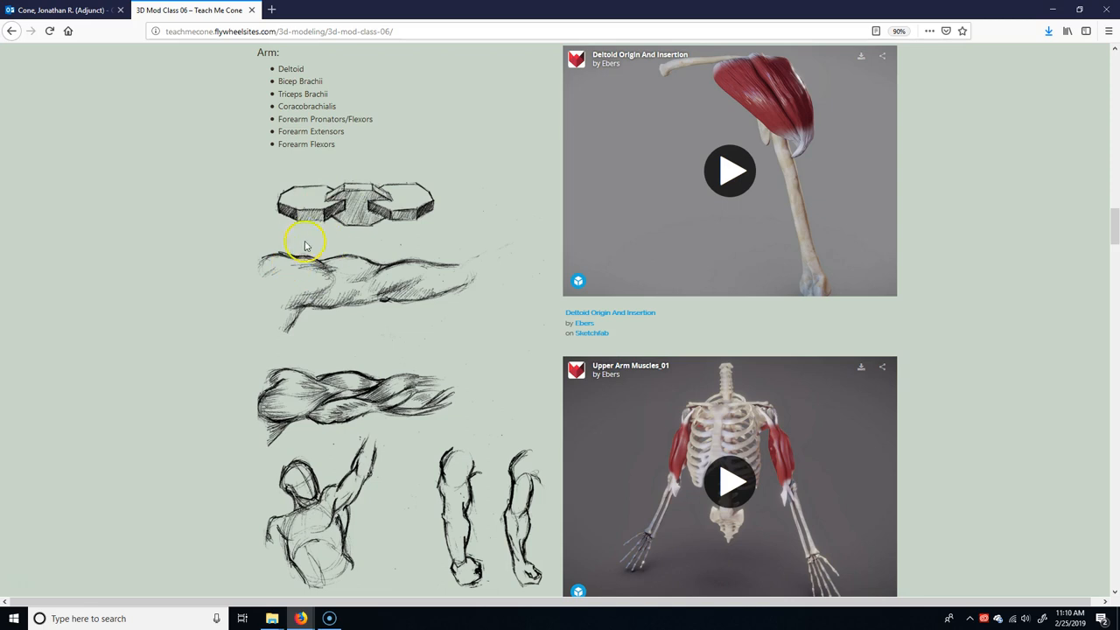
pyautogui.moveTo(270, 261)
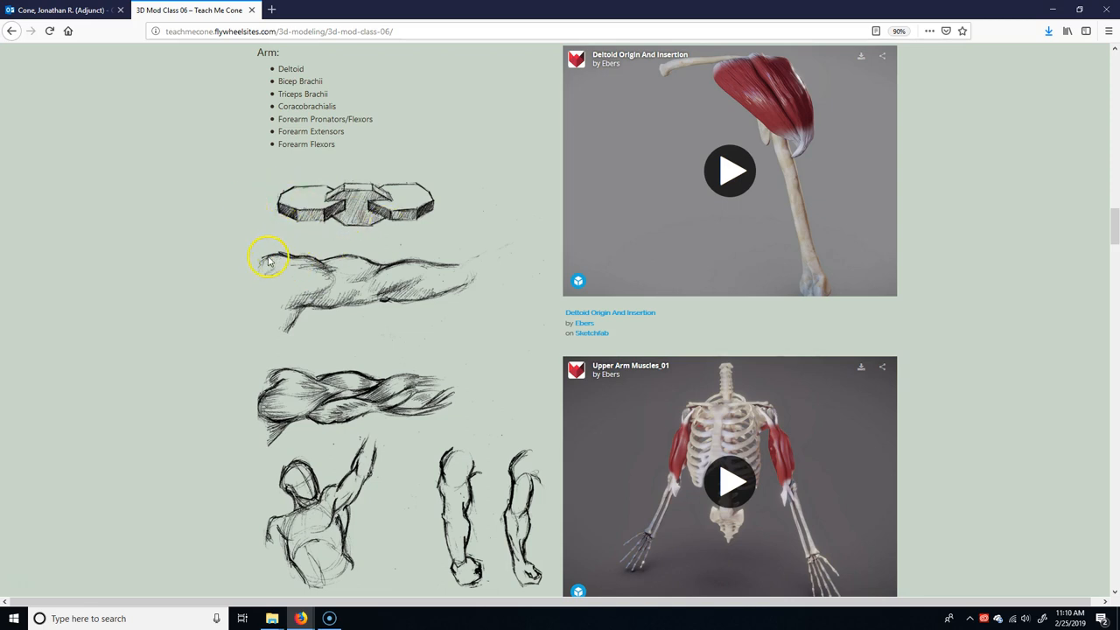
pyautogui.moveTo(446, 266)
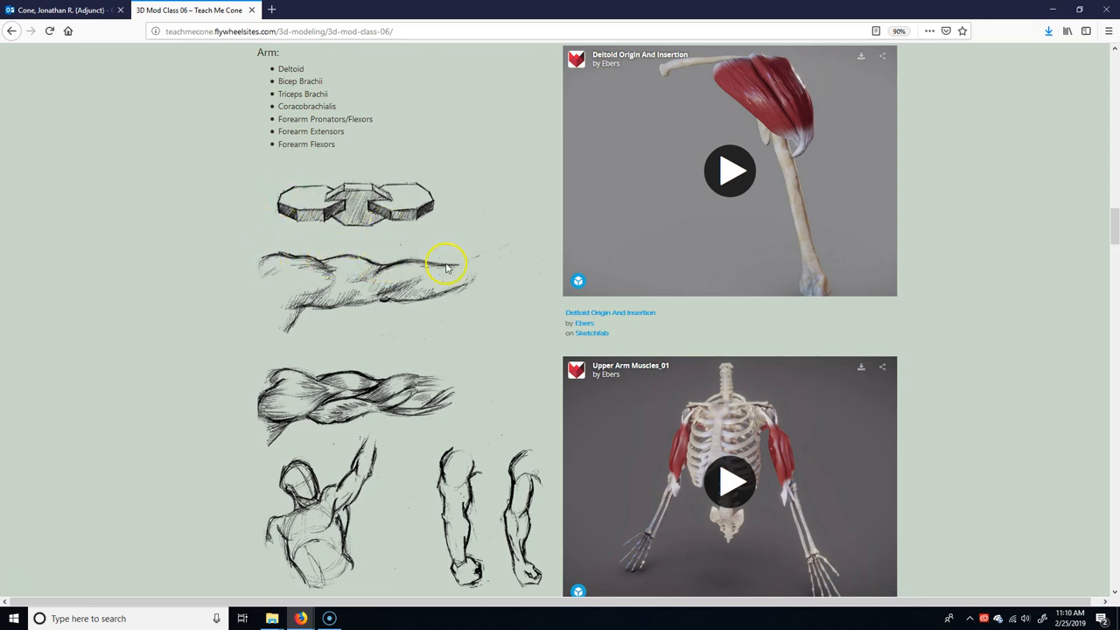
pyautogui.moveTo(291, 278)
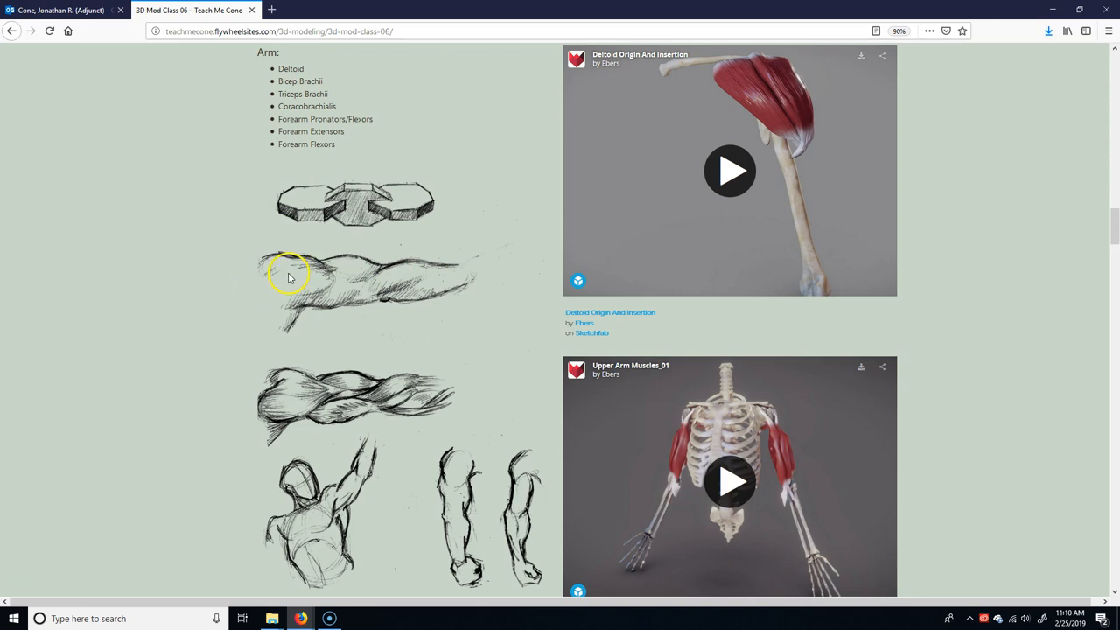
pyautogui.moveTo(255, 266)
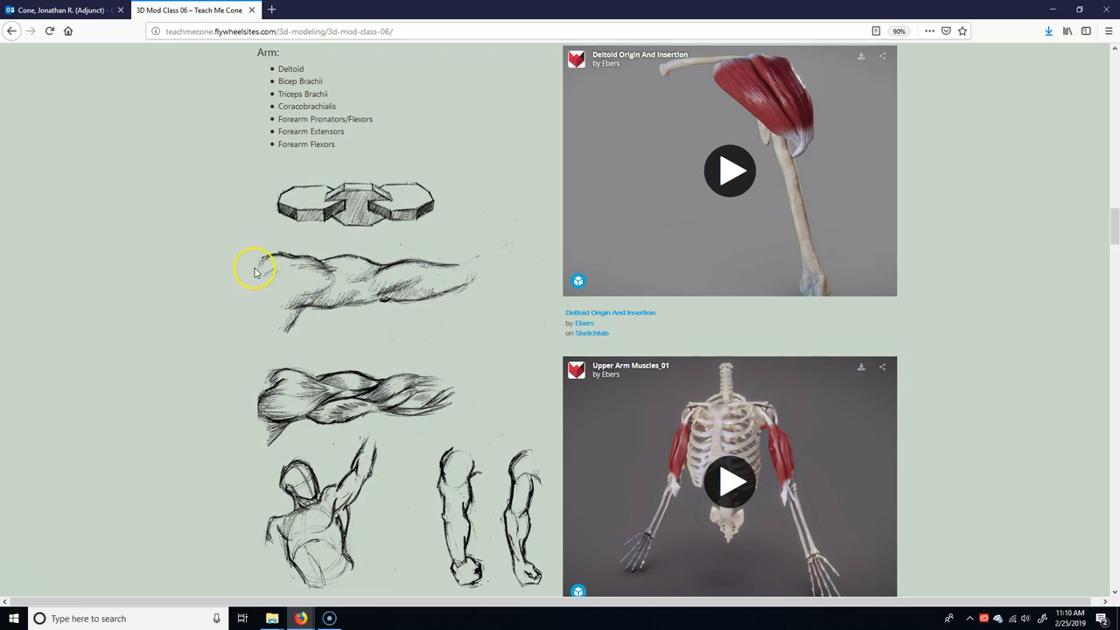
pyautogui.moveTo(612, 287)
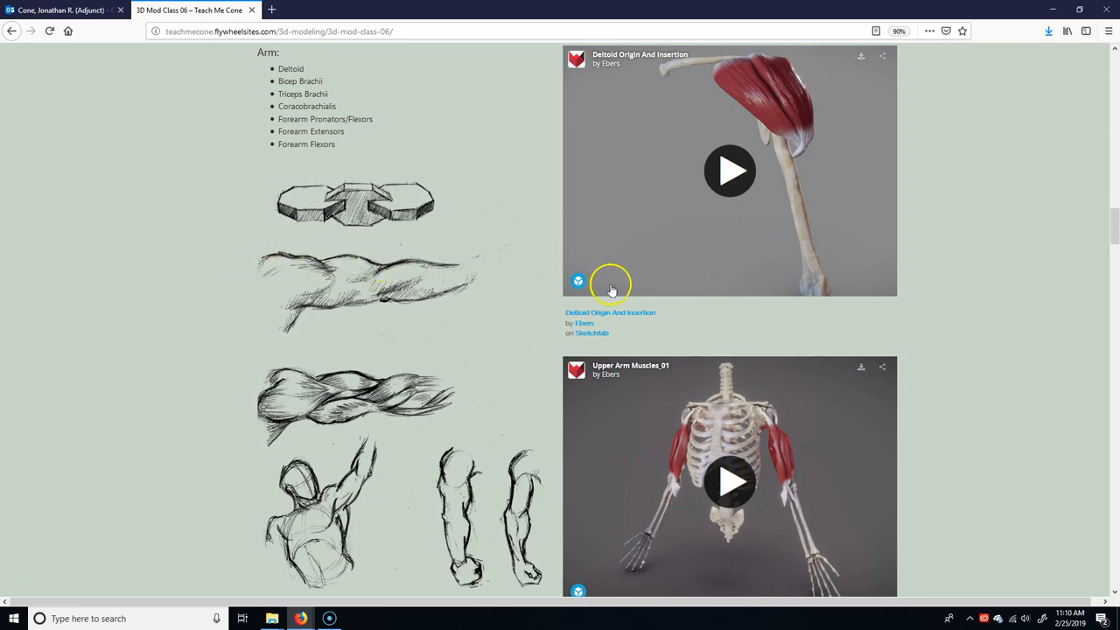
pyautogui.moveTo(609, 287)
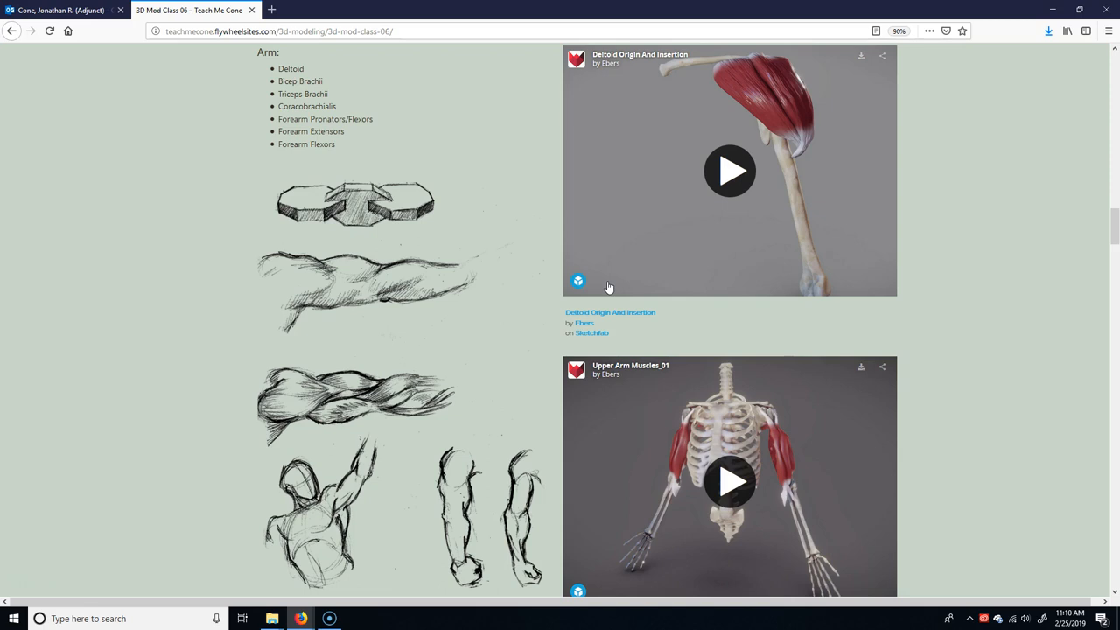
pyautogui.moveTo(288, 191)
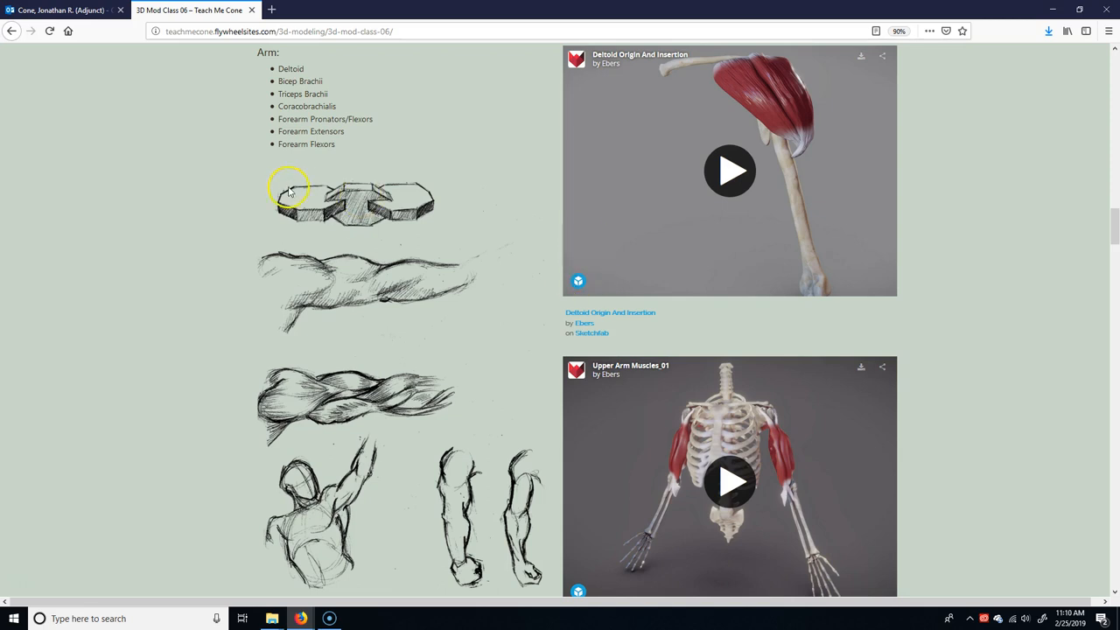
pyautogui.moveTo(313, 354)
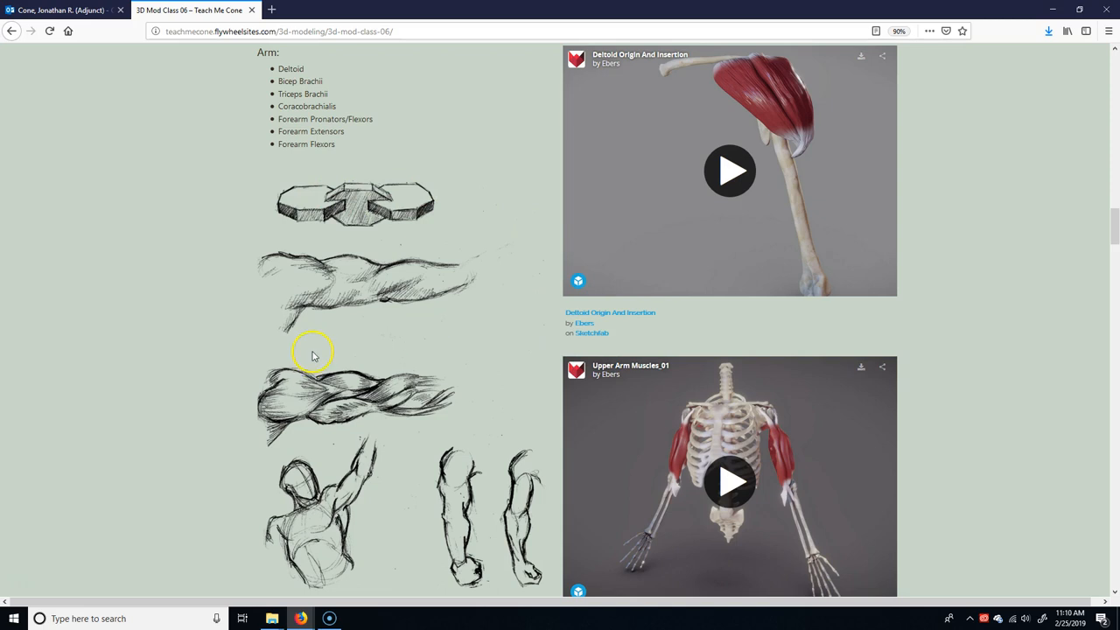
pyautogui.moveTo(336, 487)
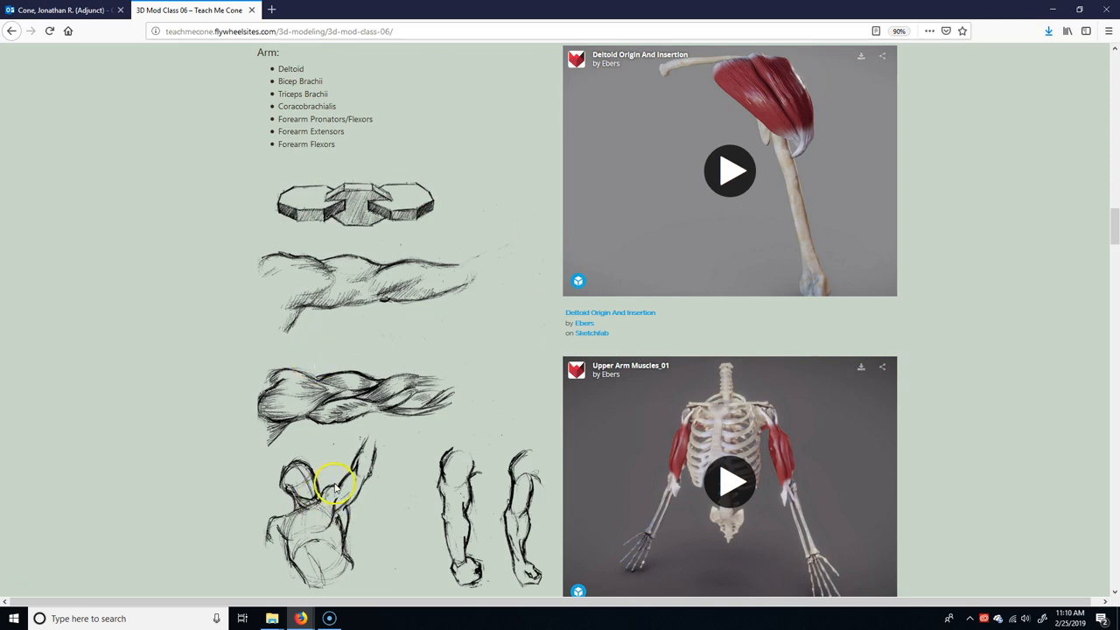
pyautogui.moveTo(392, 562)
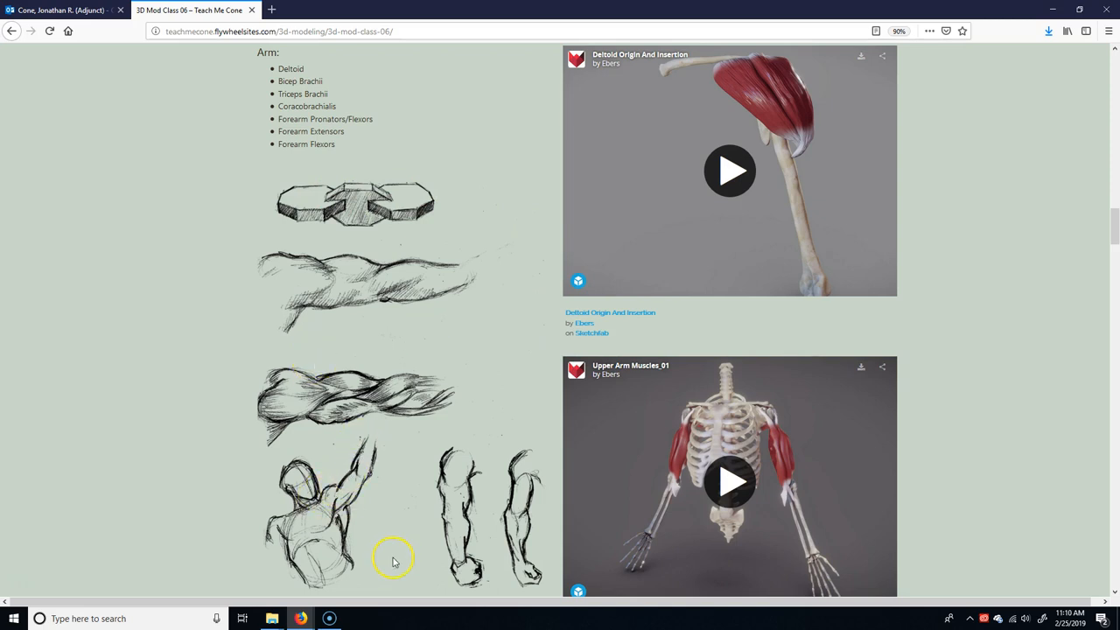
pyautogui.moveTo(515, 488)
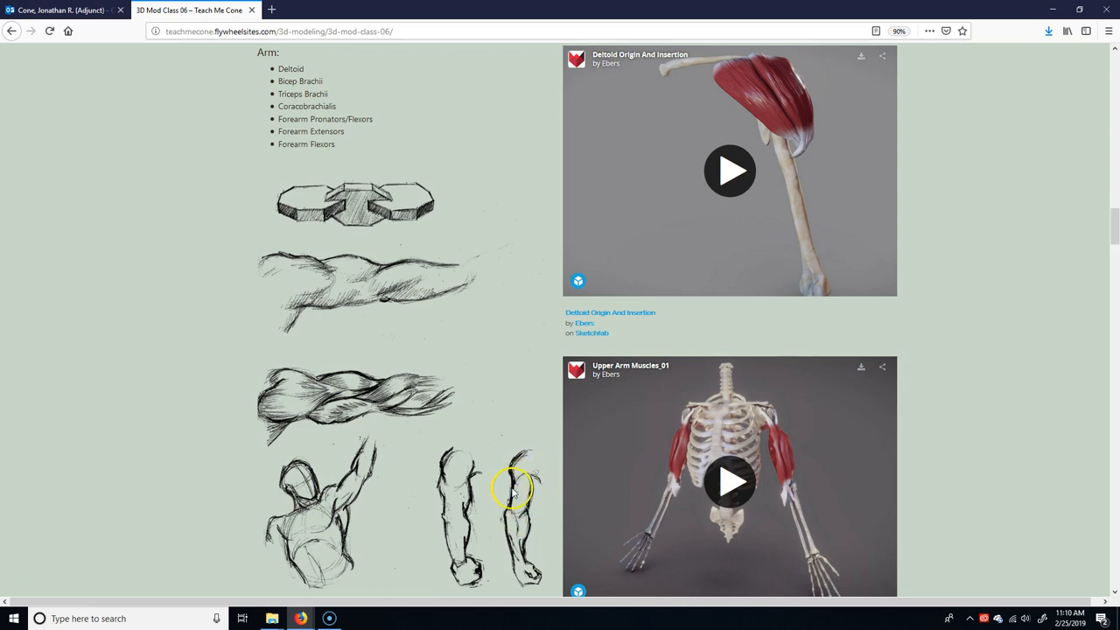
pyautogui.moveTo(444, 448)
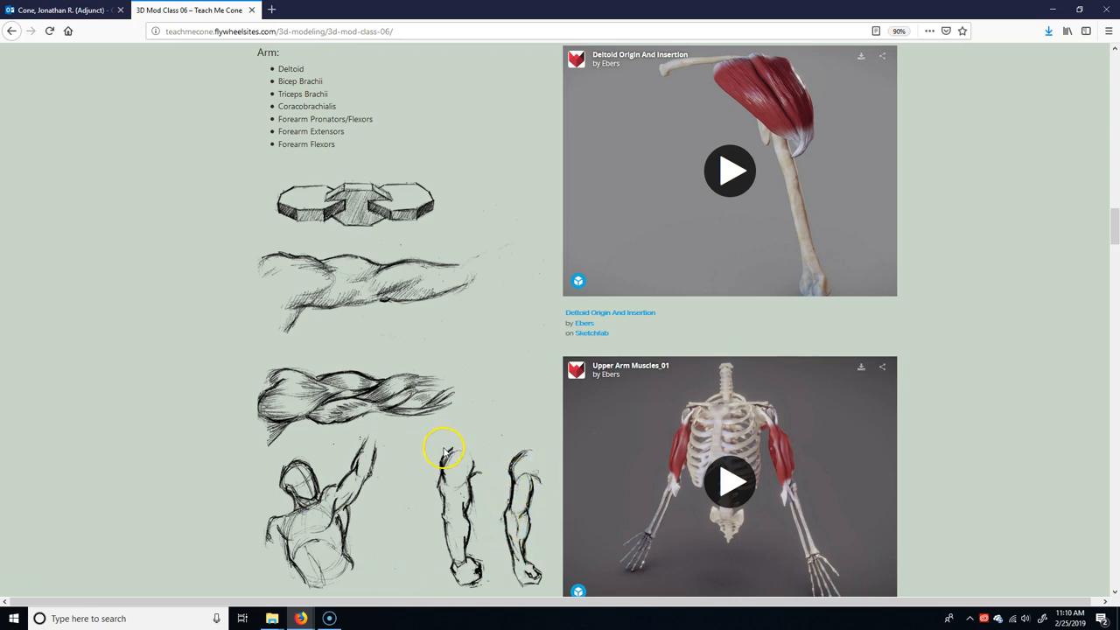
pyautogui.moveTo(441, 516)
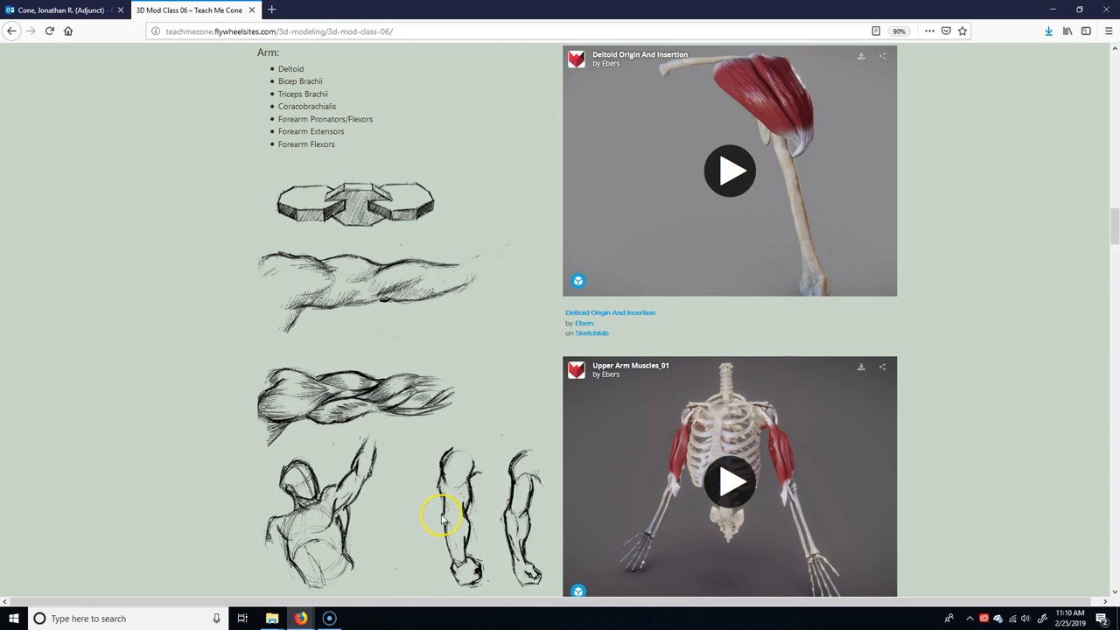
pyautogui.moveTo(441, 528)
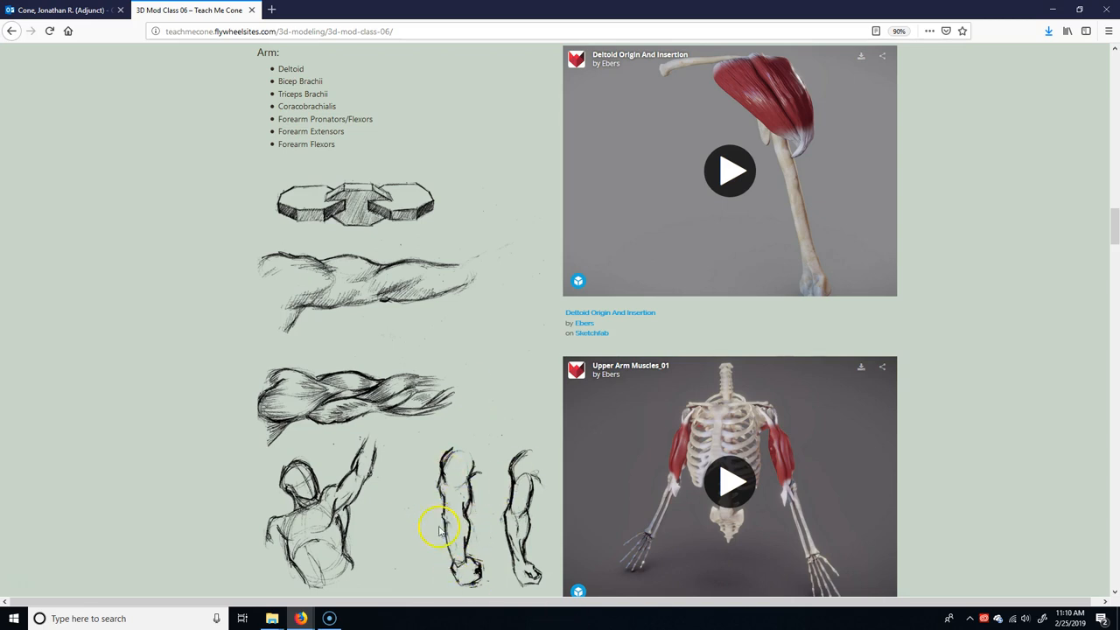
pyautogui.moveTo(416, 539)
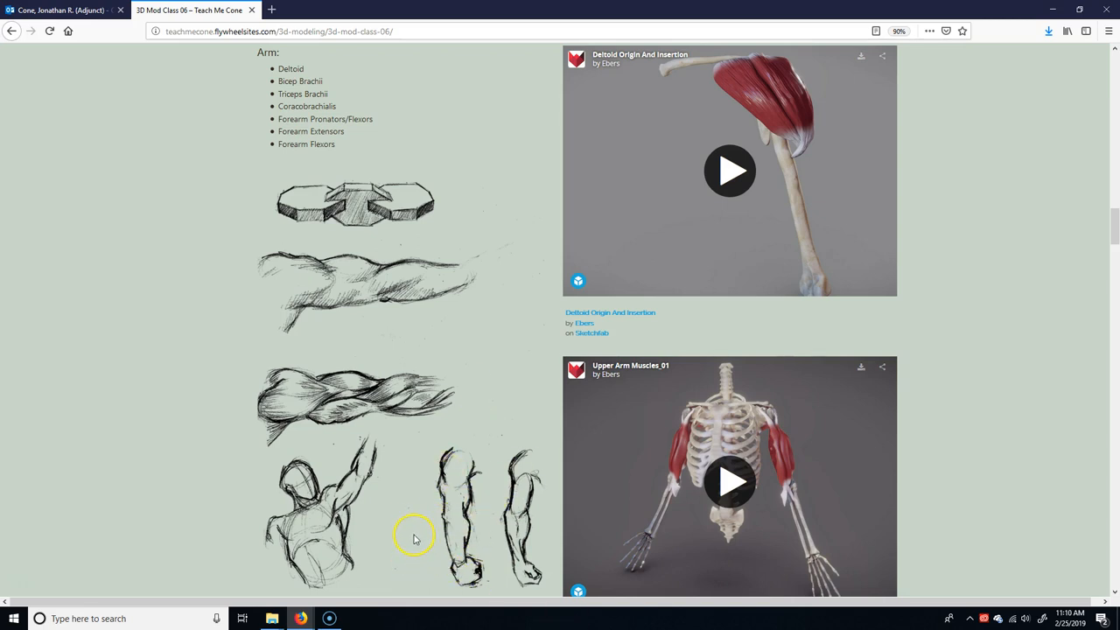
pyautogui.moveTo(301, 445)
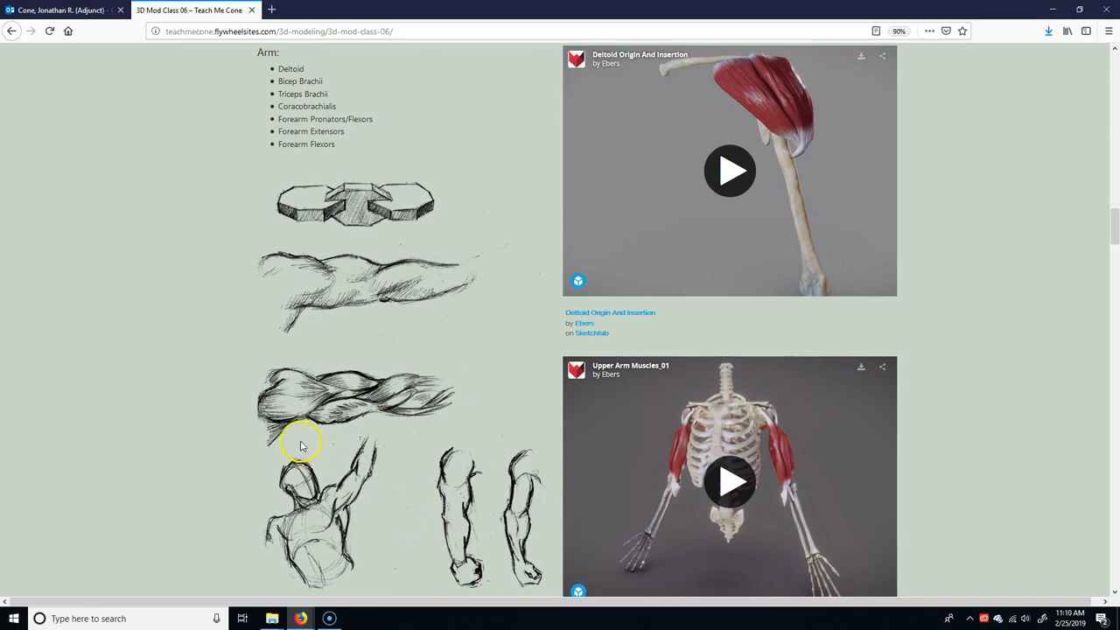
pyautogui.moveTo(343, 402)
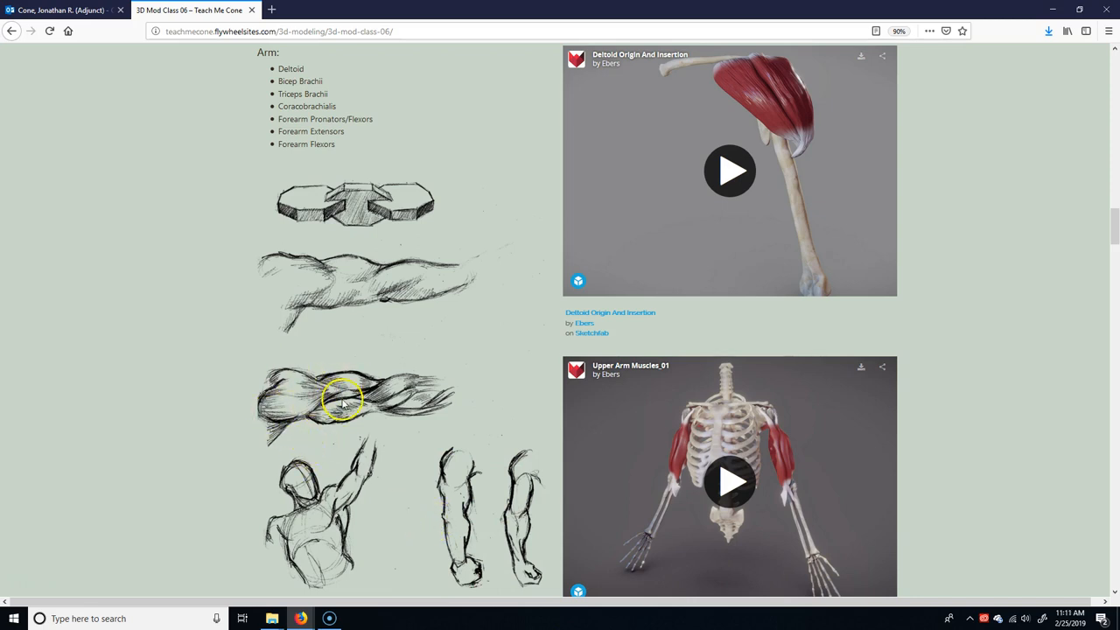
pyautogui.moveTo(294, 418)
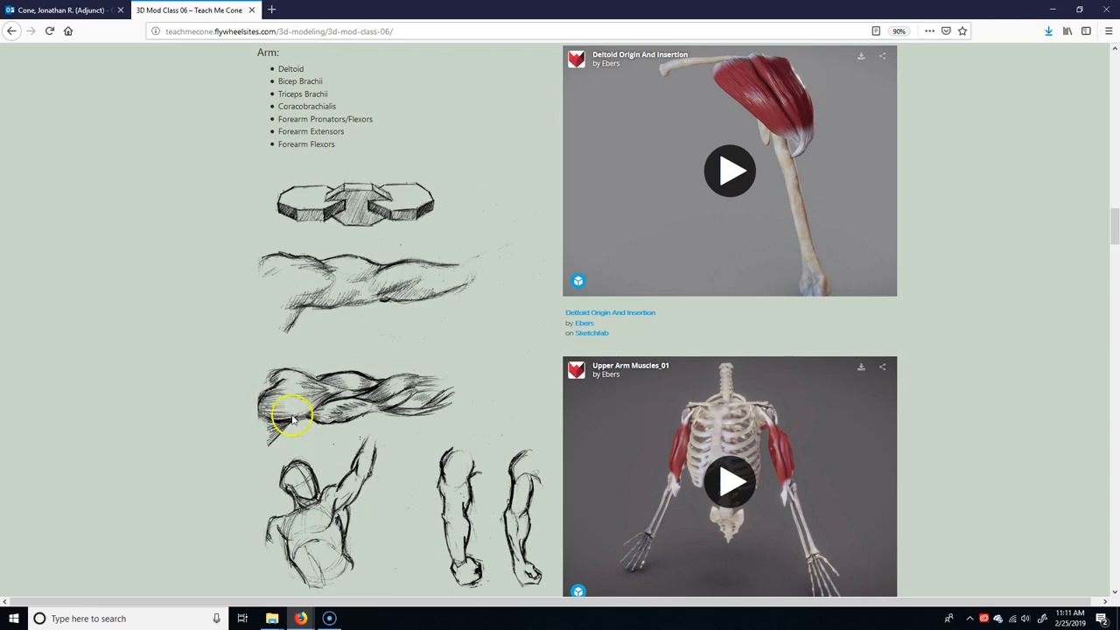
pyautogui.moveTo(313, 388)
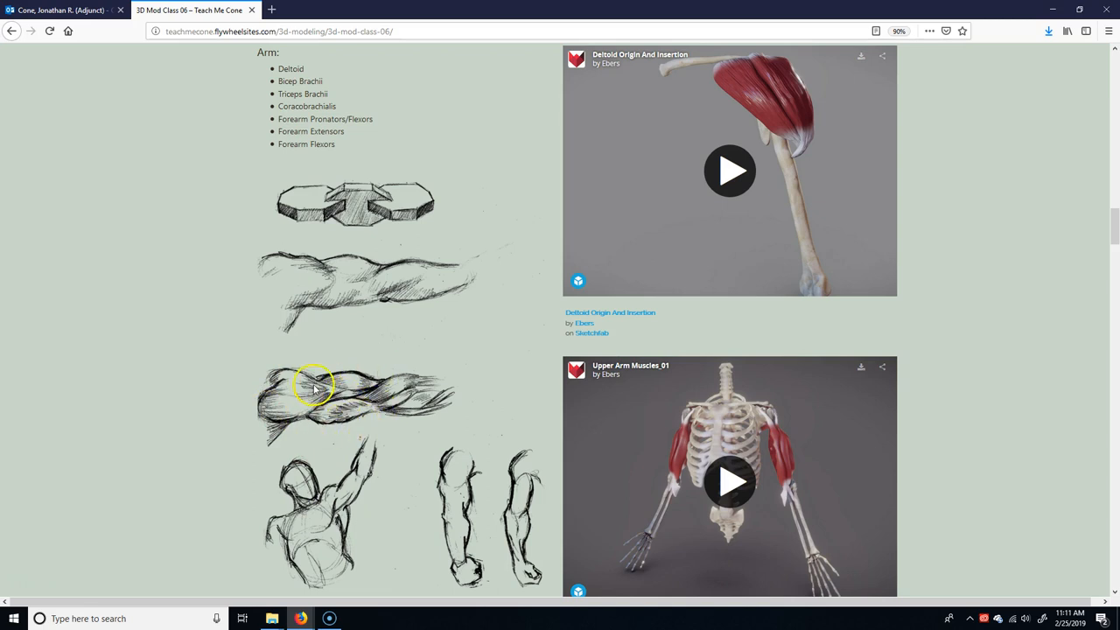
pyautogui.moveTo(364, 418)
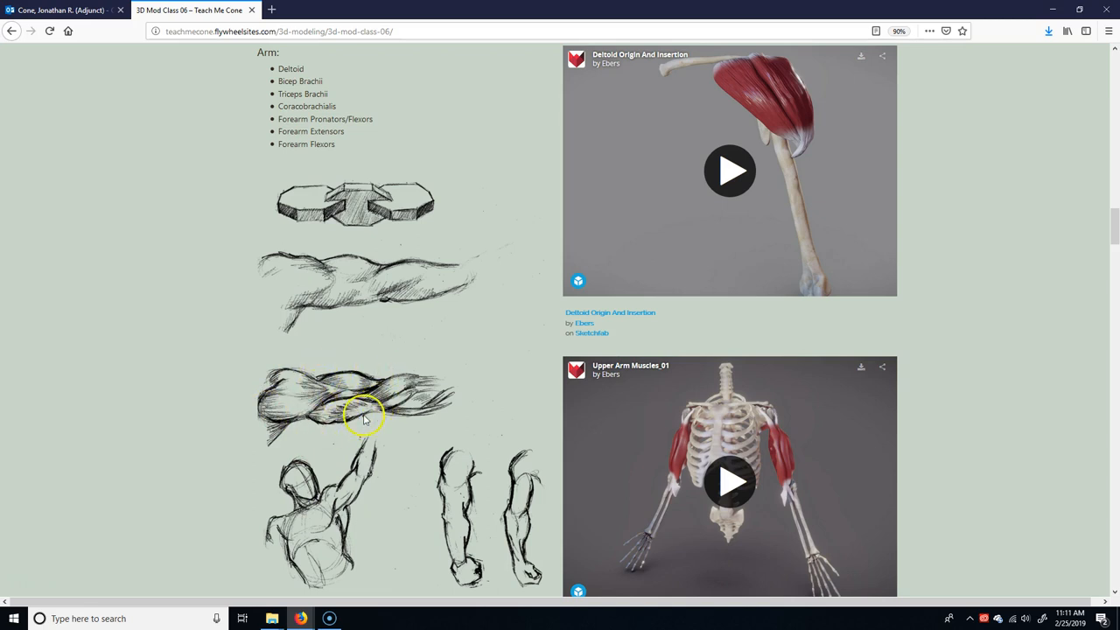
pyautogui.moveTo(376, 396)
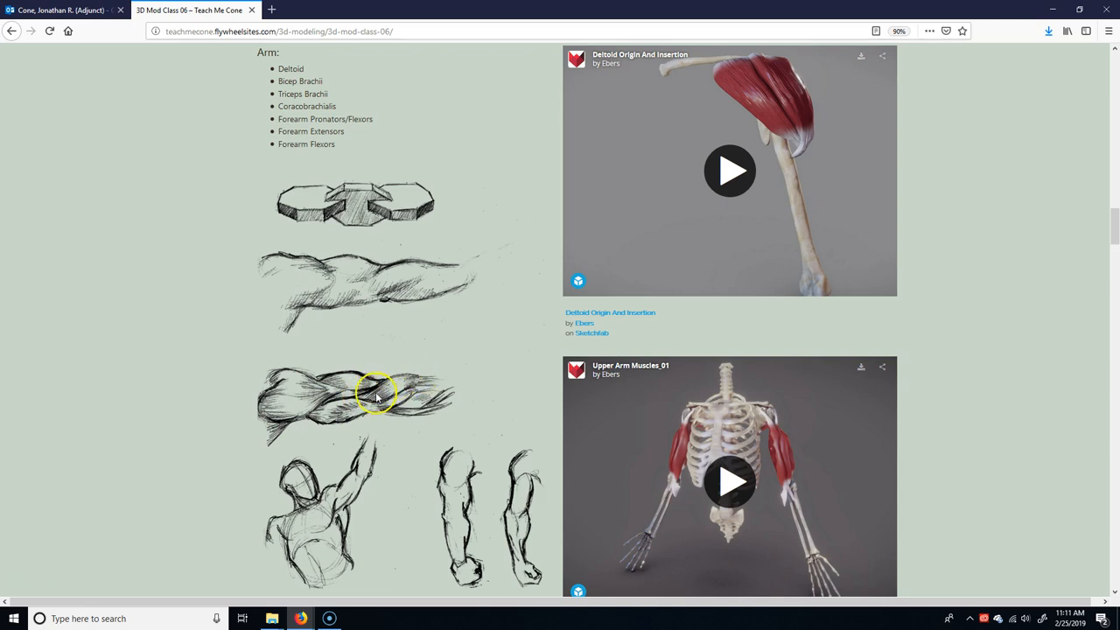
pyautogui.moveTo(405, 375)
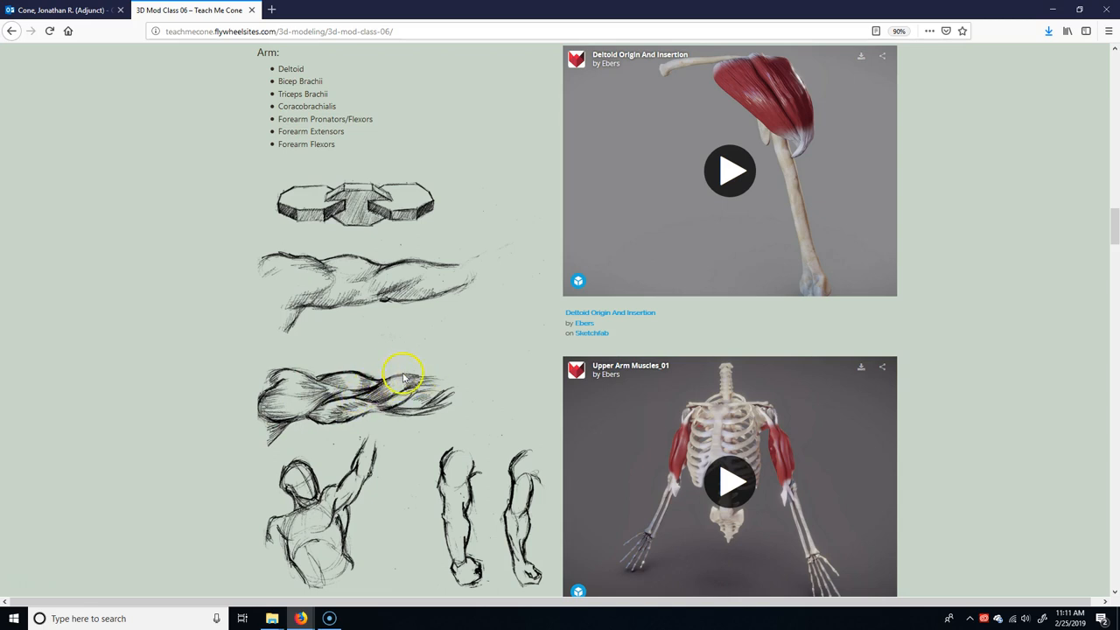
pyautogui.moveTo(418, 386)
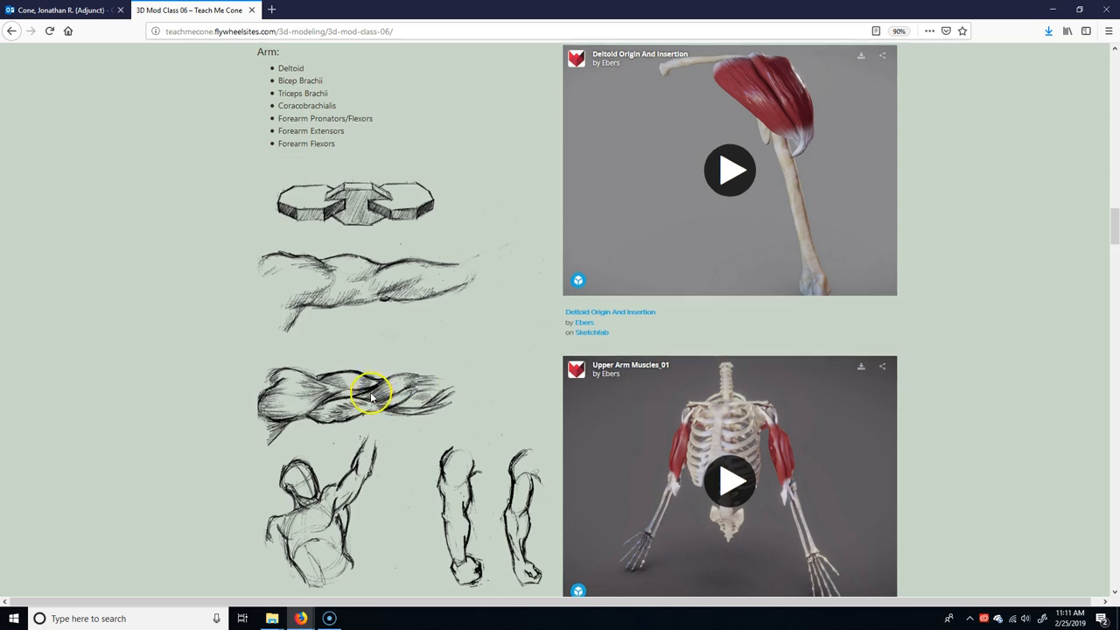
# Scroll down to the arm Info and Tips notes beside the Extensors Of The Hand model
pyautogui.scroll(-3)
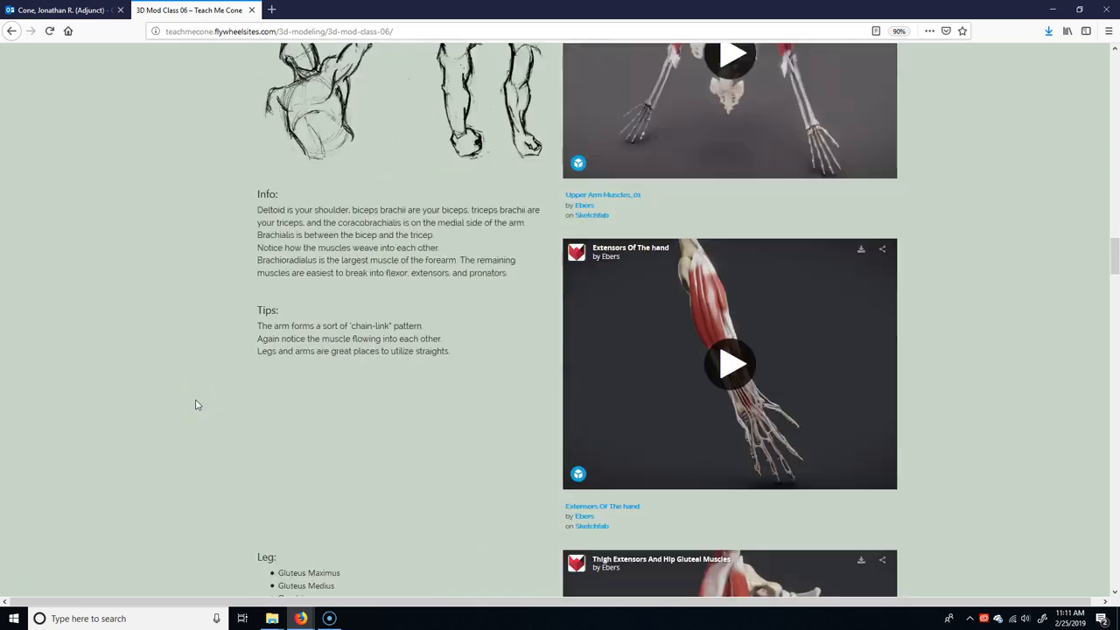
pyautogui.scroll(-3)
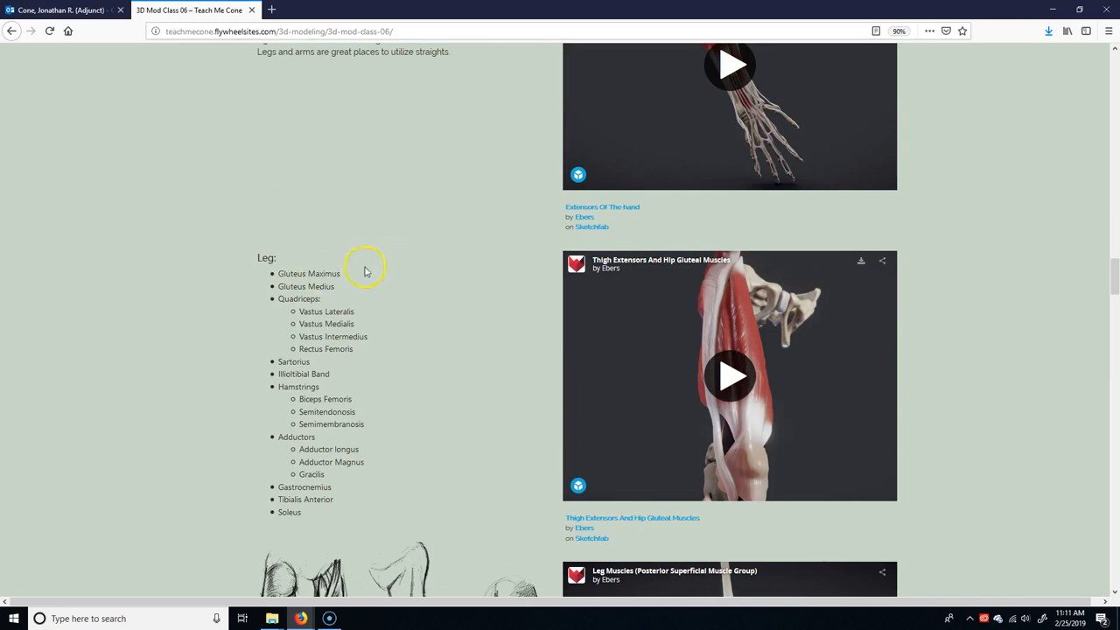
pyautogui.moveTo(332, 269)
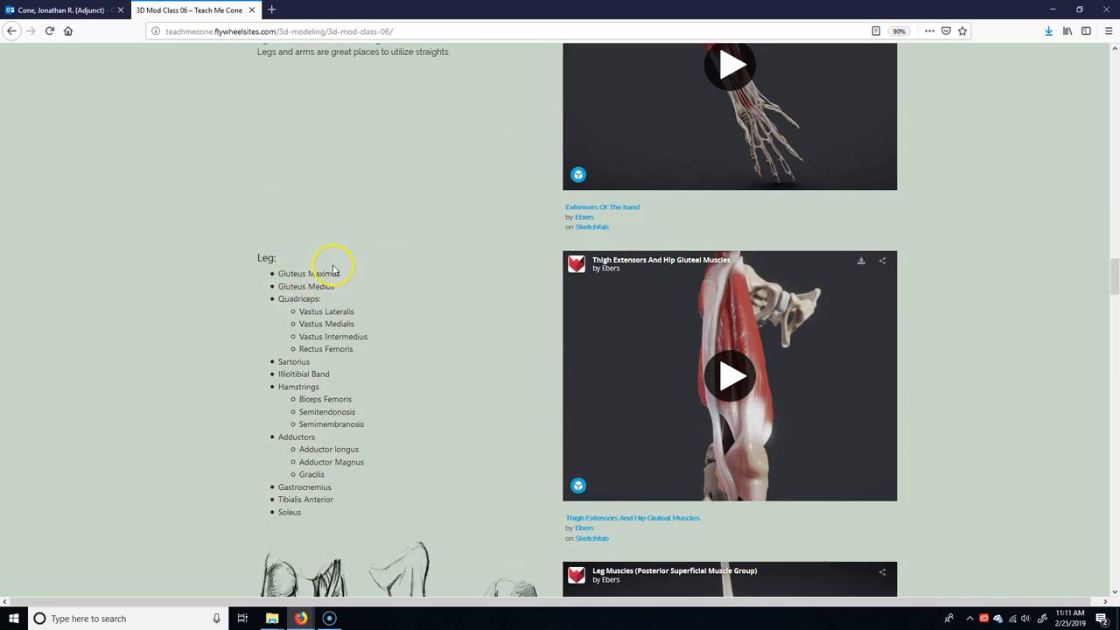
pyautogui.scroll(-3)
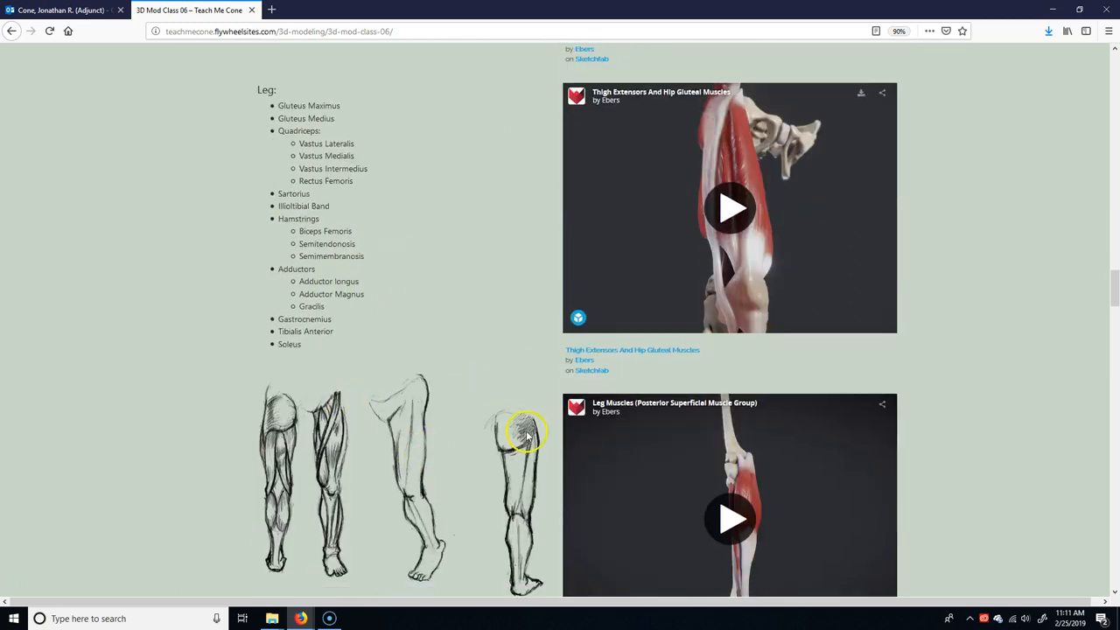
pyautogui.moveTo(511, 464)
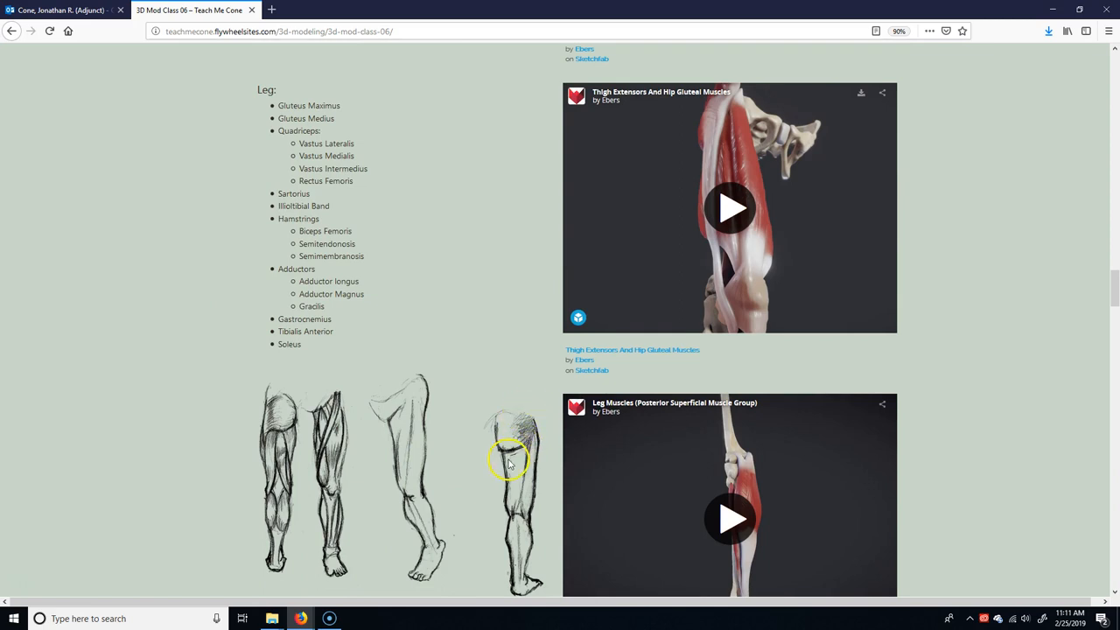
pyautogui.moveTo(329, 173)
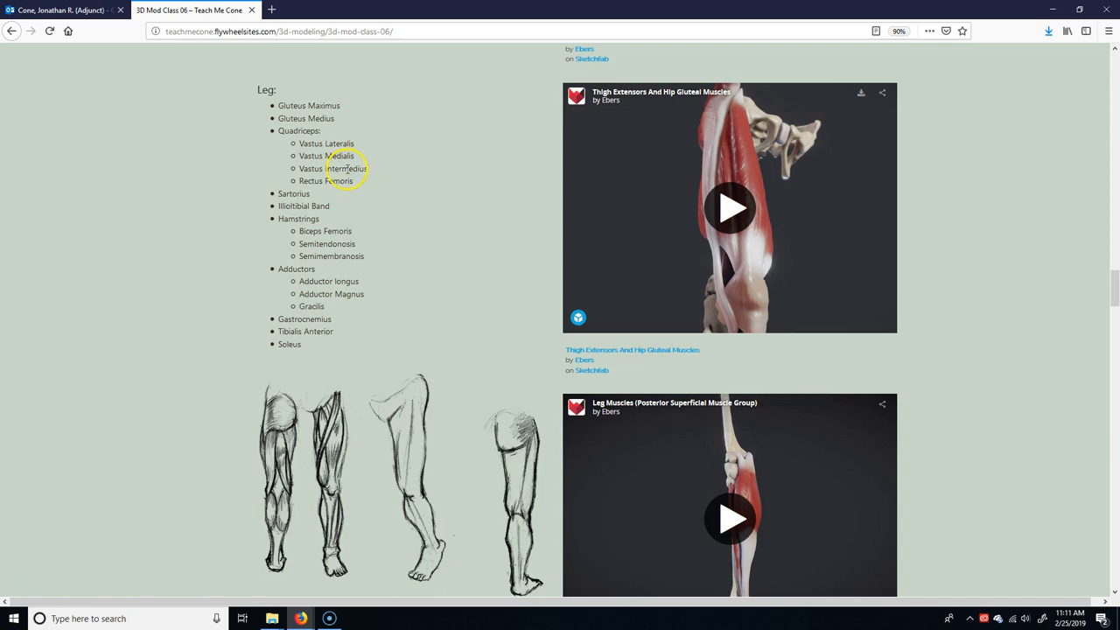
pyautogui.moveTo(323, 481)
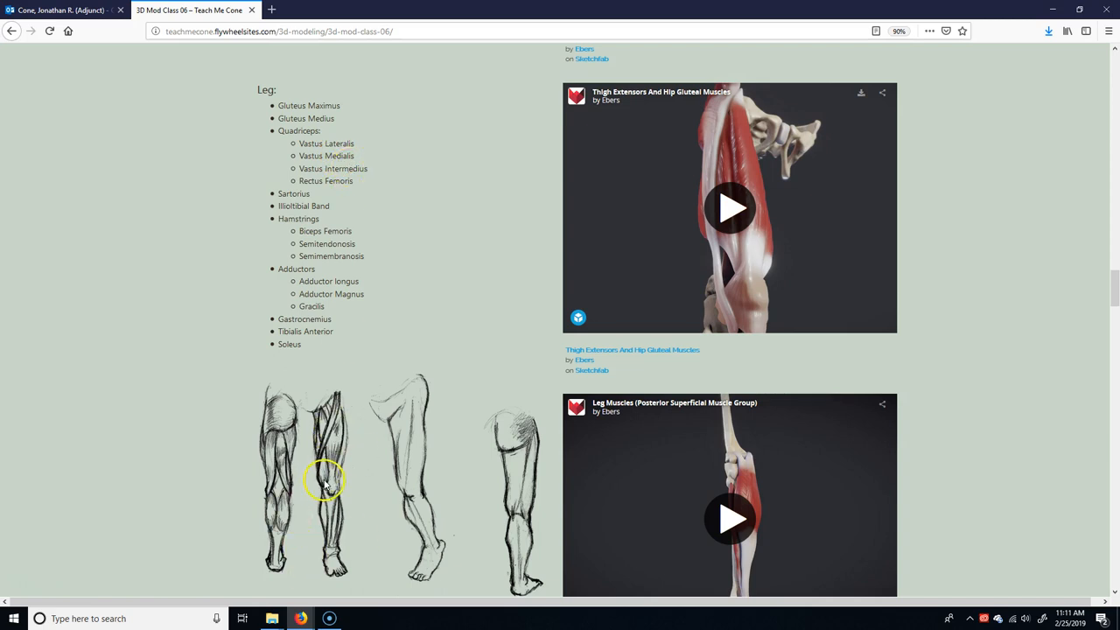
pyautogui.moveTo(318, 436)
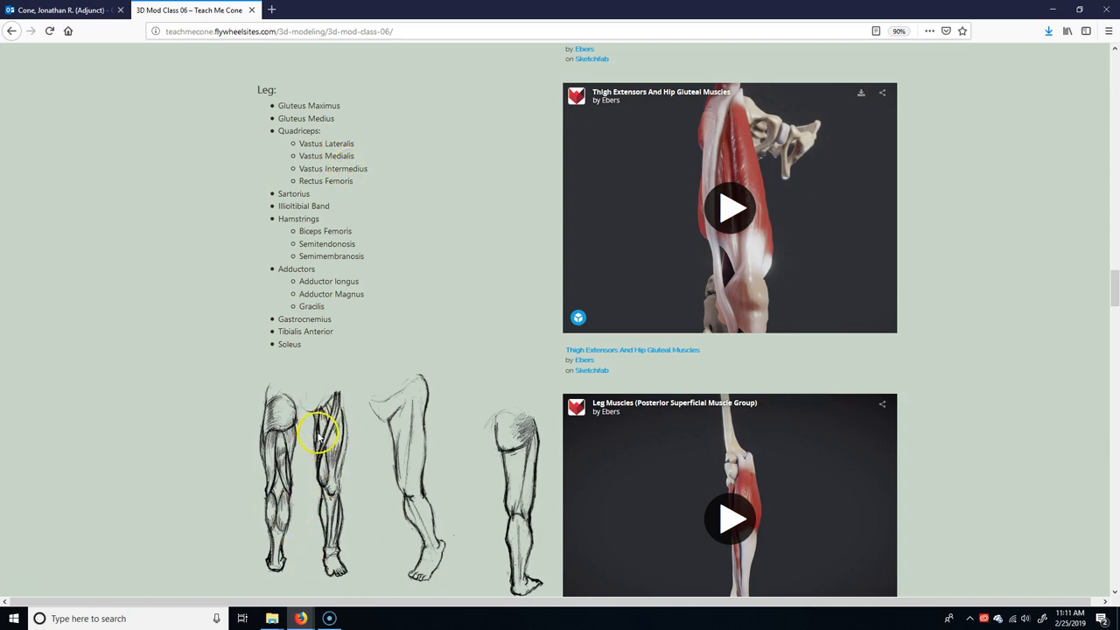
pyautogui.moveTo(336, 472)
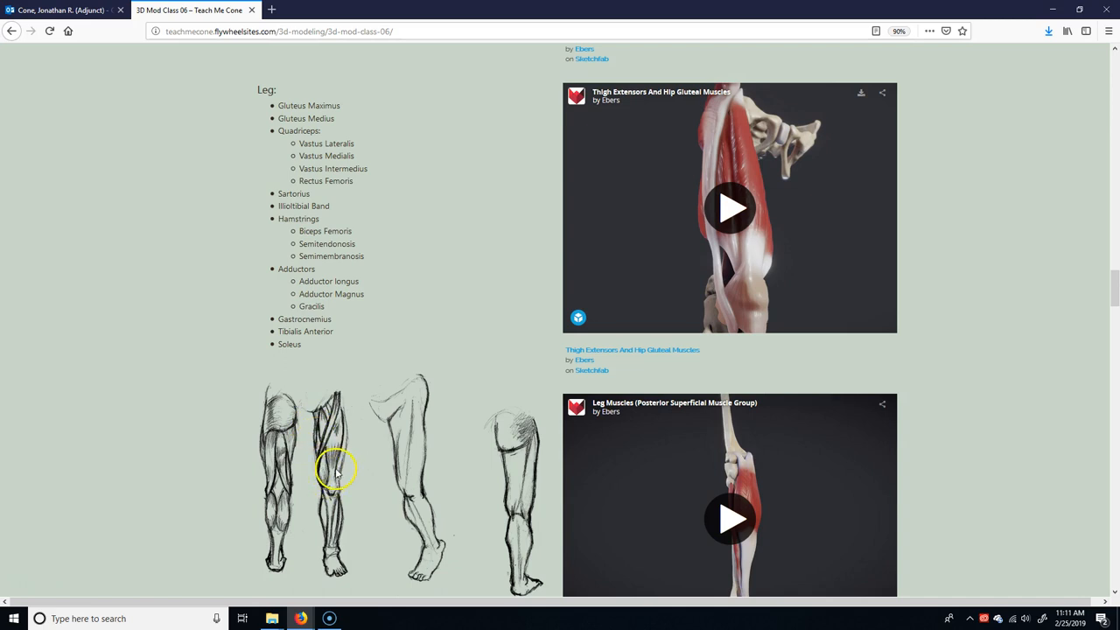
pyautogui.moveTo(341, 459)
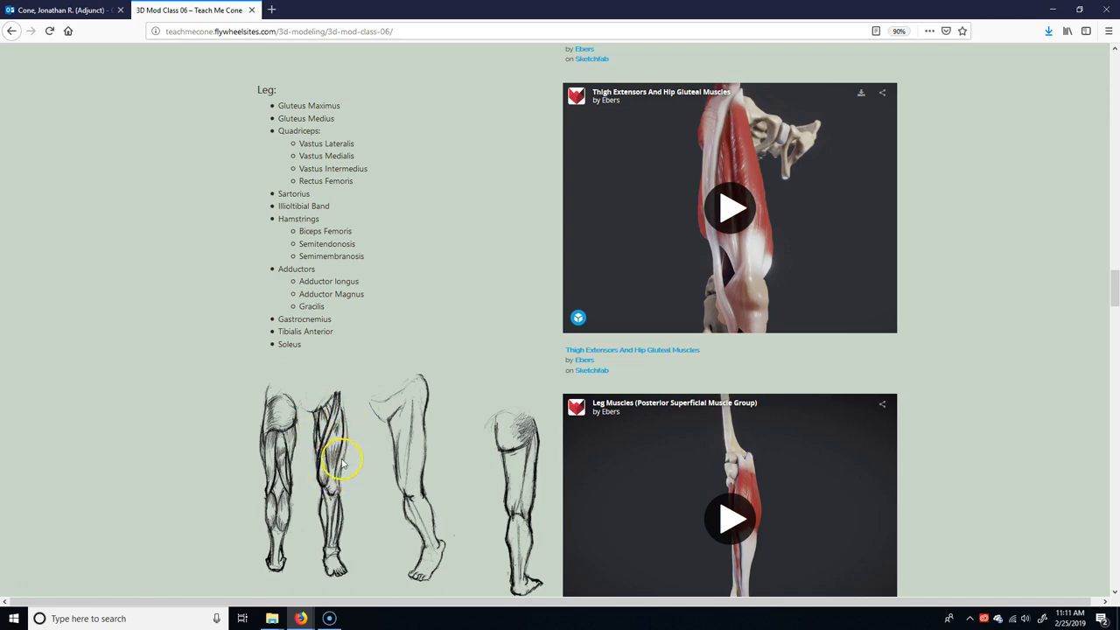
pyautogui.moveTo(336, 453)
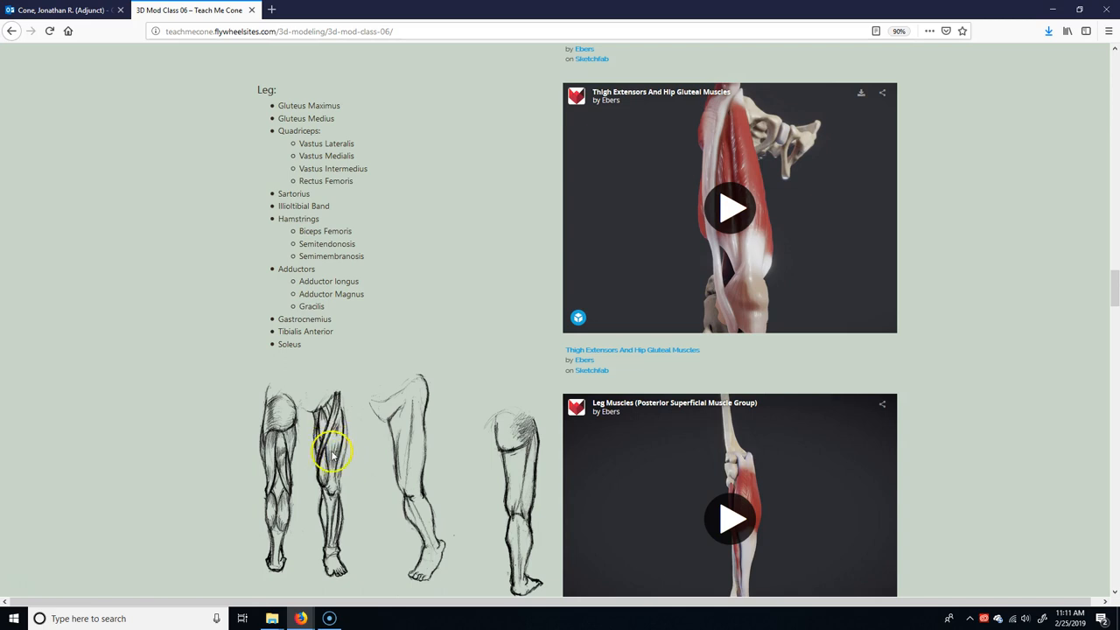
pyautogui.moveTo(332, 462)
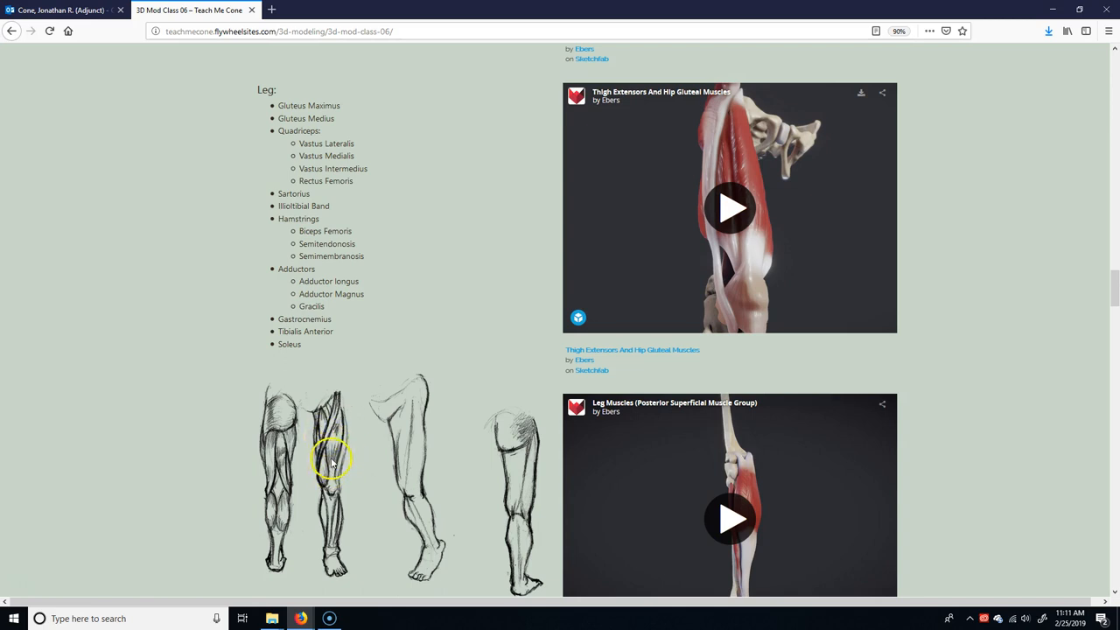
pyautogui.moveTo(332, 472)
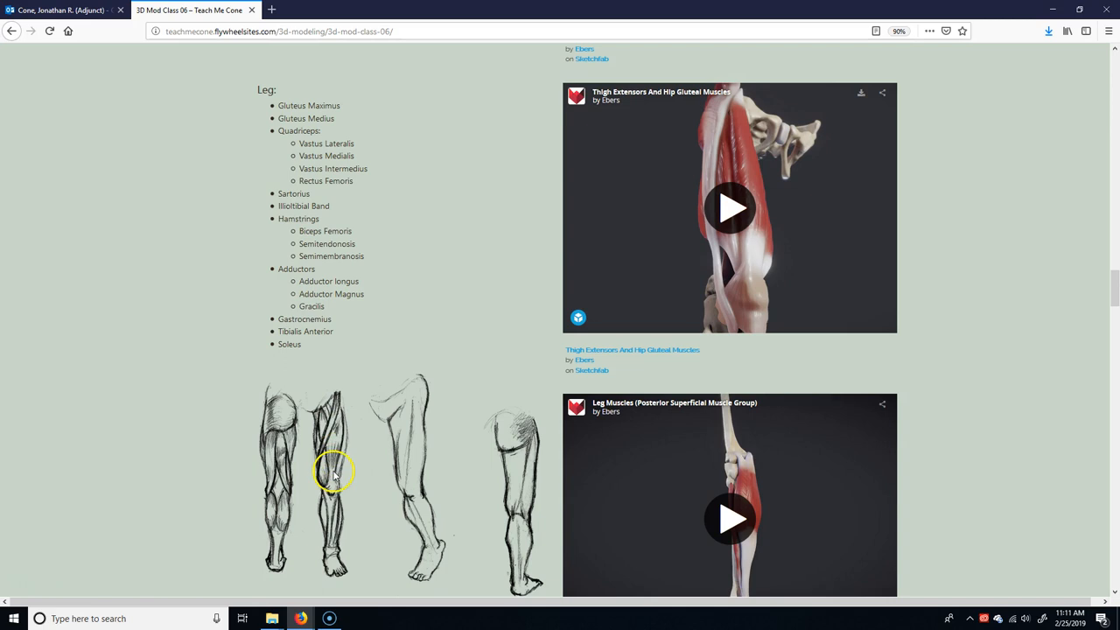
pyautogui.moveTo(290, 196)
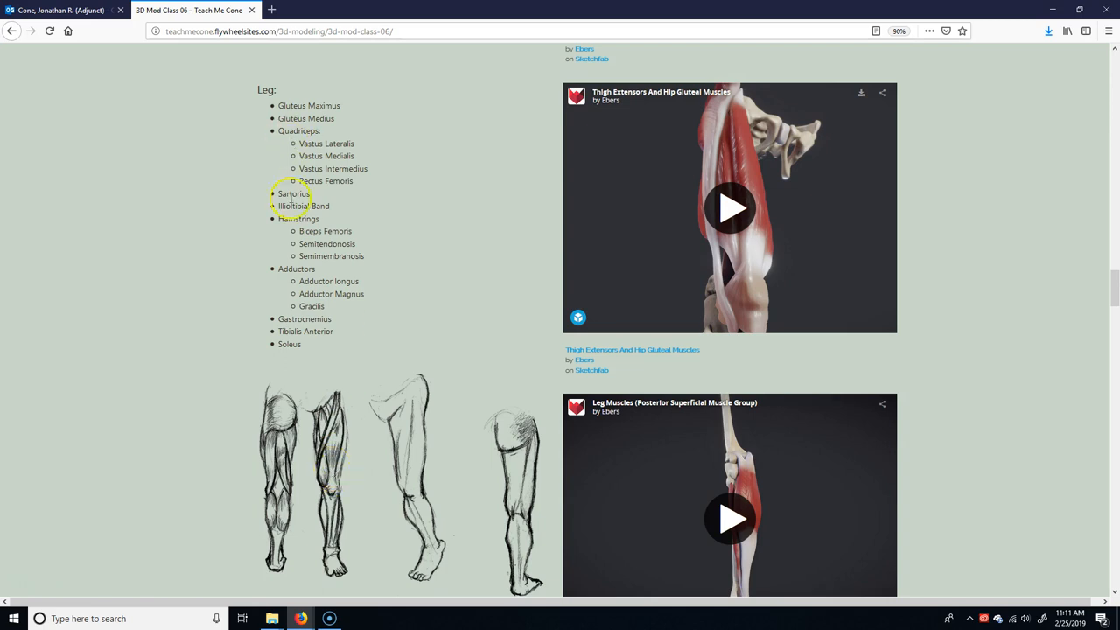
# Highlight Rectus Femoris, Vastus Lateralis and Vastus Intermedius in the quadriceps list
pyautogui.doubleClick(308, 181)
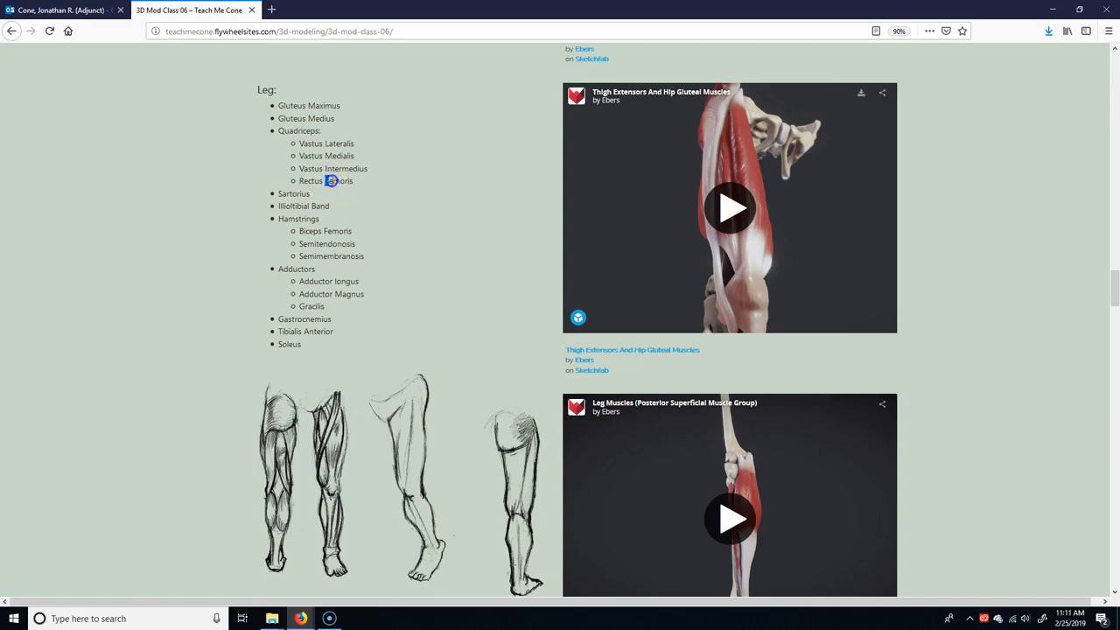
pyautogui.doubleClick(340, 180)
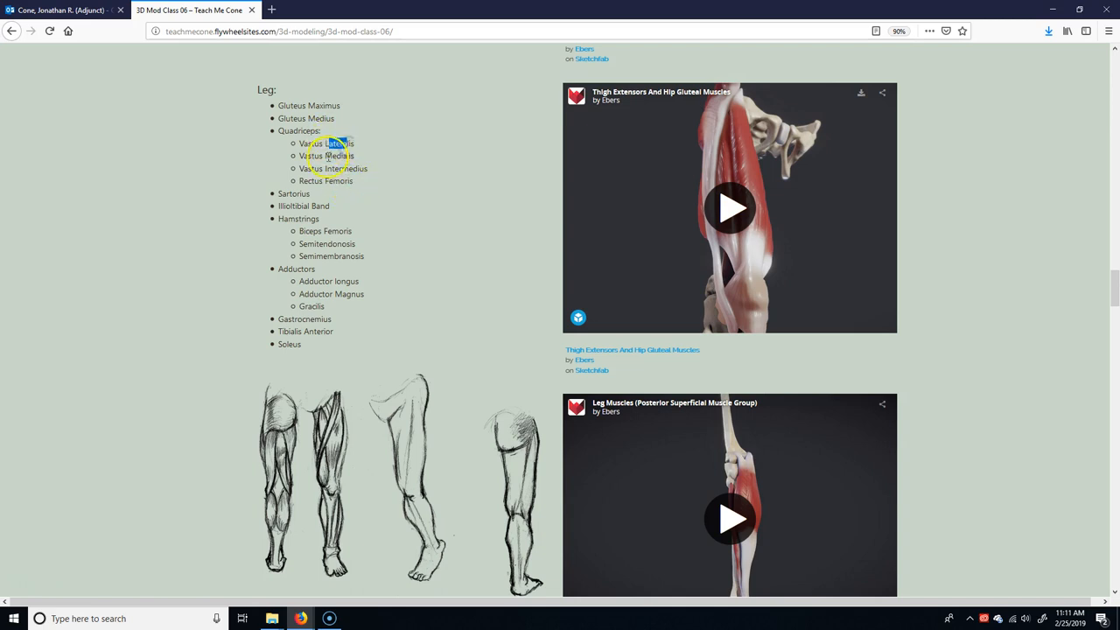
pyautogui.doubleClick(339, 155)
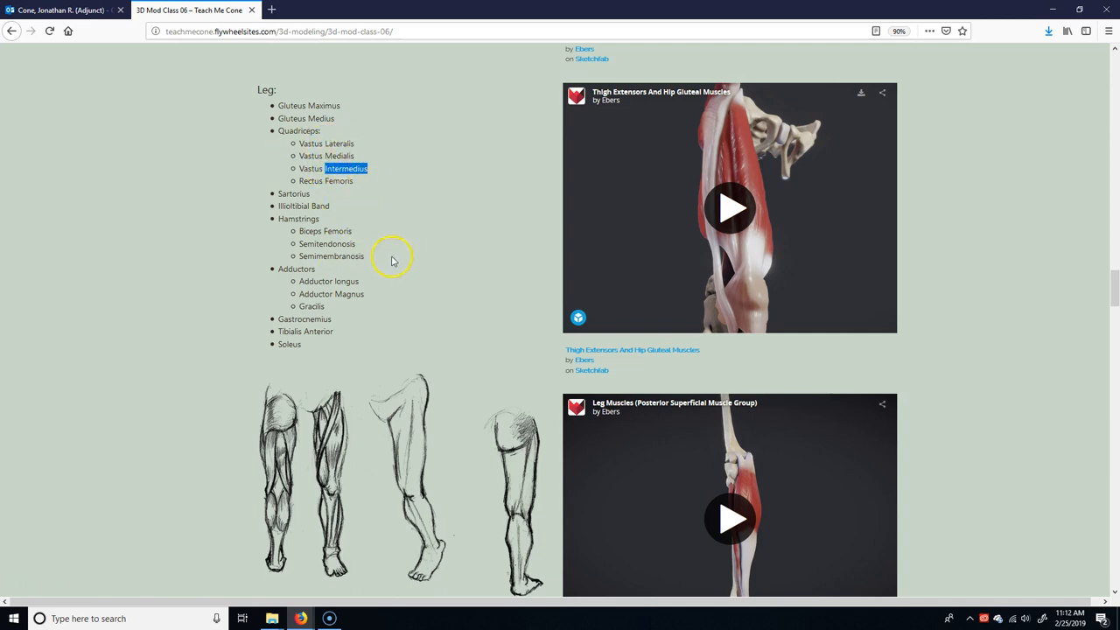
pyautogui.moveTo(342, 402)
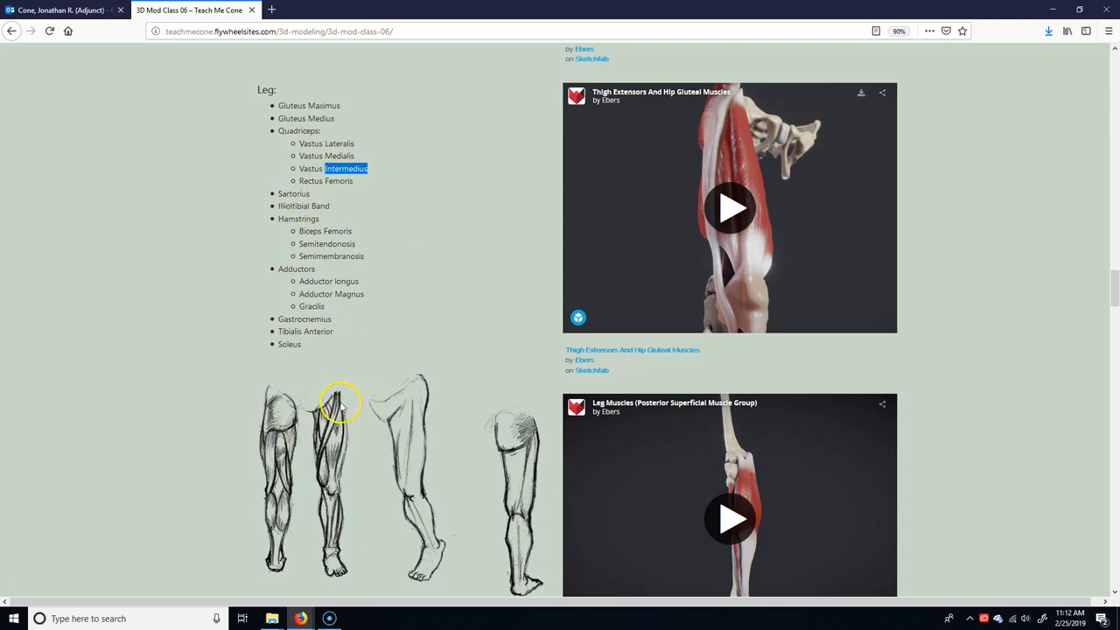
pyautogui.moveTo(342, 383)
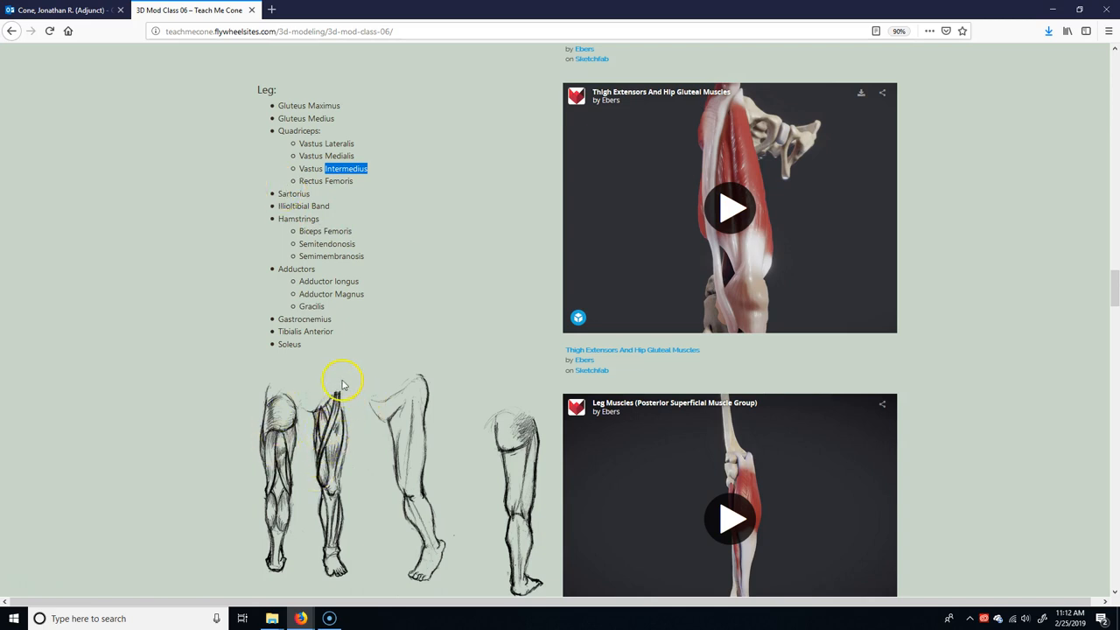
pyautogui.moveTo(359, 396)
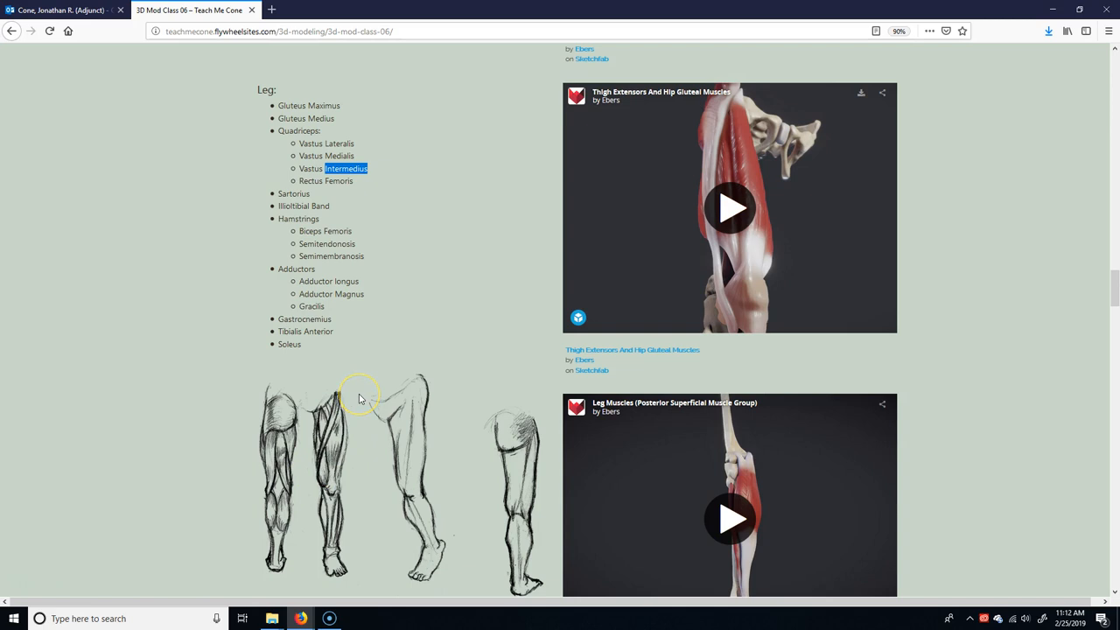
pyautogui.moveTo(434, 445)
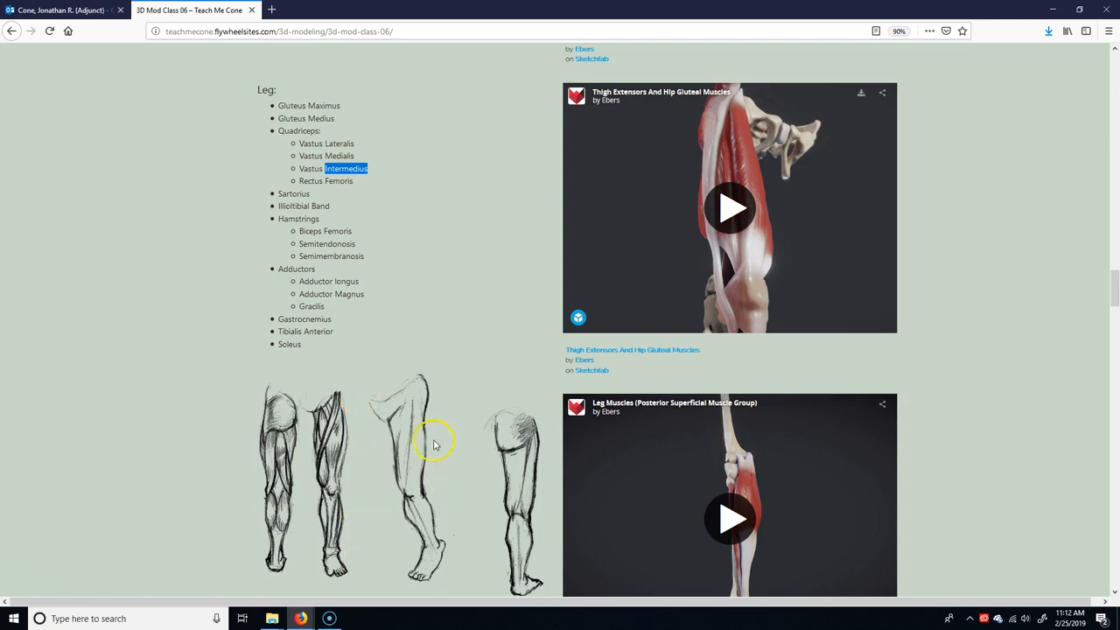
pyautogui.moveTo(401, 452)
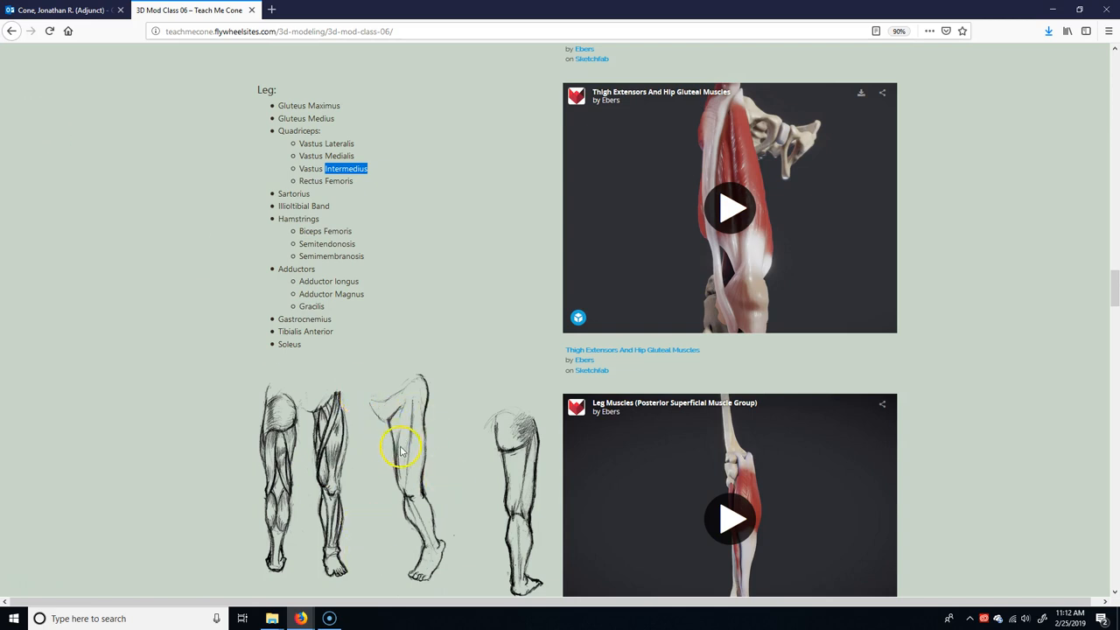
pyautogui.moveTo(405, 416)
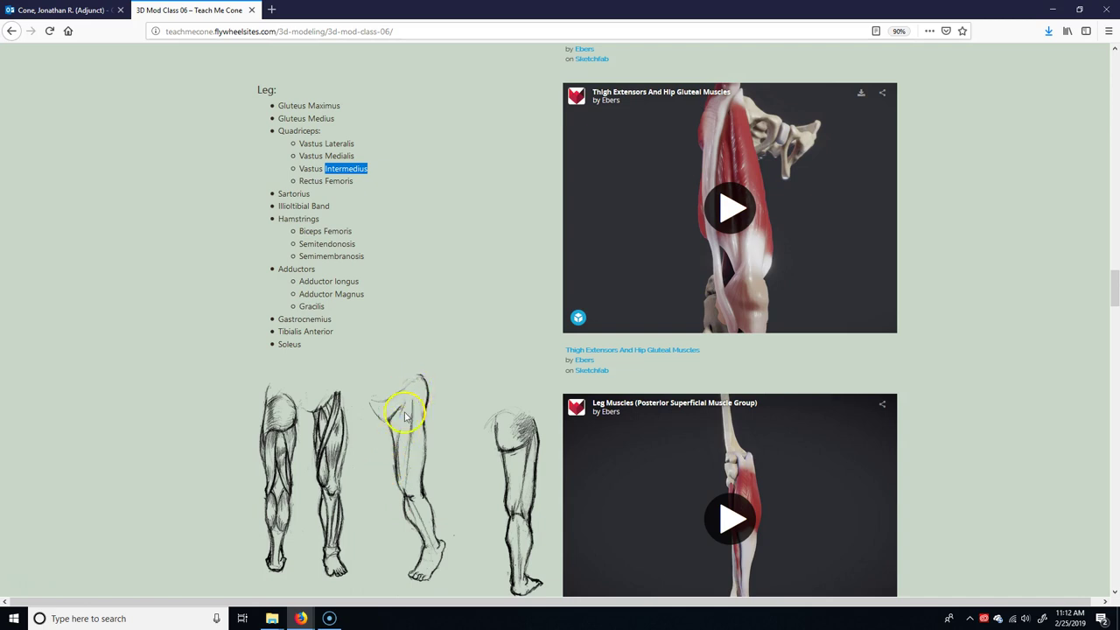
pyautogui.moveTo(315, 464)
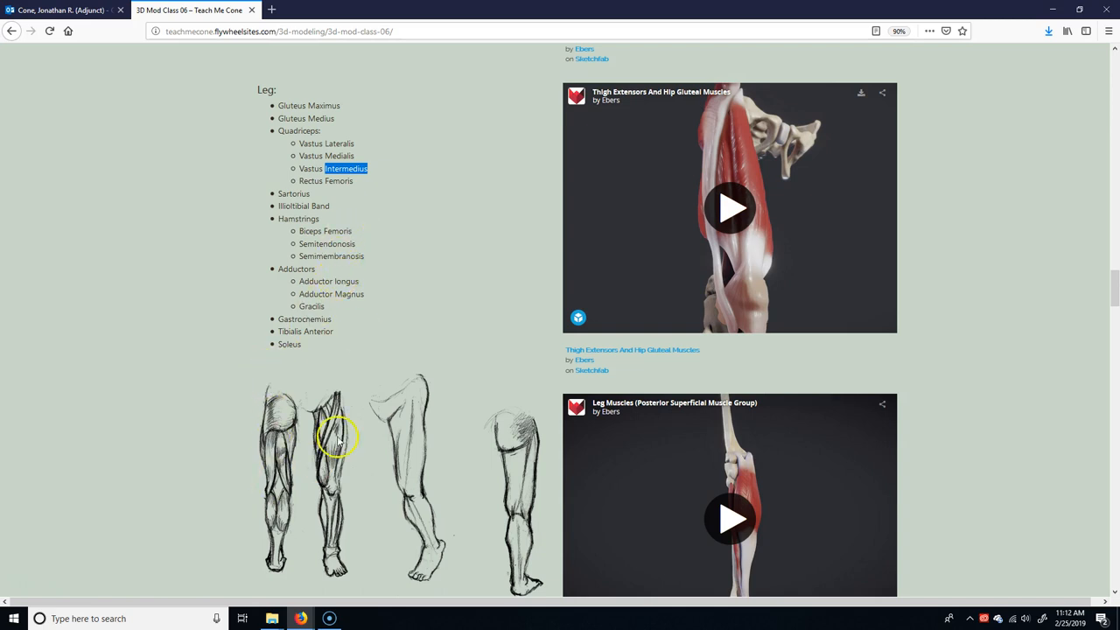
pyautogui.moveTo(248, 441)
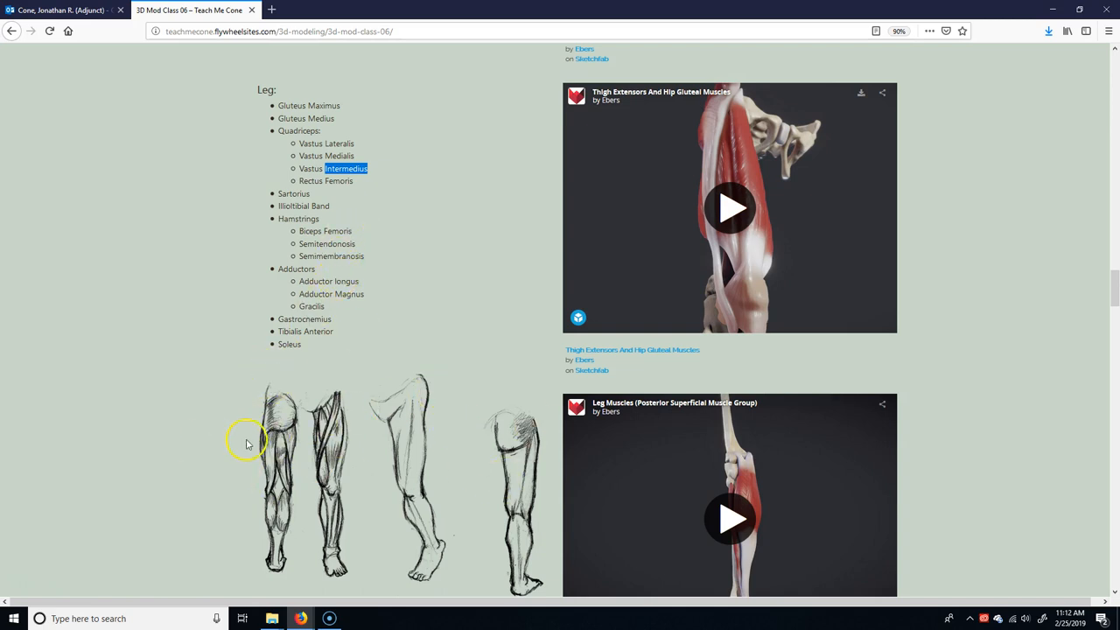
pyautogui.moveTo(311, 226)
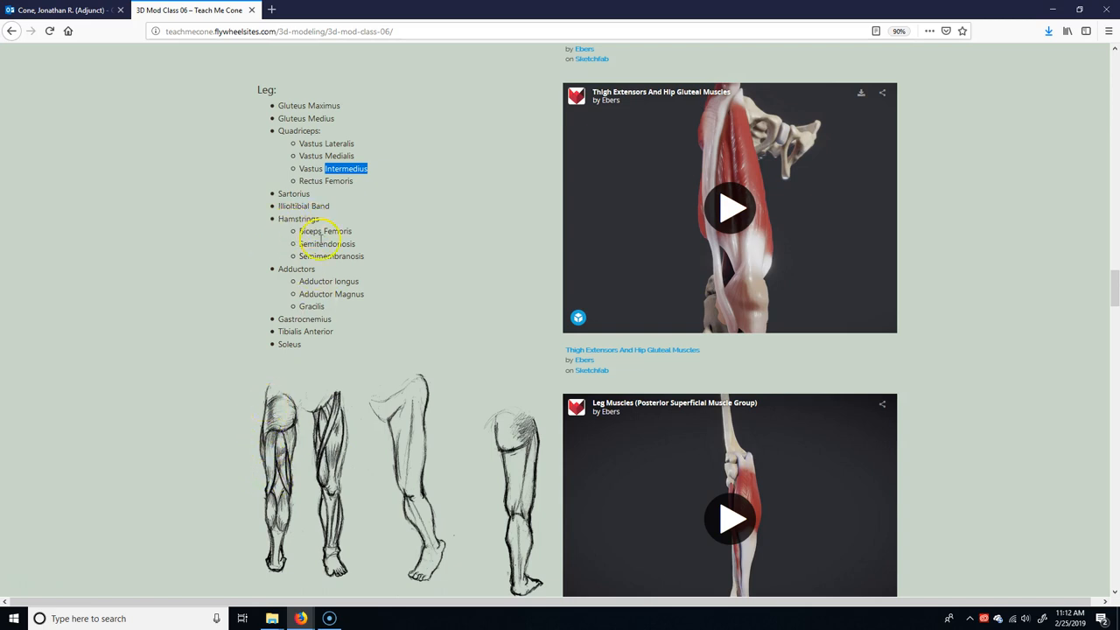
pyautogui.moveTo(278, 284)
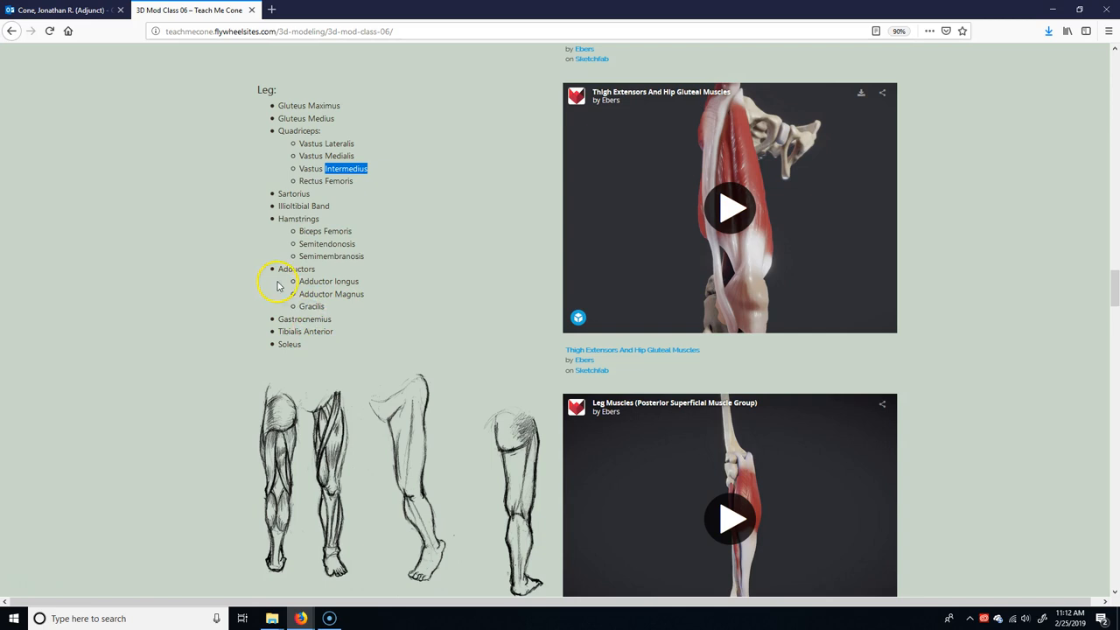
pyautogui.moveTo(323, 367)
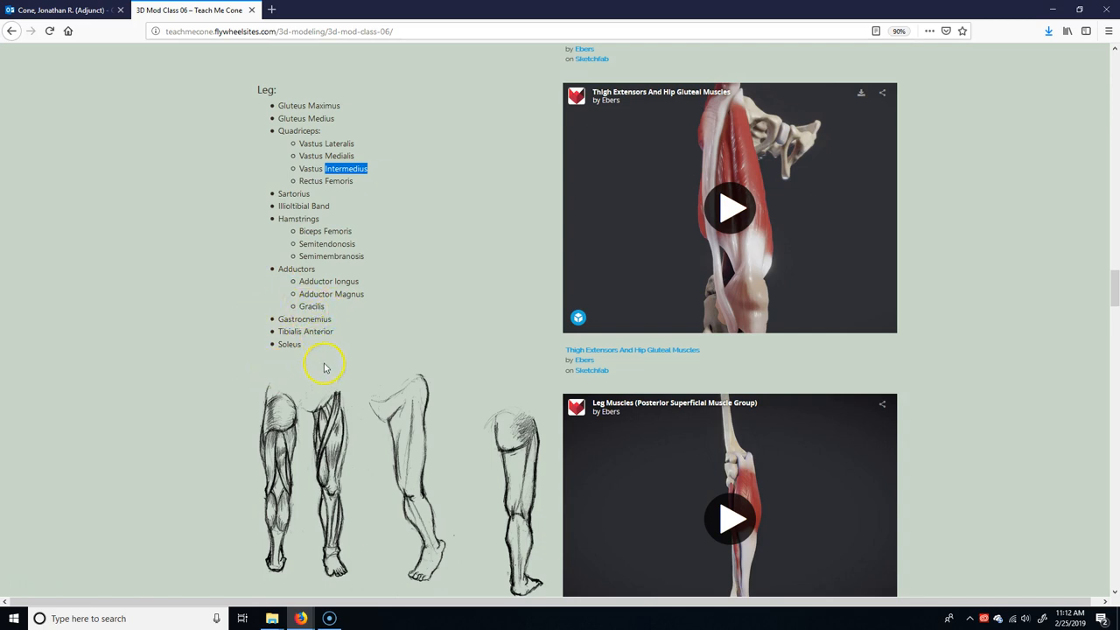
pyautogui.moveTo(289, 217)
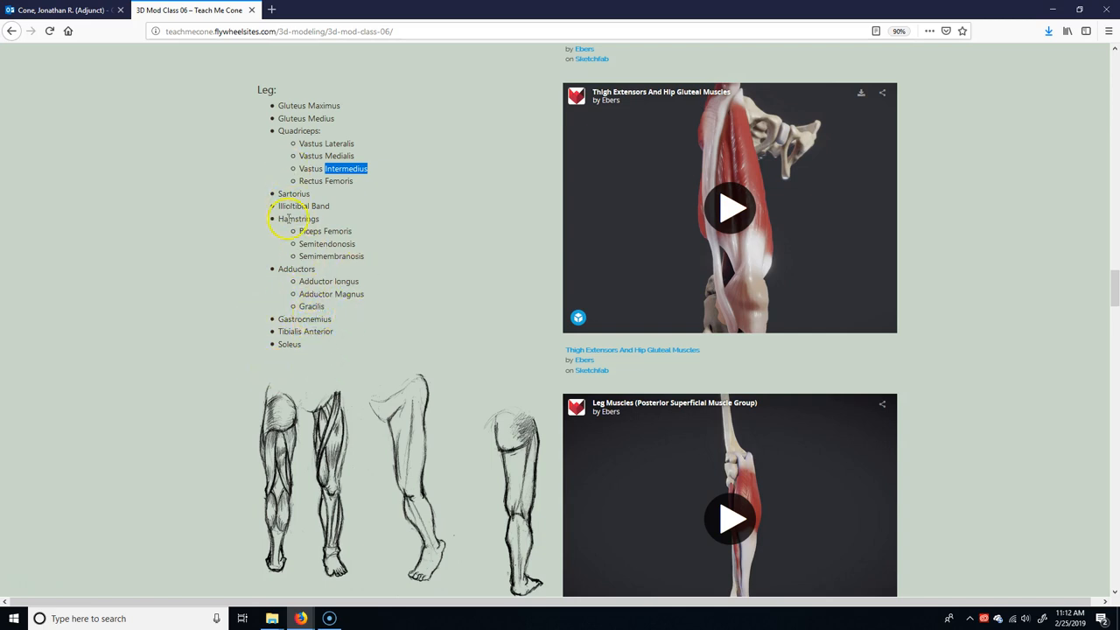
pyautogui.moveTo(346, 511)
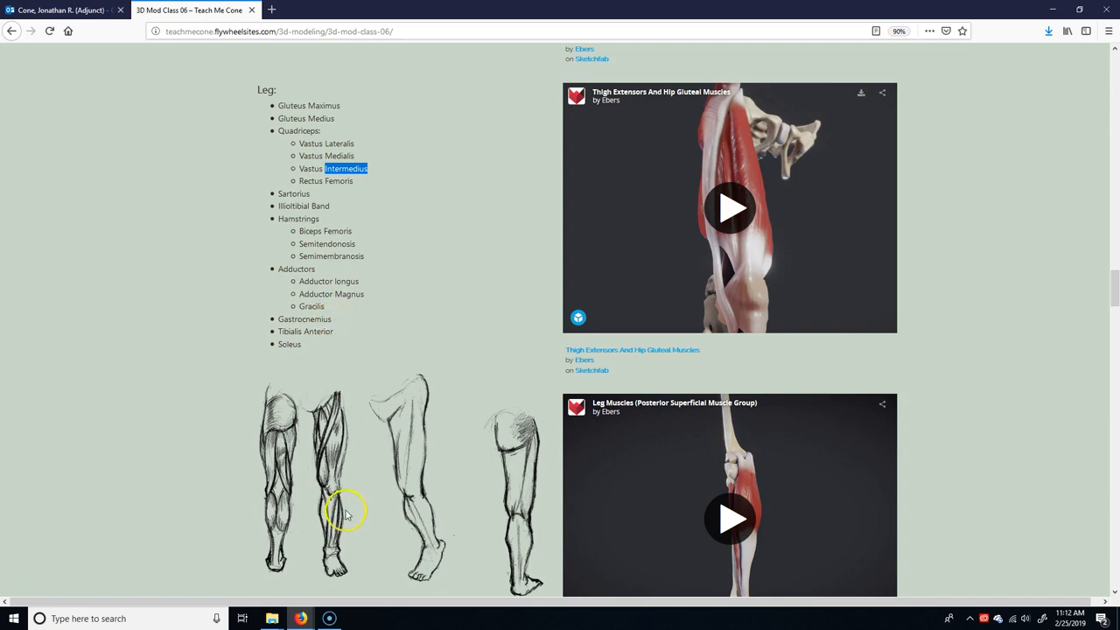
pyautogui.moveTo(259, 514)
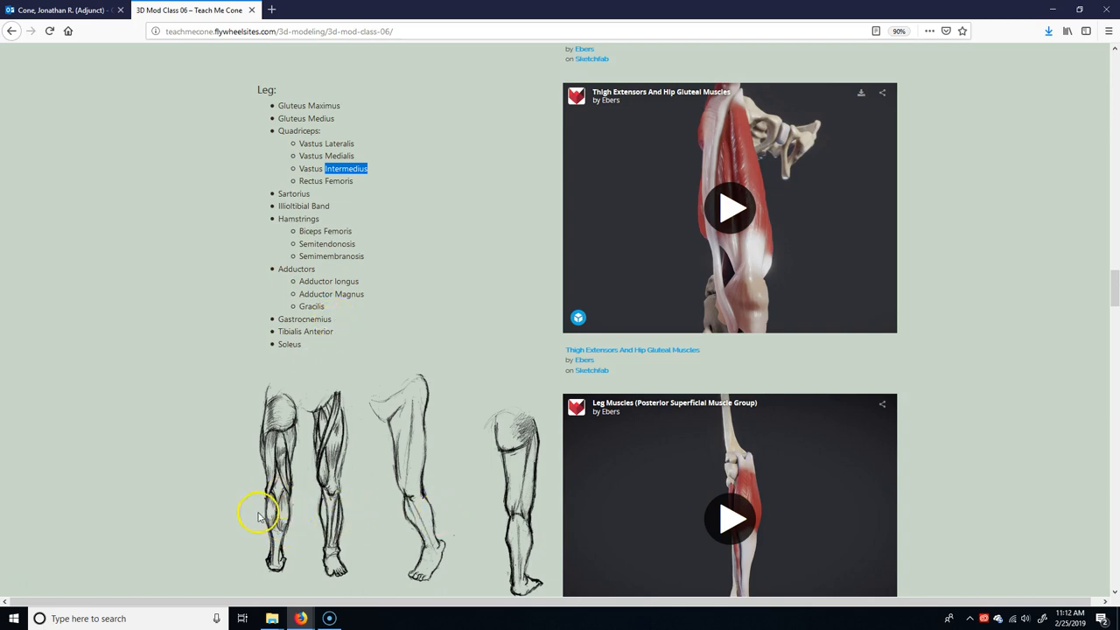
pyautogui.moveTo(269, 508)
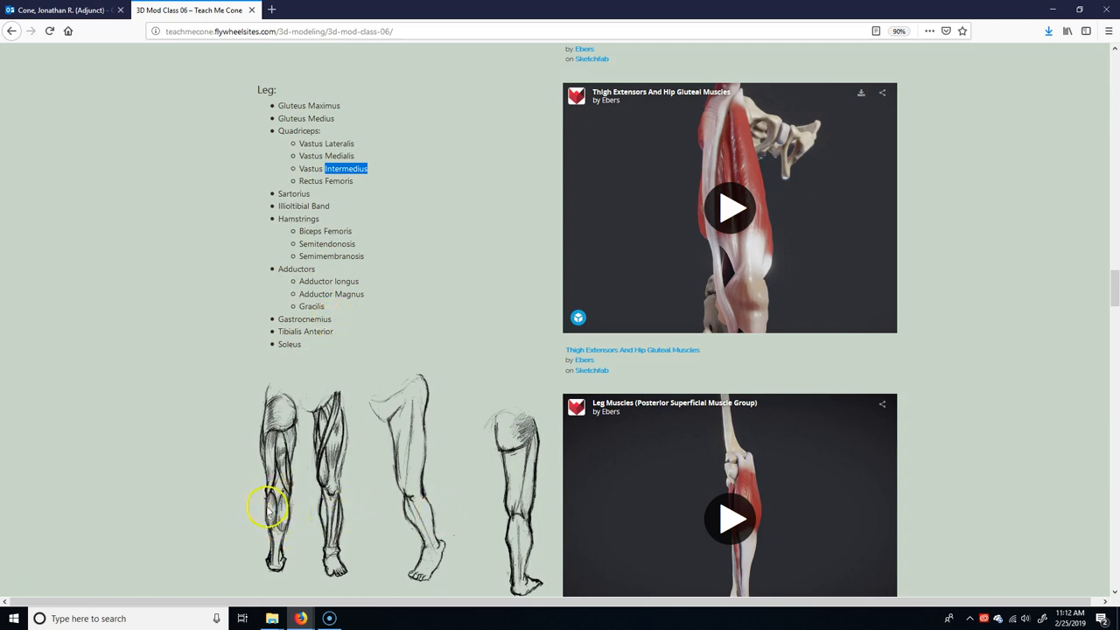
pyautogui.moveTo(289, 494)
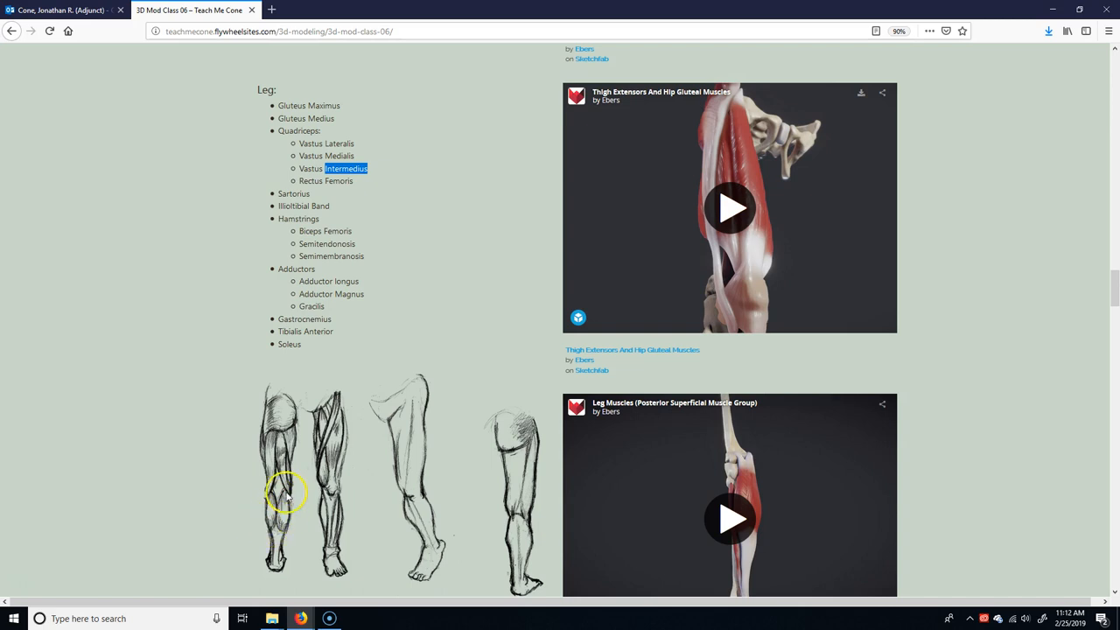
pyautogui.moveTo(280, 518)
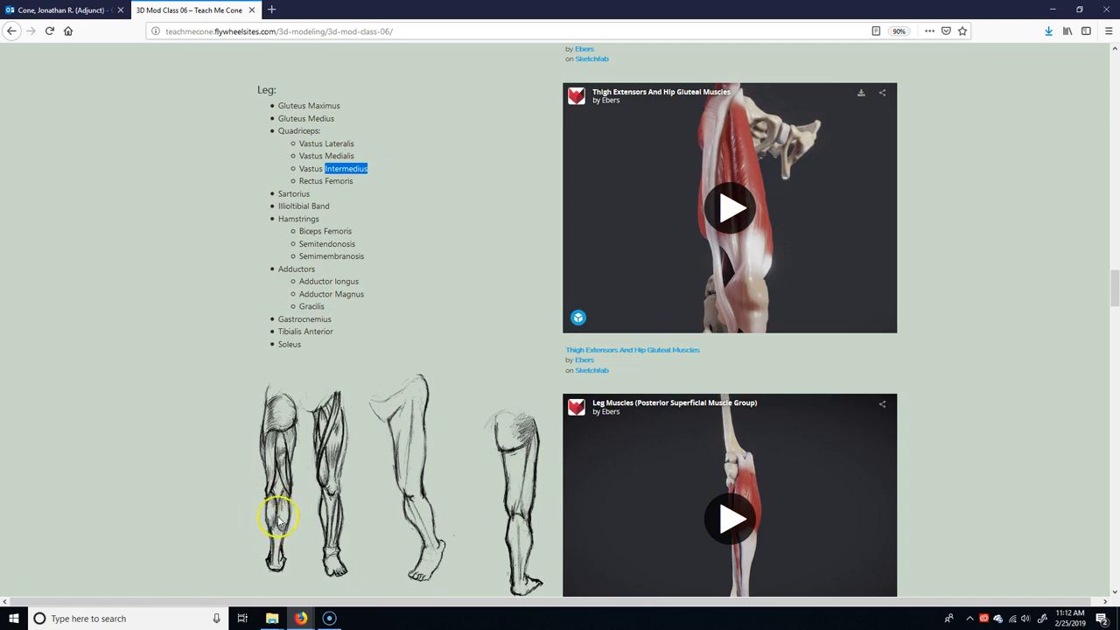
pyautogui.moveTo(273, 528)
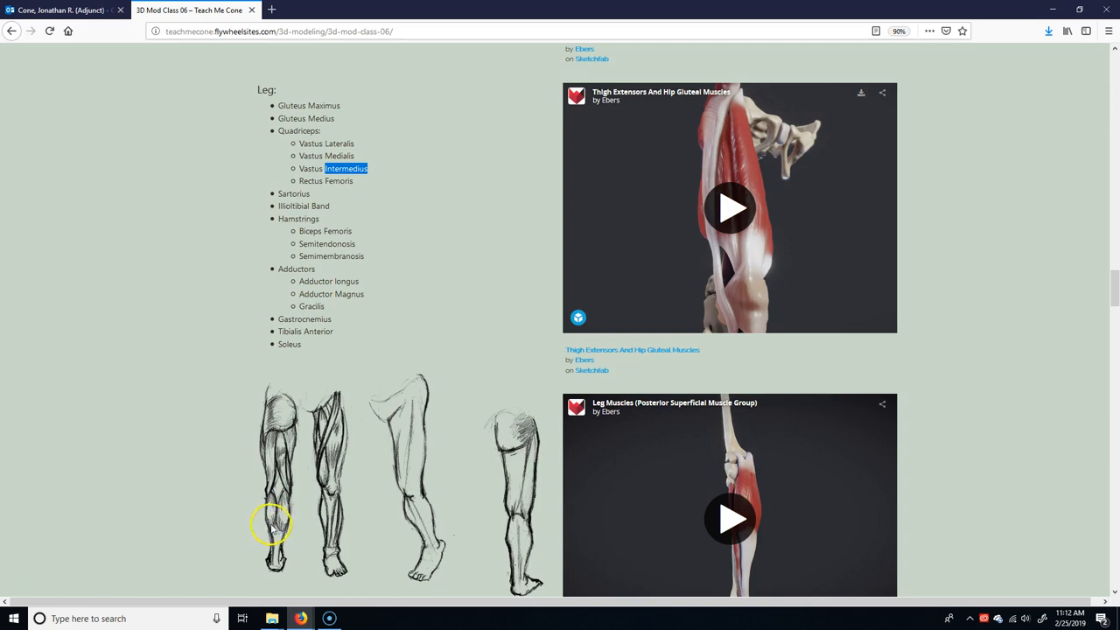
pyautogui.moveTo(270, 528)
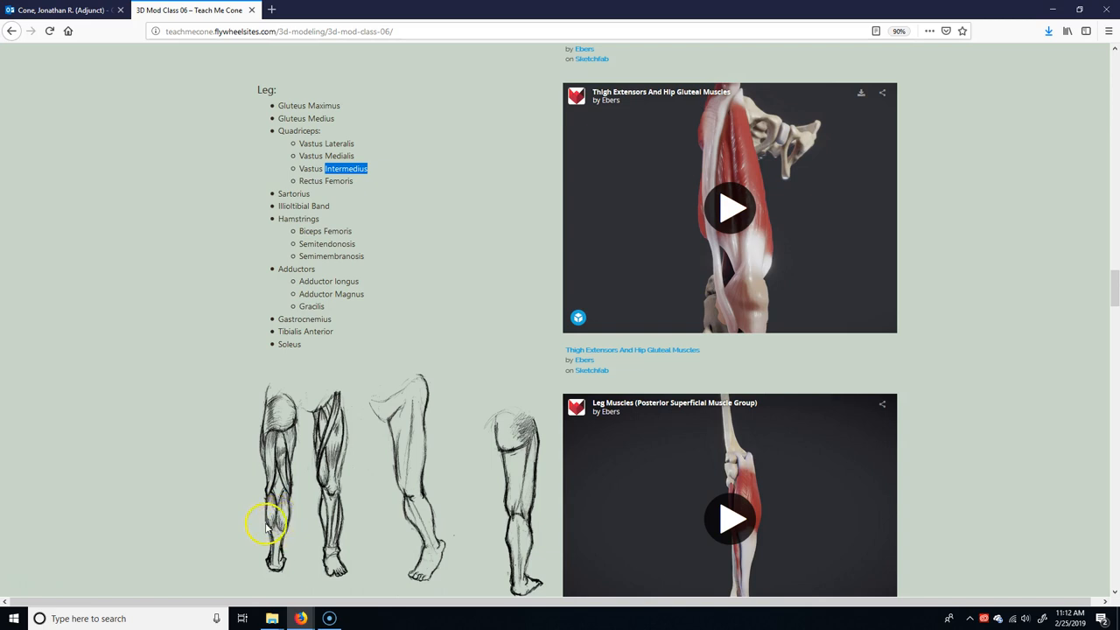
pyautogui.moveTo(332, 563)
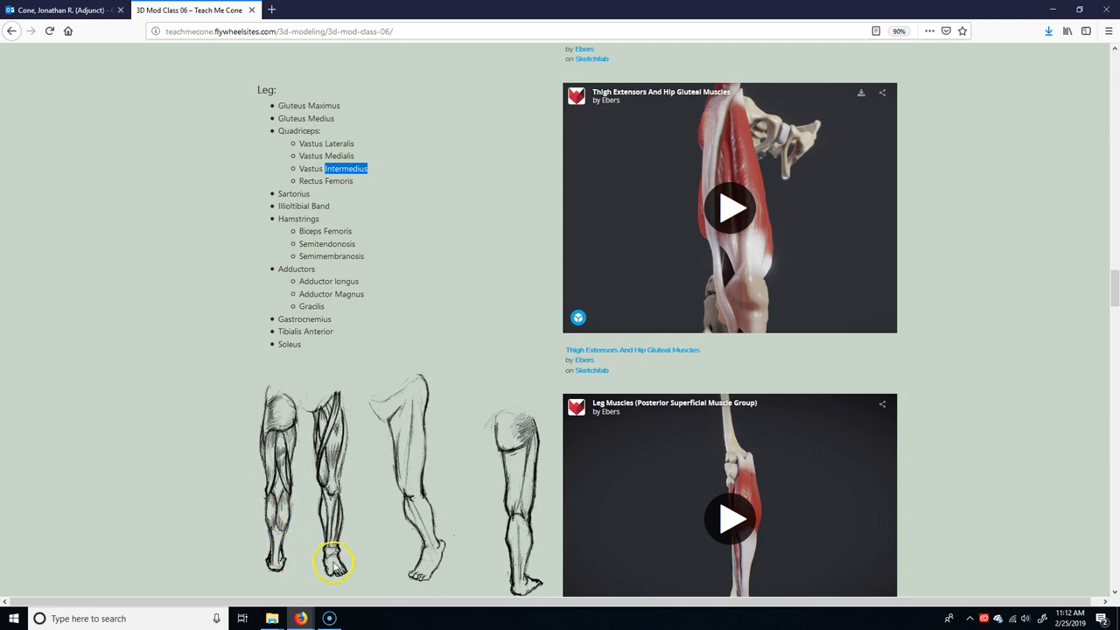
# Mark Semitendinosus in the hamstring list and scroll down to the leg Info and Tips notes
pyautogui.scroll(-3)
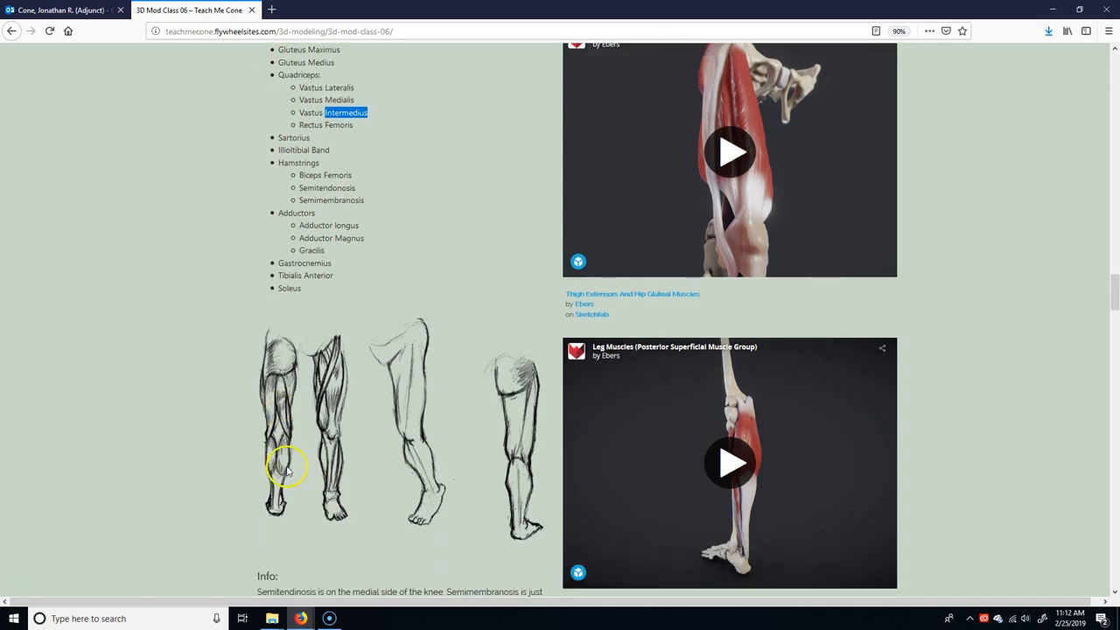
pyautogui.moveTo(273, 496)
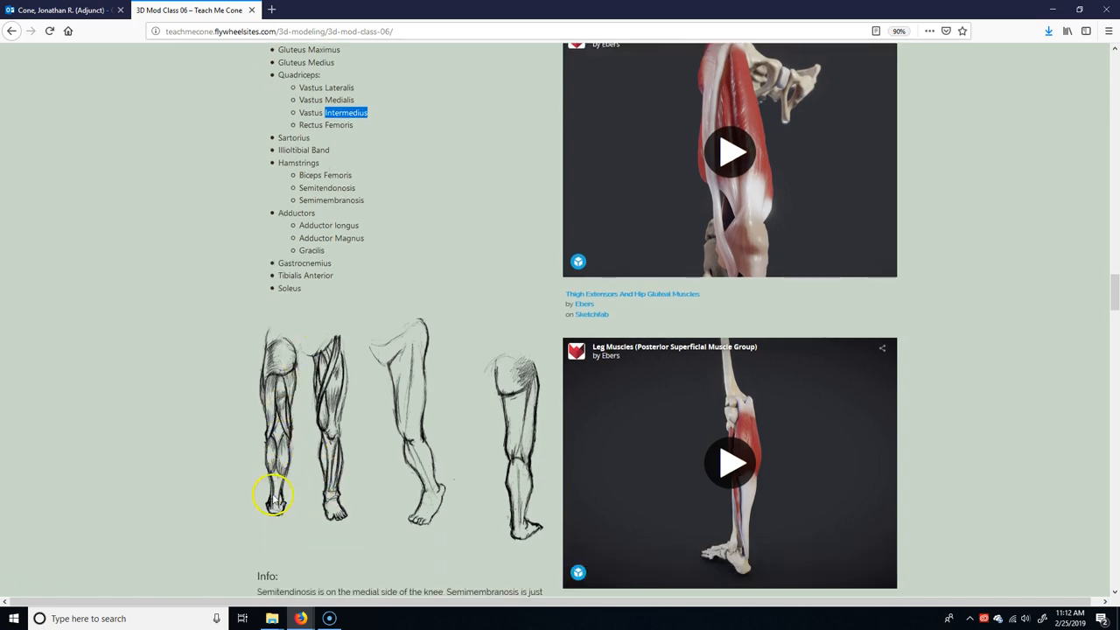
pyautogui.moveTo(294, 473)
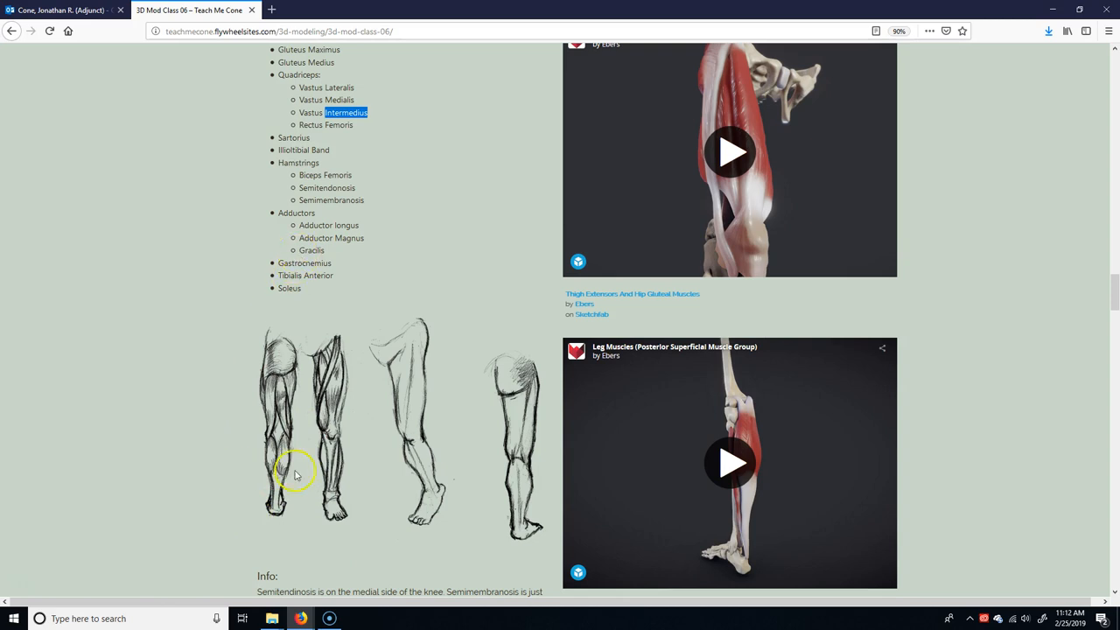
pyautogui.moveTo(336, 469)
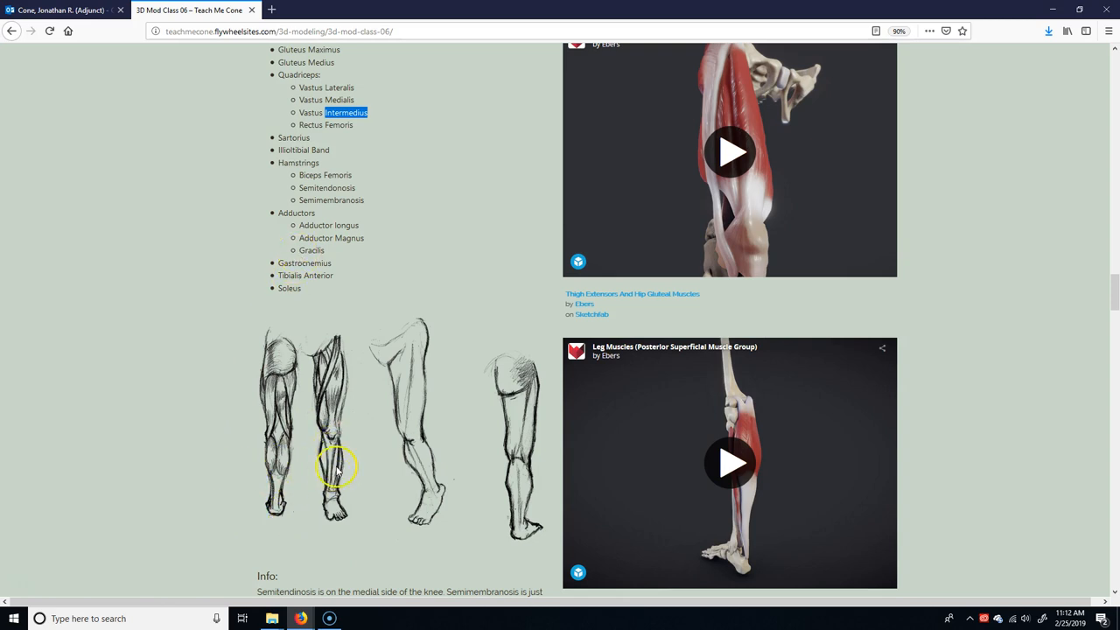
pyautogui.moveTo(262, 341)
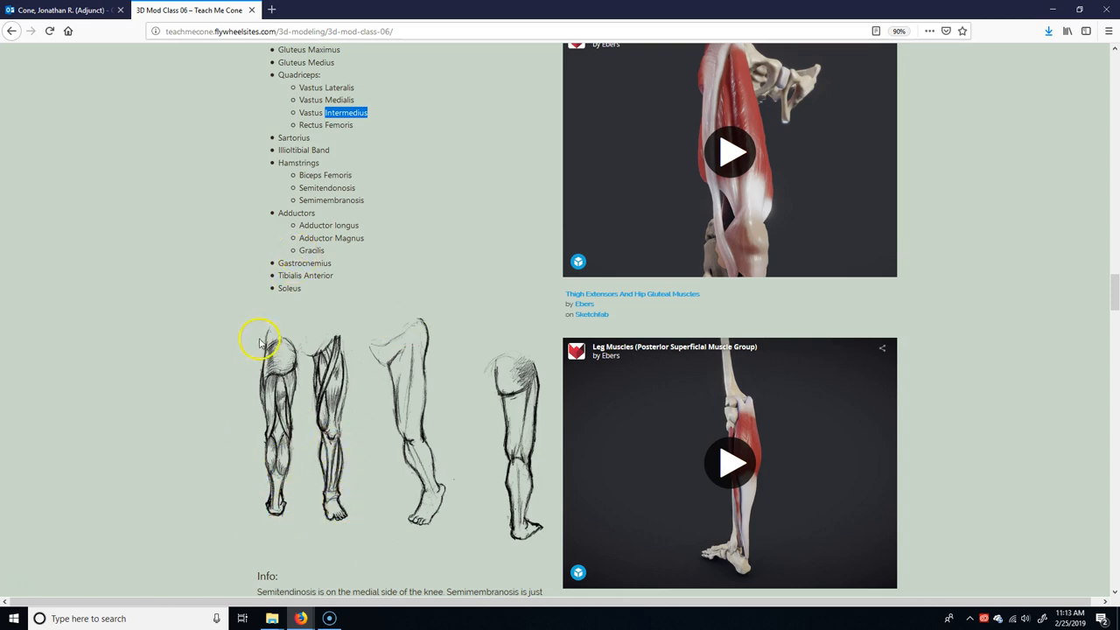
pyautogui.moveTo(346, 376)
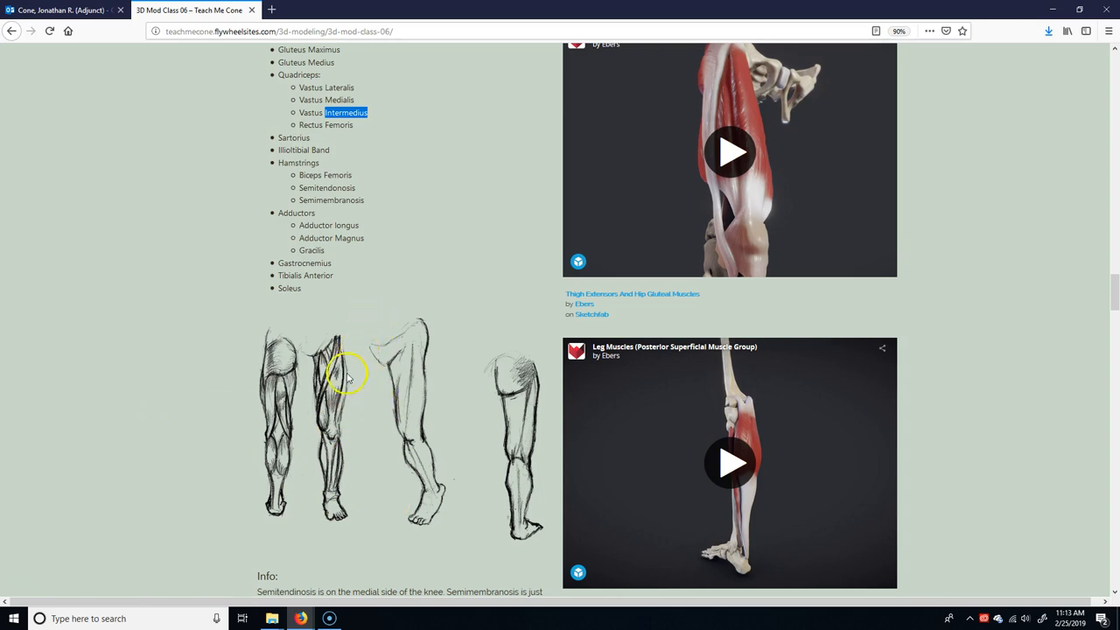
pyautogui.moveTo(322, 404)
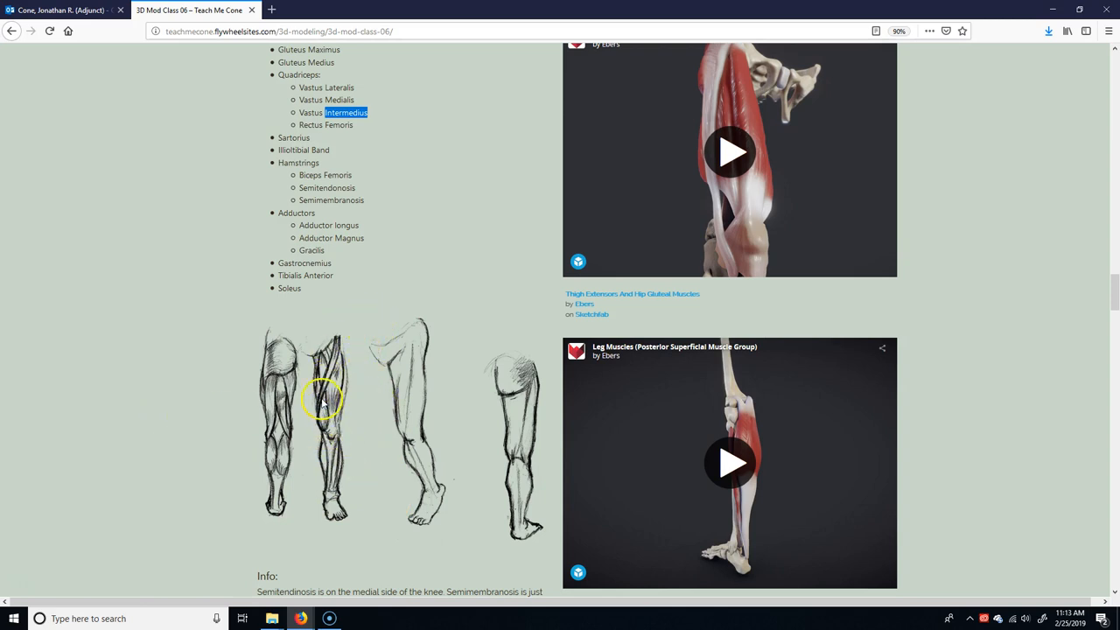
pyautogui.moveTo(329, 399)
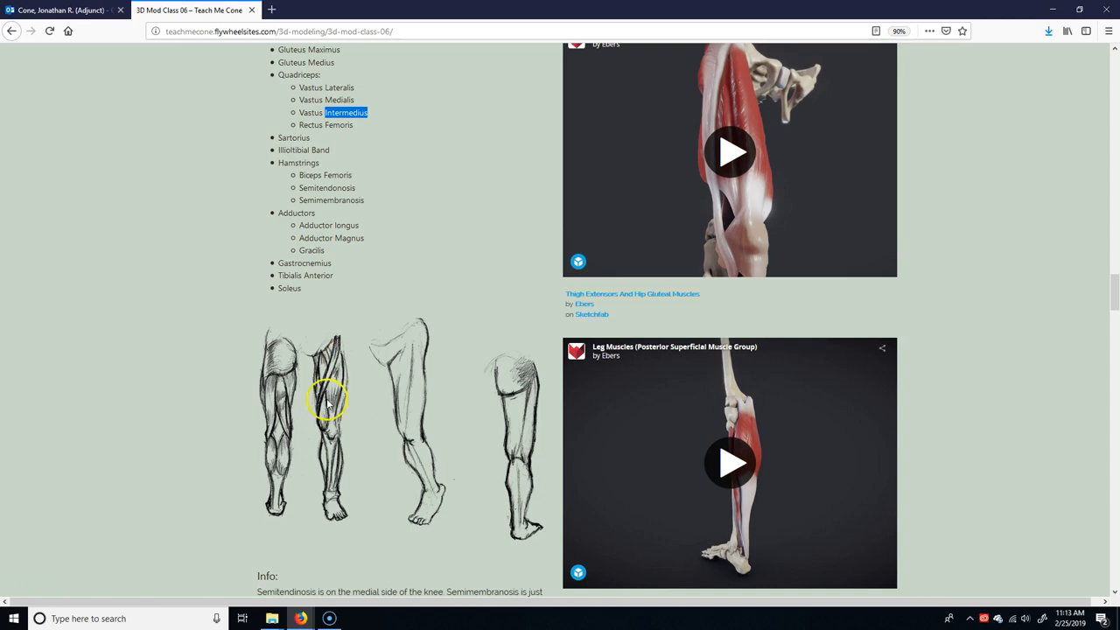
pyautogui.moveTo(271, 418)
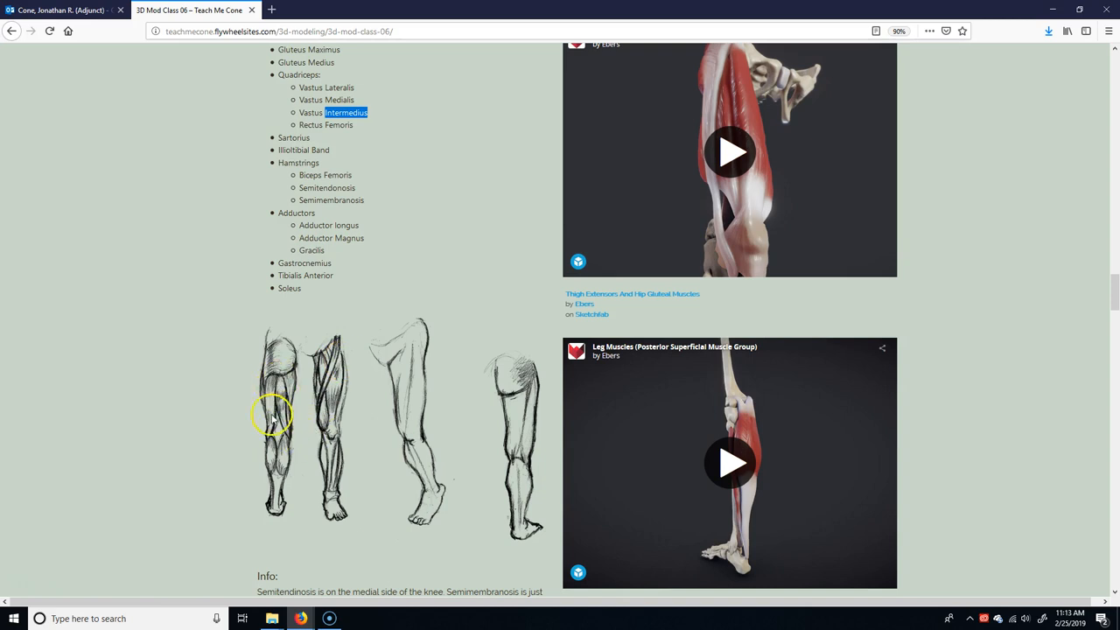
pyautogui.moveTo(318, 226)
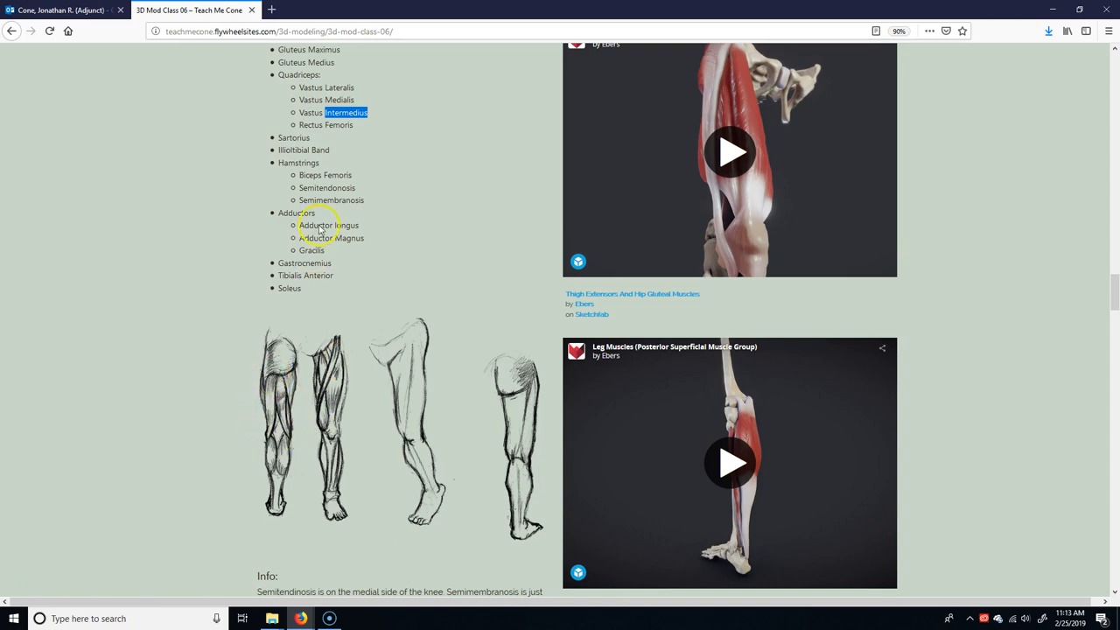
pyautogui.doubleClick(322, 188)
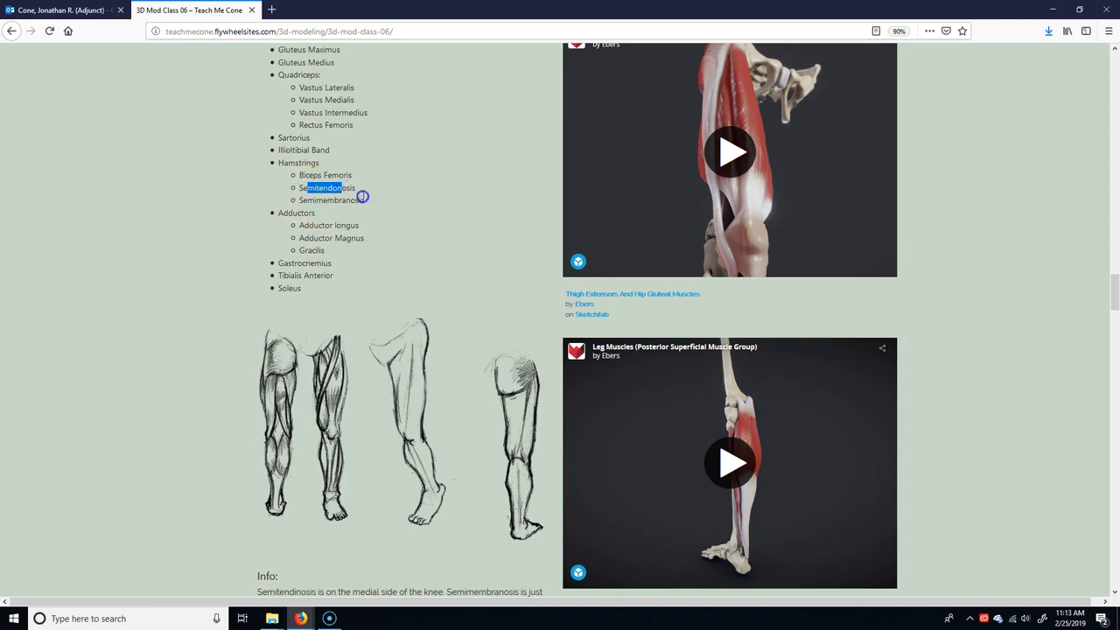
pyautogui.moveTo(273, 395)
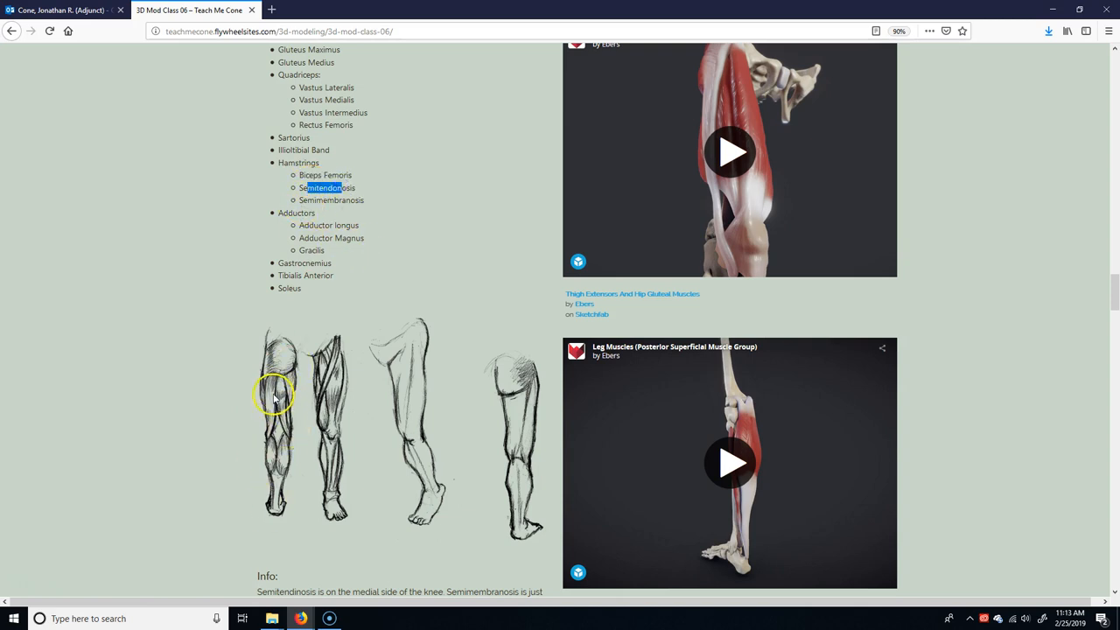
pyautogui.moveTo(273, 436)
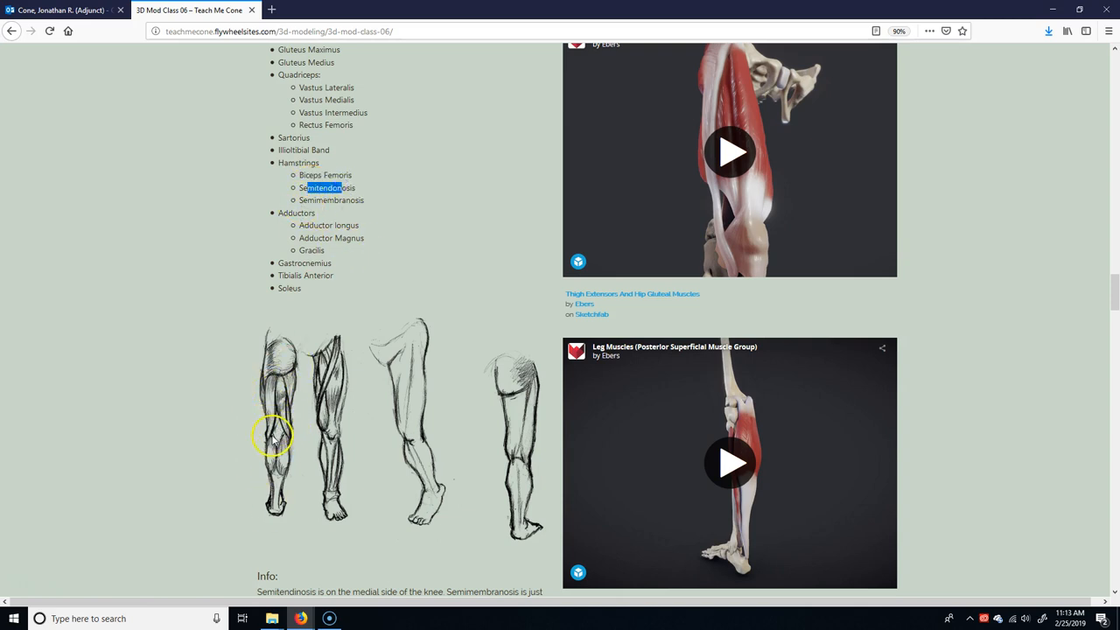
pyautogui.moveTo(336, 383)
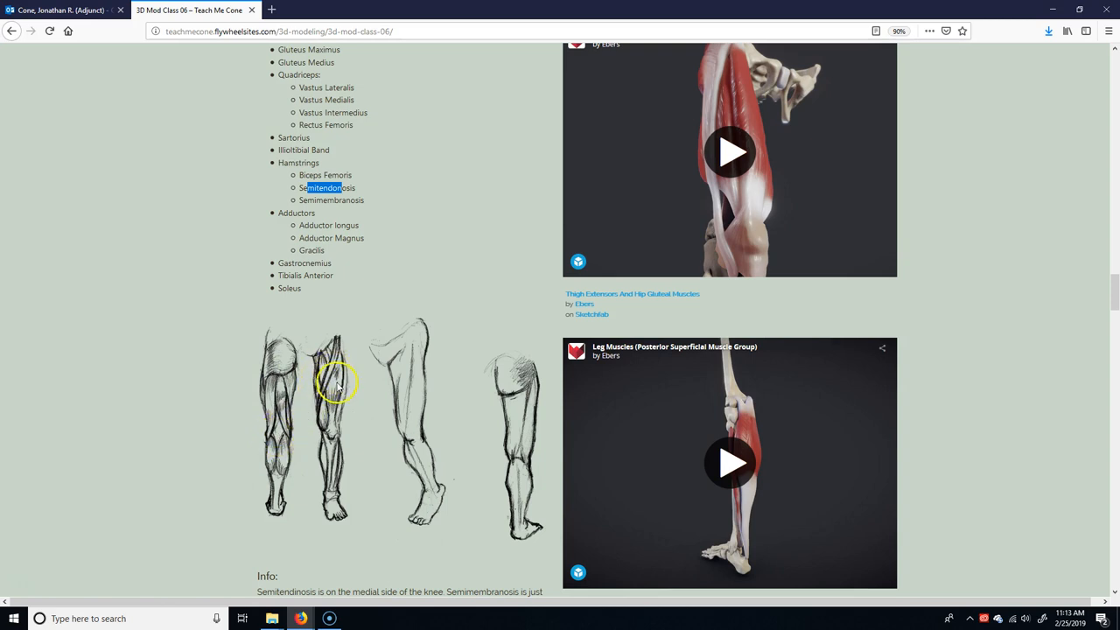
pyautogui.moveTo(330, 425)
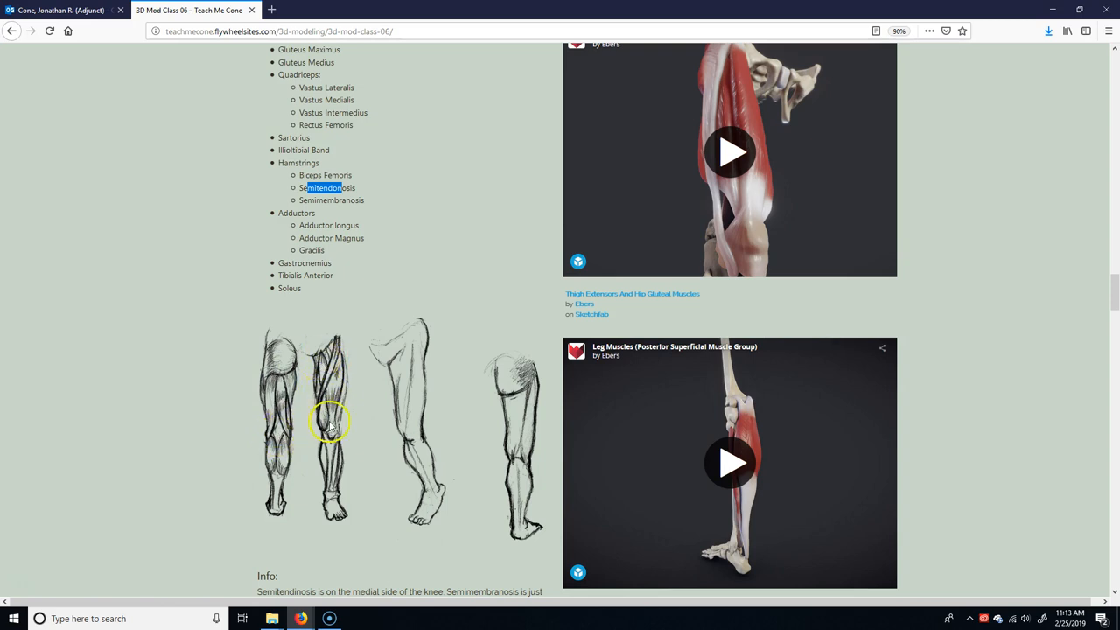
pyautogui.moveTo(329, 411)
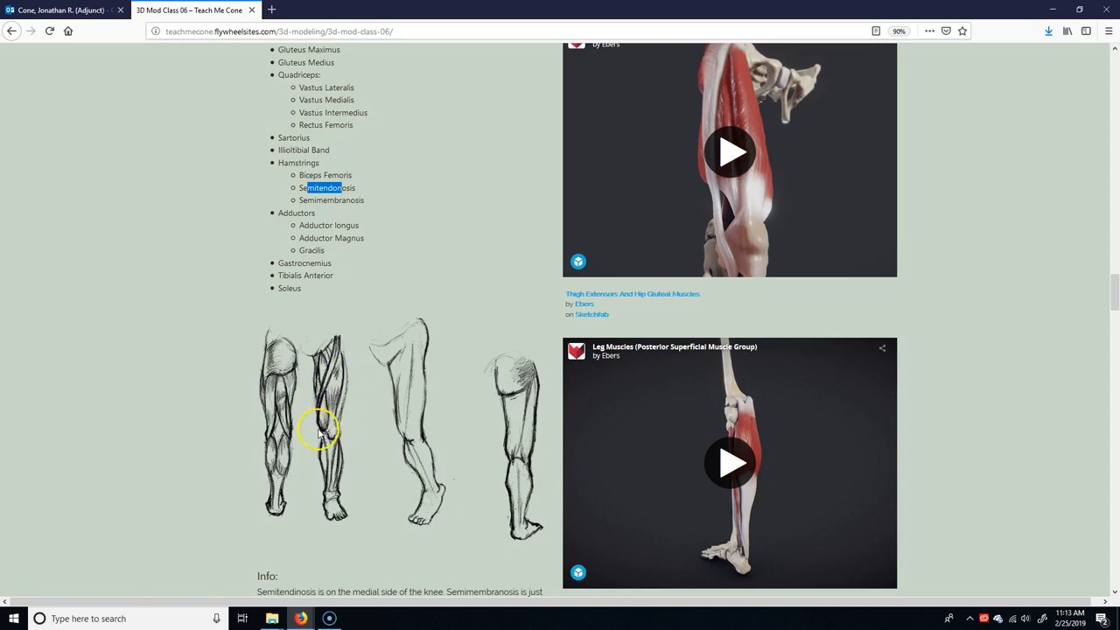
pyautogui.moveTo(343, 350)
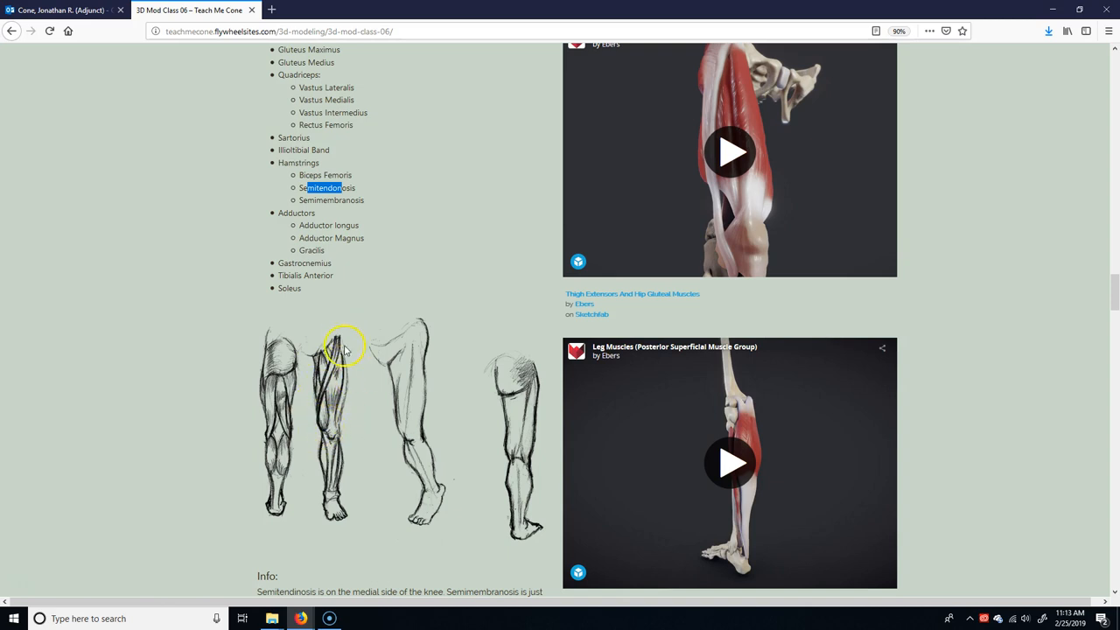
pyautogui.moveTo(329, 428)
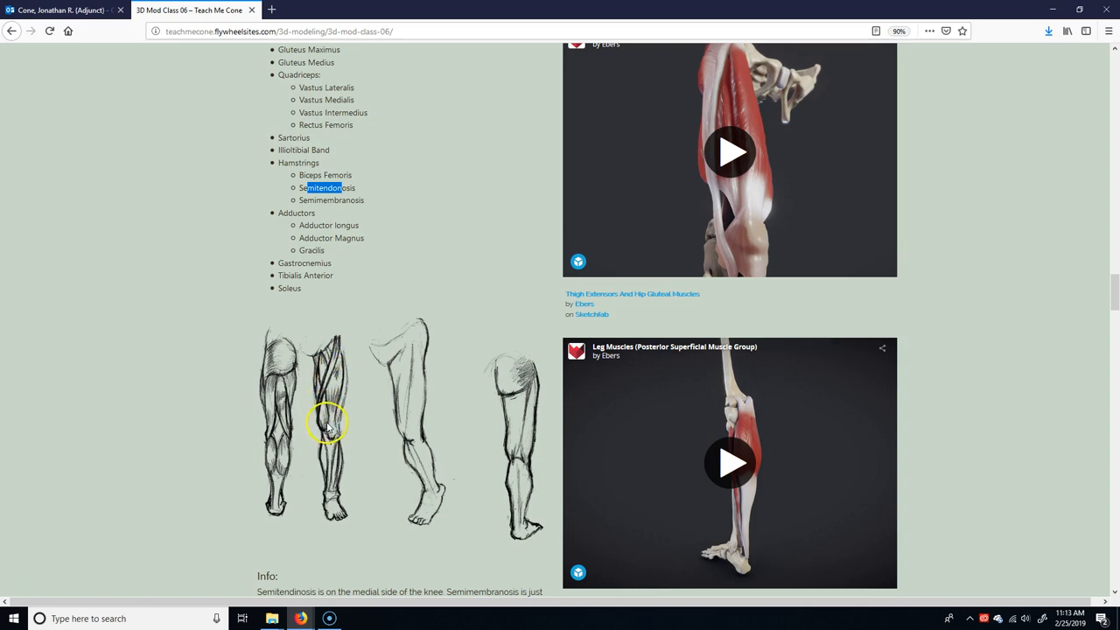
pyautogui.moveTo(401, 392)
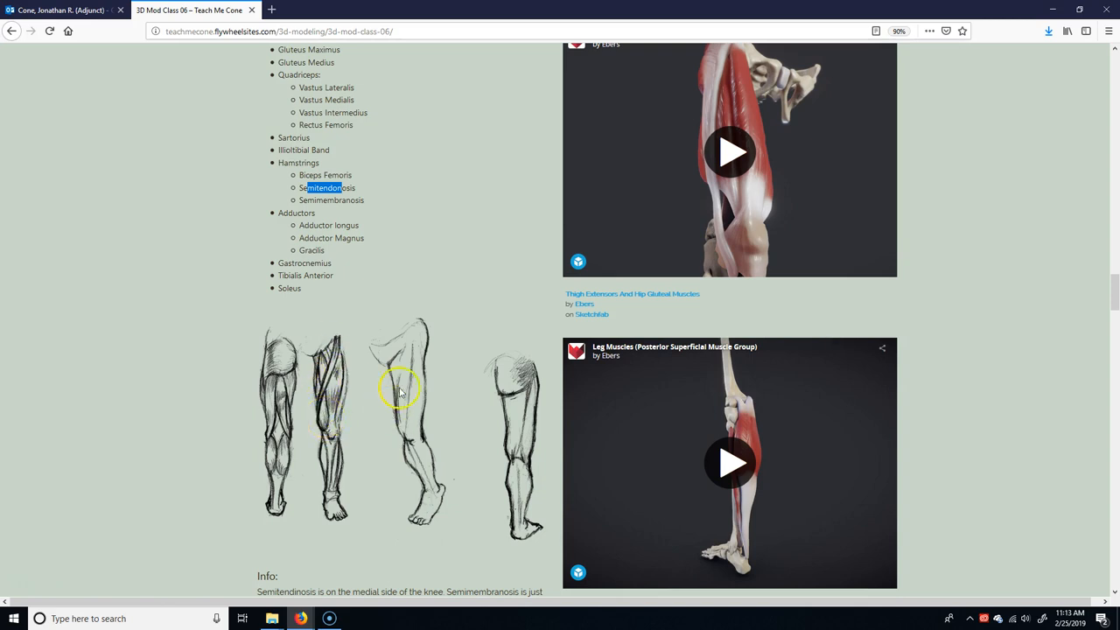
pyautogui.moveTo(297, 385)
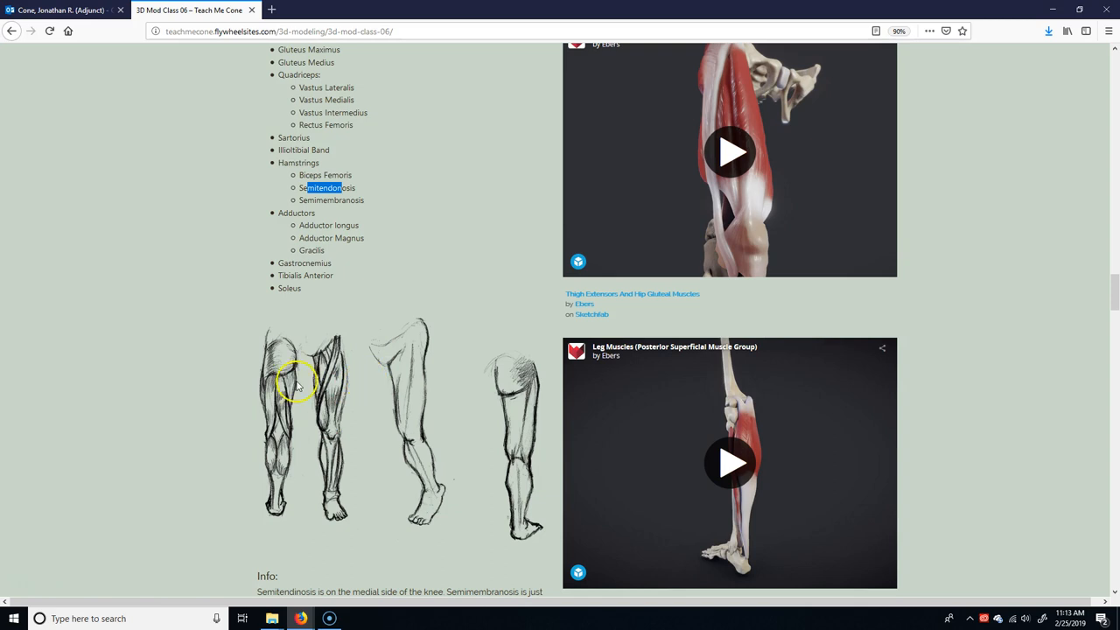
pyautogui.scroll(-3)
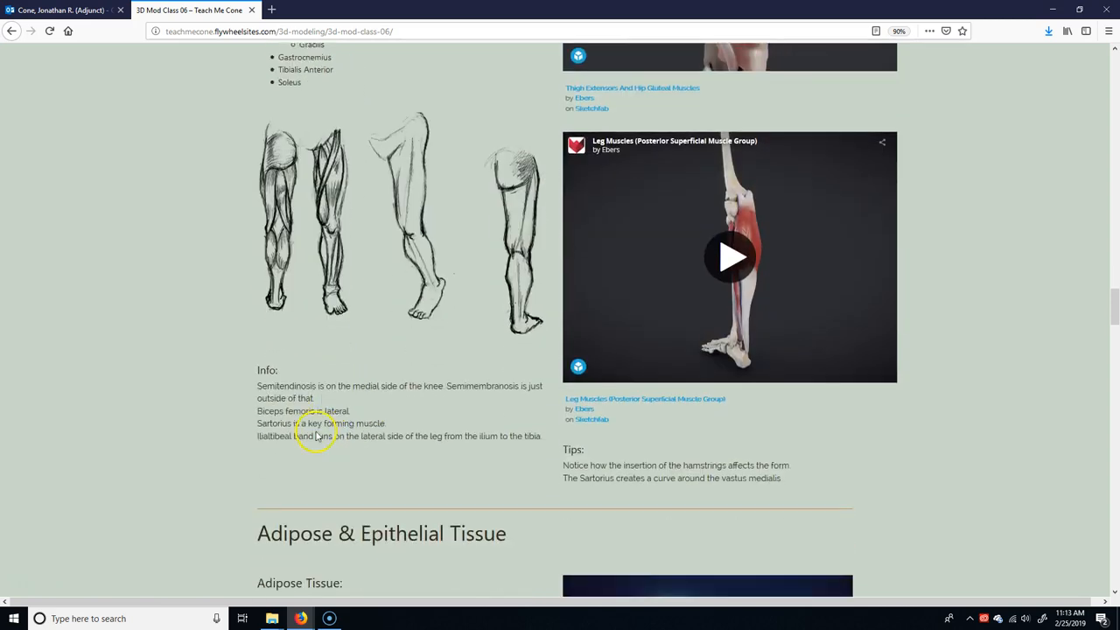
pyautogui.scroll(-3)
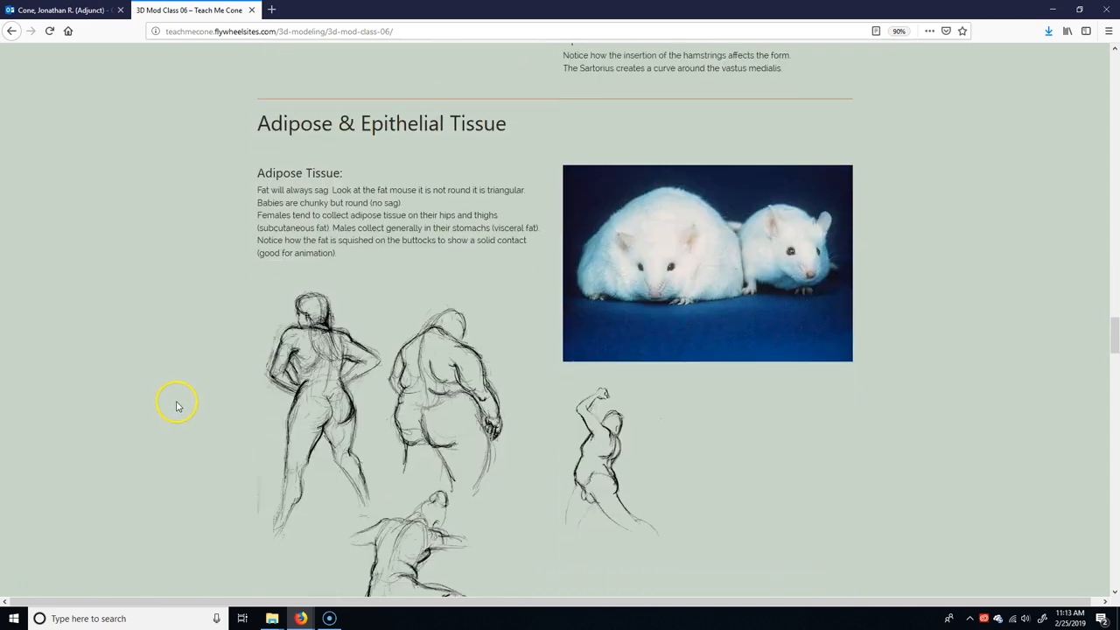
pyautogui.moveTo(208, 347)
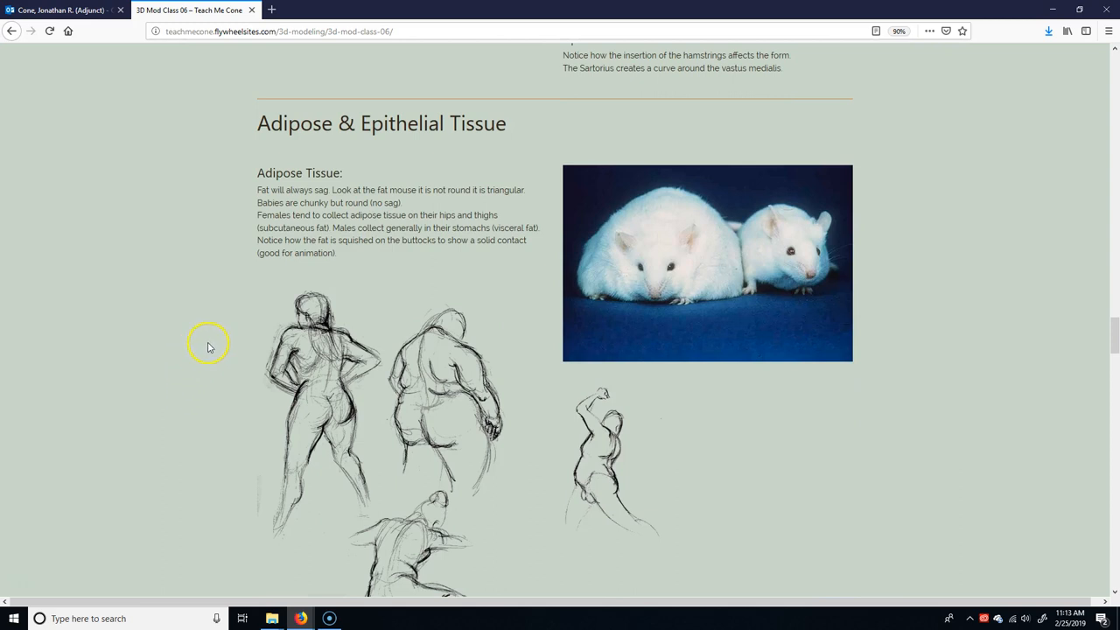
pyautogui.moveTo(808, 273)
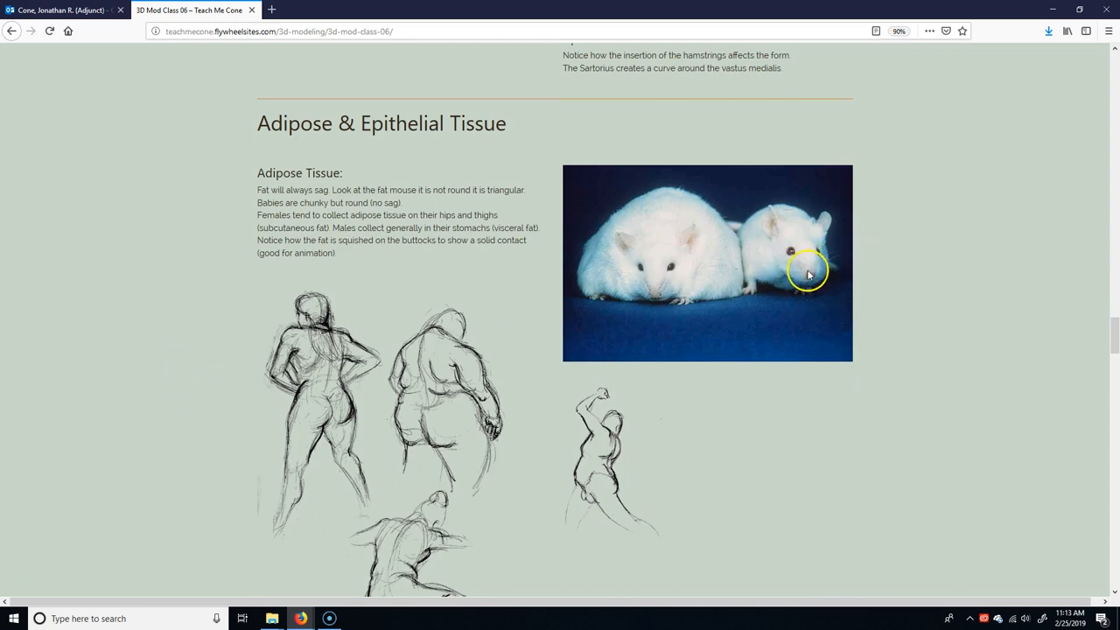
pyautogui.moveTo(804, 255)
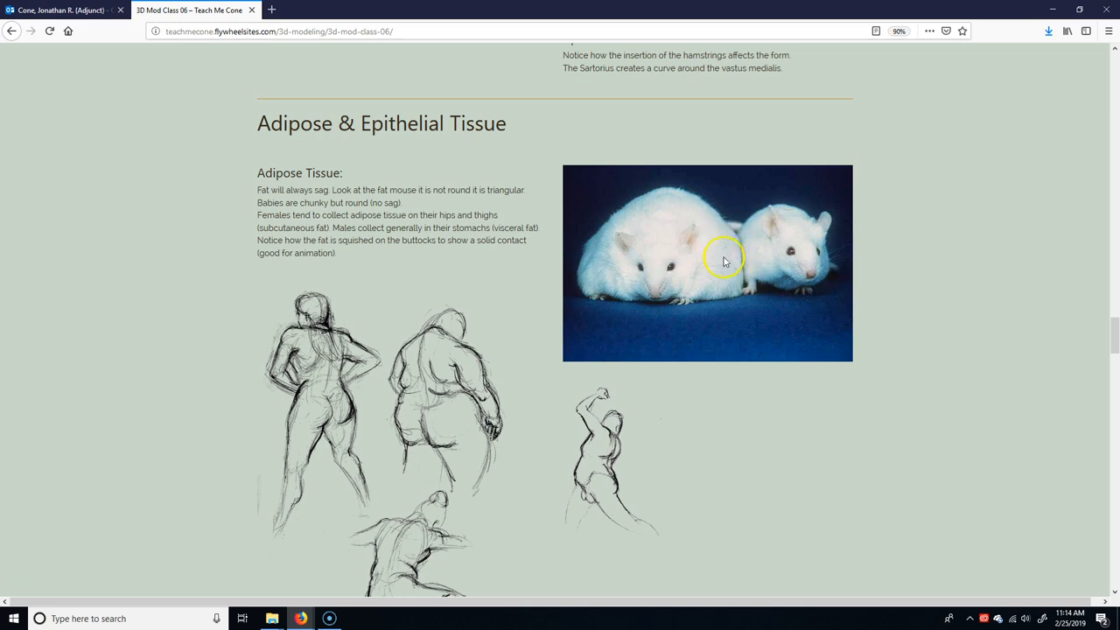
pyautogui.moveTo(784, 224)
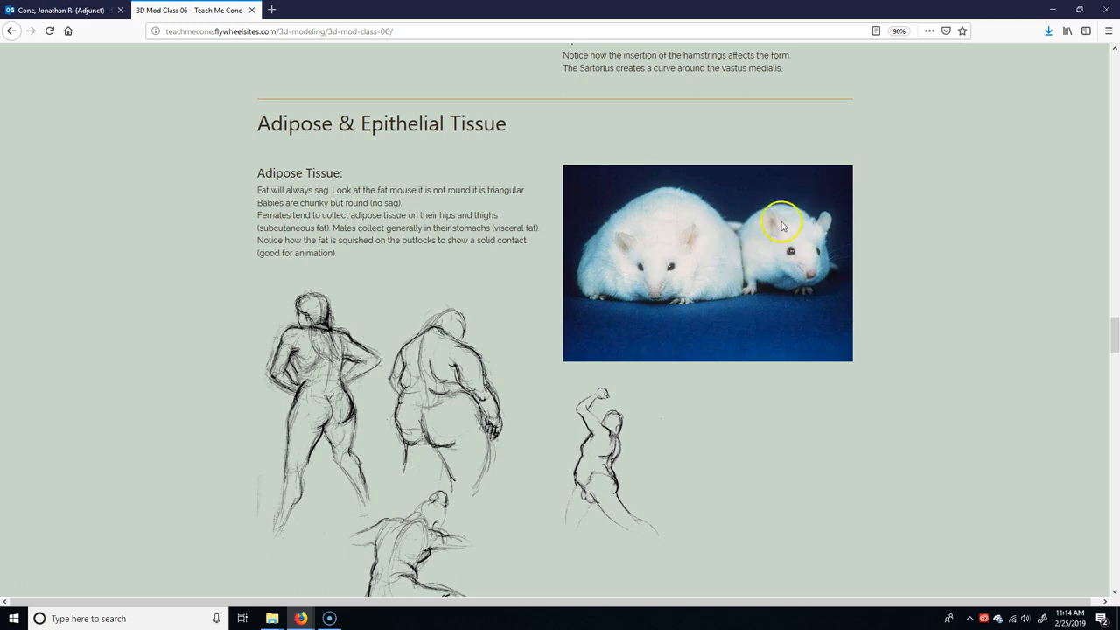
pyautogui.moveTo(819, 265)
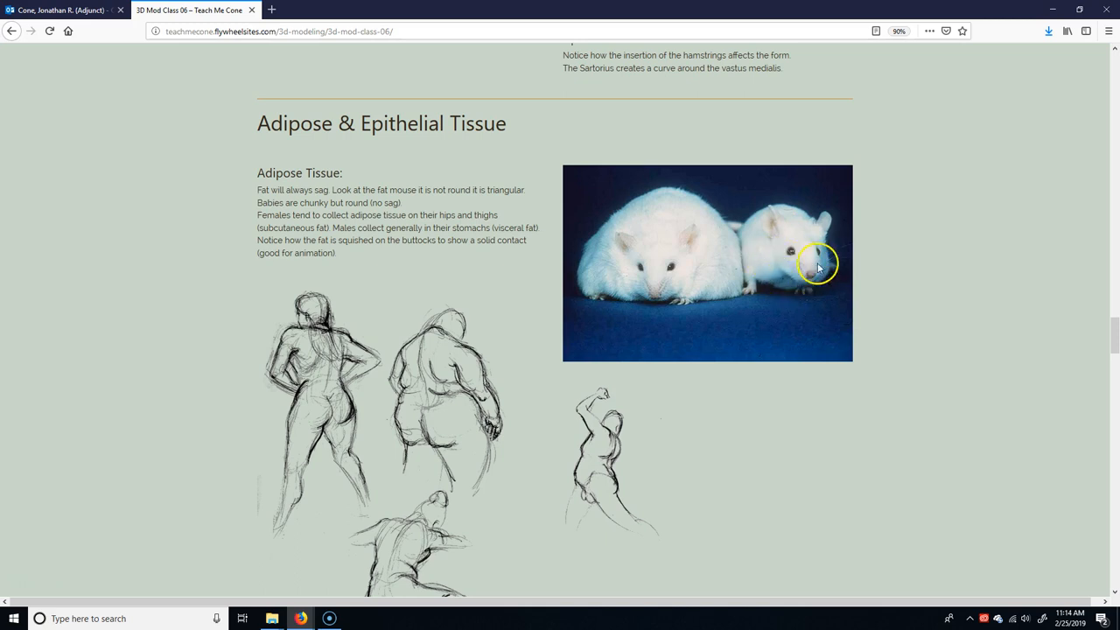
pyautogui.moveTo(814, 264)
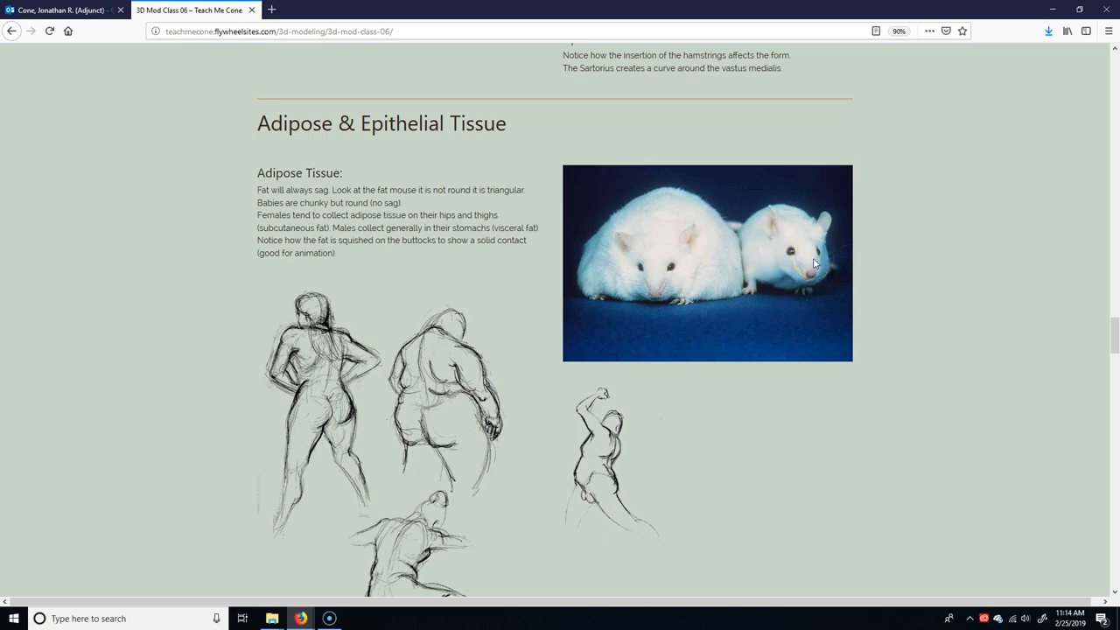
pyautogui.moveTo(914, 313)
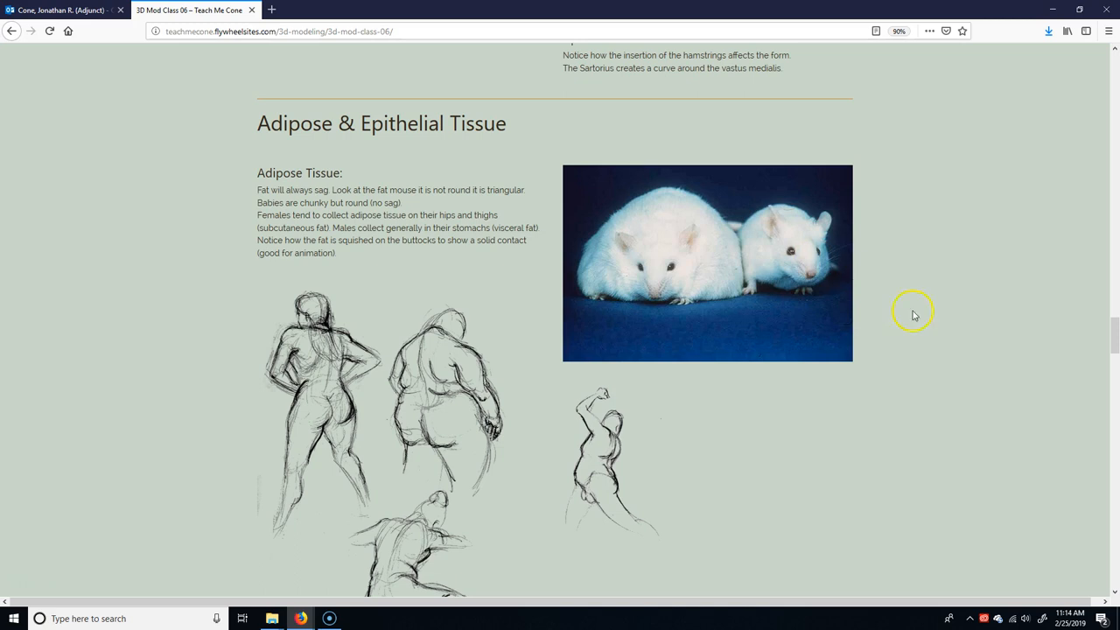
pyautogui.moveTo(814, 330)
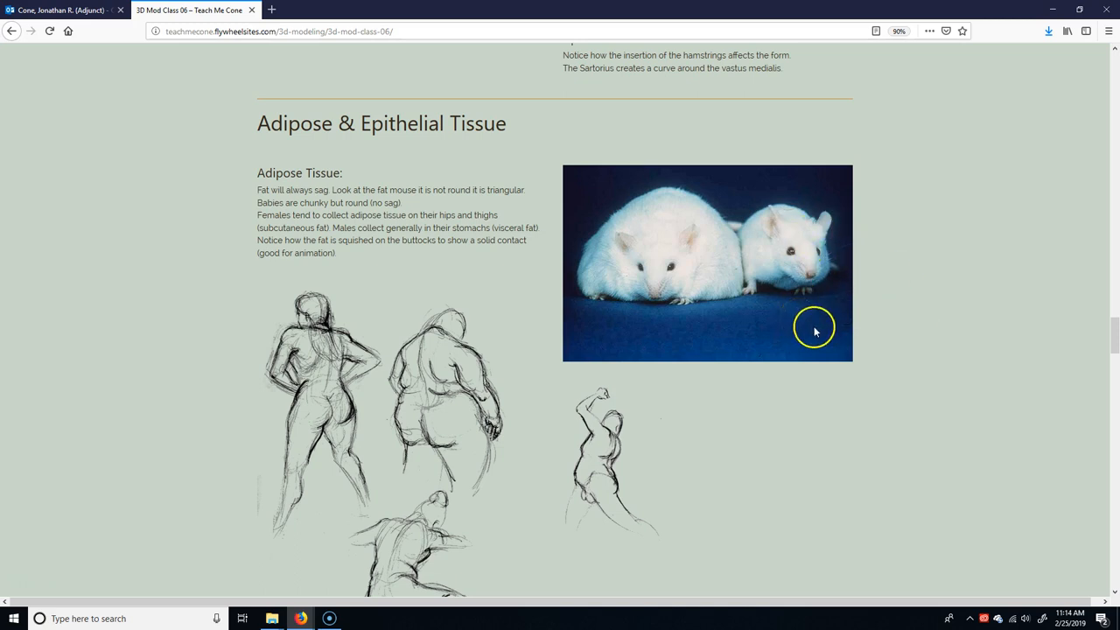
pyautogui.moveTo(768, 261)
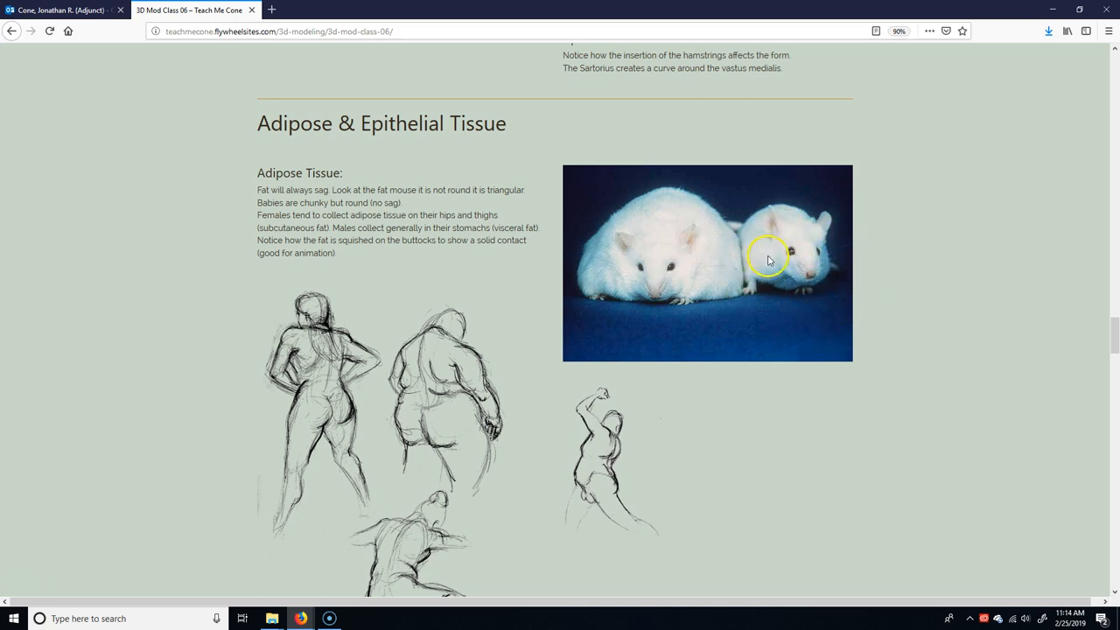
pyautogui.moveTo(741, 266)
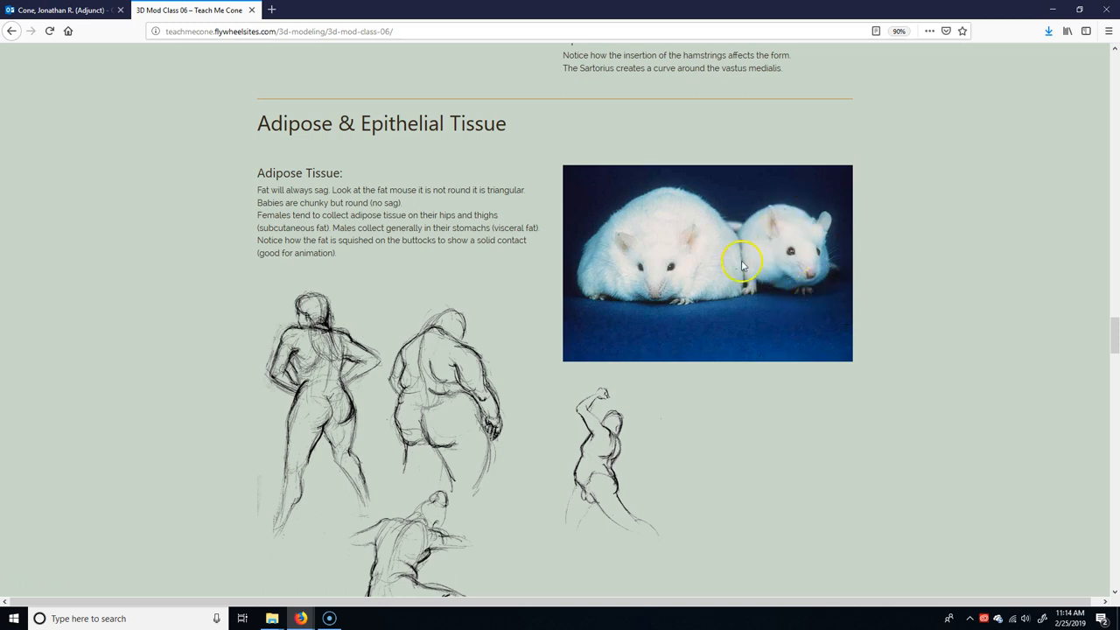
pyautogui.moveTo(742, 229)
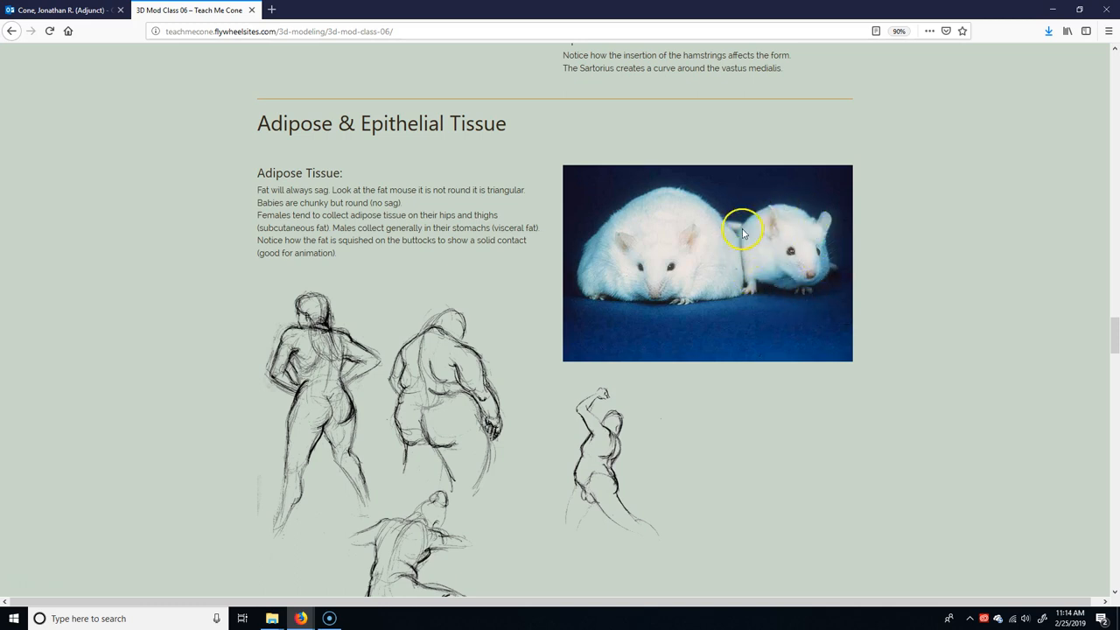
pyautogui.moveTo(745, 246)
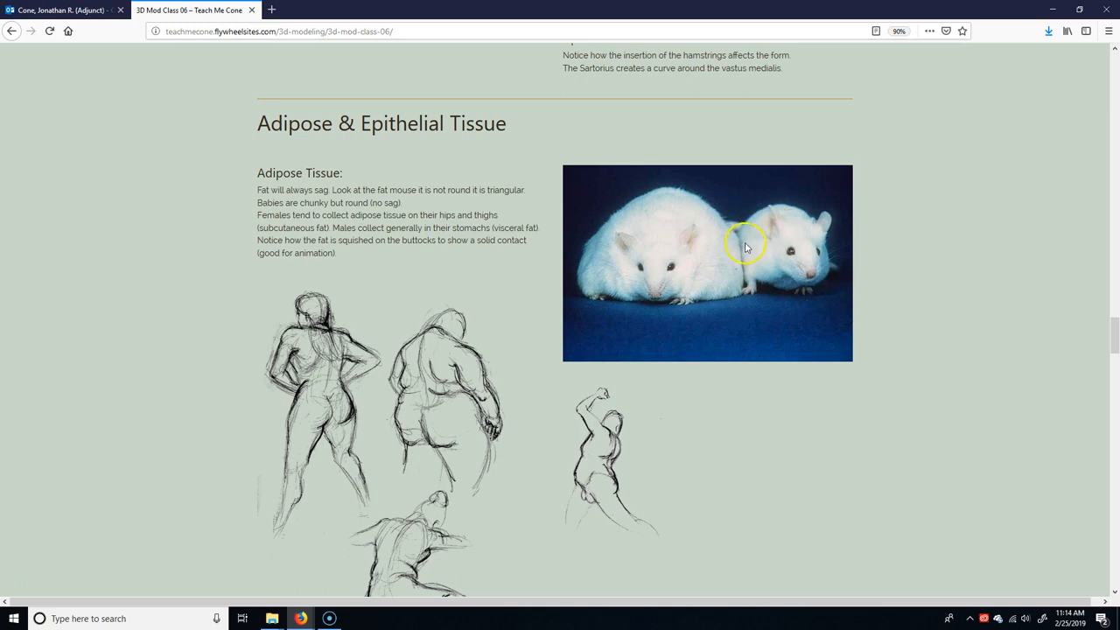
pyautogui.moveTo(663, 194)
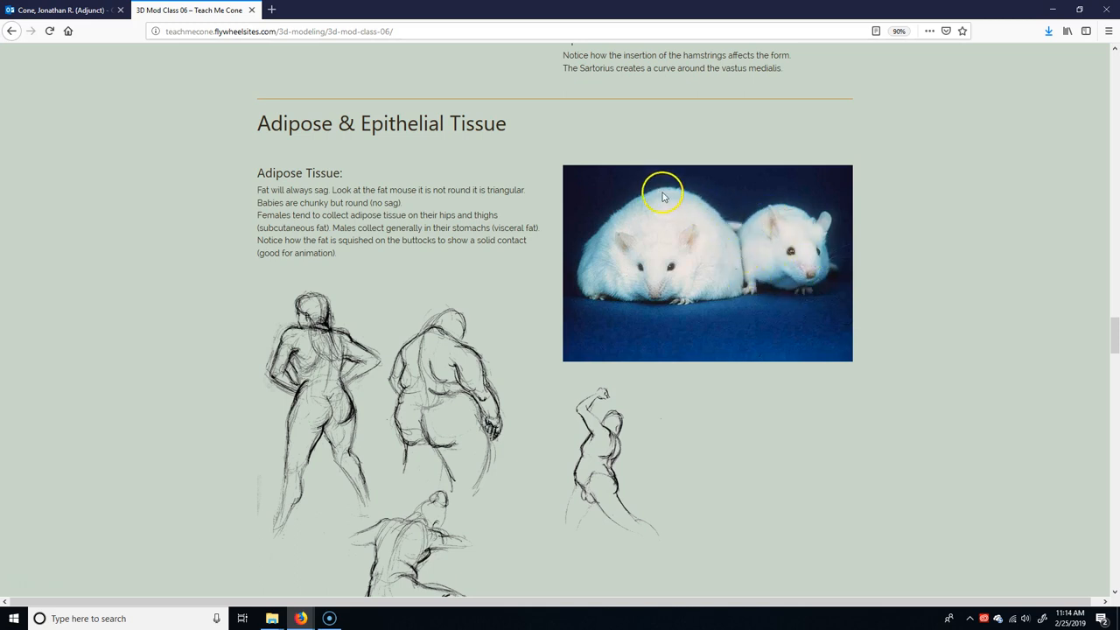
pyautogui.moveTo(768, 289)
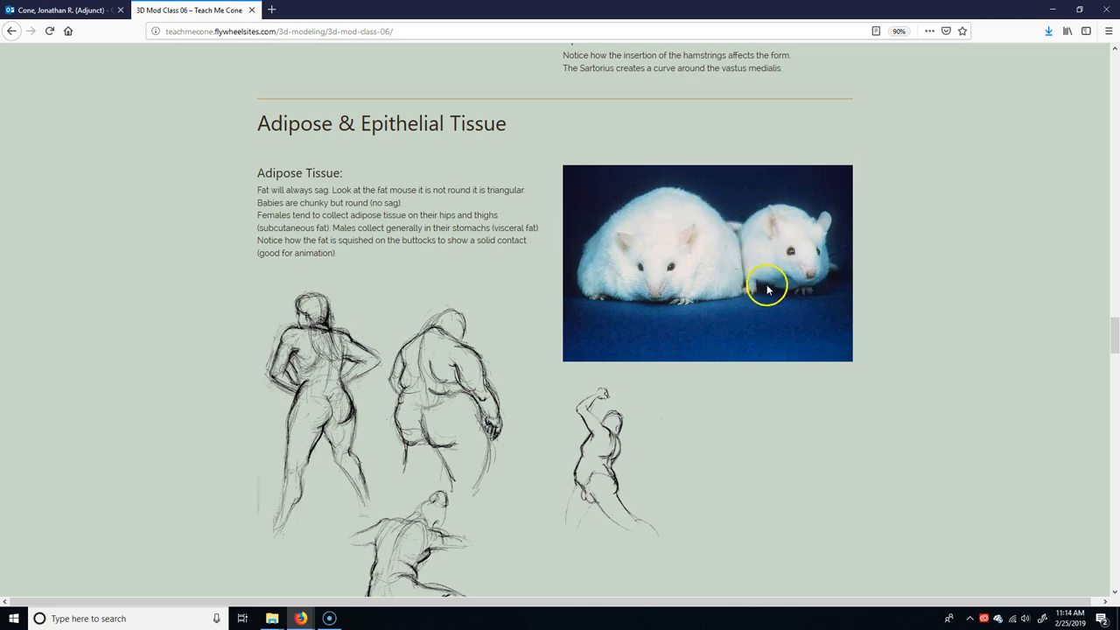
pyautogui.moveTo(749, 266)
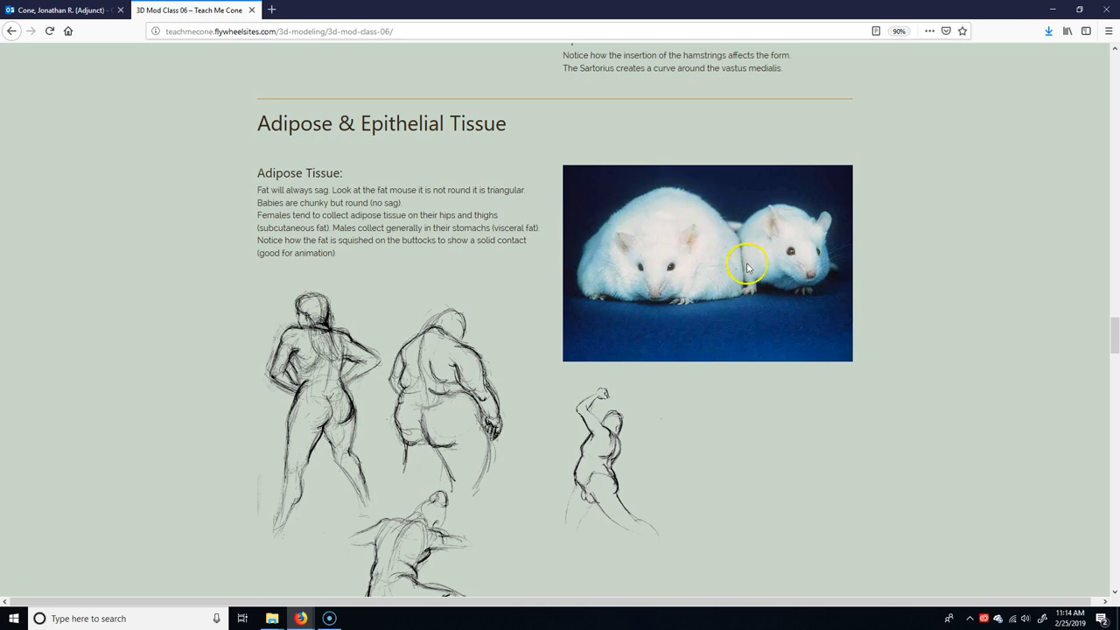
pyautogui.moveTo(726, 306)
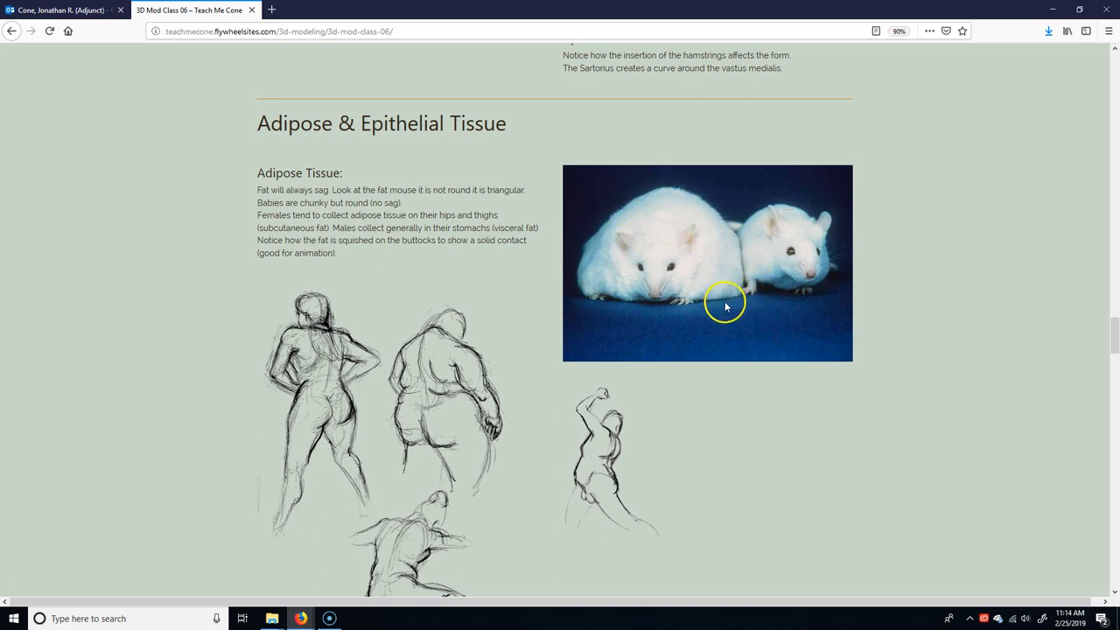
pyautogui.moveTo(743, 282)
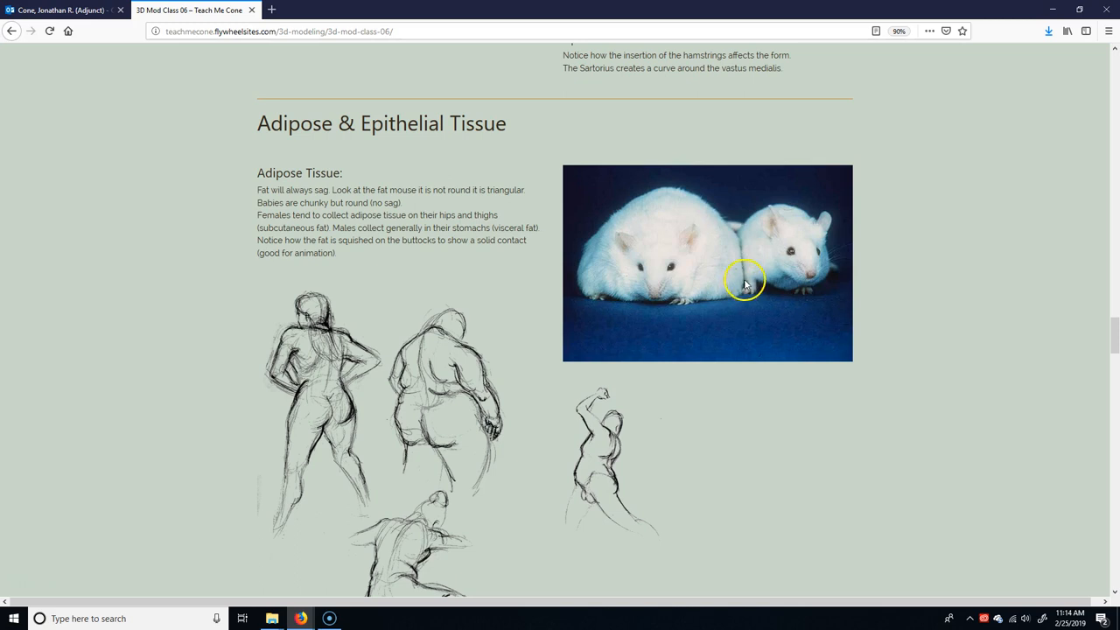
pyautogui.moveTo(656, 401)
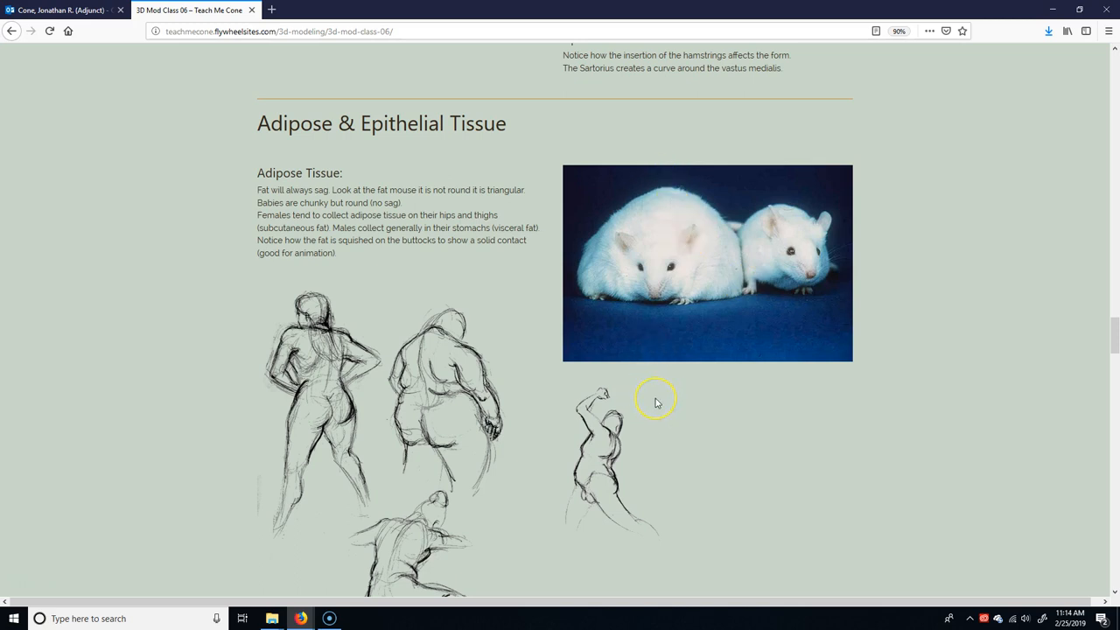
pyautogui.moveTo(657, 402)
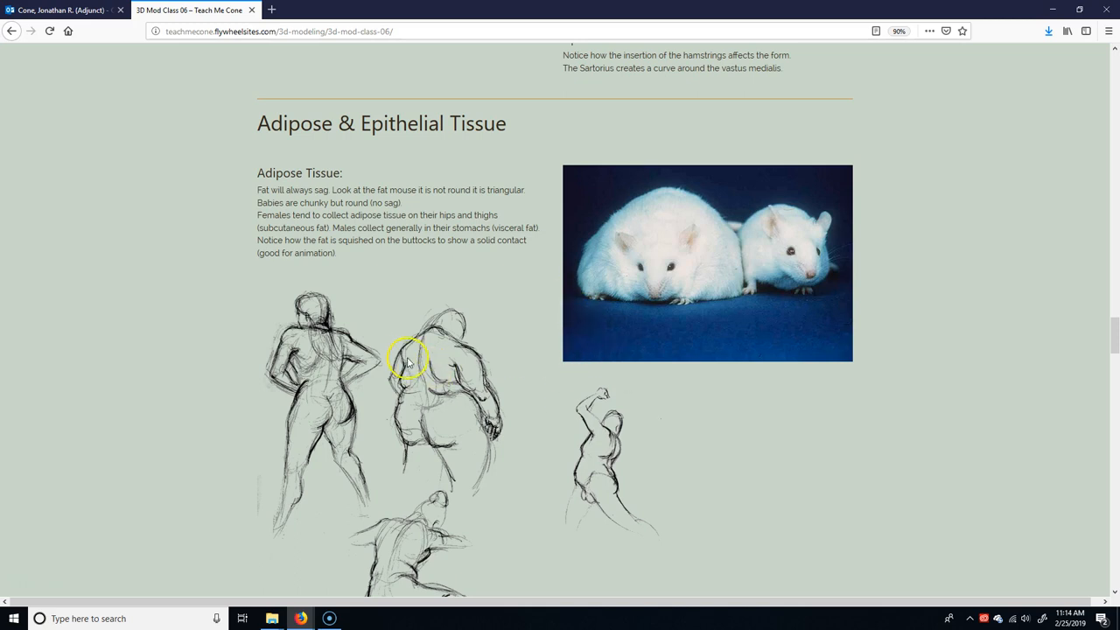
pyautogui.moveTo(404, 394)
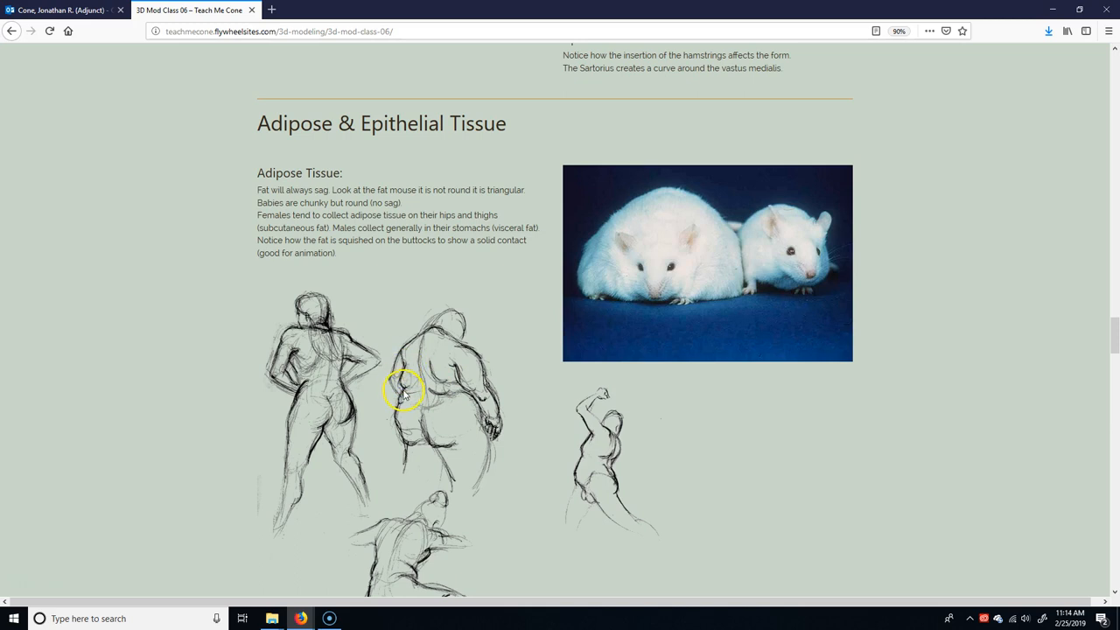
# Scroll down until every adipose tissue sketch, including the crouching figure, is visible
pyautogui.scroll(-3)
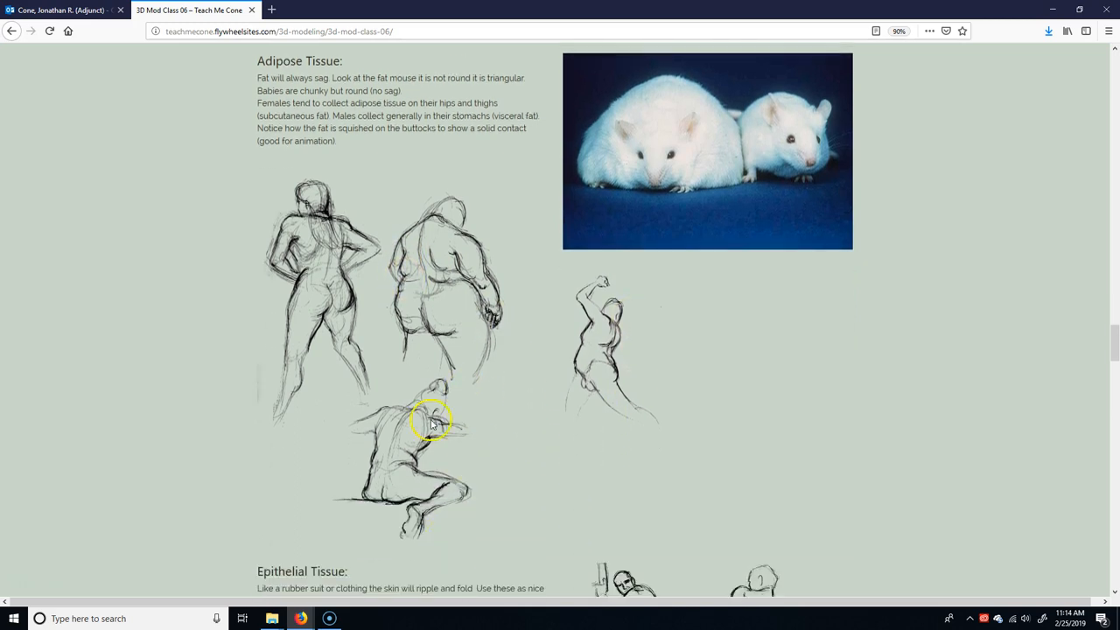
pyautogui.moveTo(468, 453)
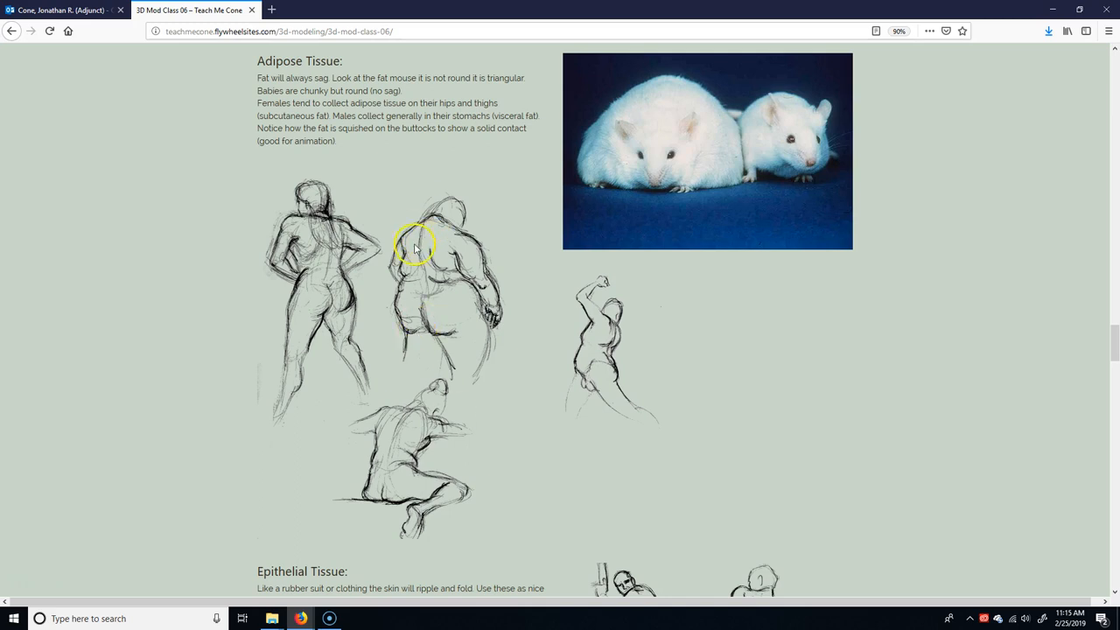
pyautogui.moveTo(413, 289)
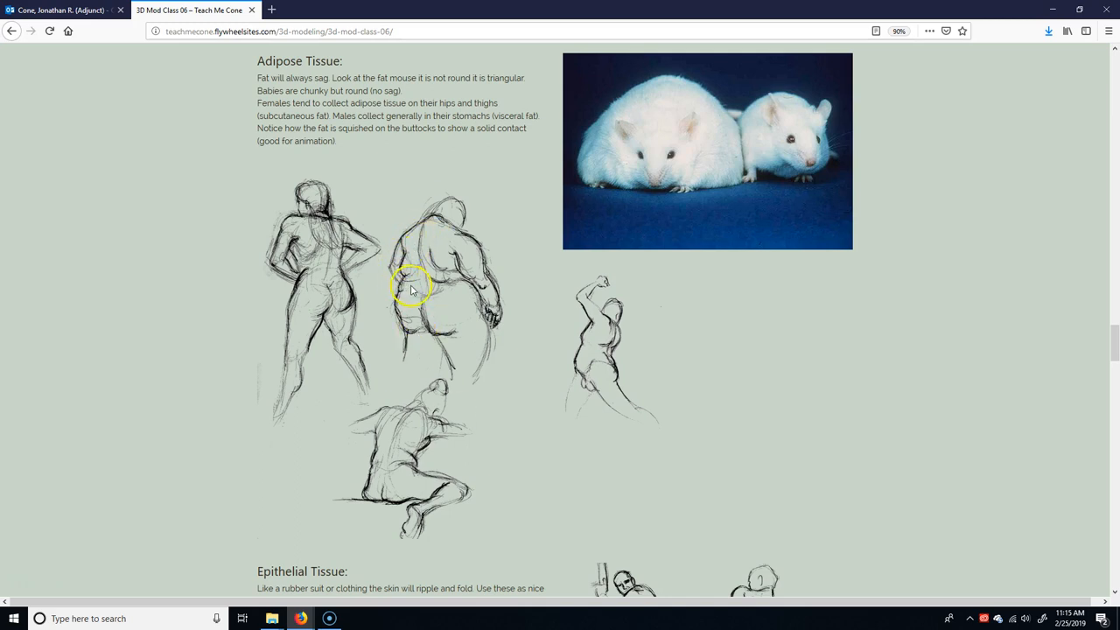
pyautogui.moveTo(446, 297)
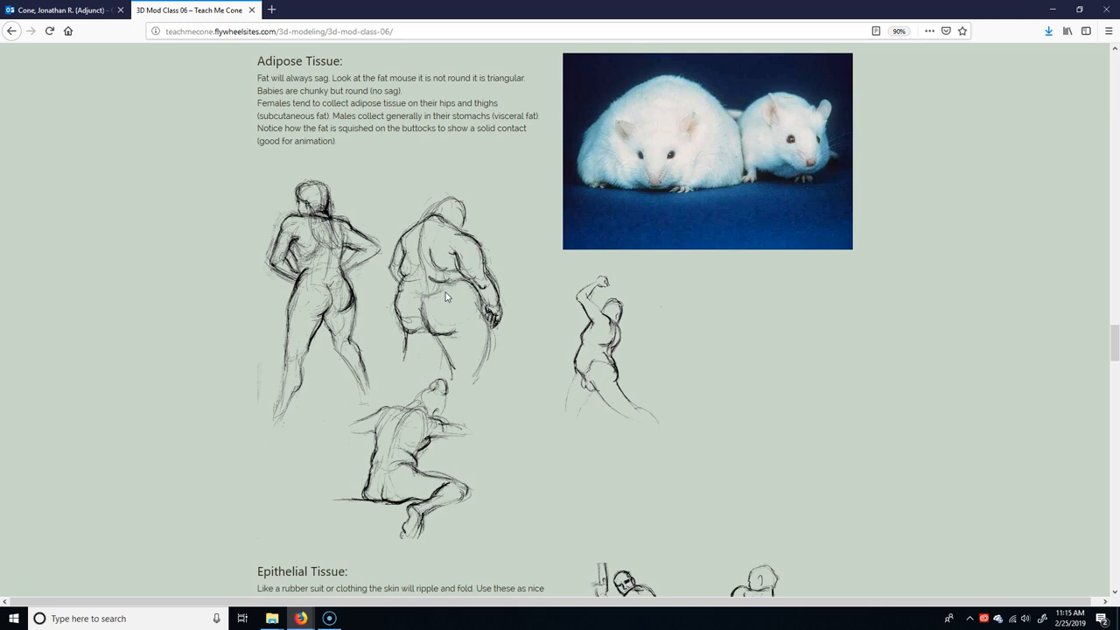
pyautogui.moveTo(381, 293)
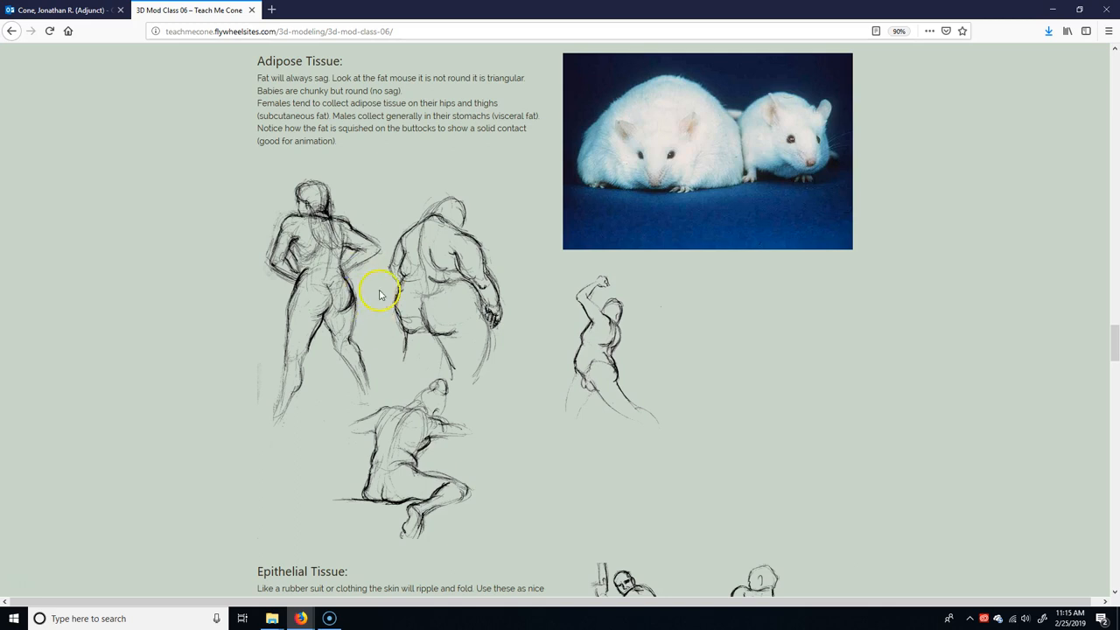
pyautogui.moveTo(360, 266)
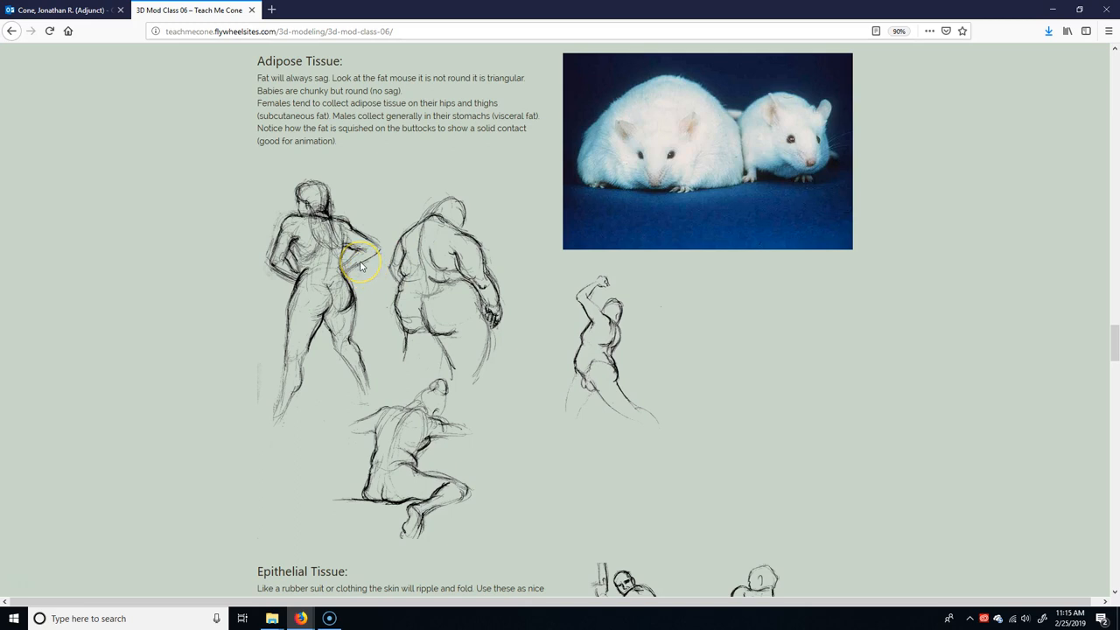
pyautogui.moveTo(441, 469)
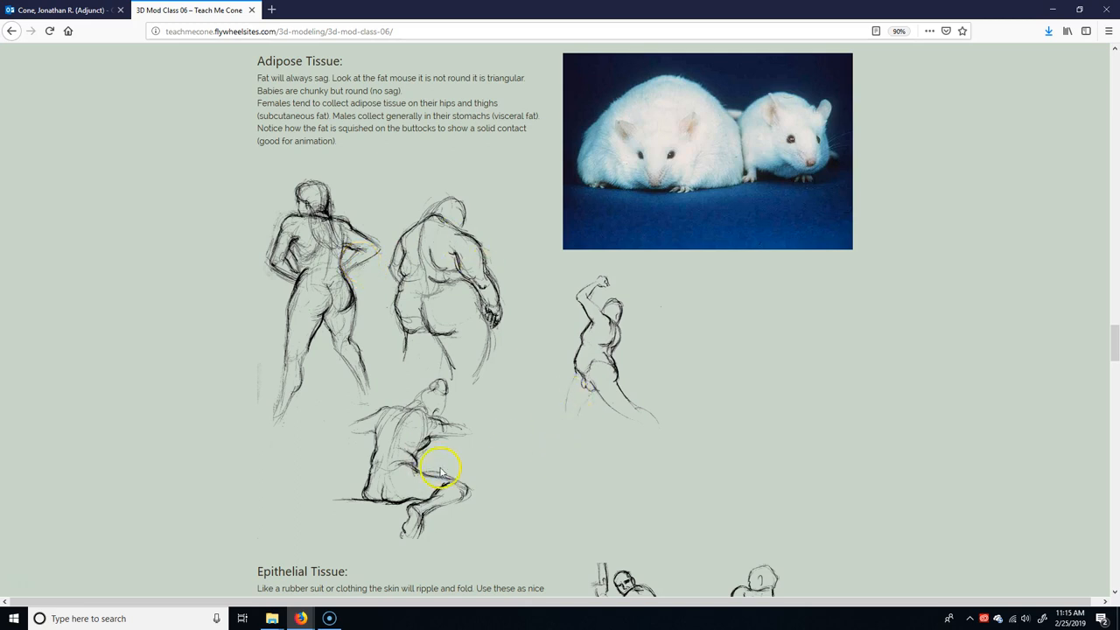
pyautogui.moveTo(411, 455)
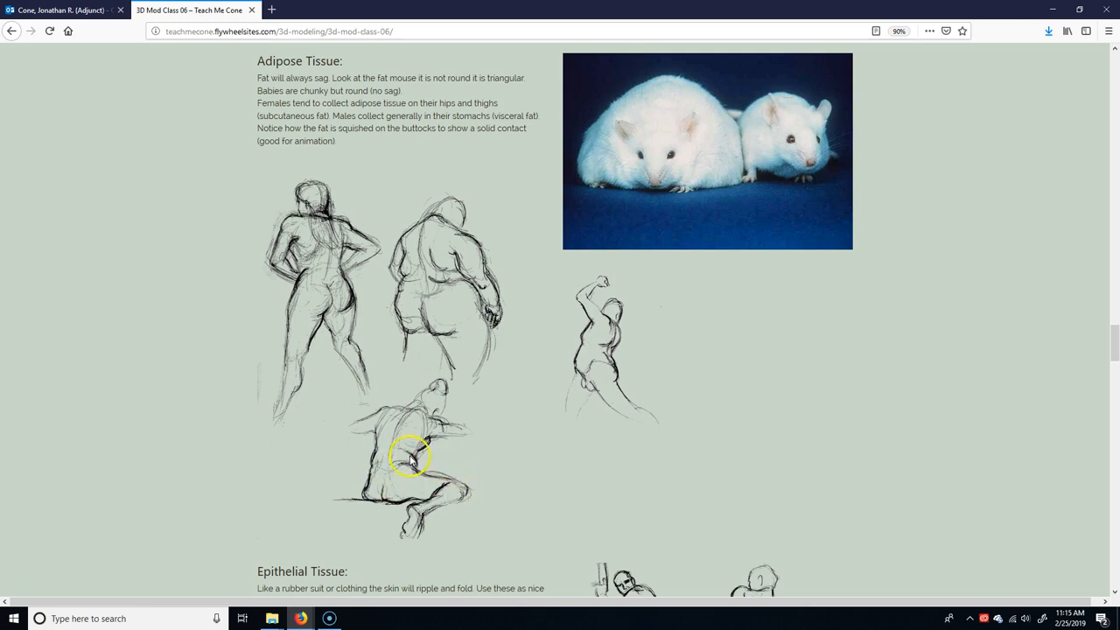
pyautogui.moveTo(417, 455)
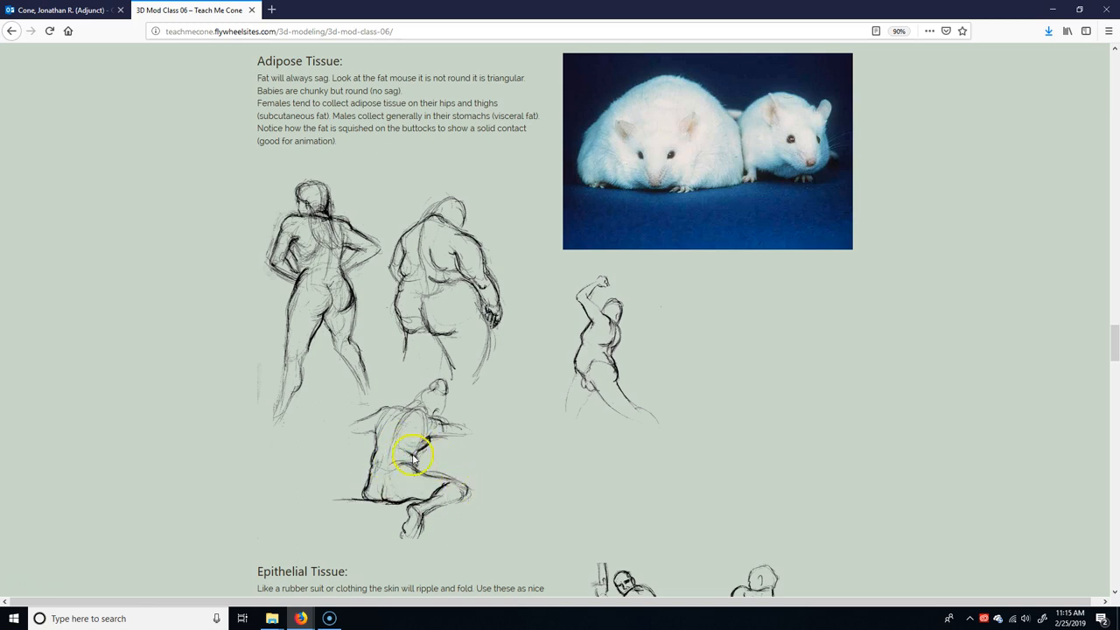
pyautogui.moveTo(423, 473)
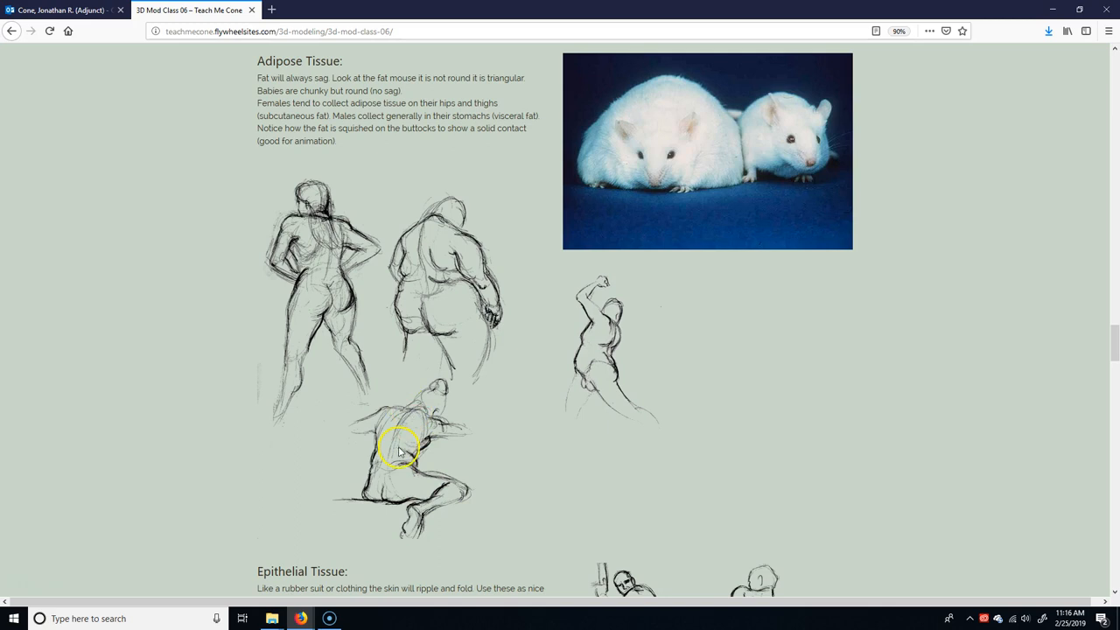
pyautogui.moveTo(427, 441)
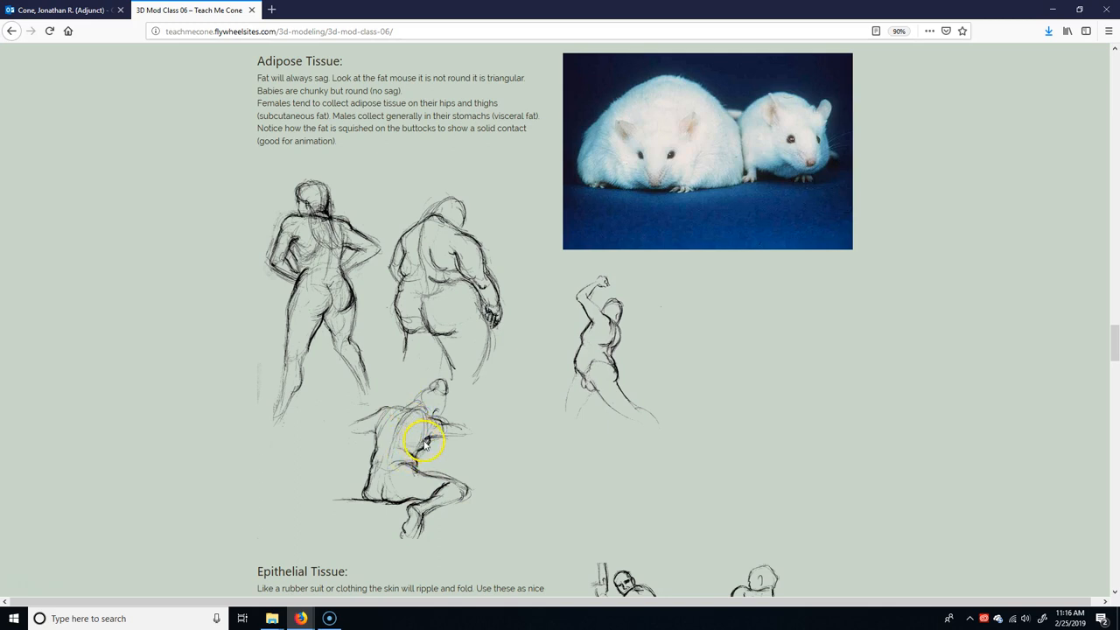
pyautogui.moveTo(382, 516)
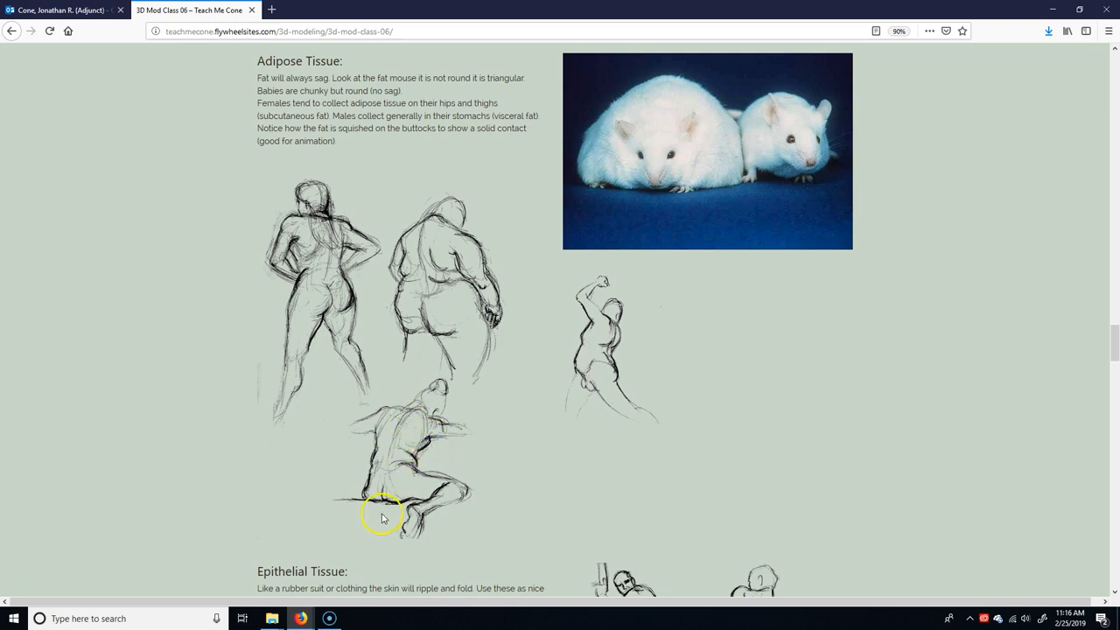
pyautogui.moveTo(368, 500)
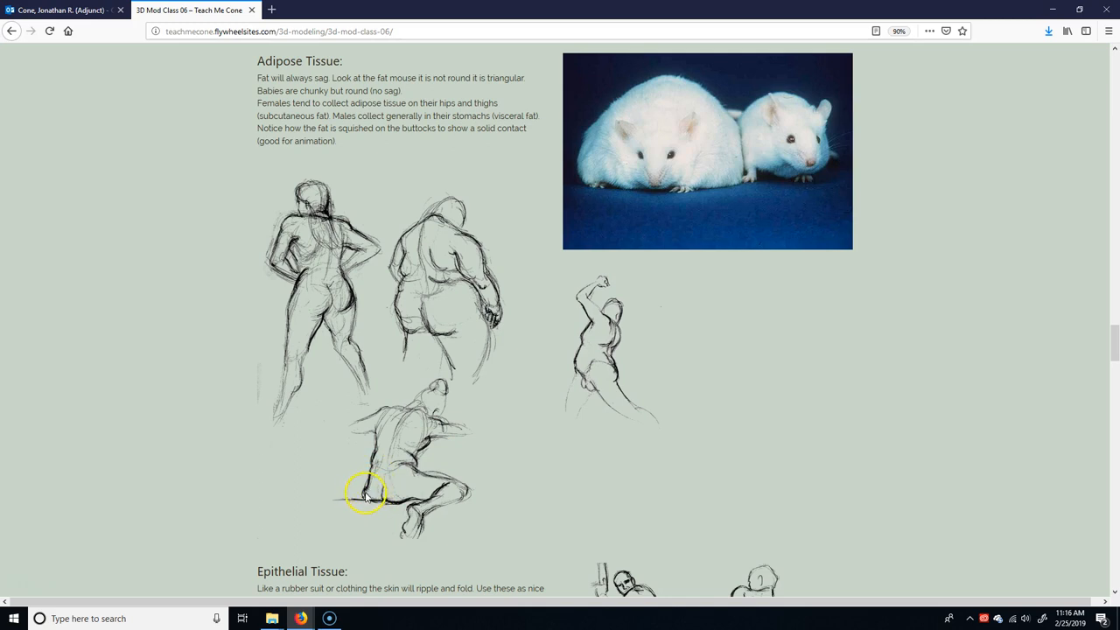
pyautogui.moveTo(366, 501)
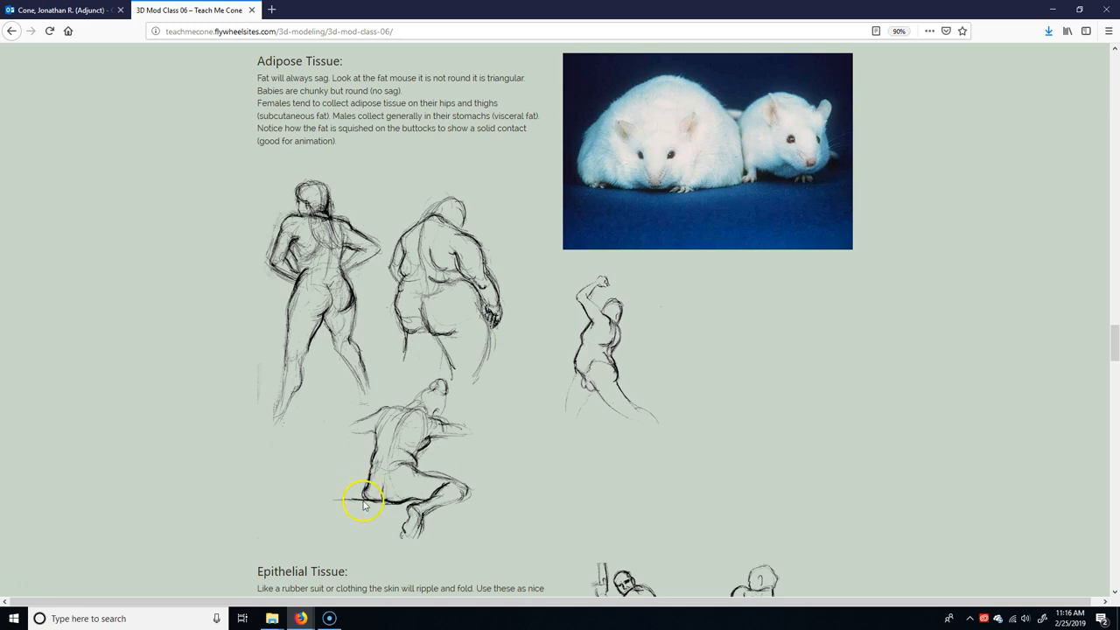
# Scroll past the Other Features eyes section, then back up to the Epithelial Tissue notes and sketches
pyautogui.scroll(-3)
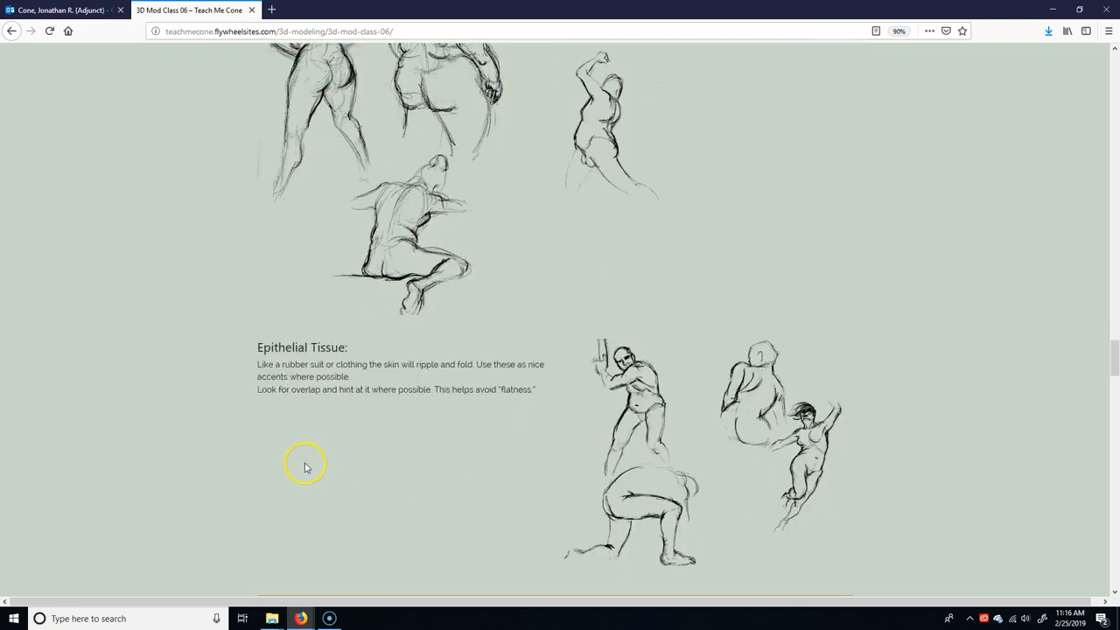
pyautogui.scroll(-3)
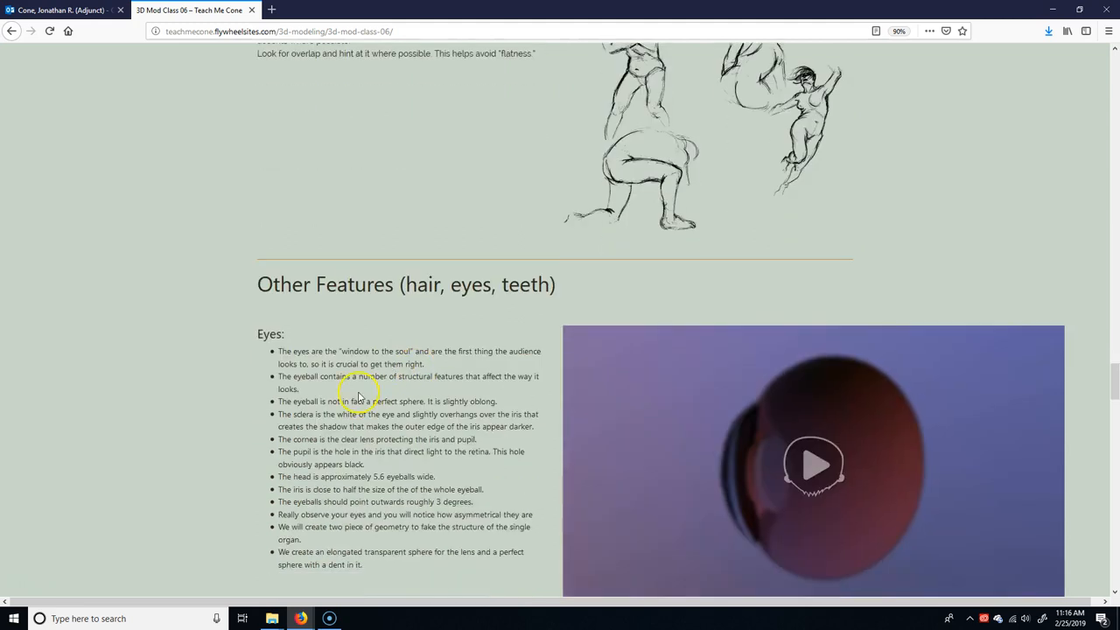
pyautogui.scroll(-3)
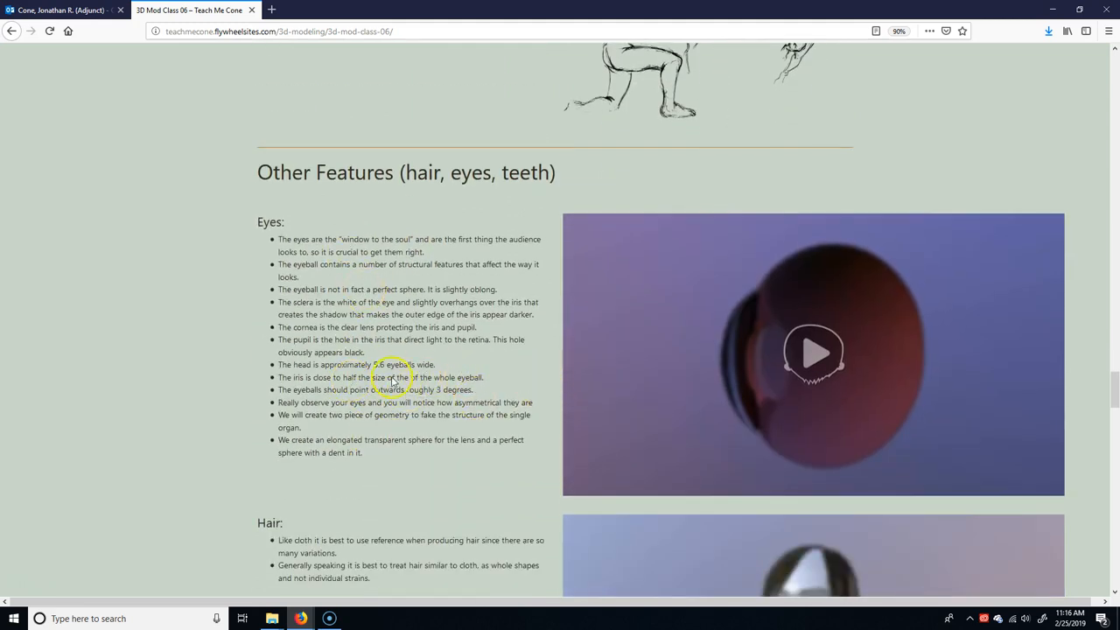
pyautogui.scroll(3)
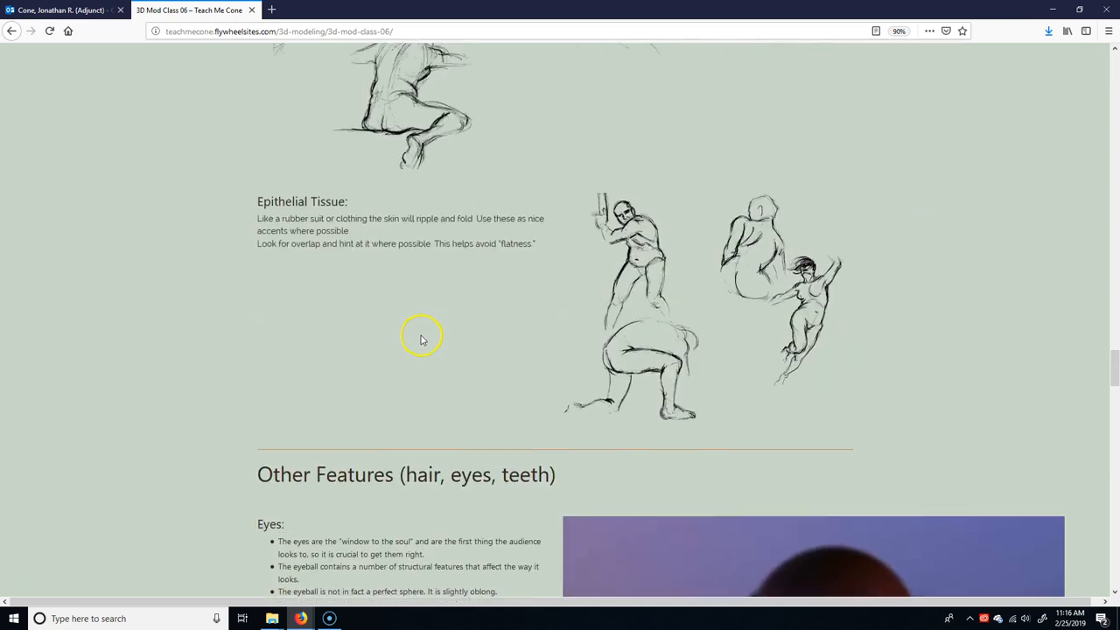
pyautogui.scroll(3)
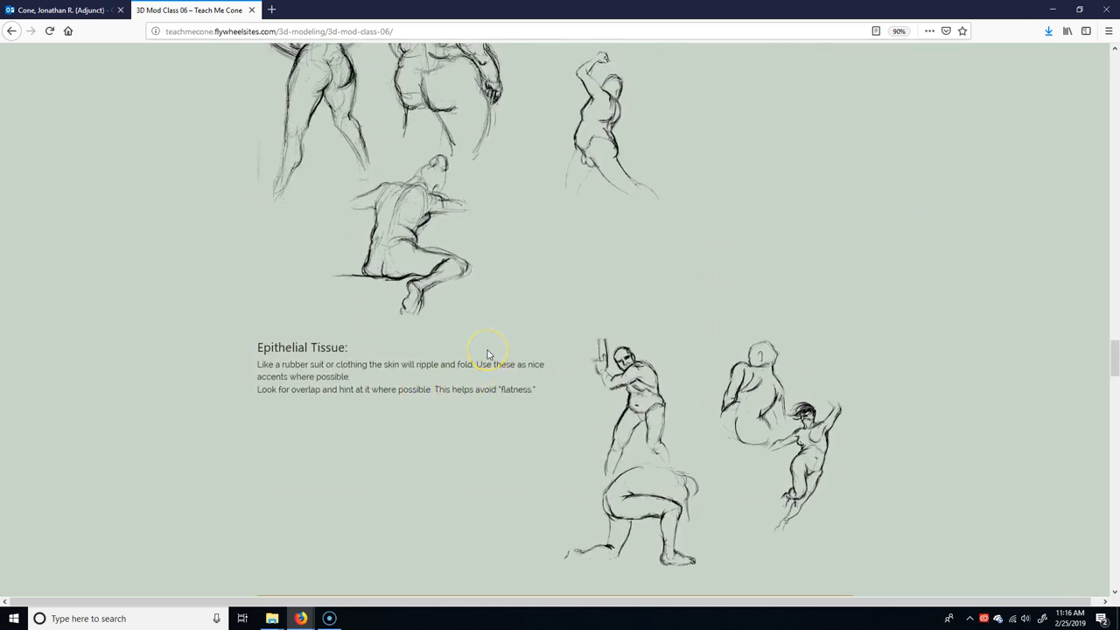
pyautogui.moveTo(248, 488)
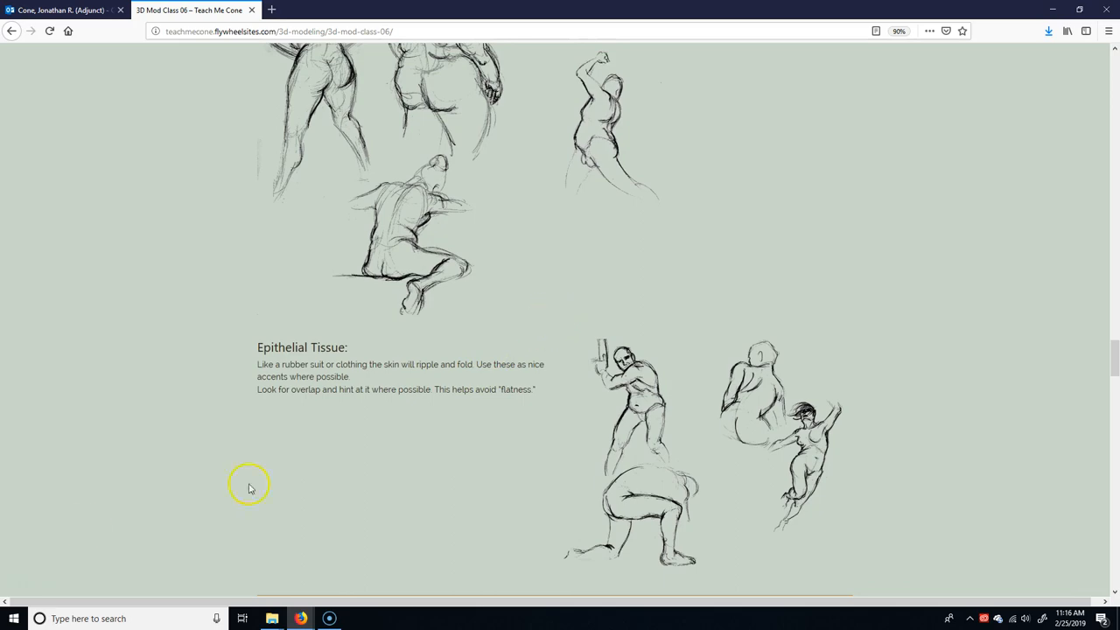